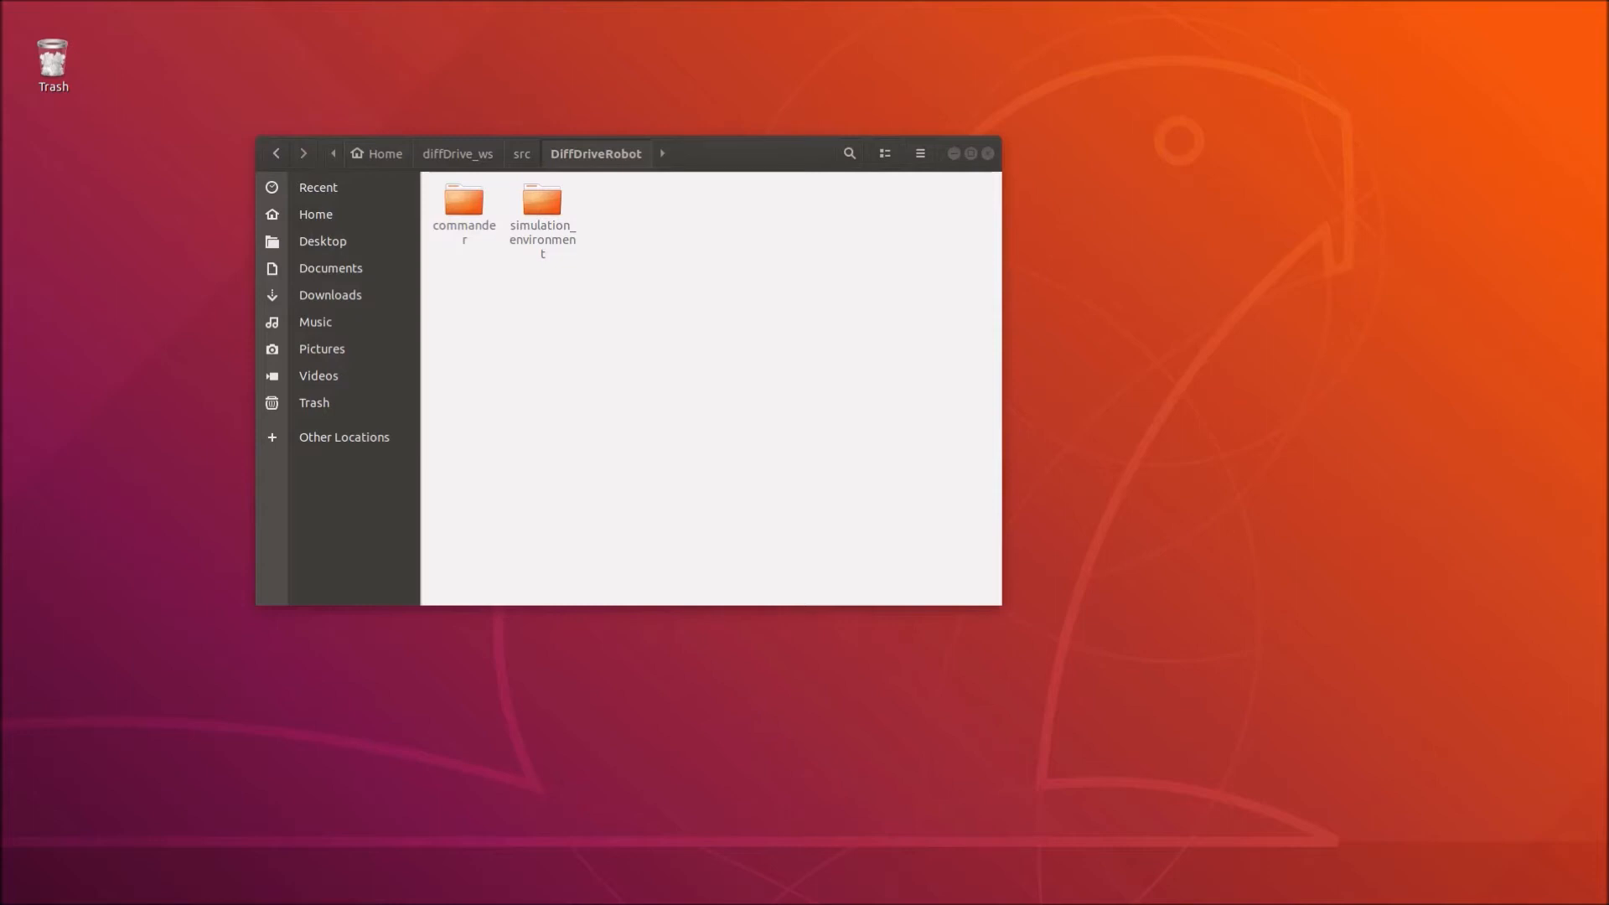
mouse_move(603, 307)
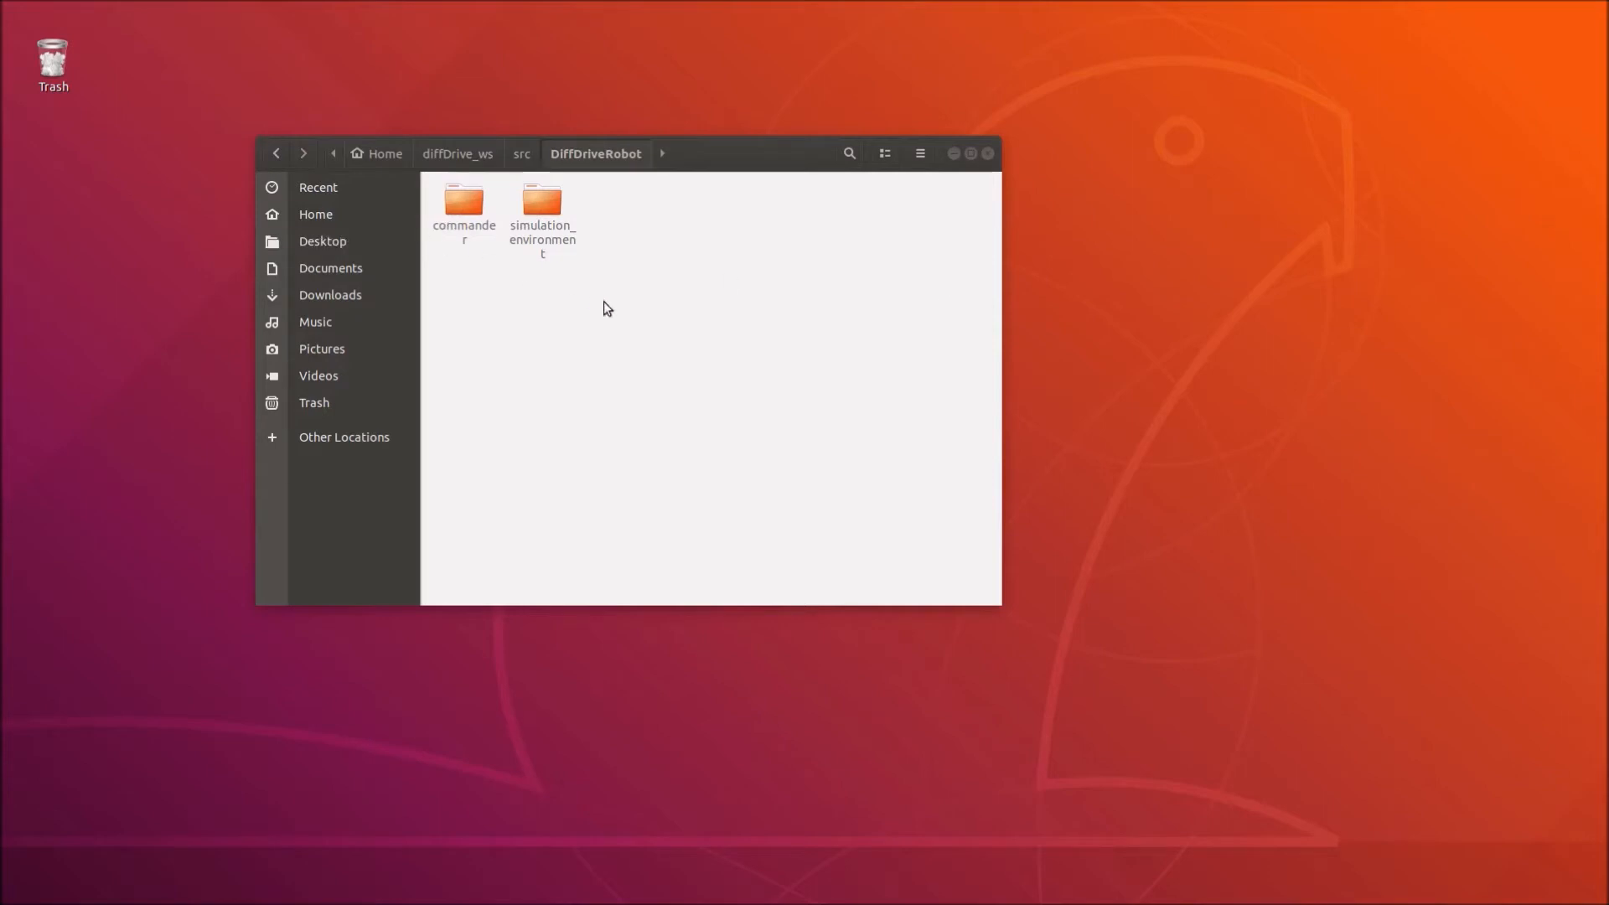
mouse_move(579, 283)
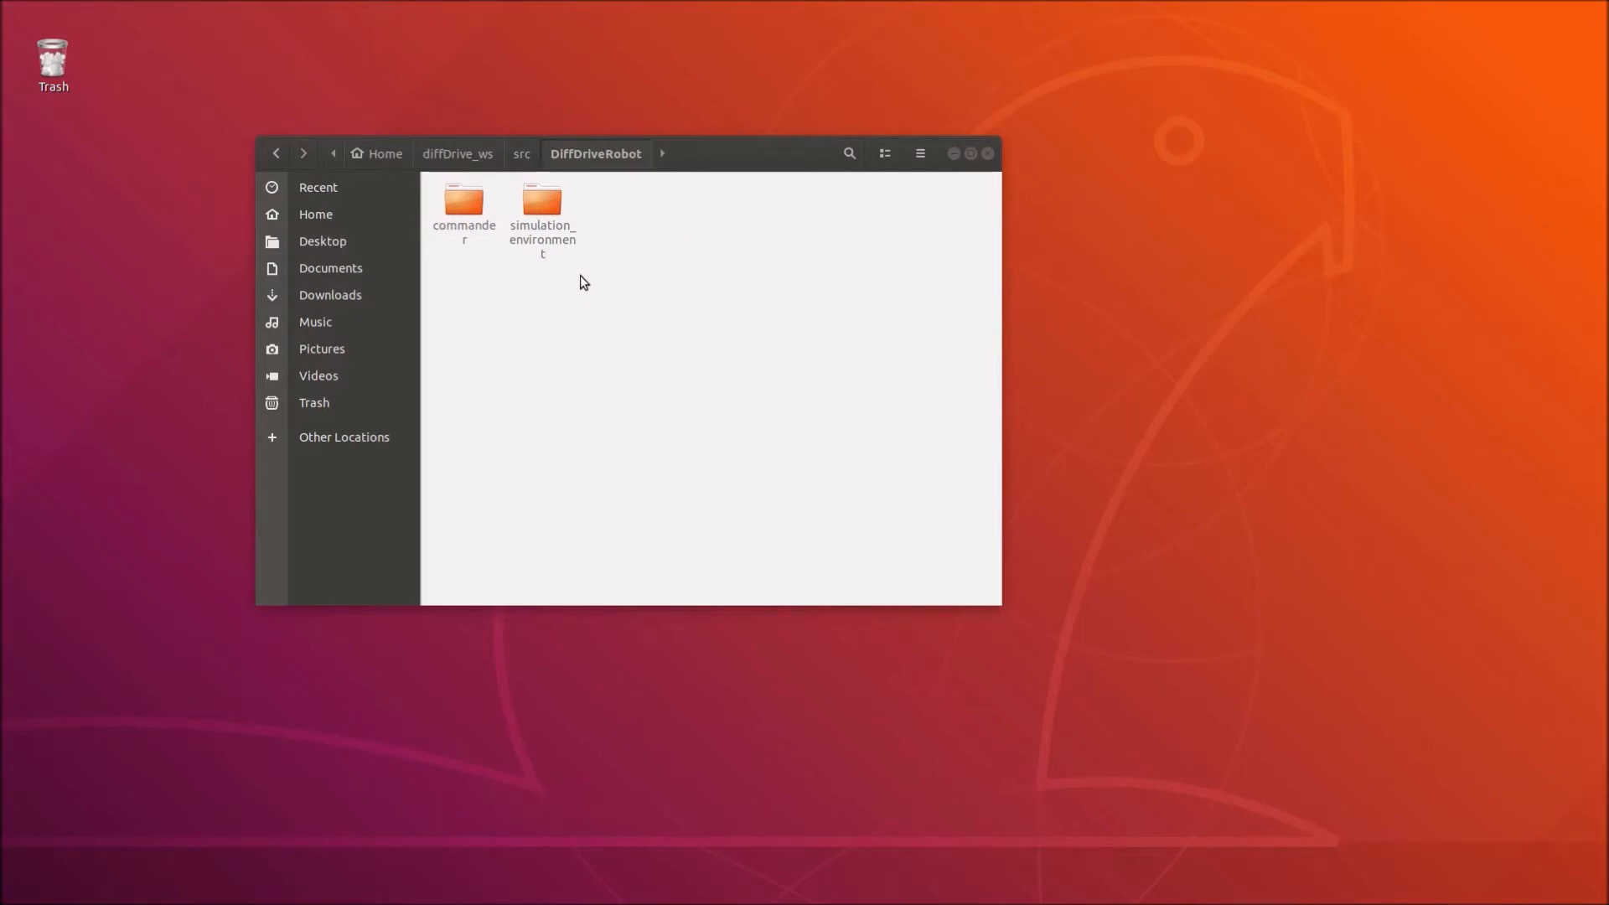
mouse_move(605, 218)
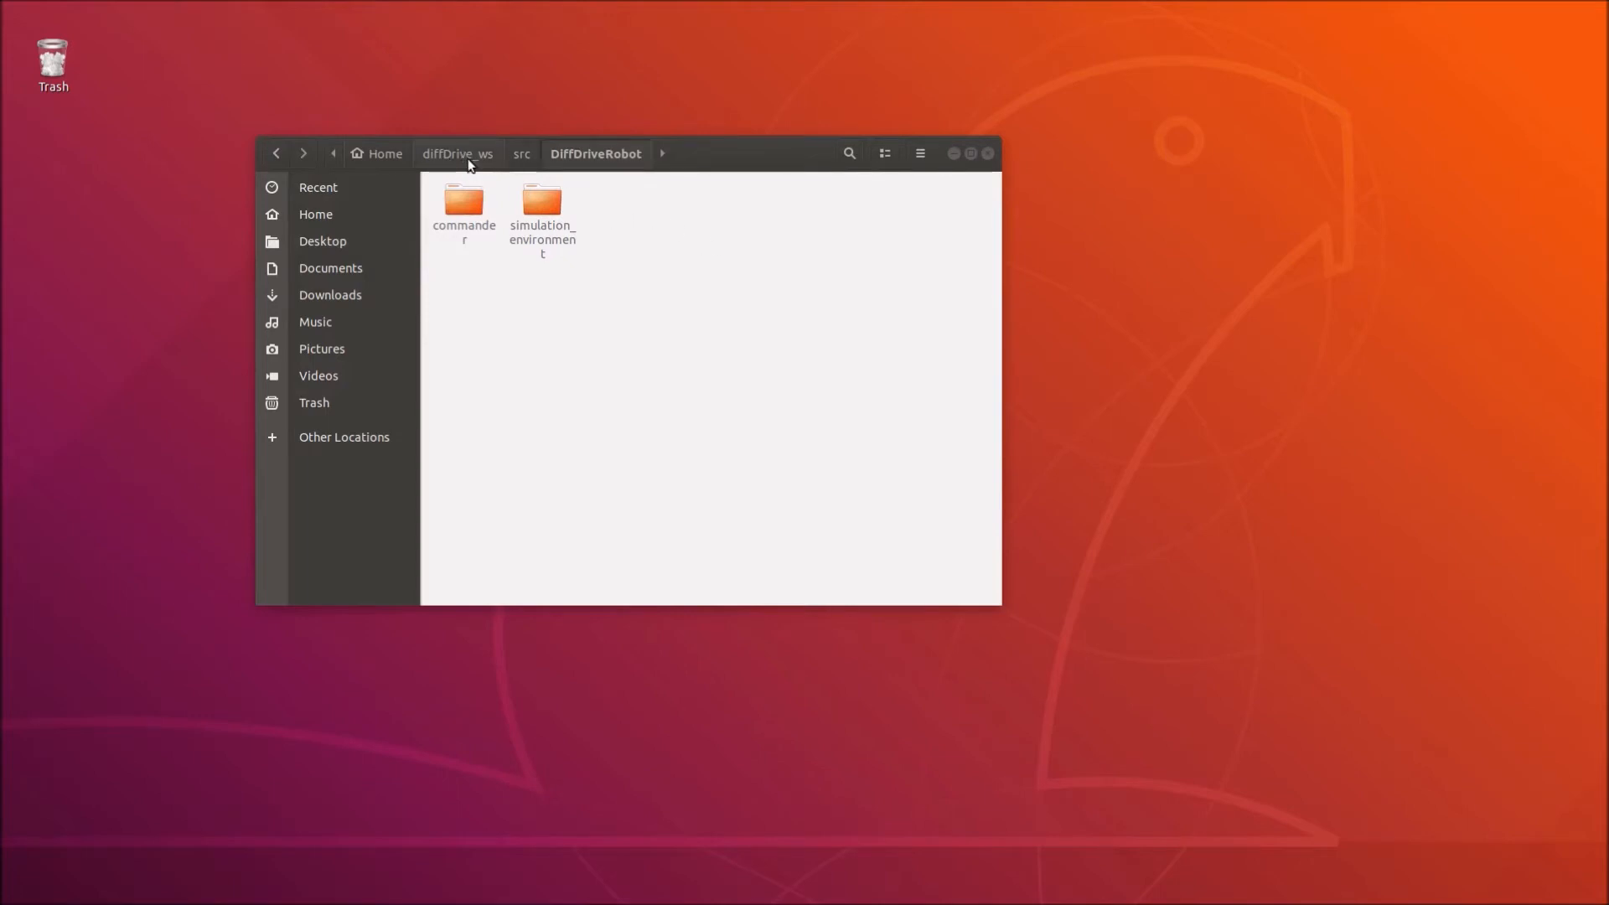
mouse_move(600, 161)
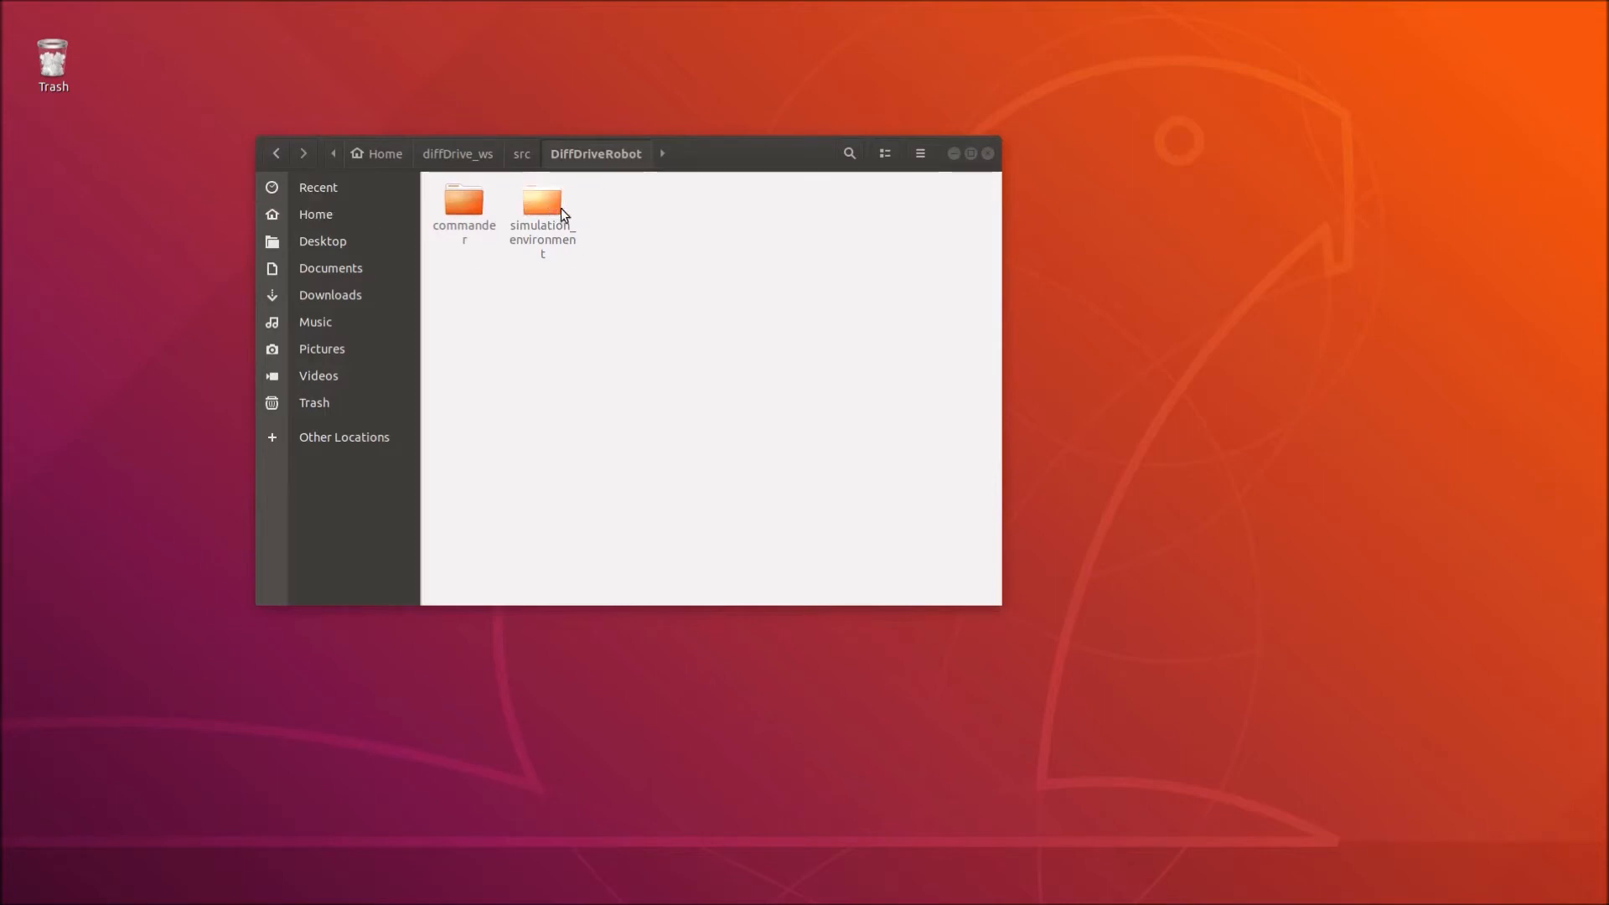
mouse_move(494, 220)
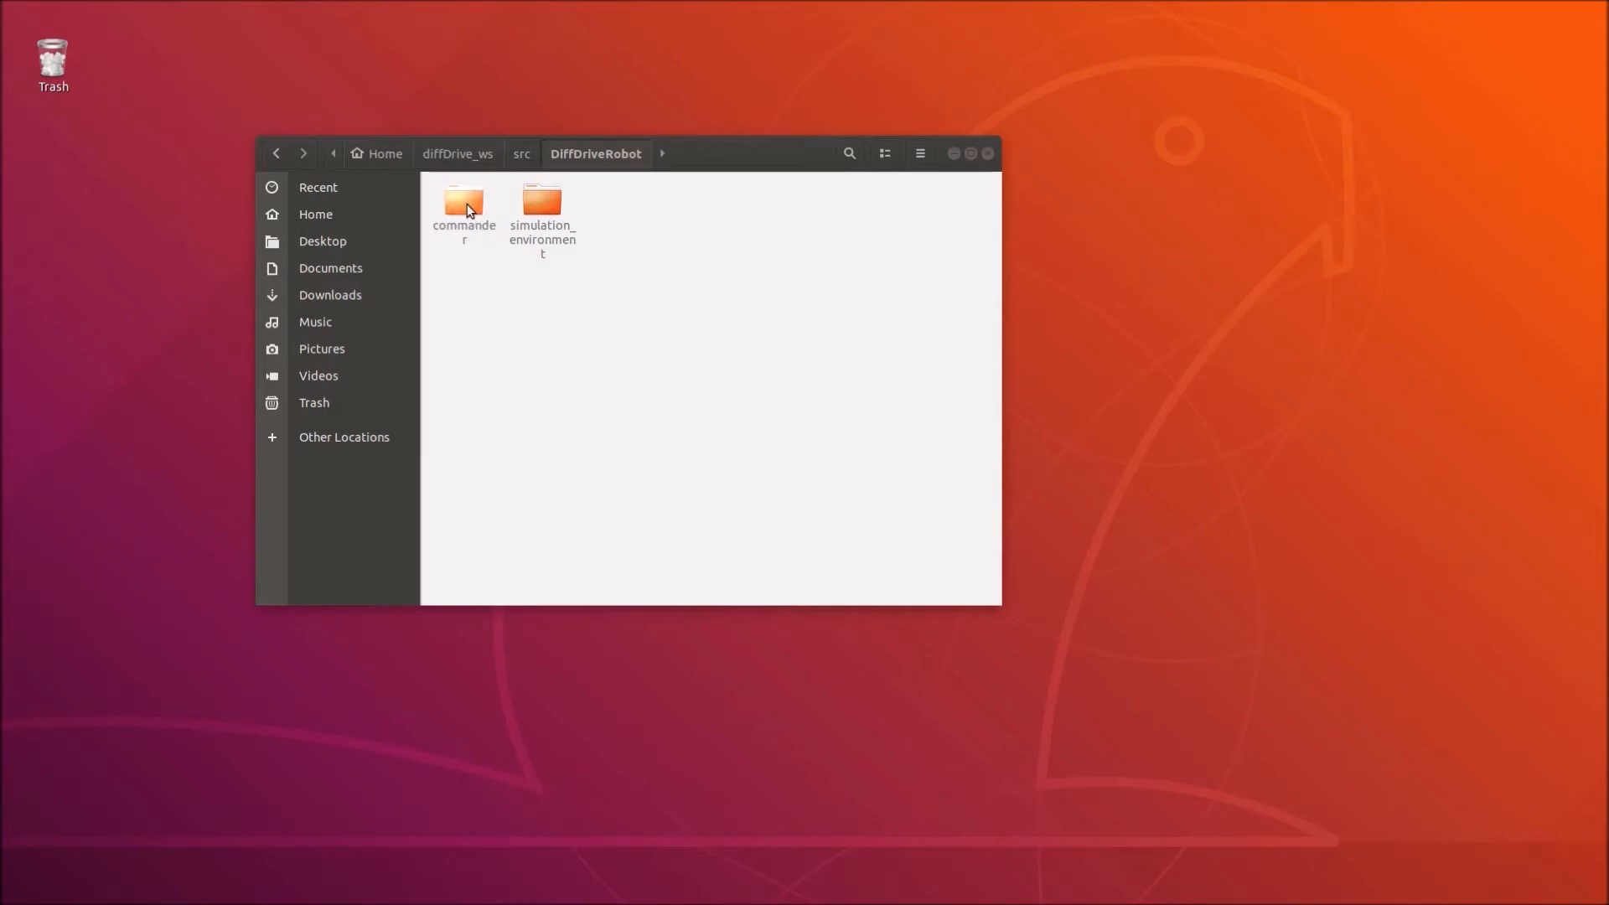
mouse_move(477, 219)
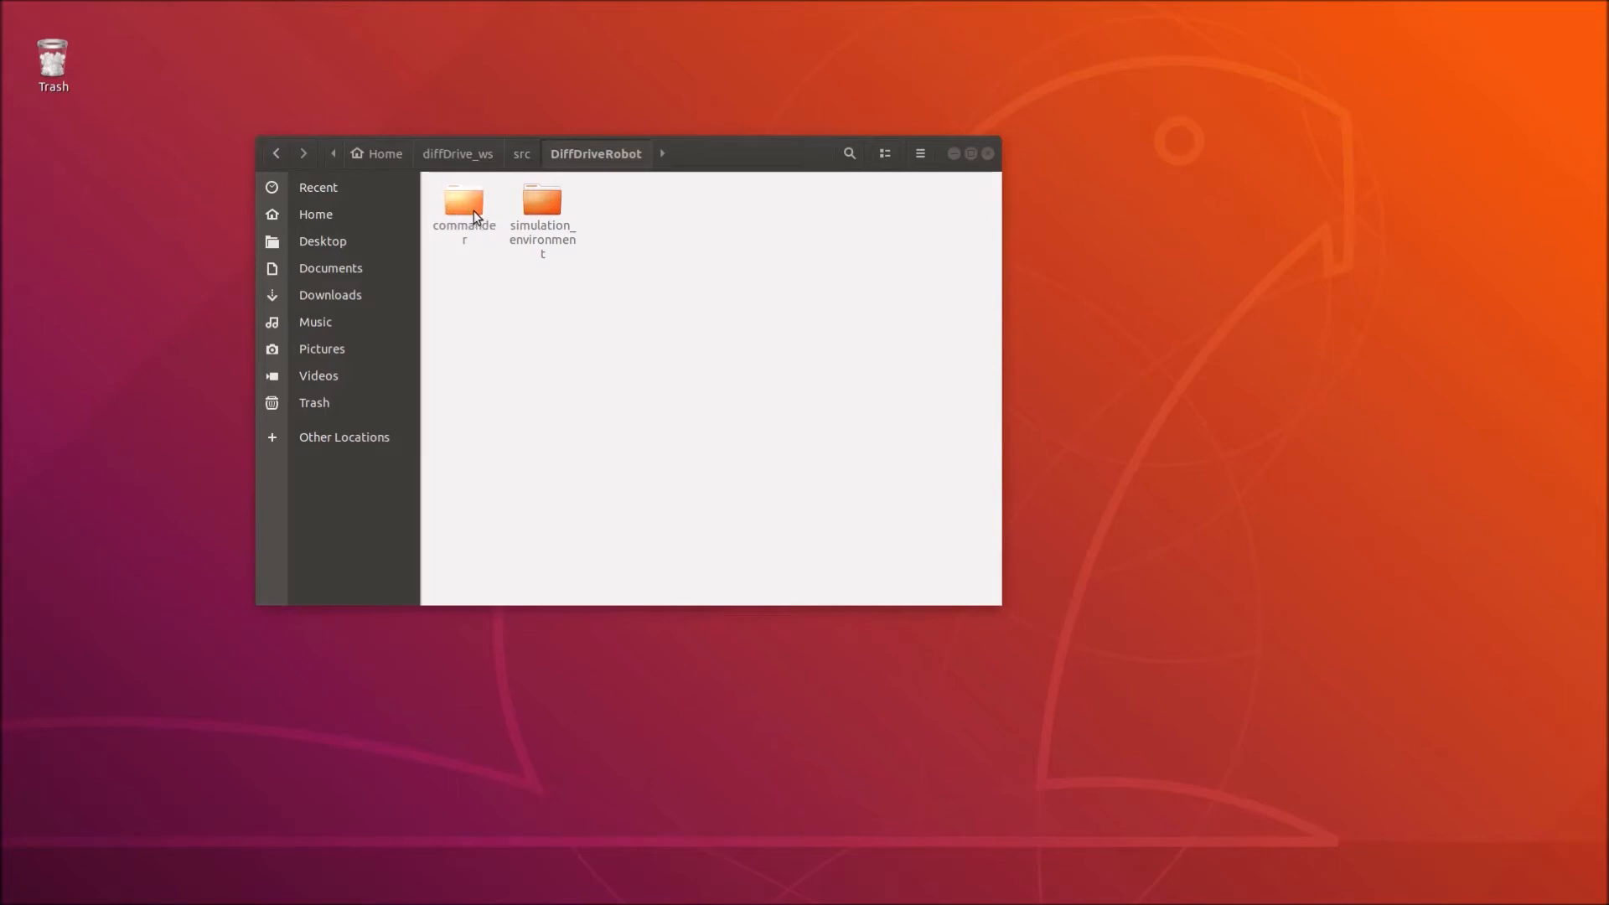
Open the commander package folder, then its src subfolder containing diffDriveViz.cpp.
double_click(463, 202)
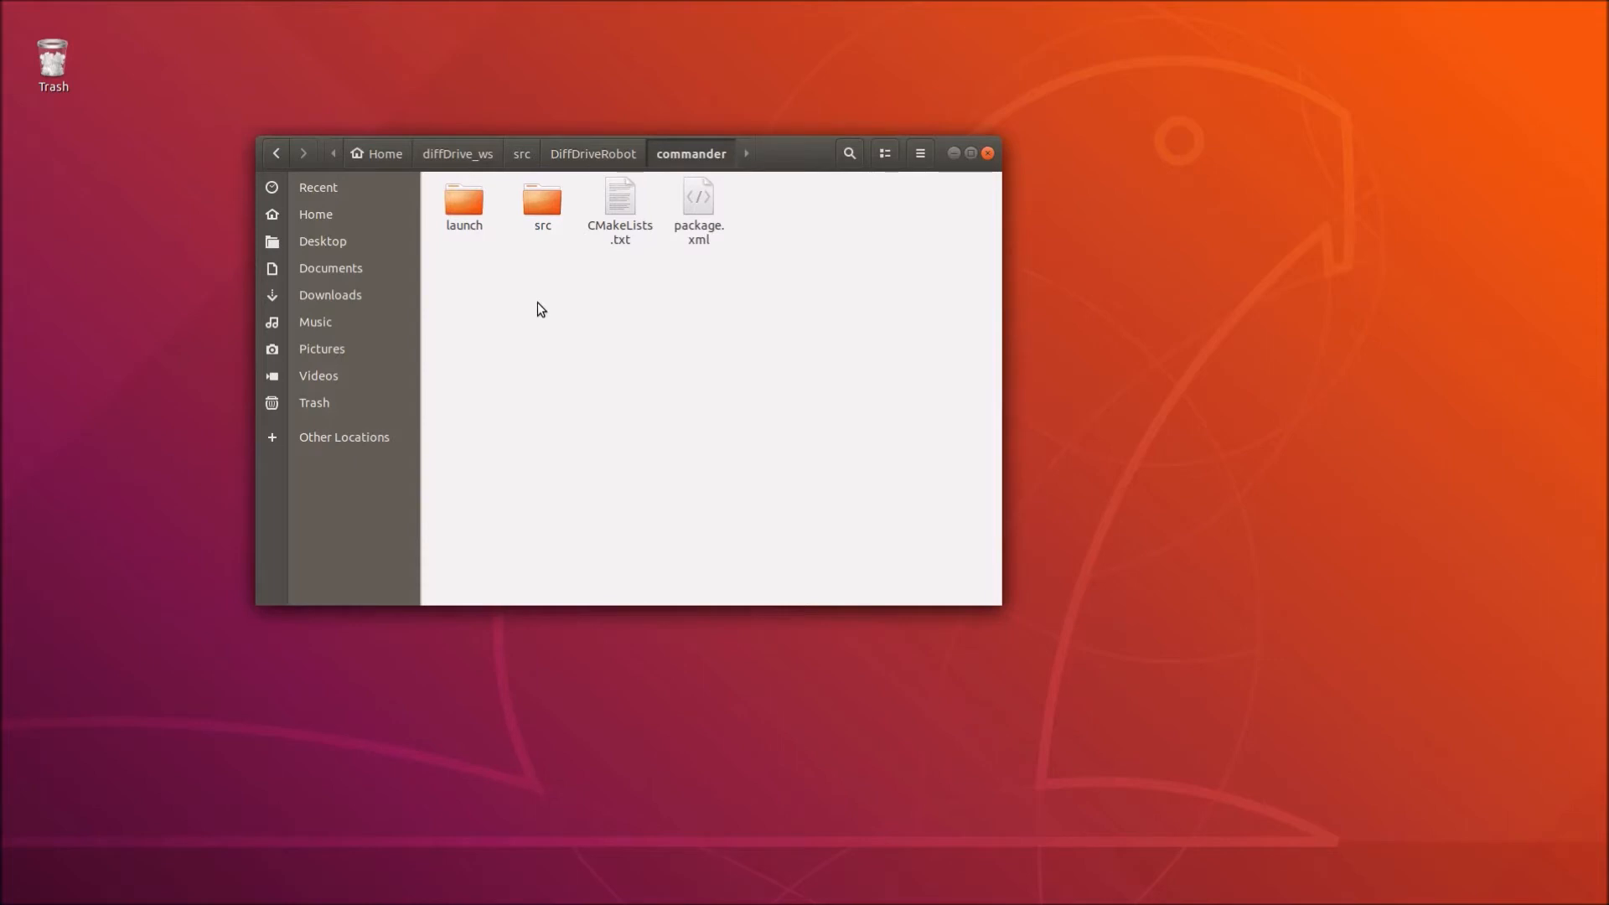
mouse_move(599, 387)
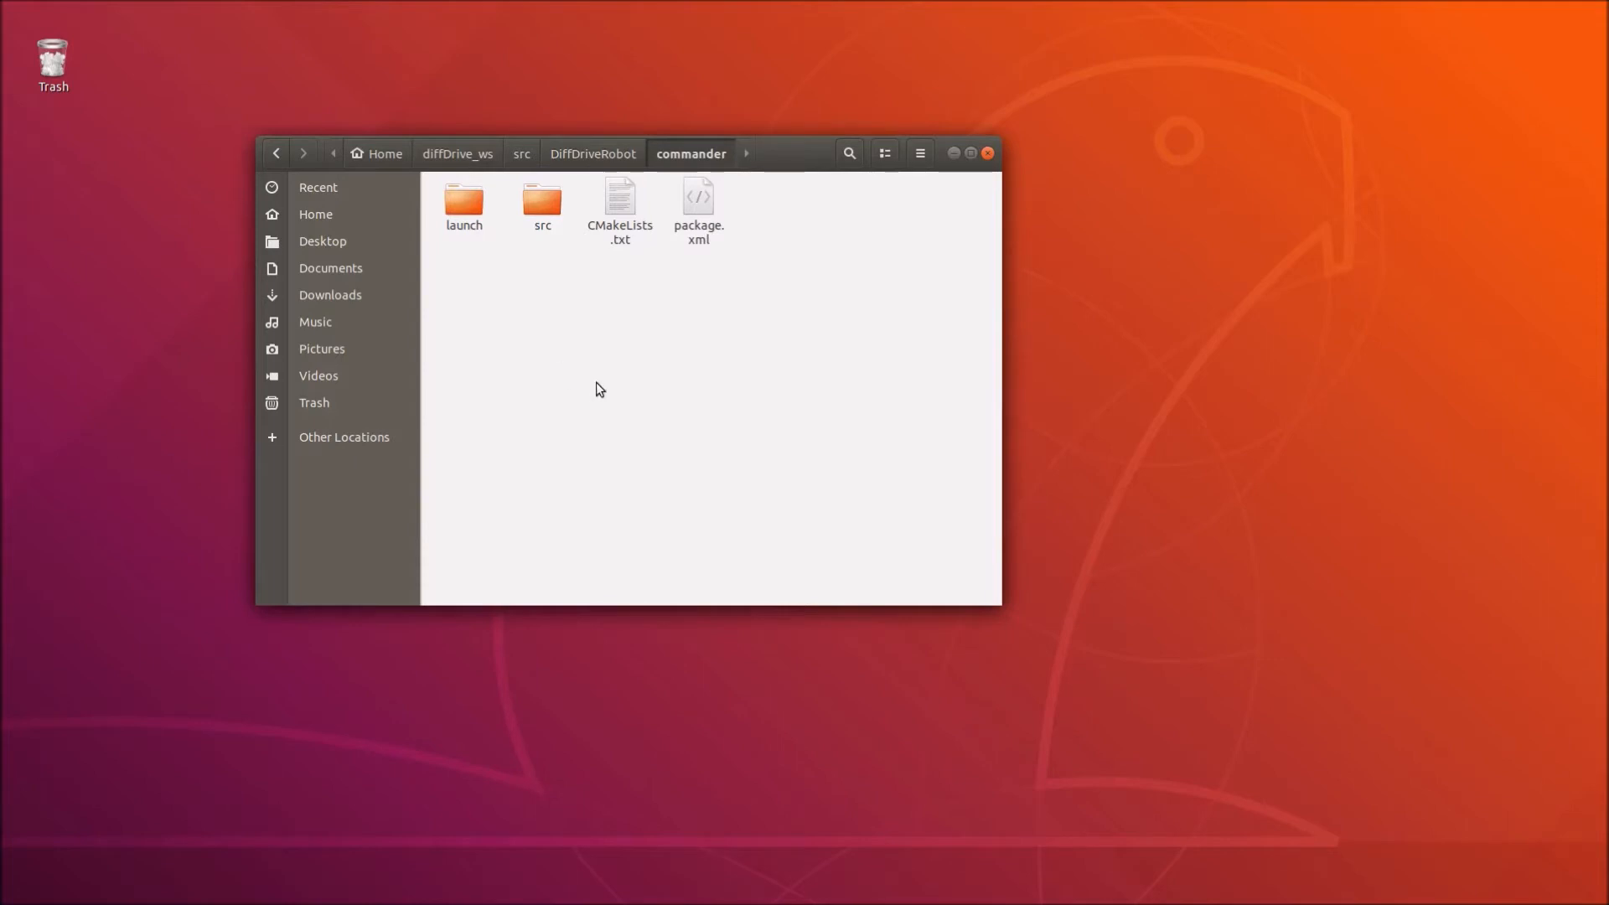
mouse_move(685, 296)
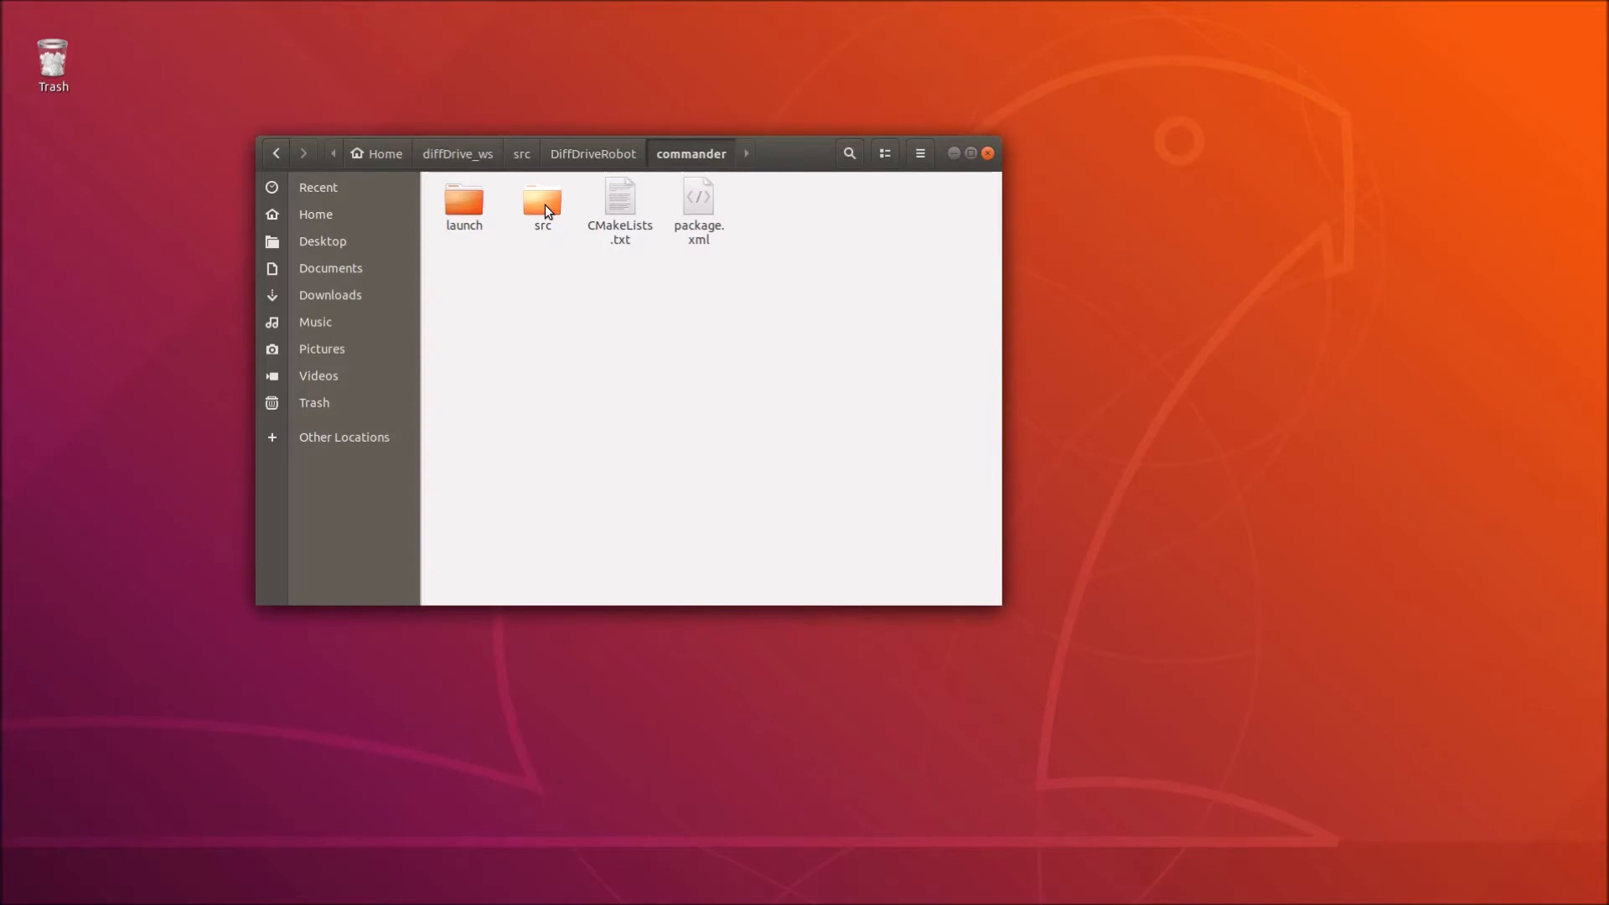
double_click(542, 201)
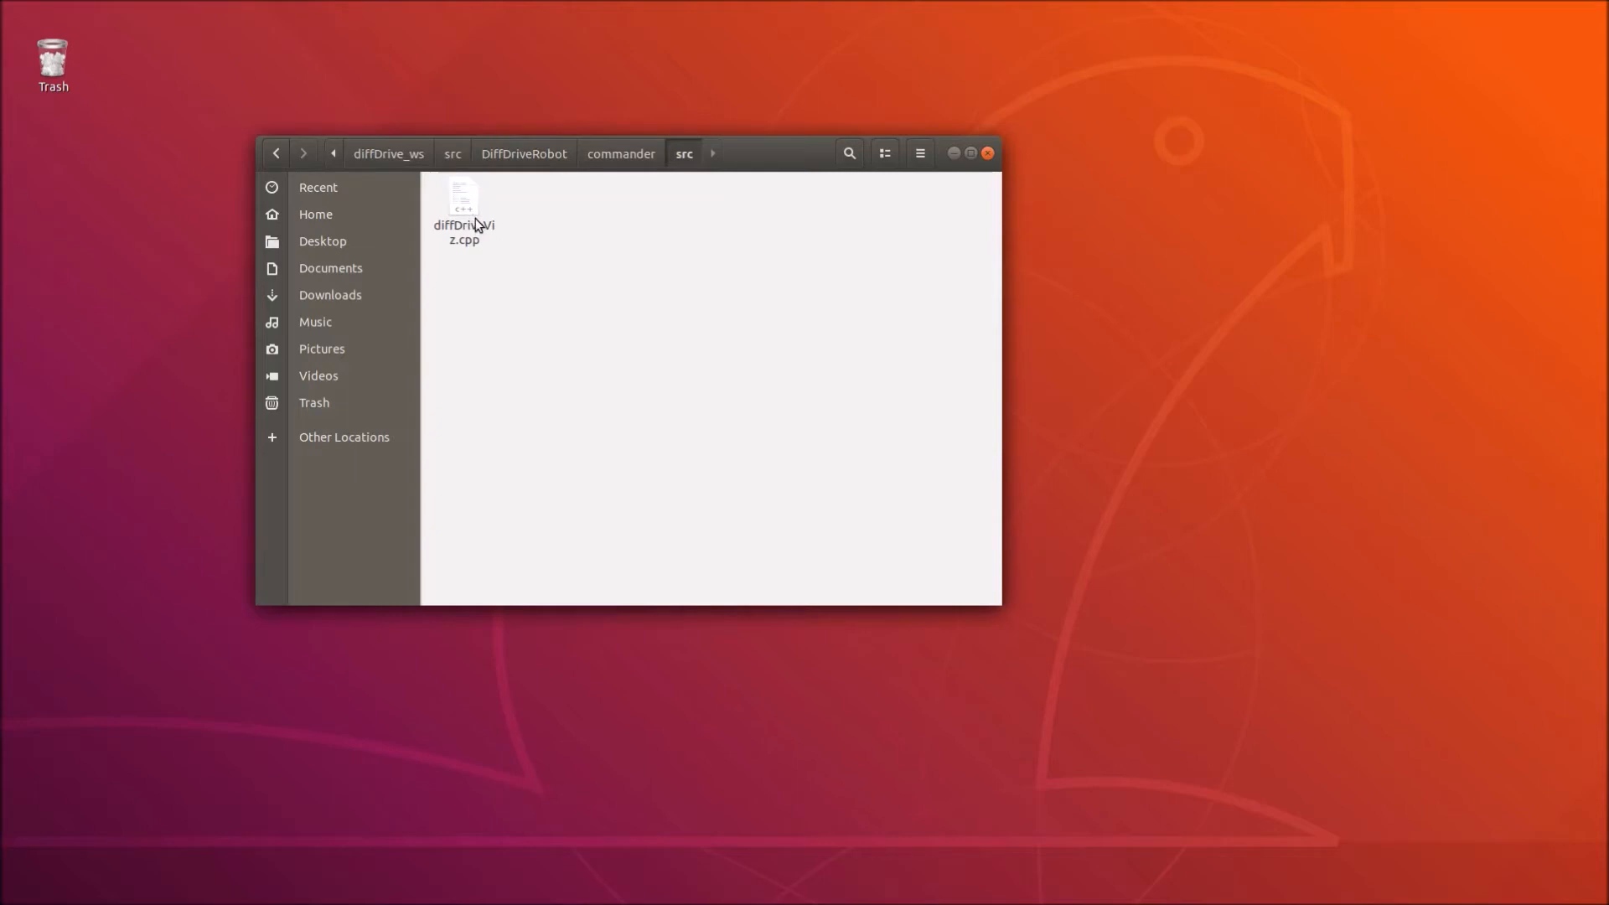
mouse_move(472, 208)
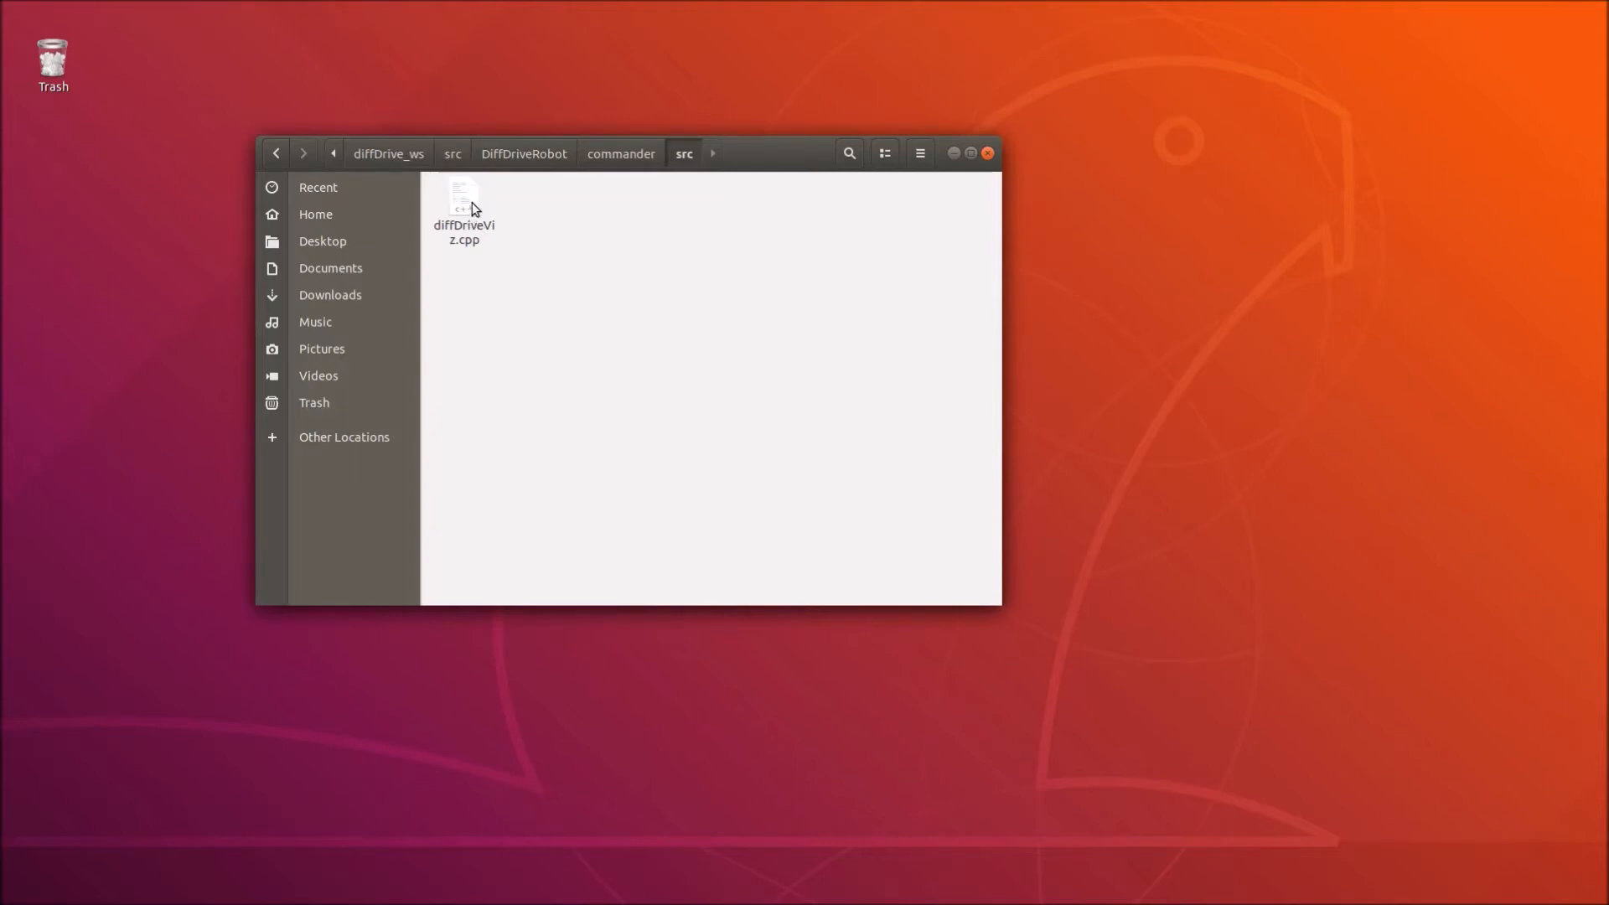
Open diffDriveViz.cpp in Geany and inspect its ros.h and Odometry include lines.
double_click(462, 195)
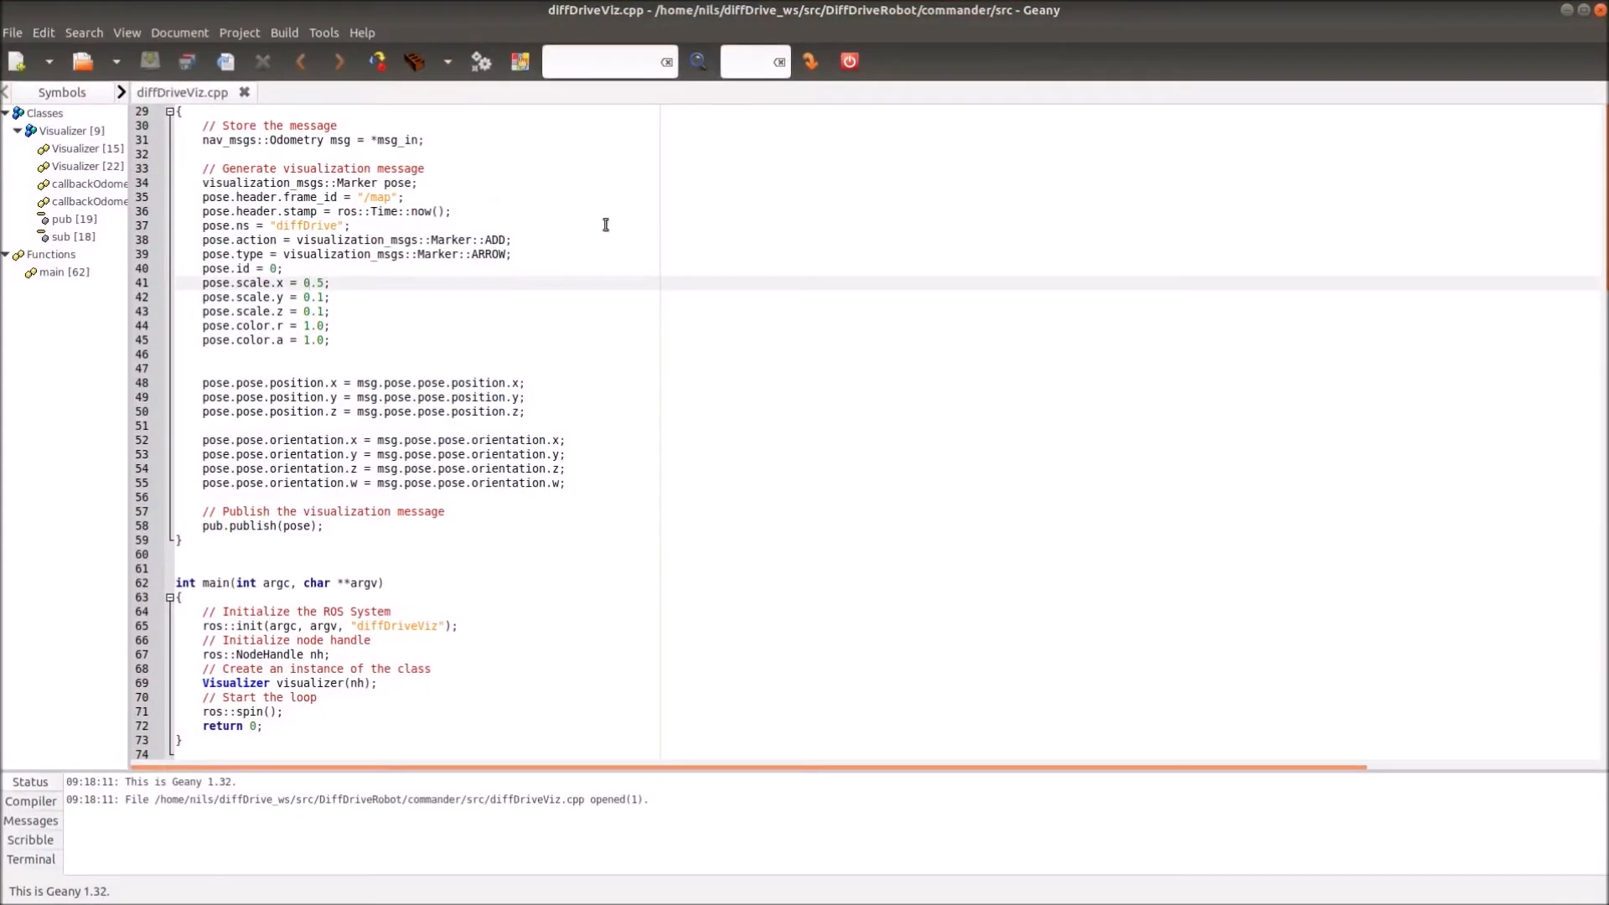
scroll("up", 3)
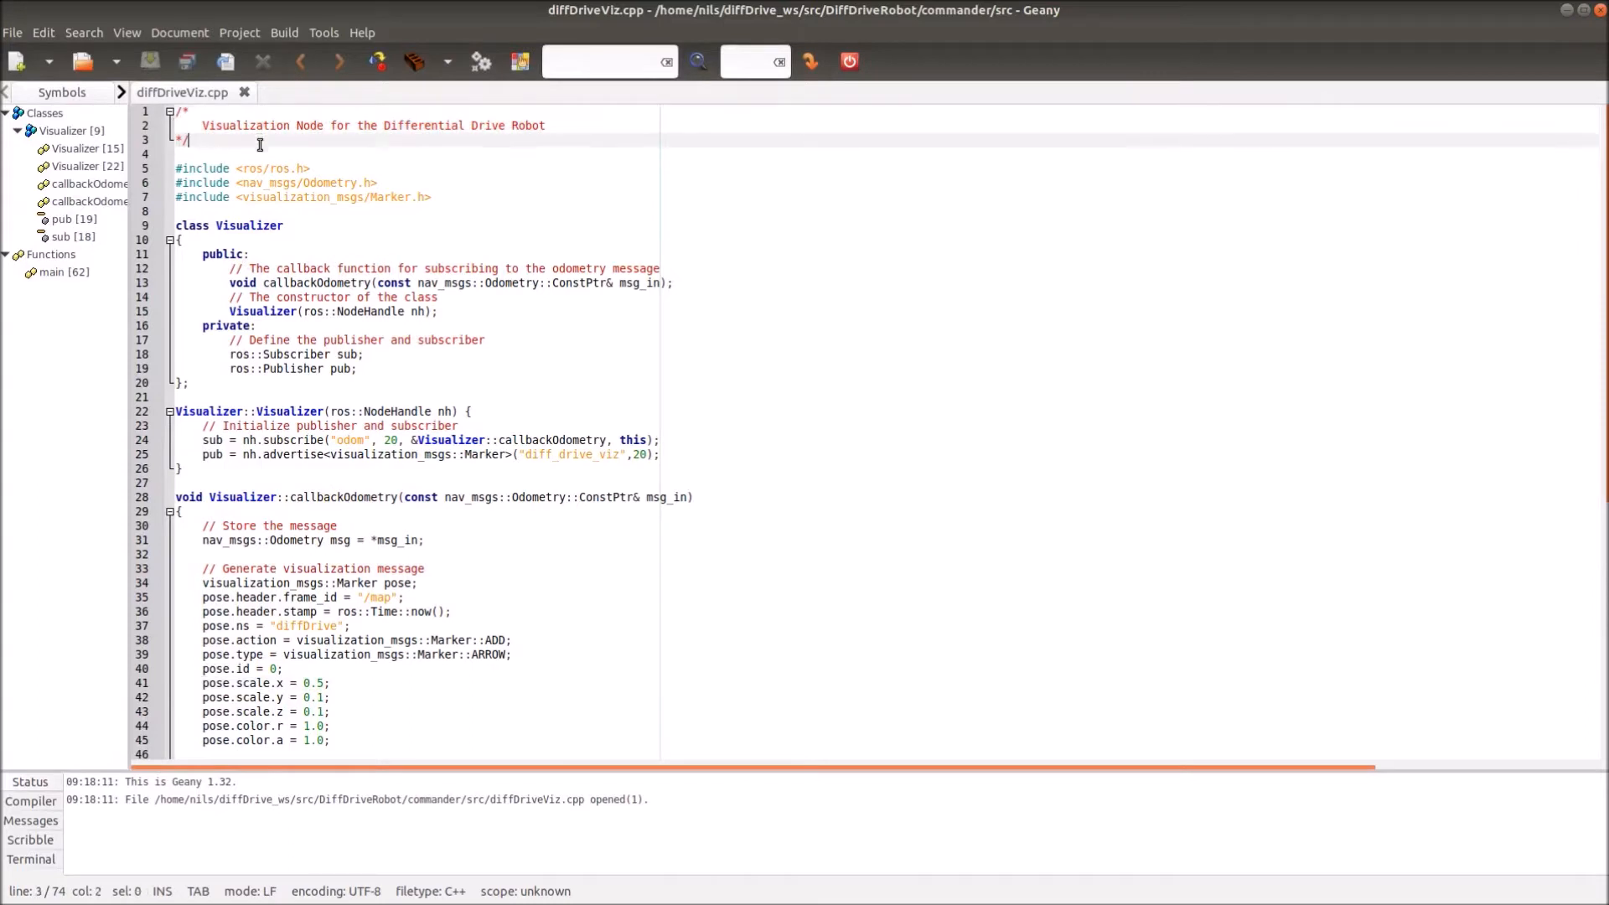
mouse_move(247, 134)
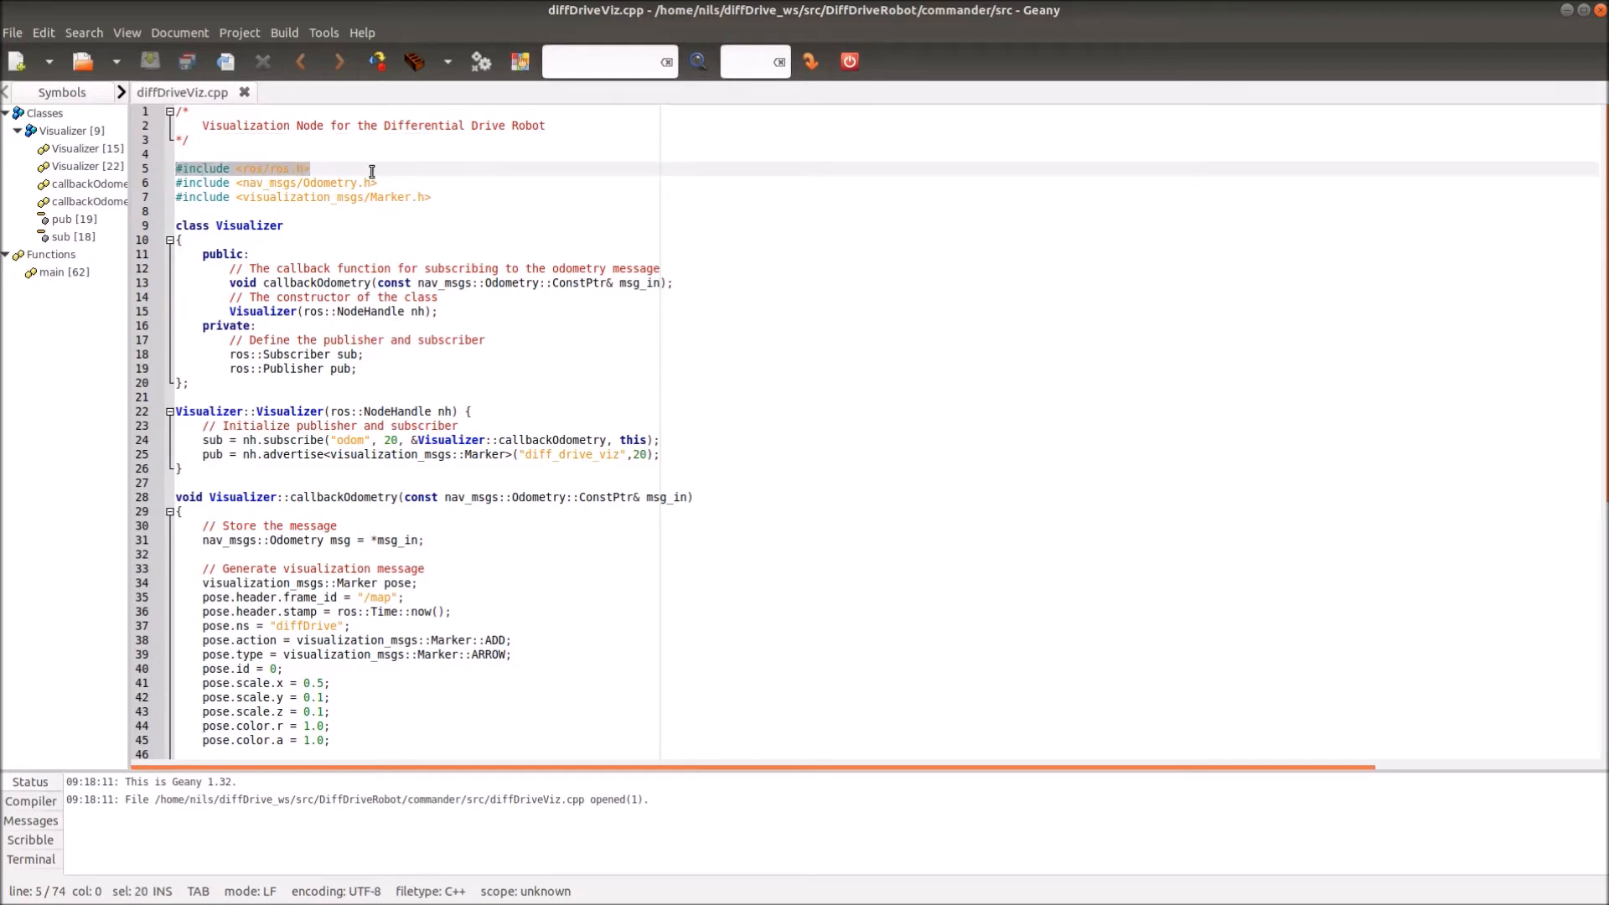
left_click(309, 169)
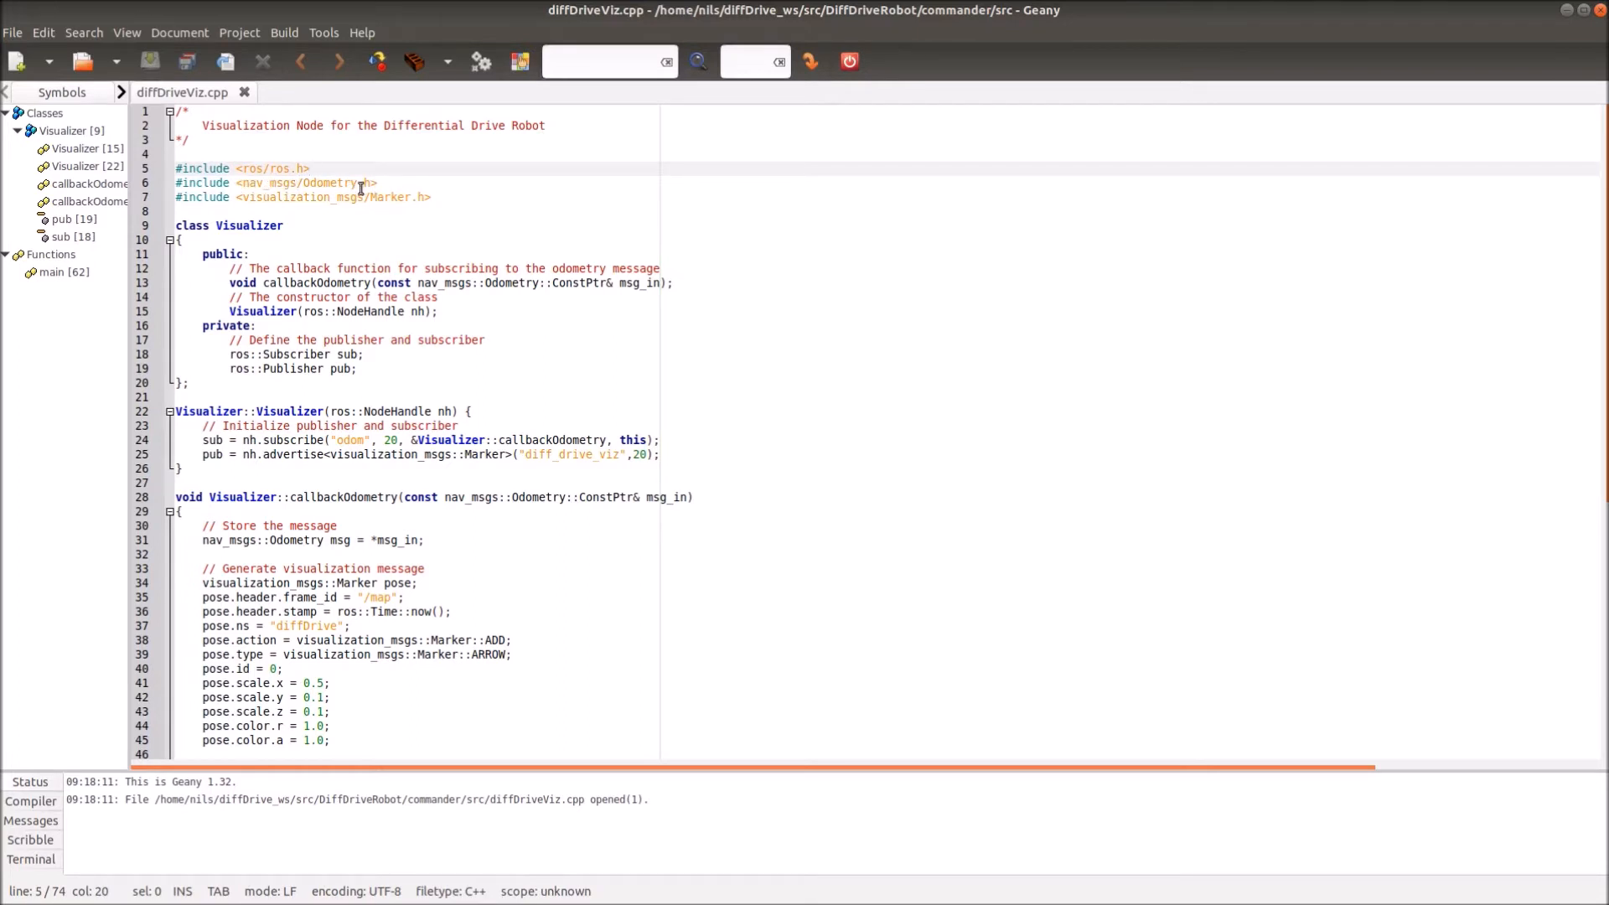
left_click(311, 168)
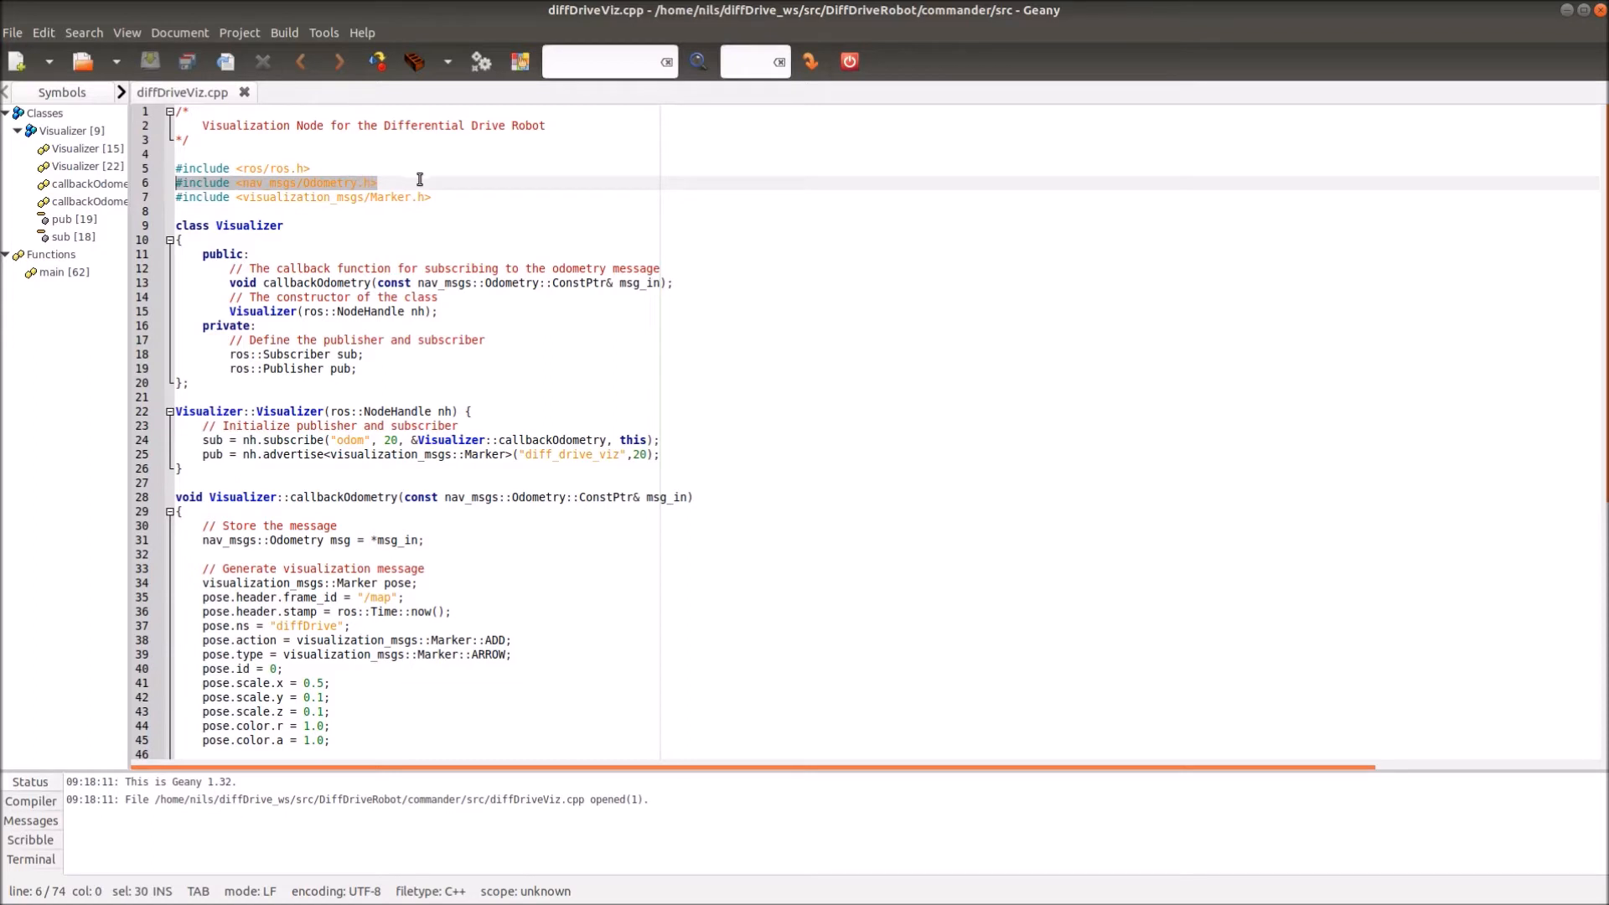
mouse_move(437, 197)
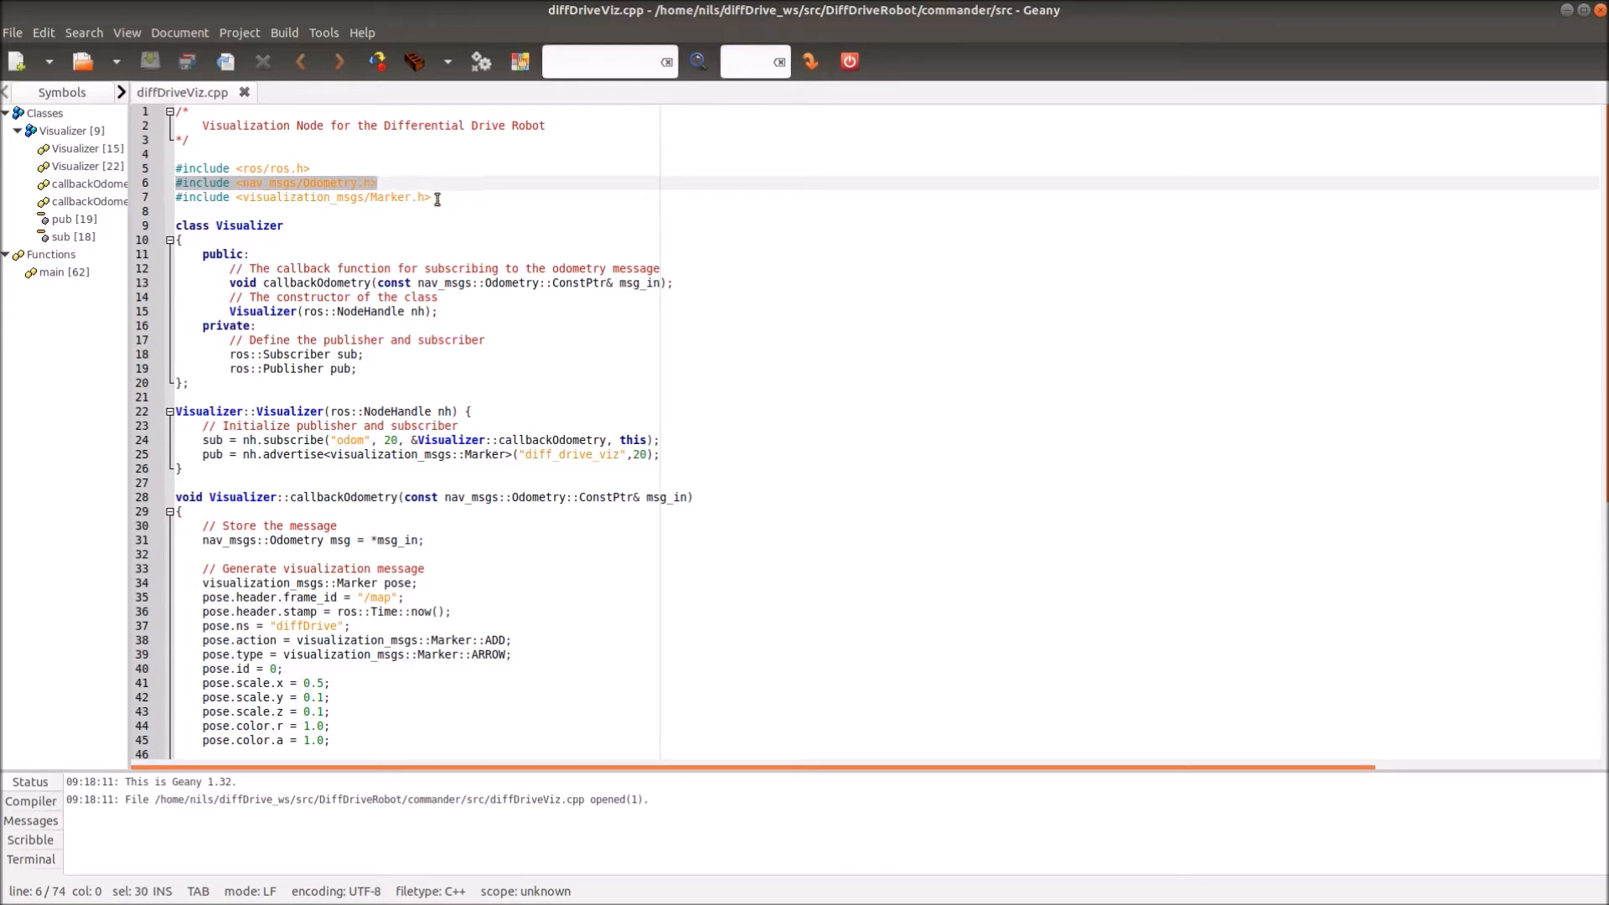
left_click(359, 212)
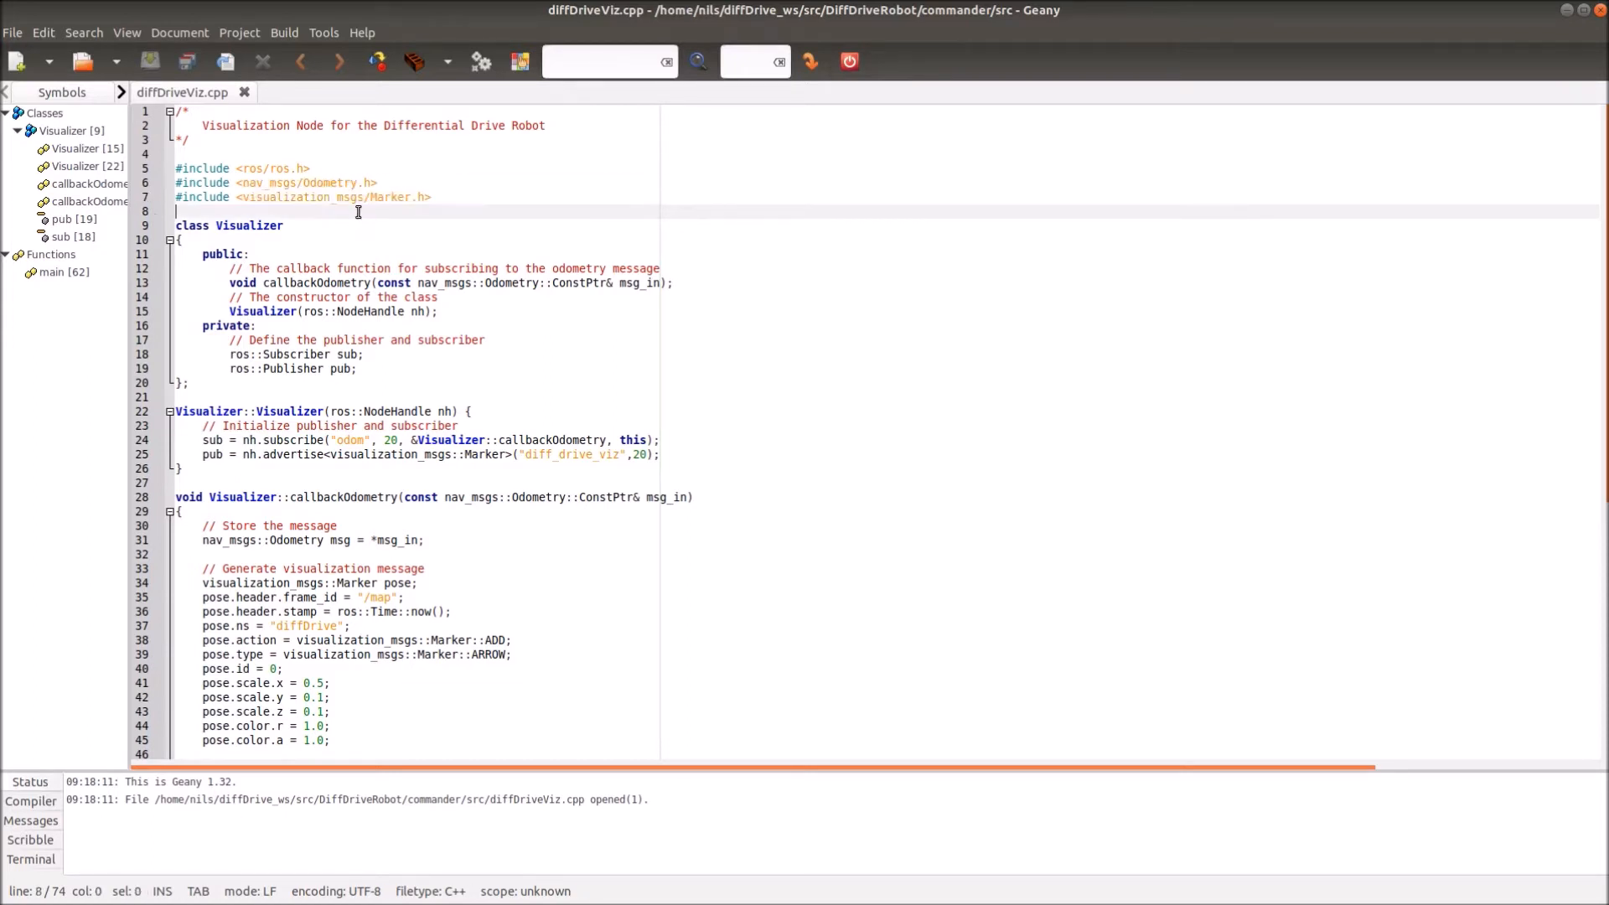
mouse_move(449, 206)
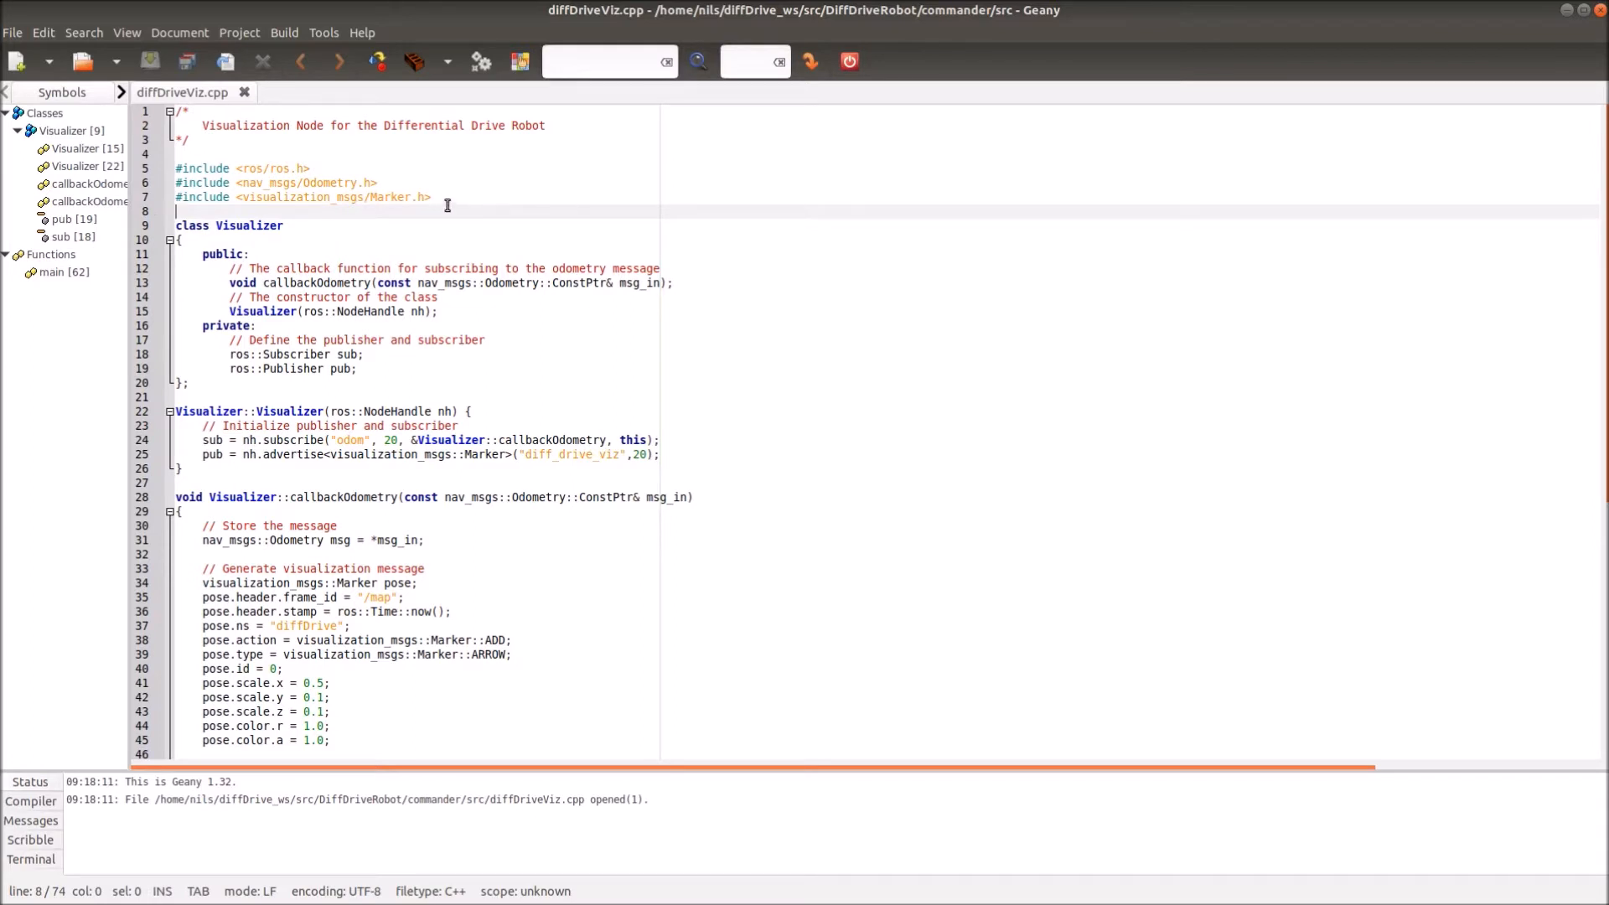
mouse_move(477, 197)
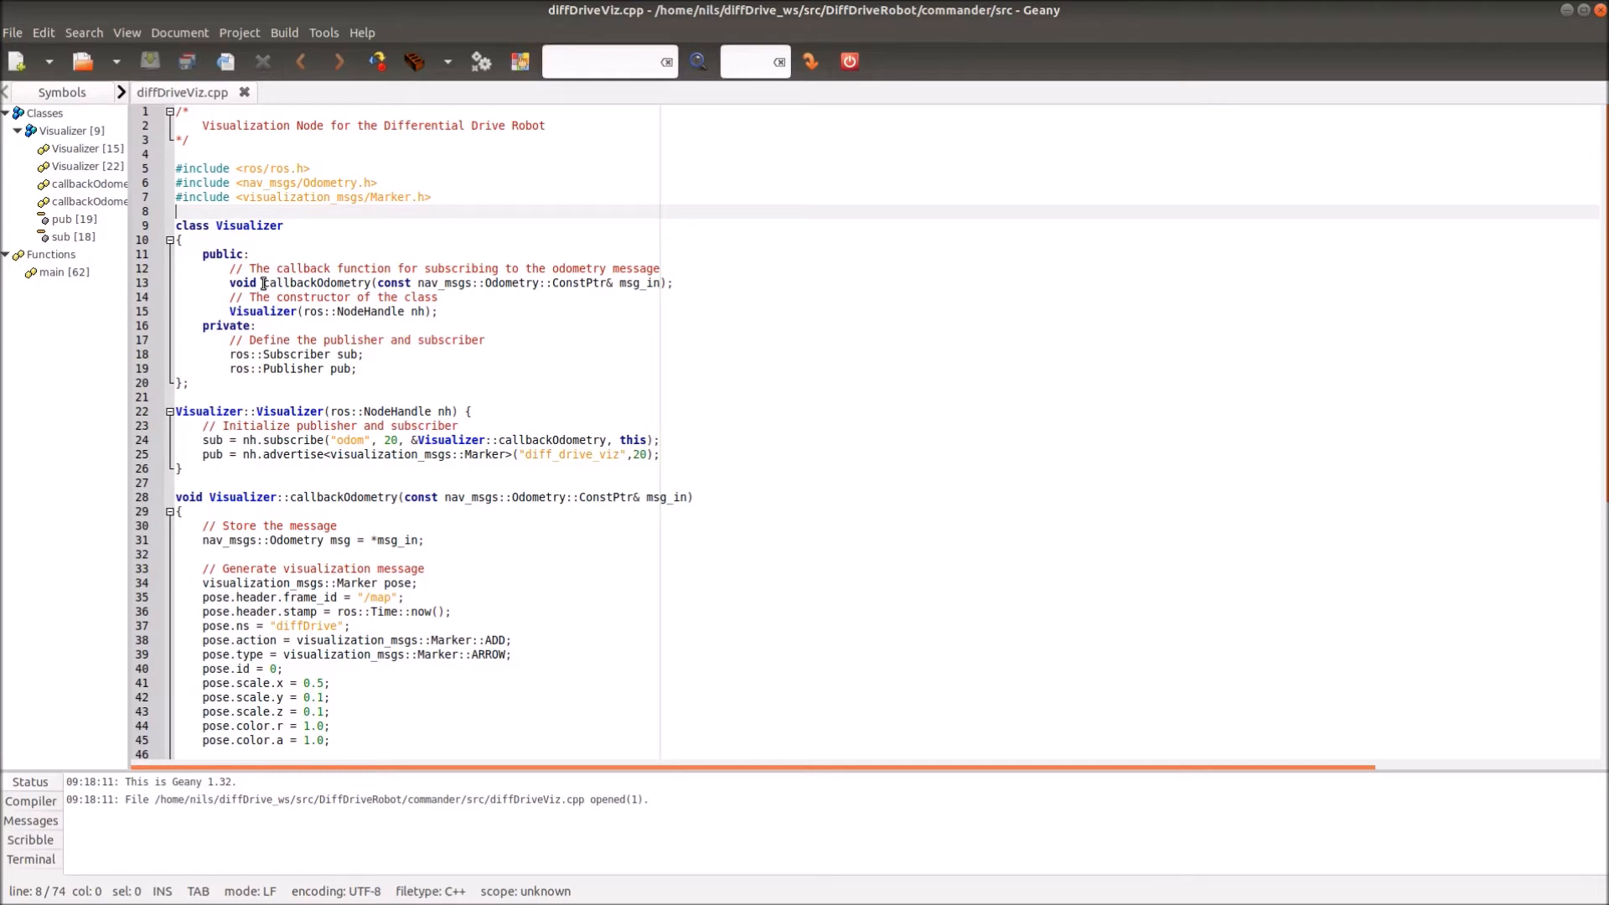
left_click(673, 283)
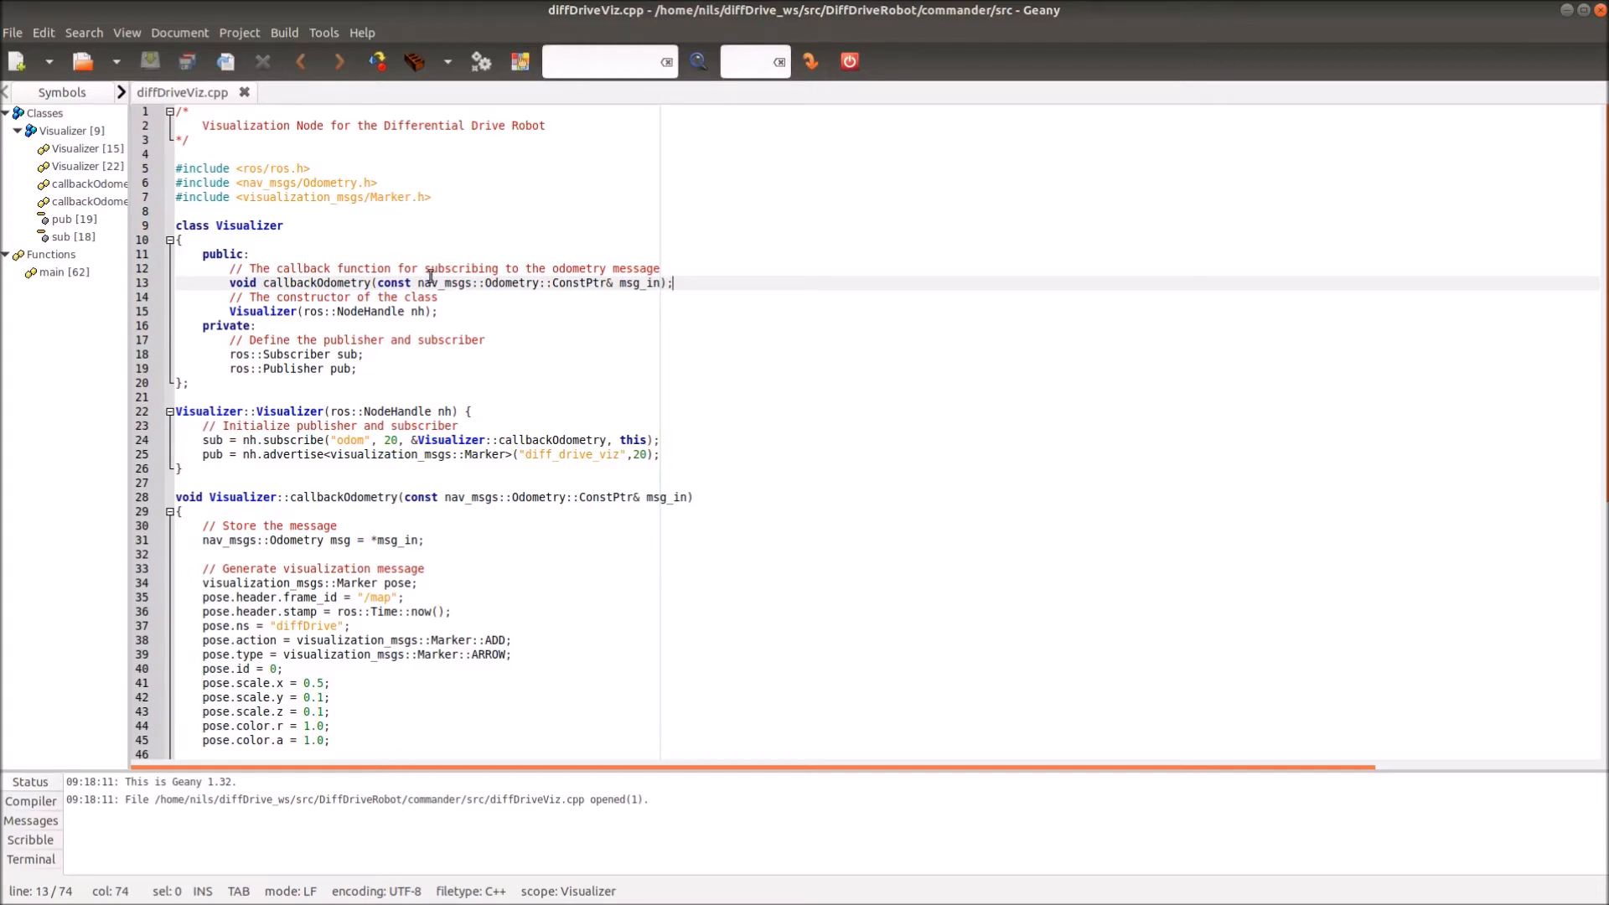
mouse_move(741, 291)
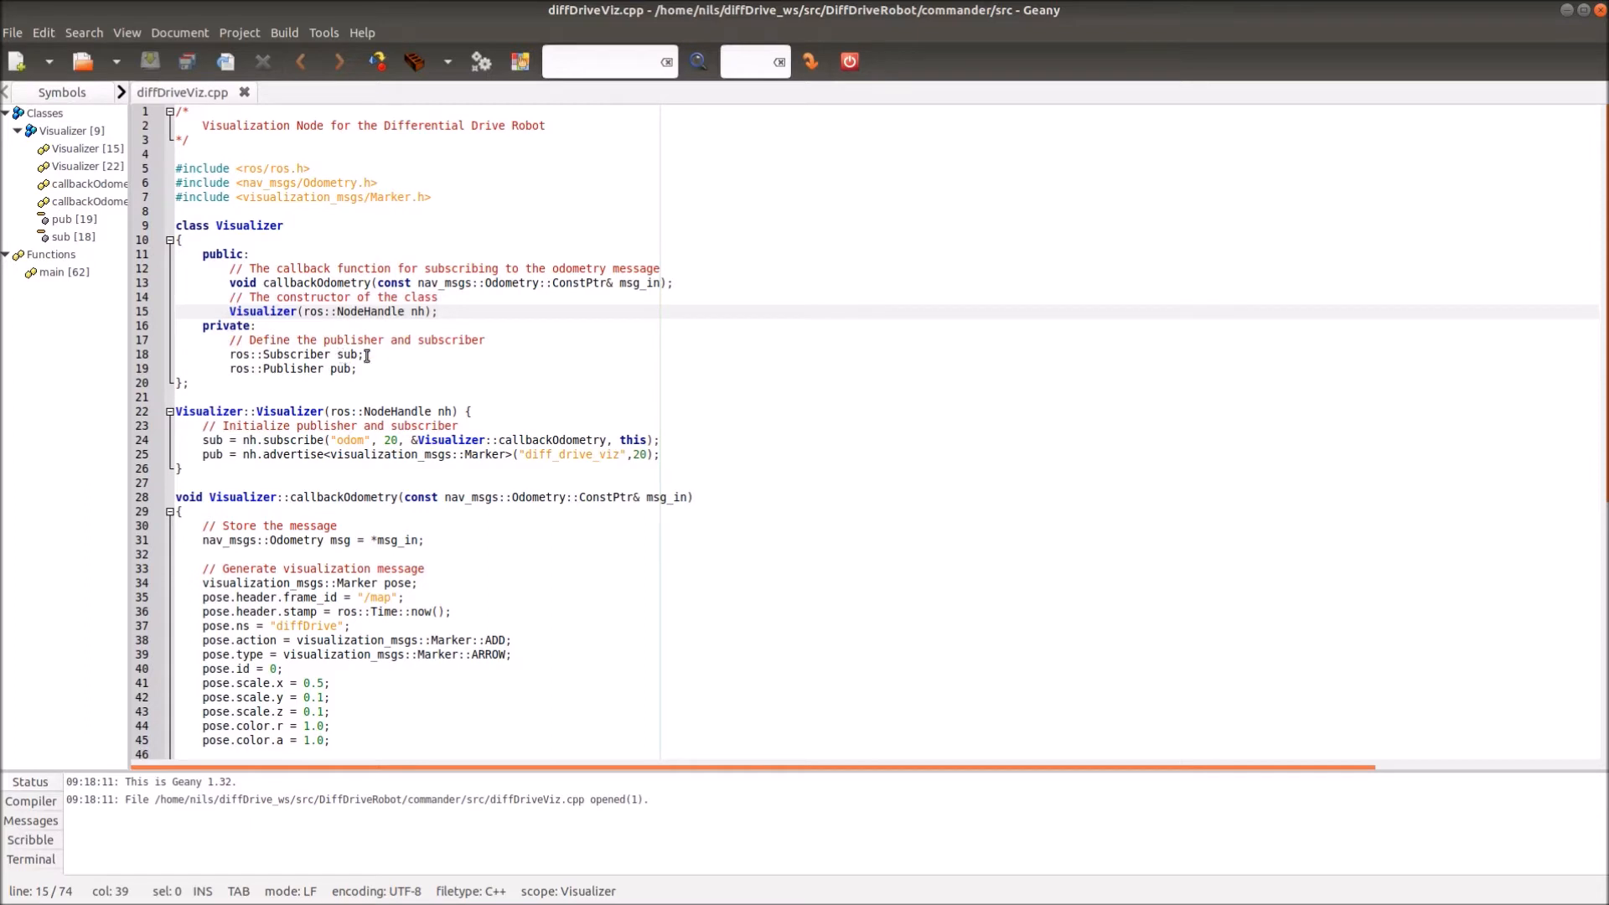
double_click(341, 368)
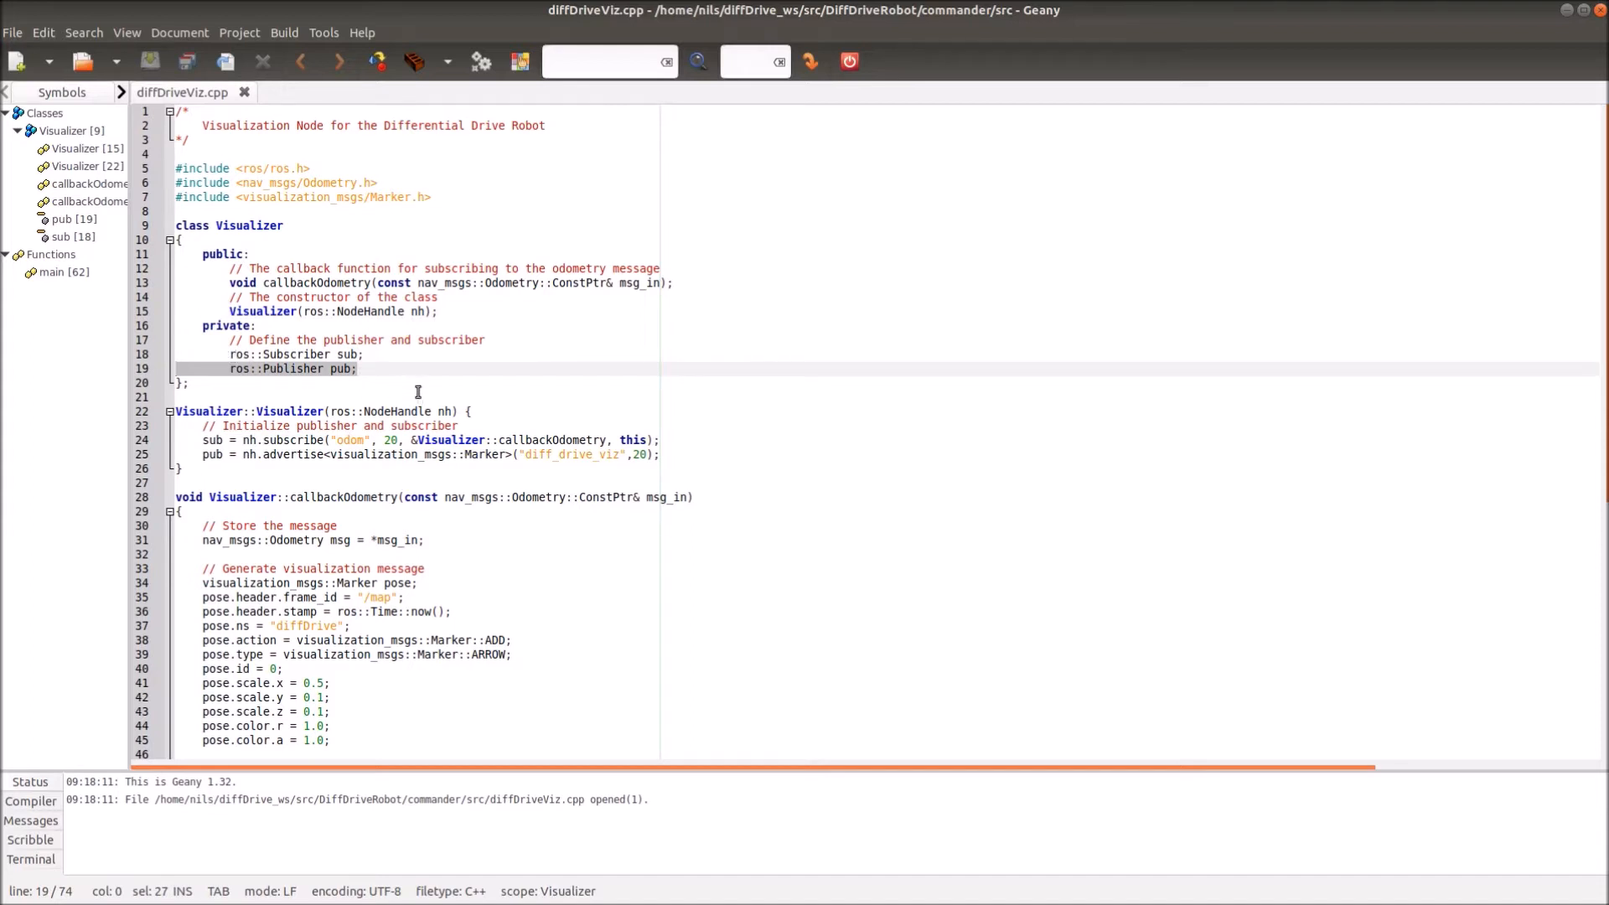
scroll("down", 3)
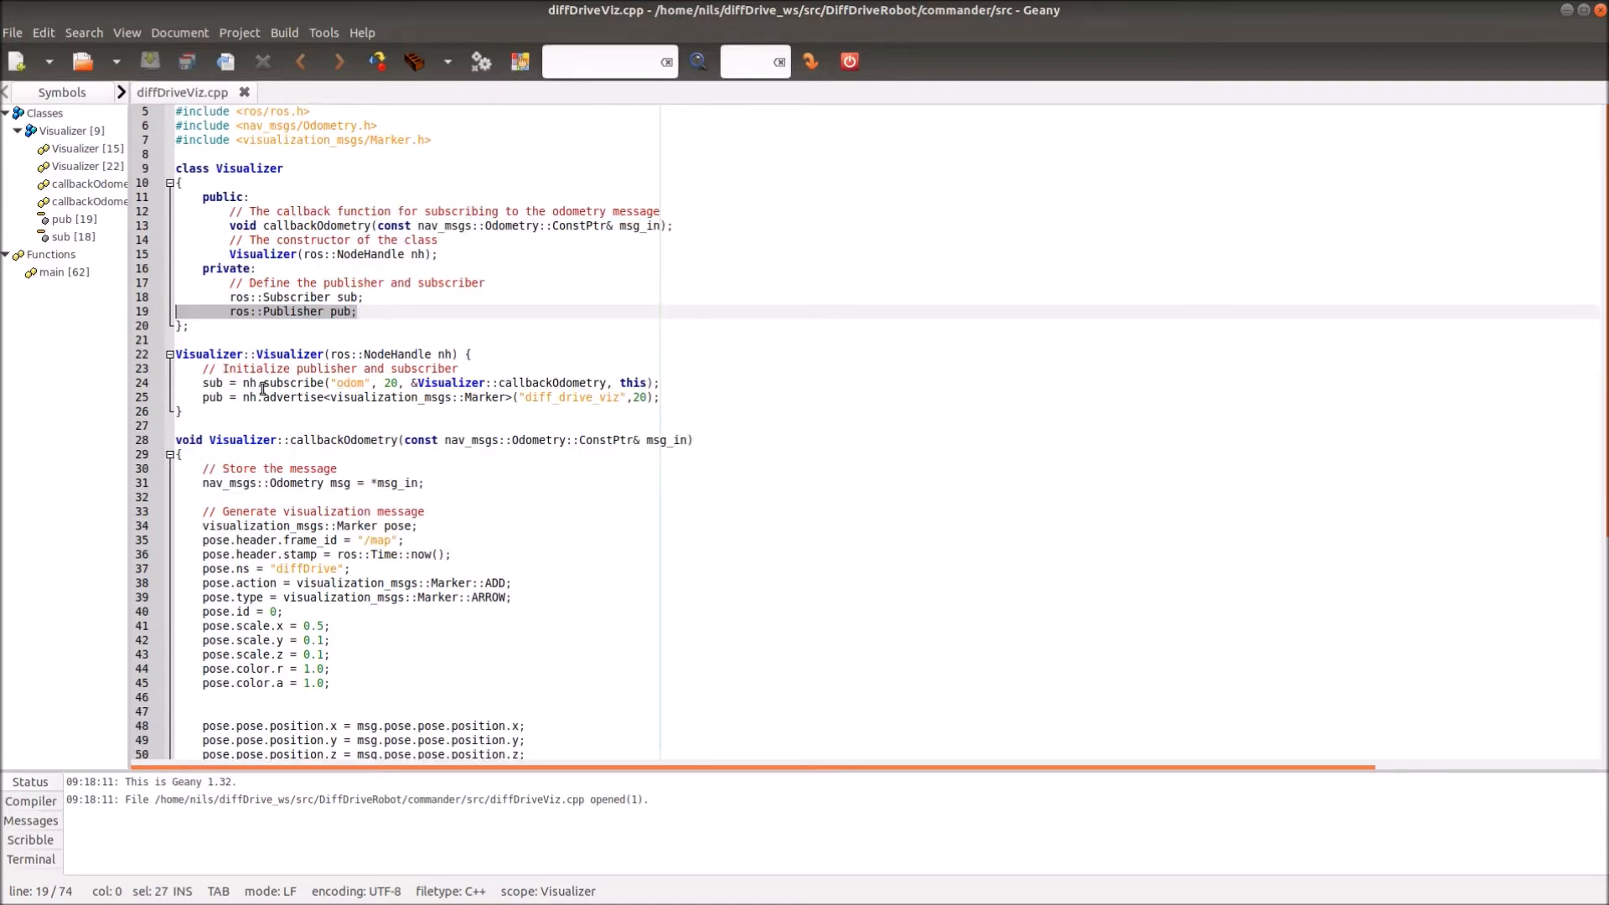
left_click(212, 383)
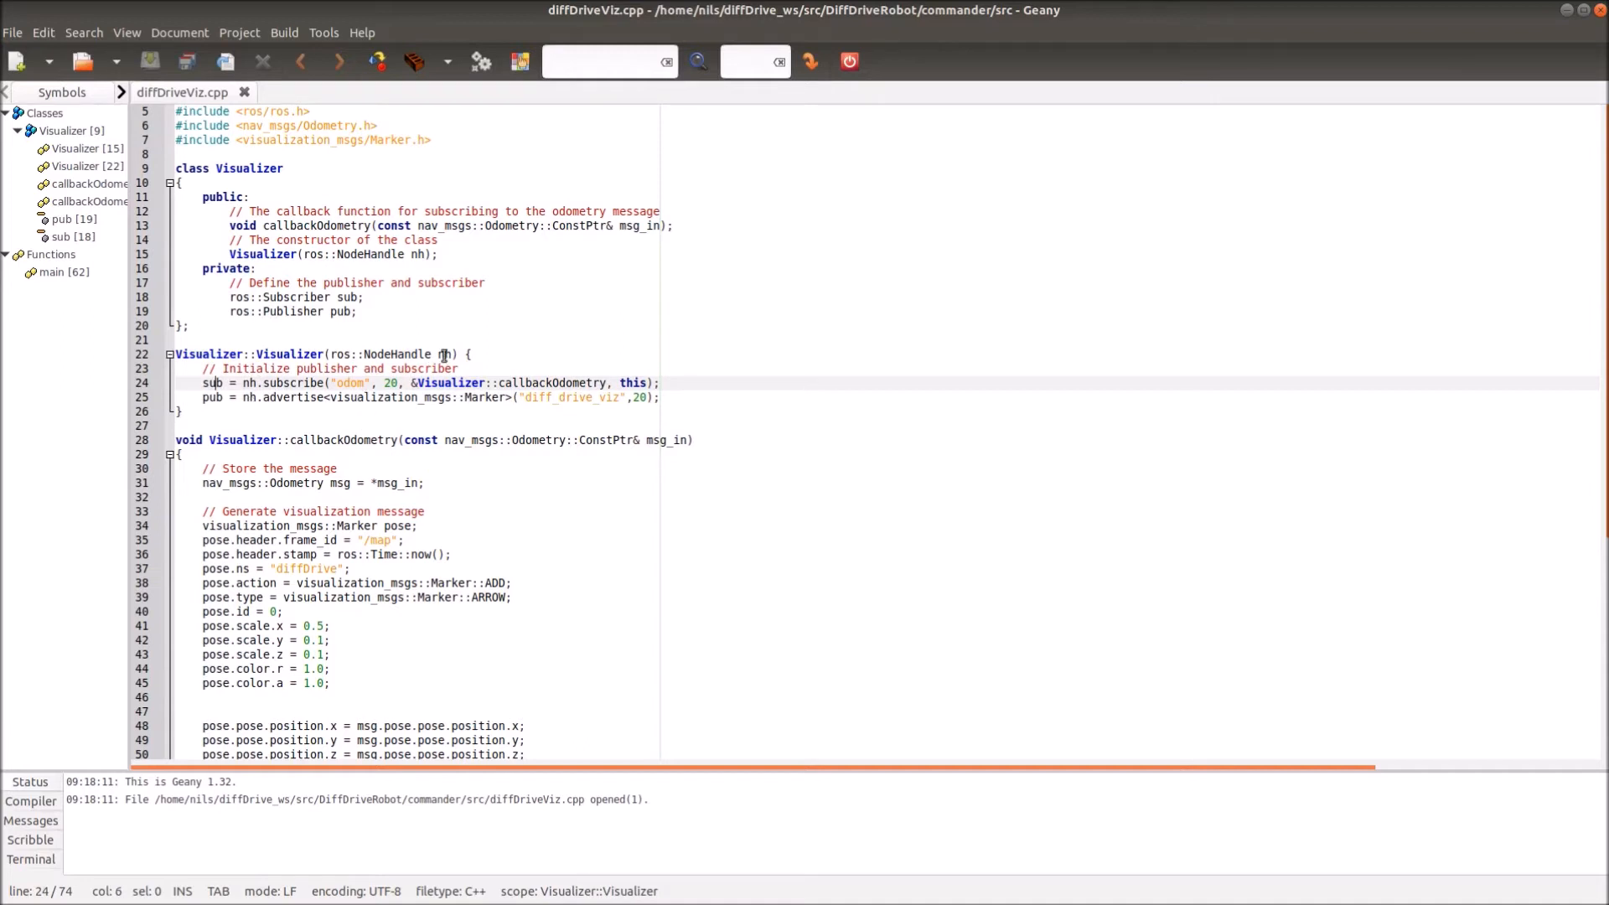
double_click(442, 353)
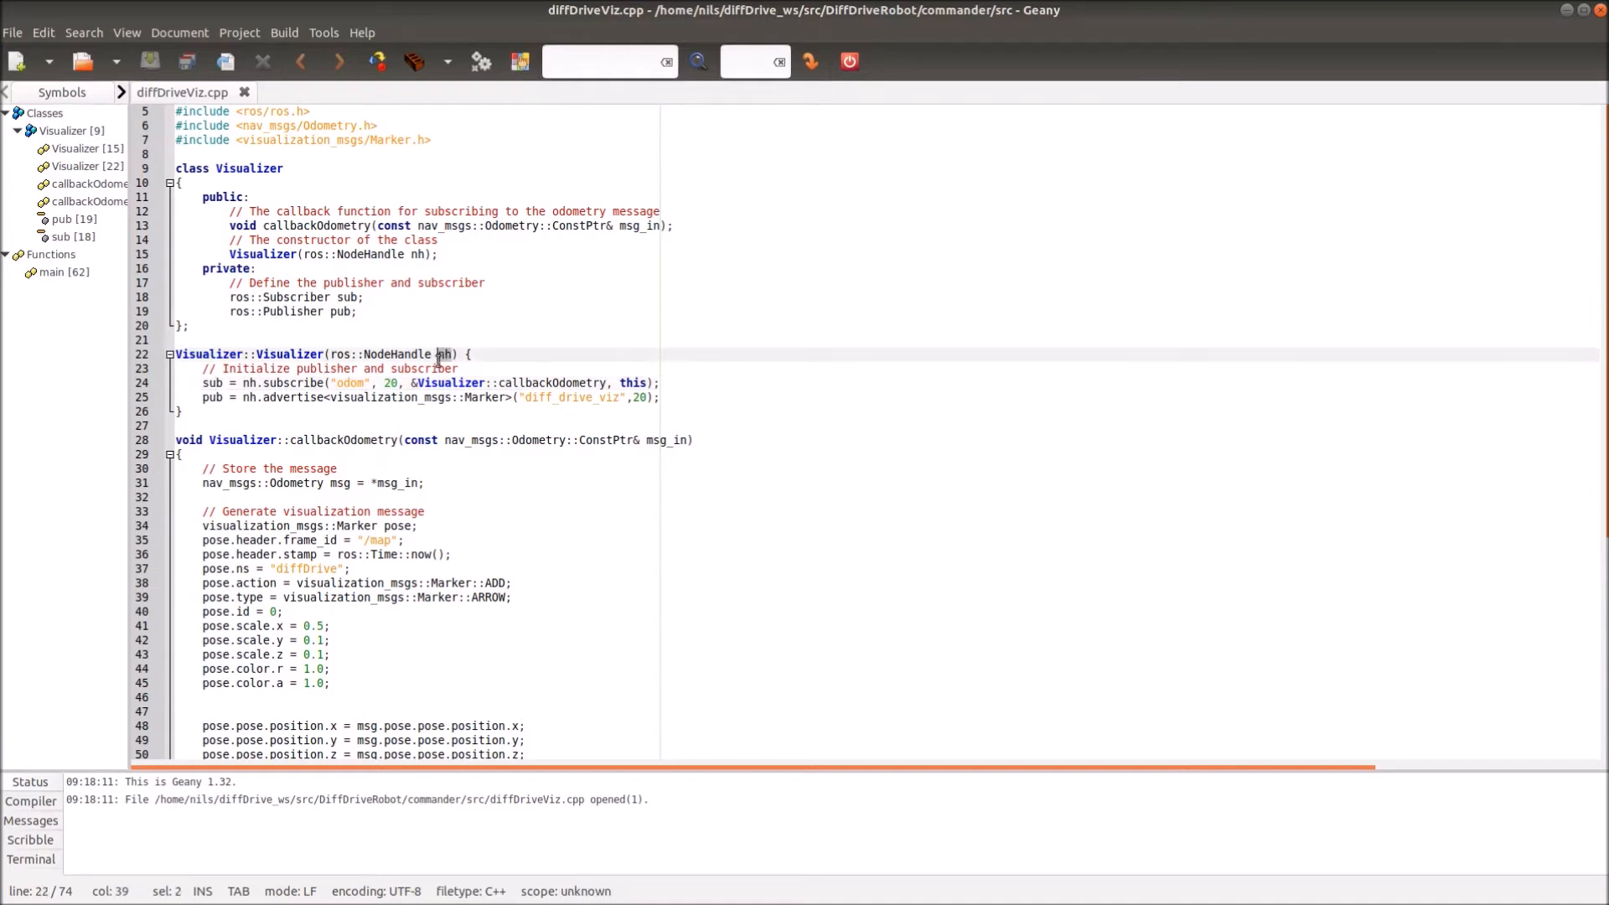
mouse_move(264, 383)
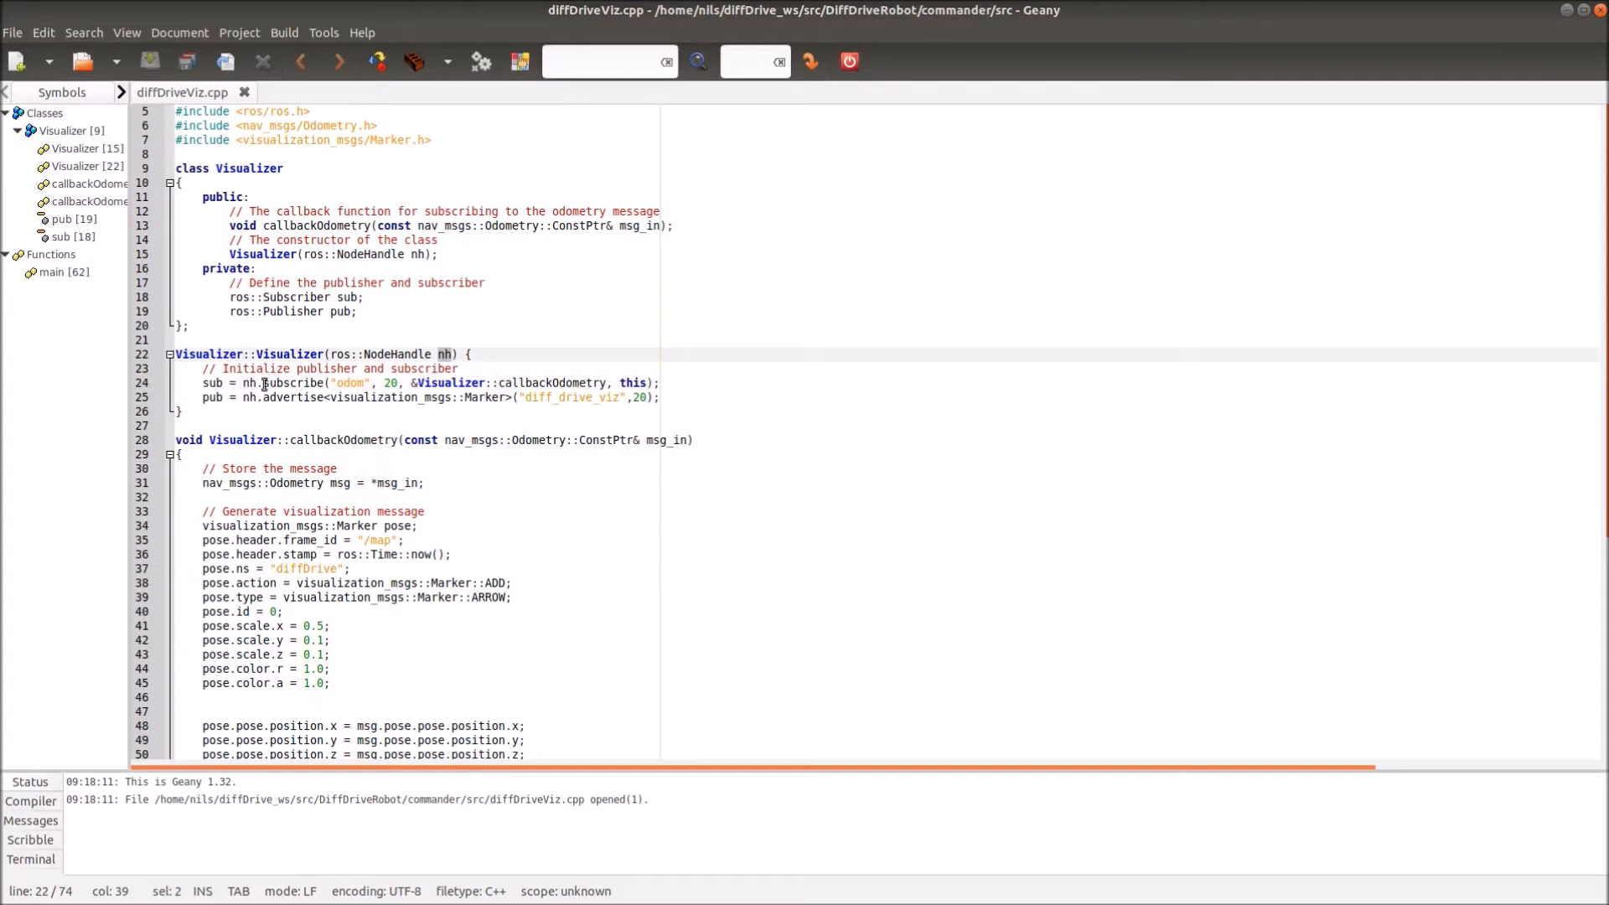
left_click(289, 383)
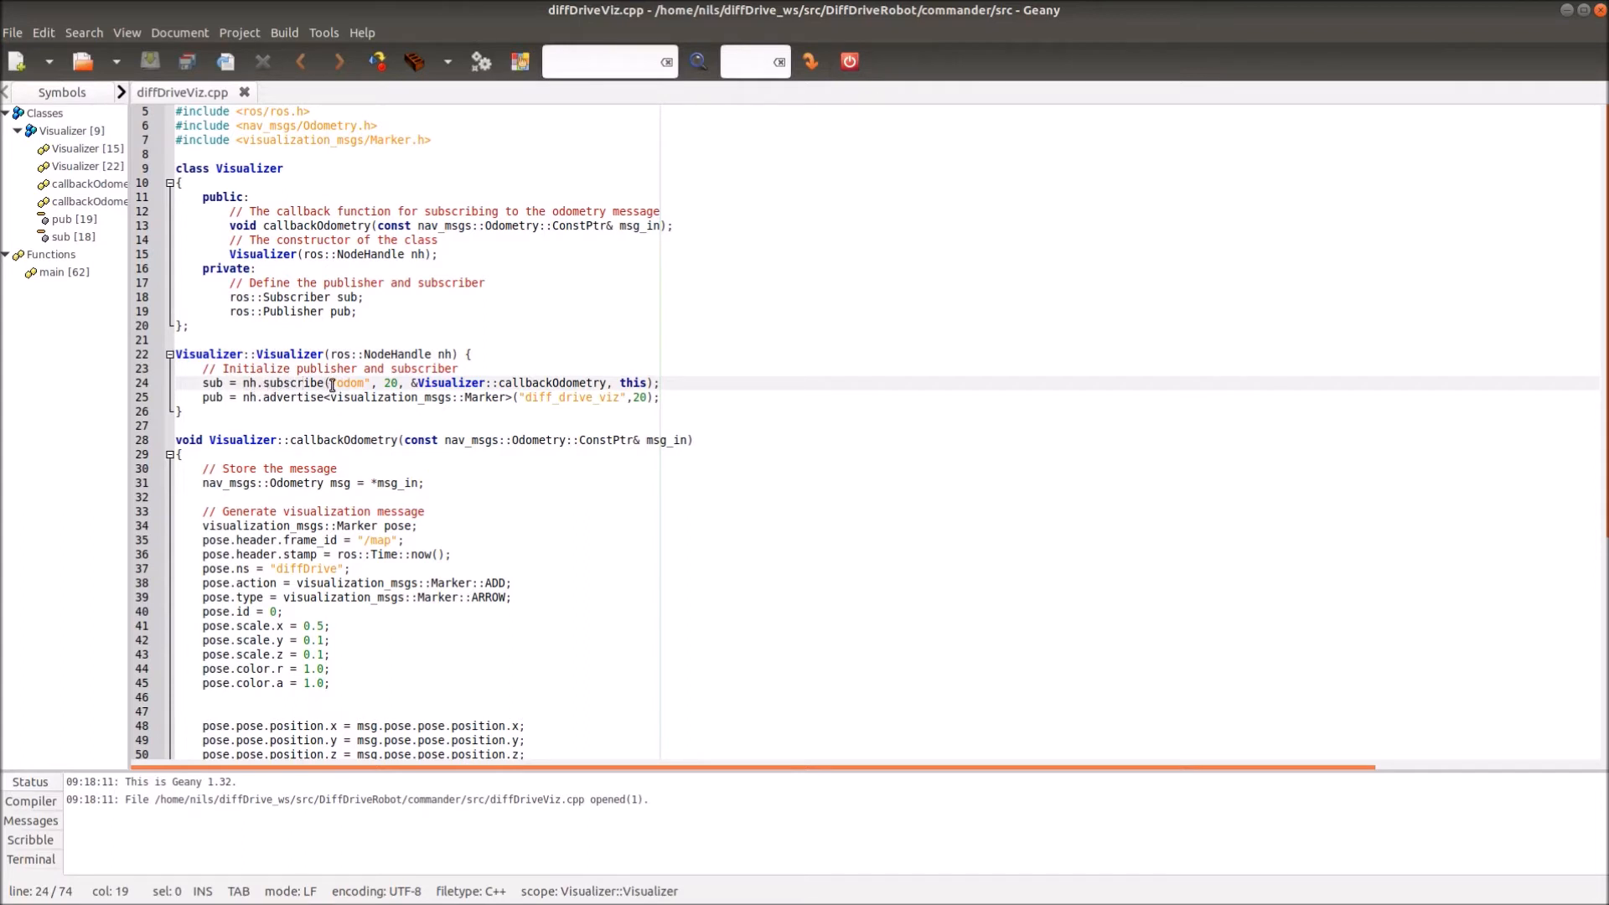
double_click(348, 383)
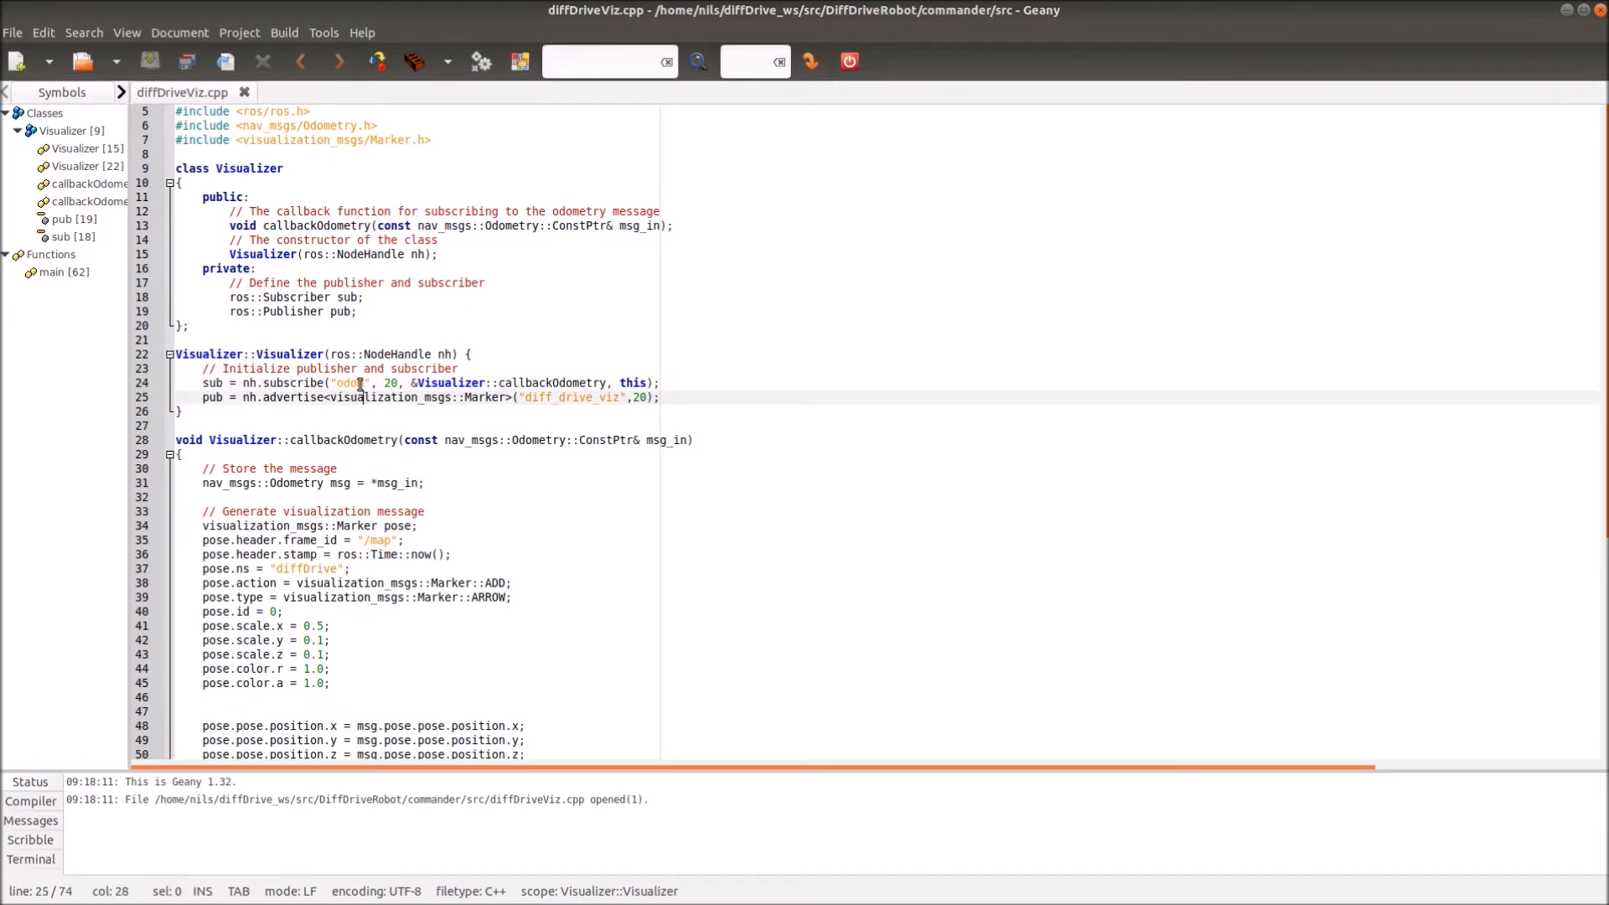
left_click(388, 383)
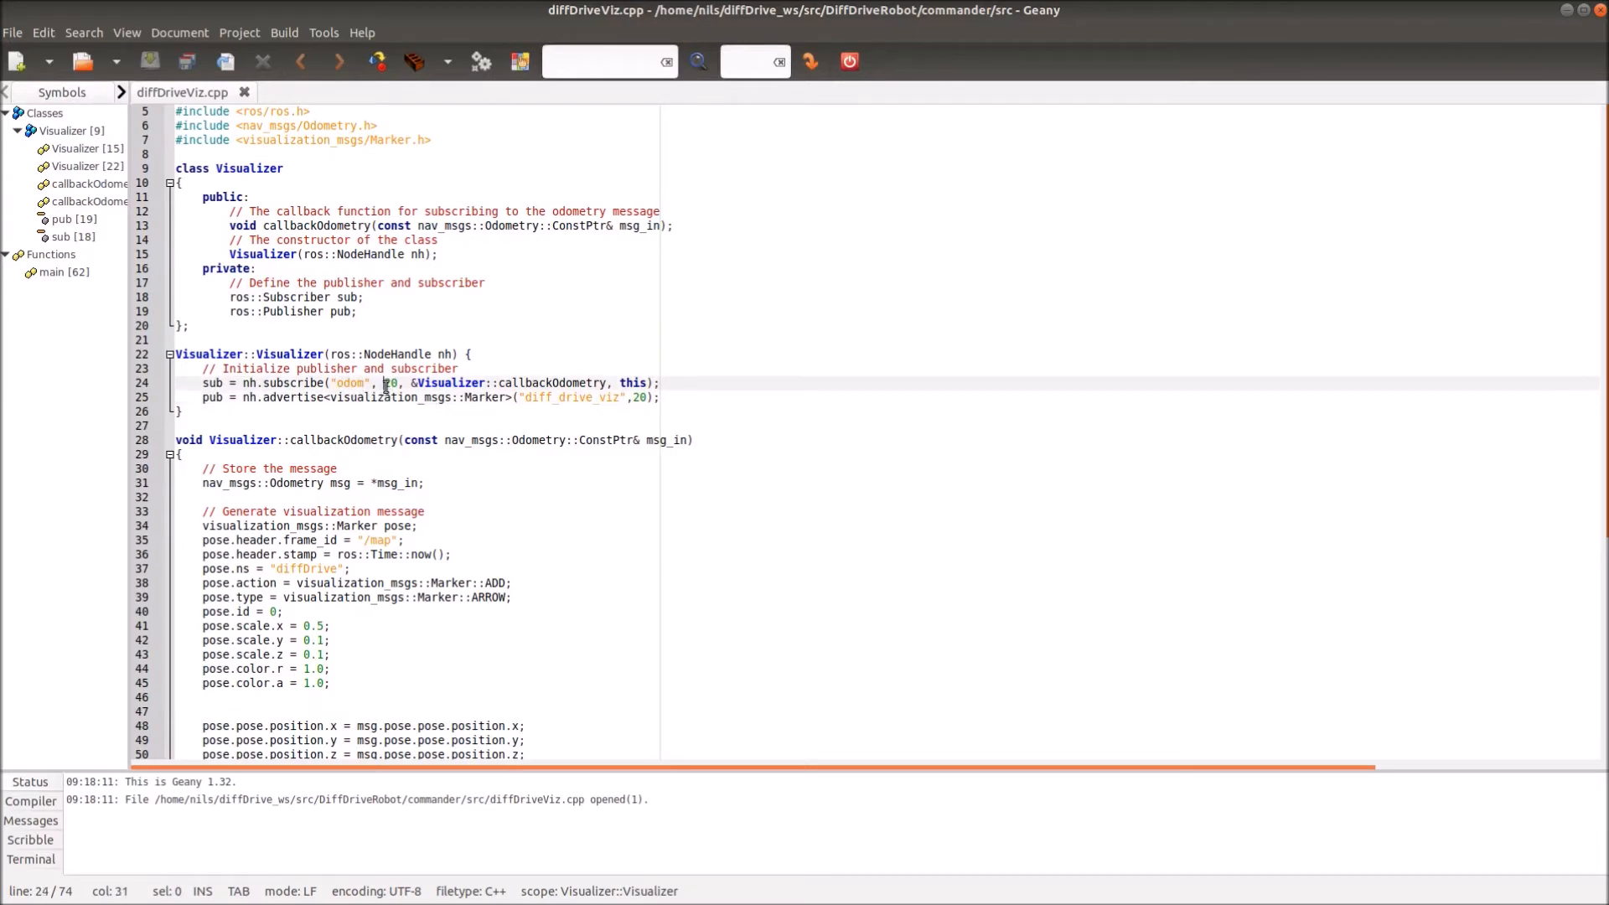
double_click(388, 383)
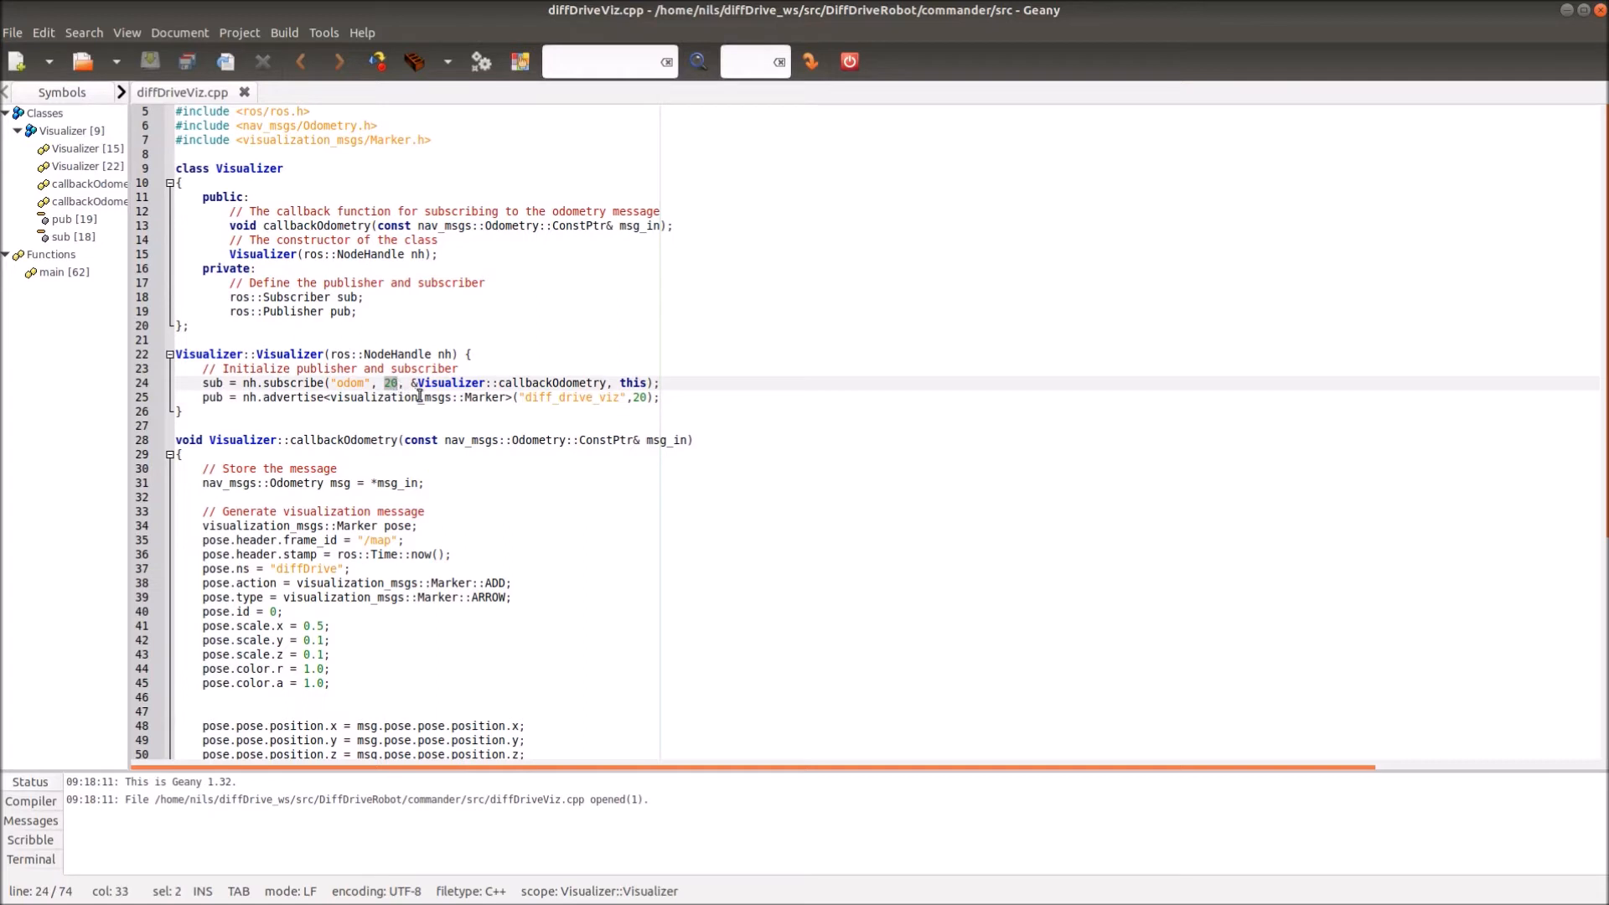
mouse_move(467, 412)
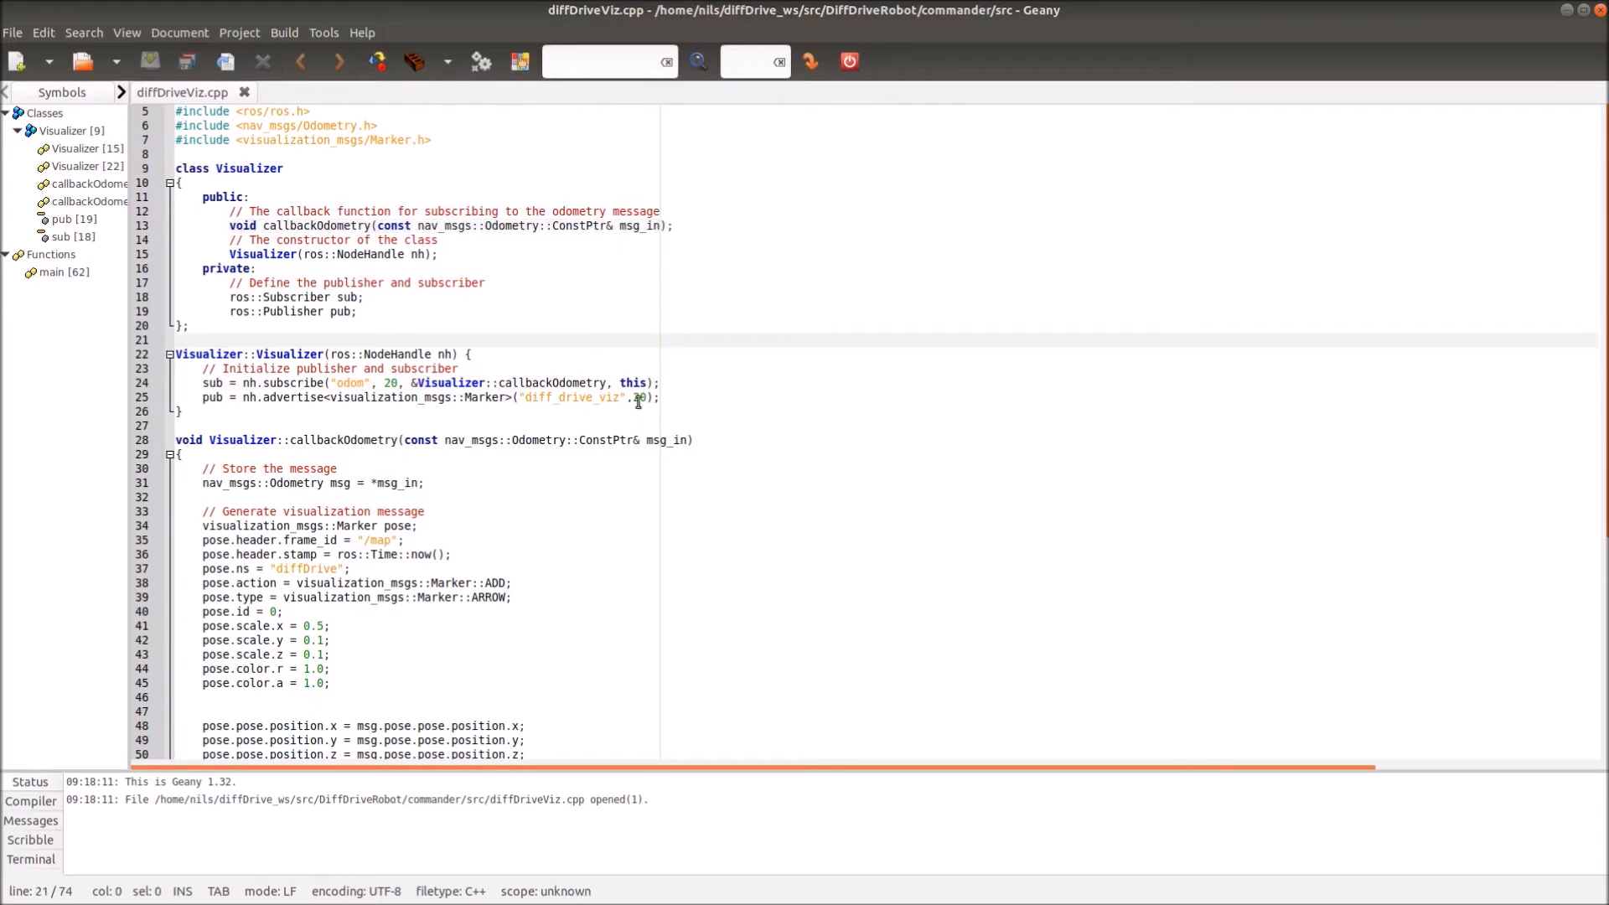
double_click(631, 383)
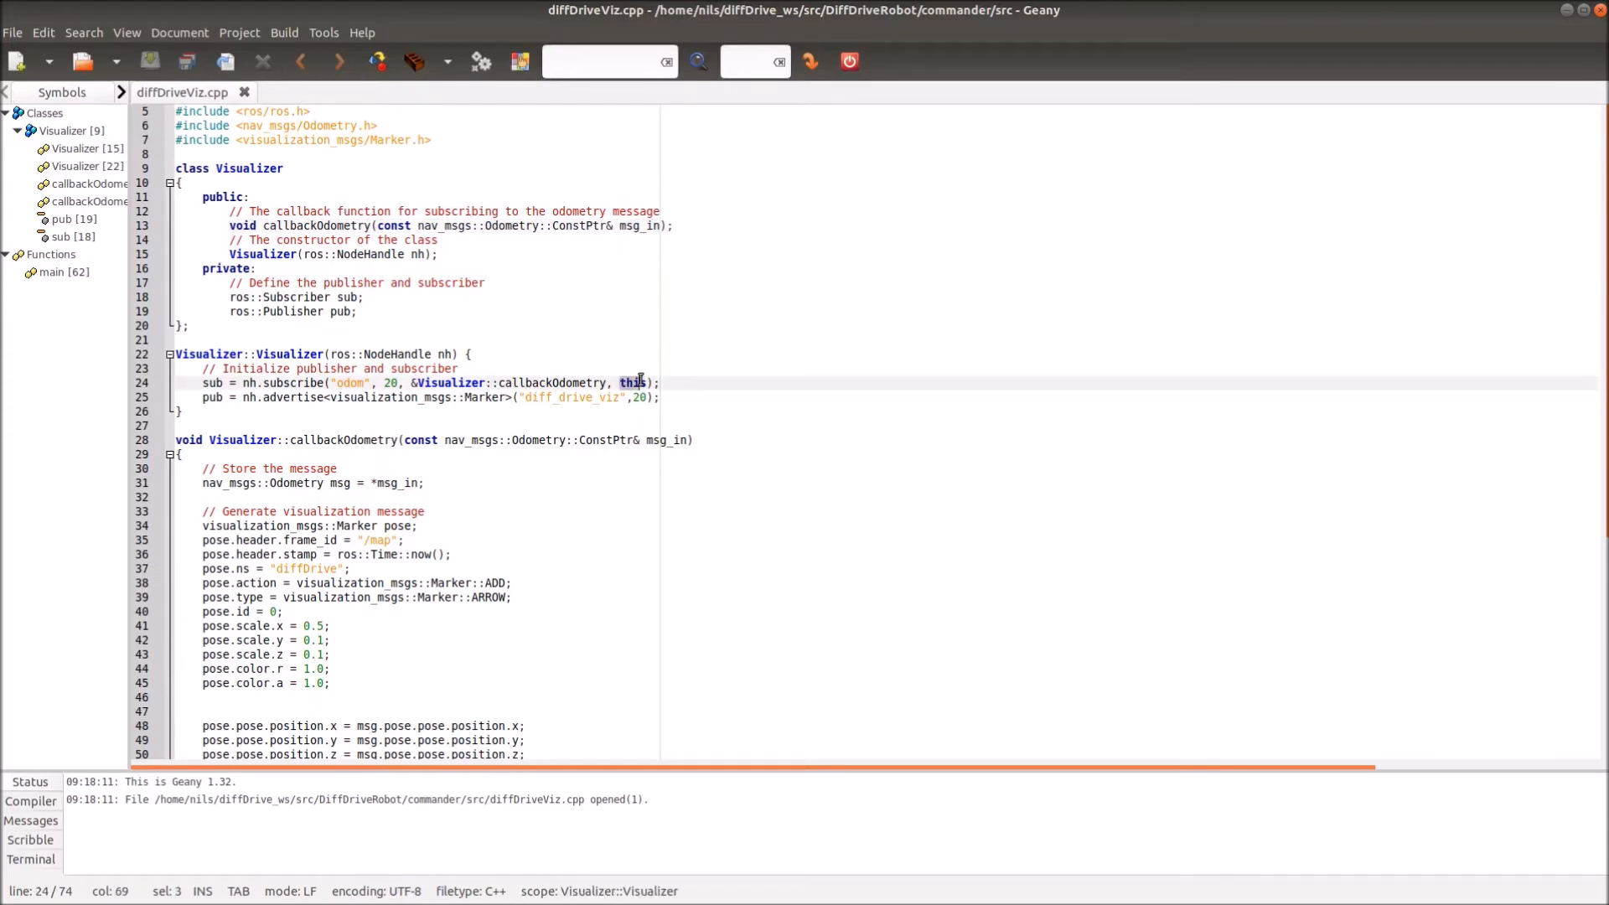
left_click(631, 383)
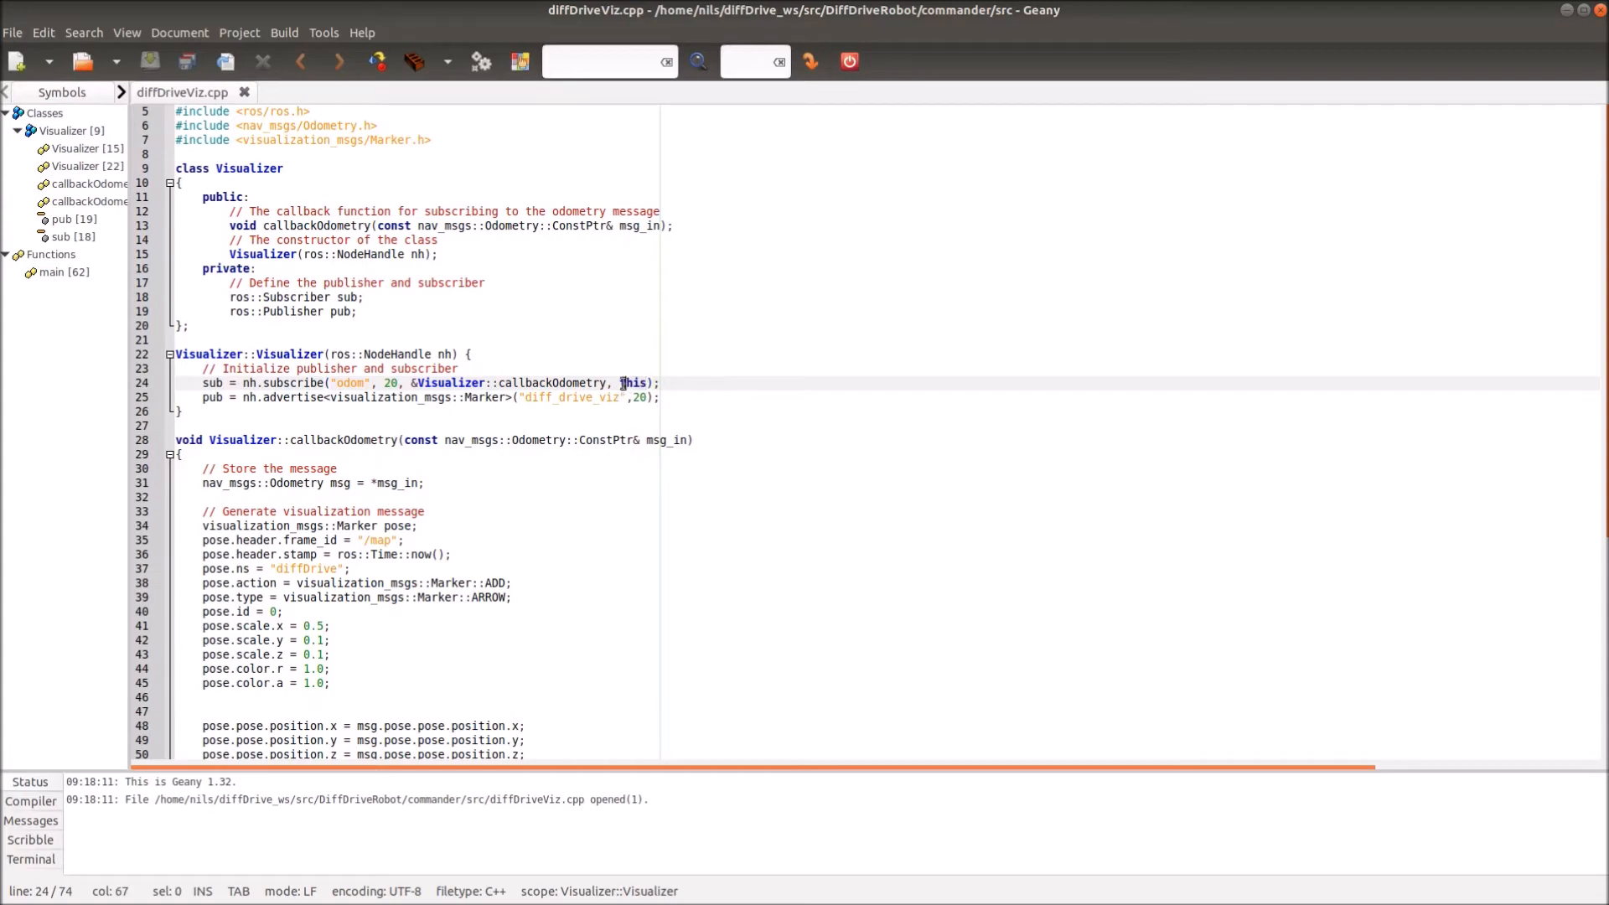
left_click(636, 398)
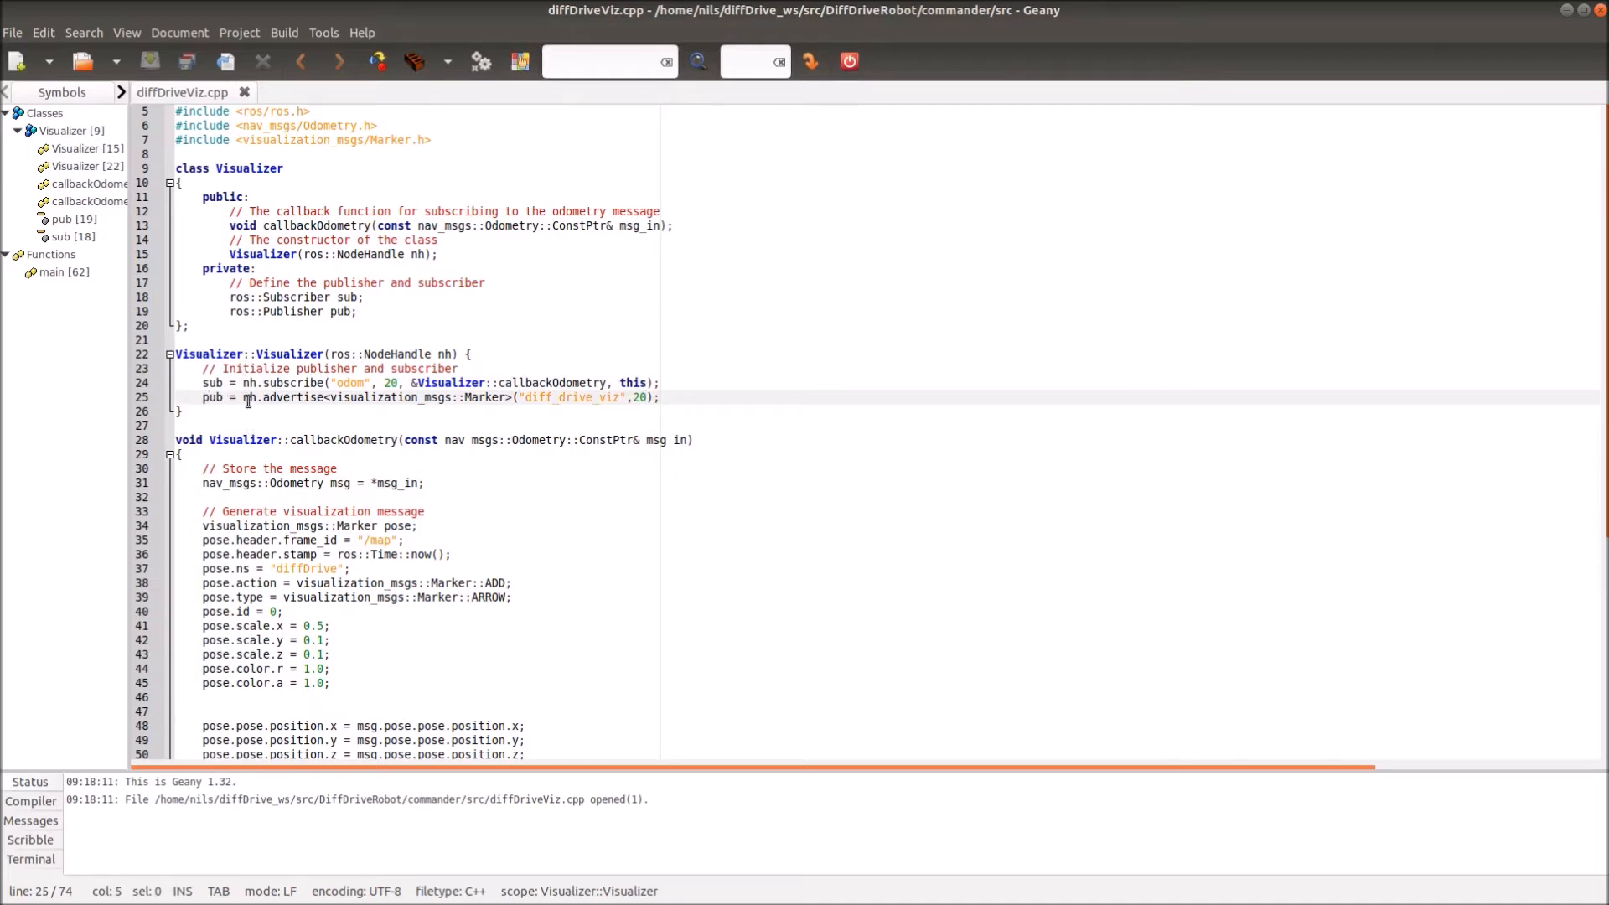
mouse_move(271, 401)
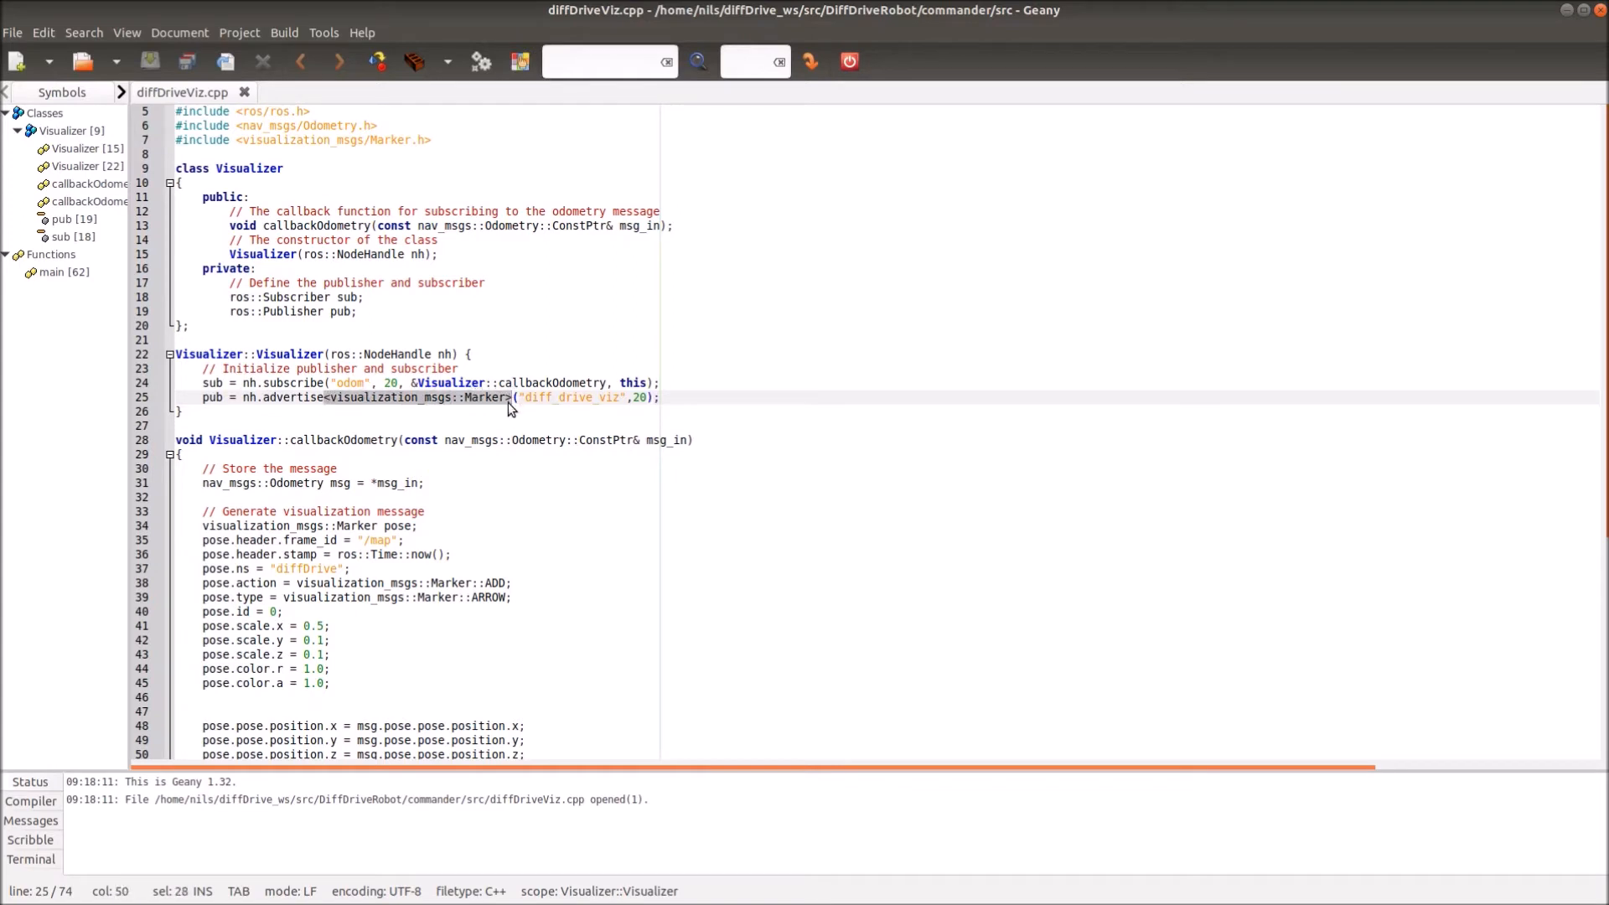
mouse_move(413, 413)
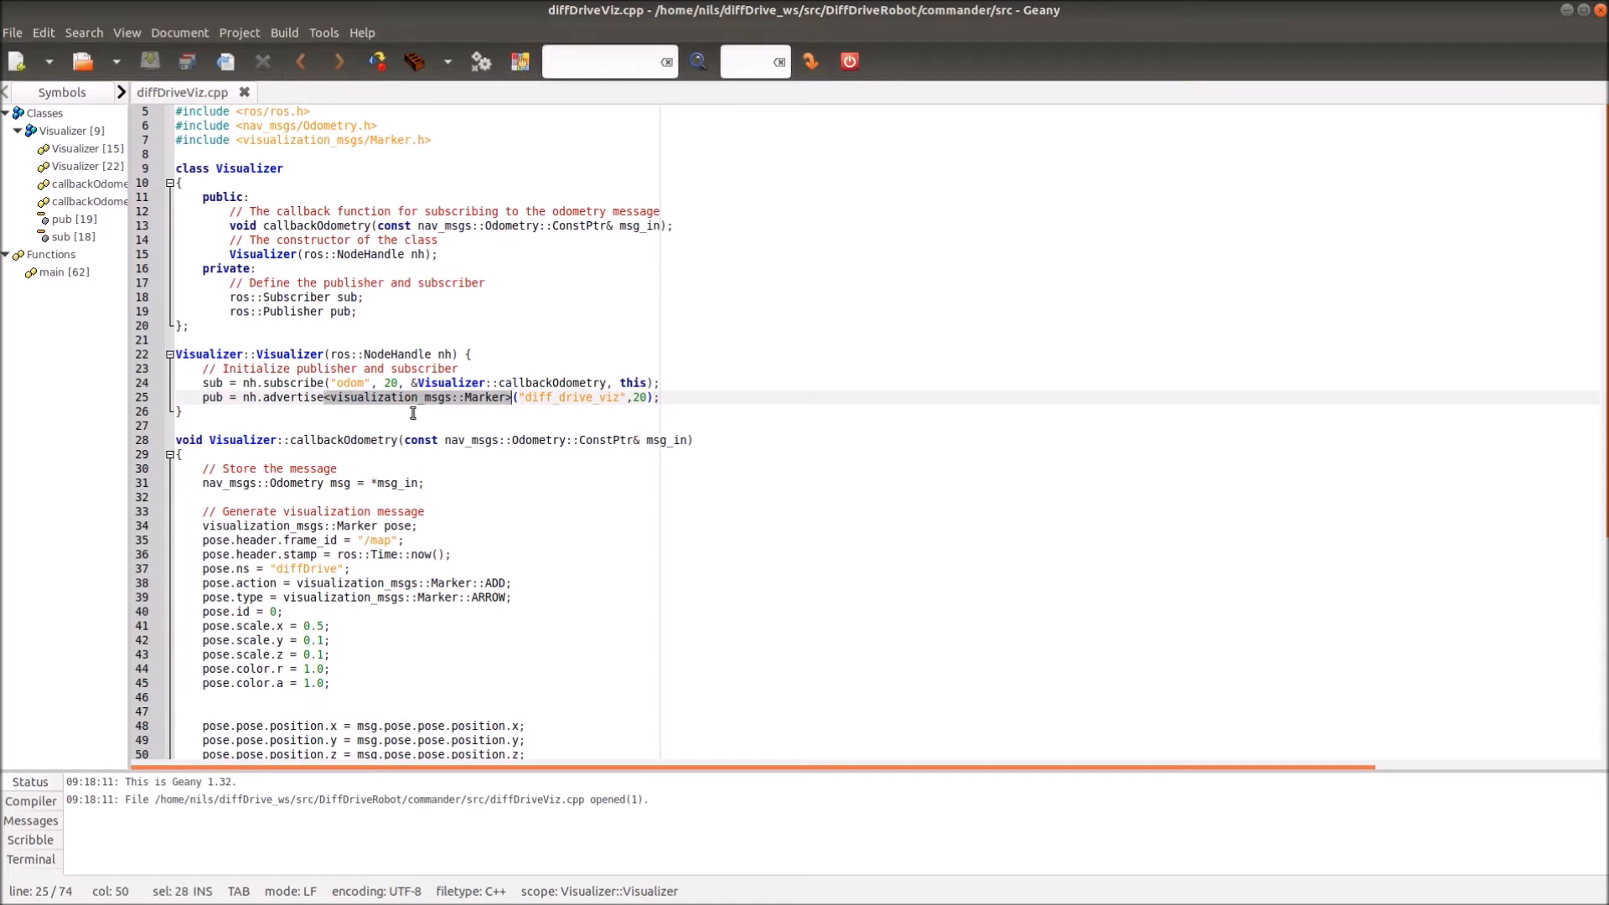
mouse_move(471, 419)
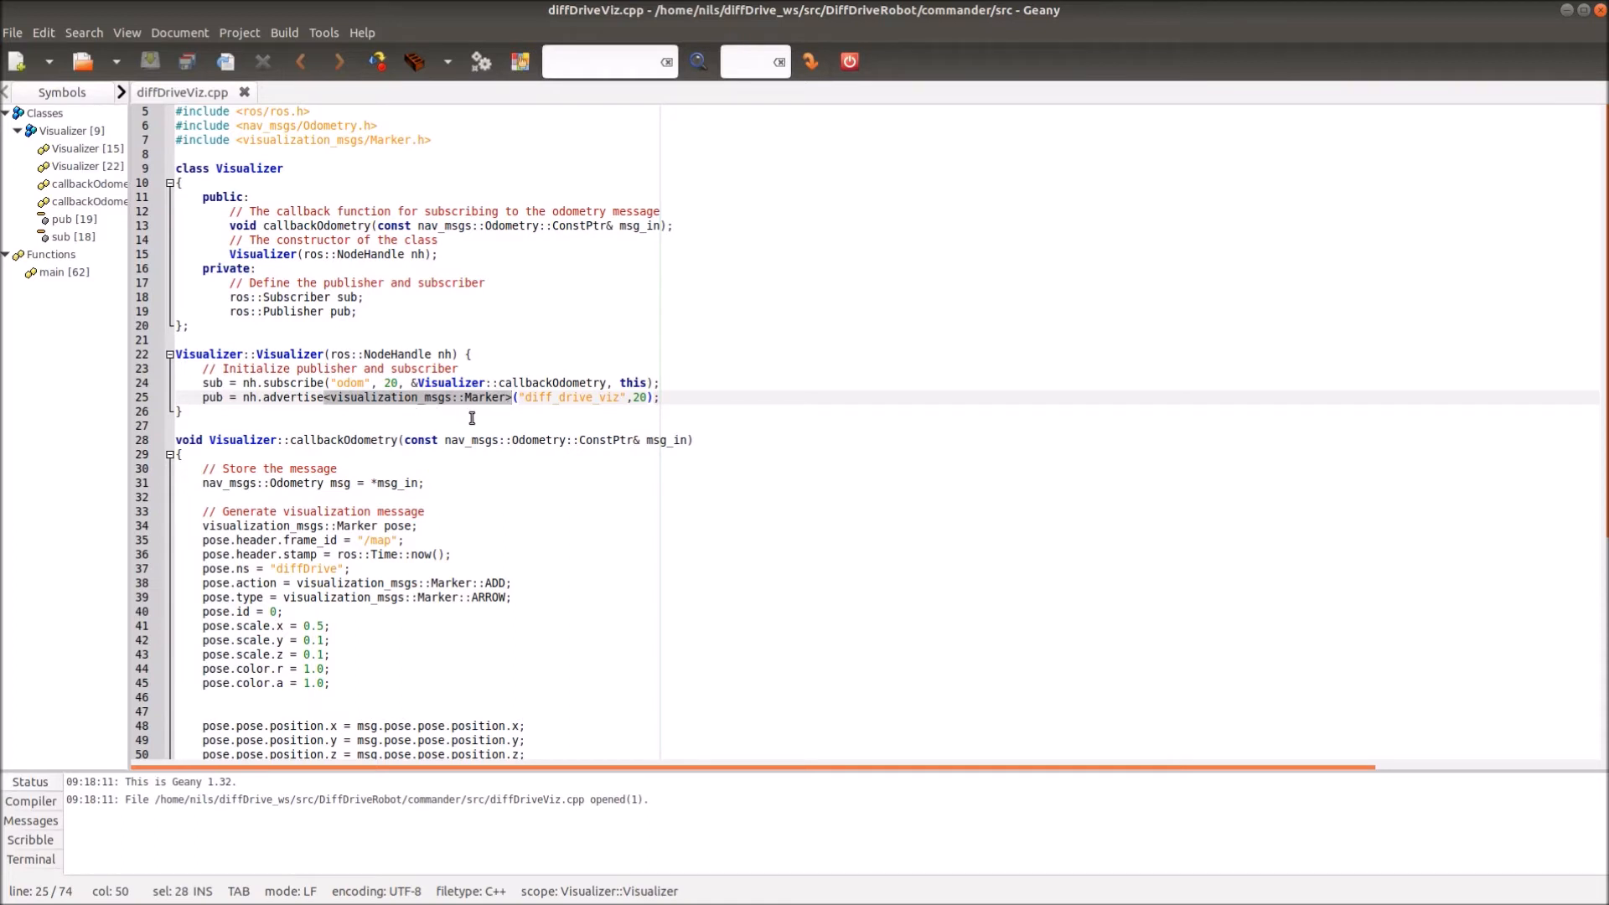
left_click(185, 411)
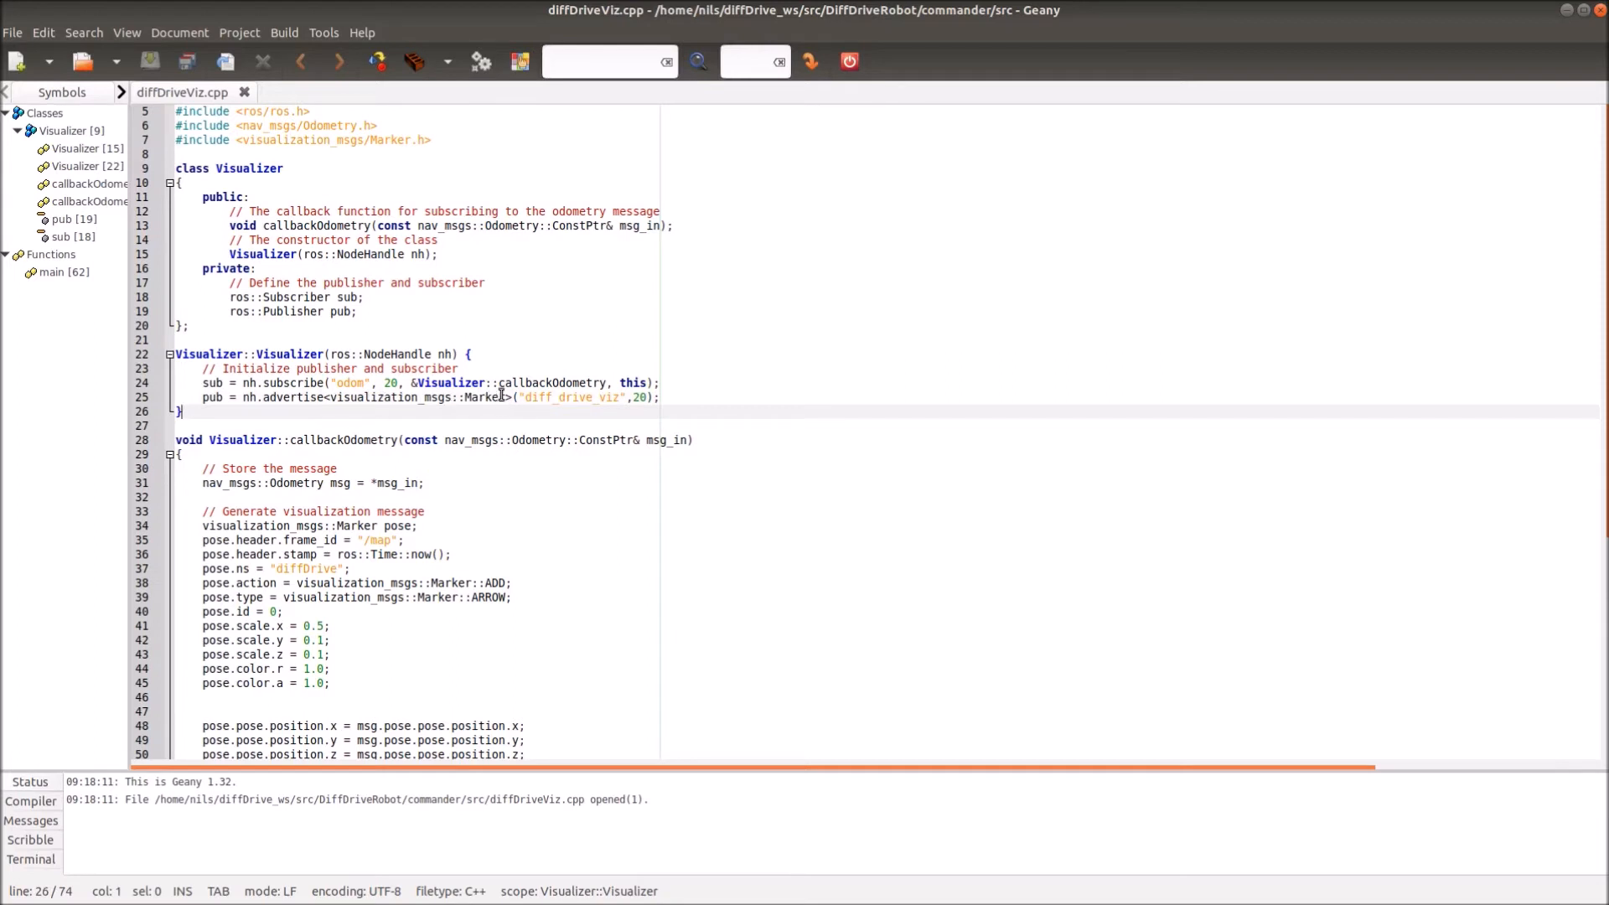
double_click(571, 397)
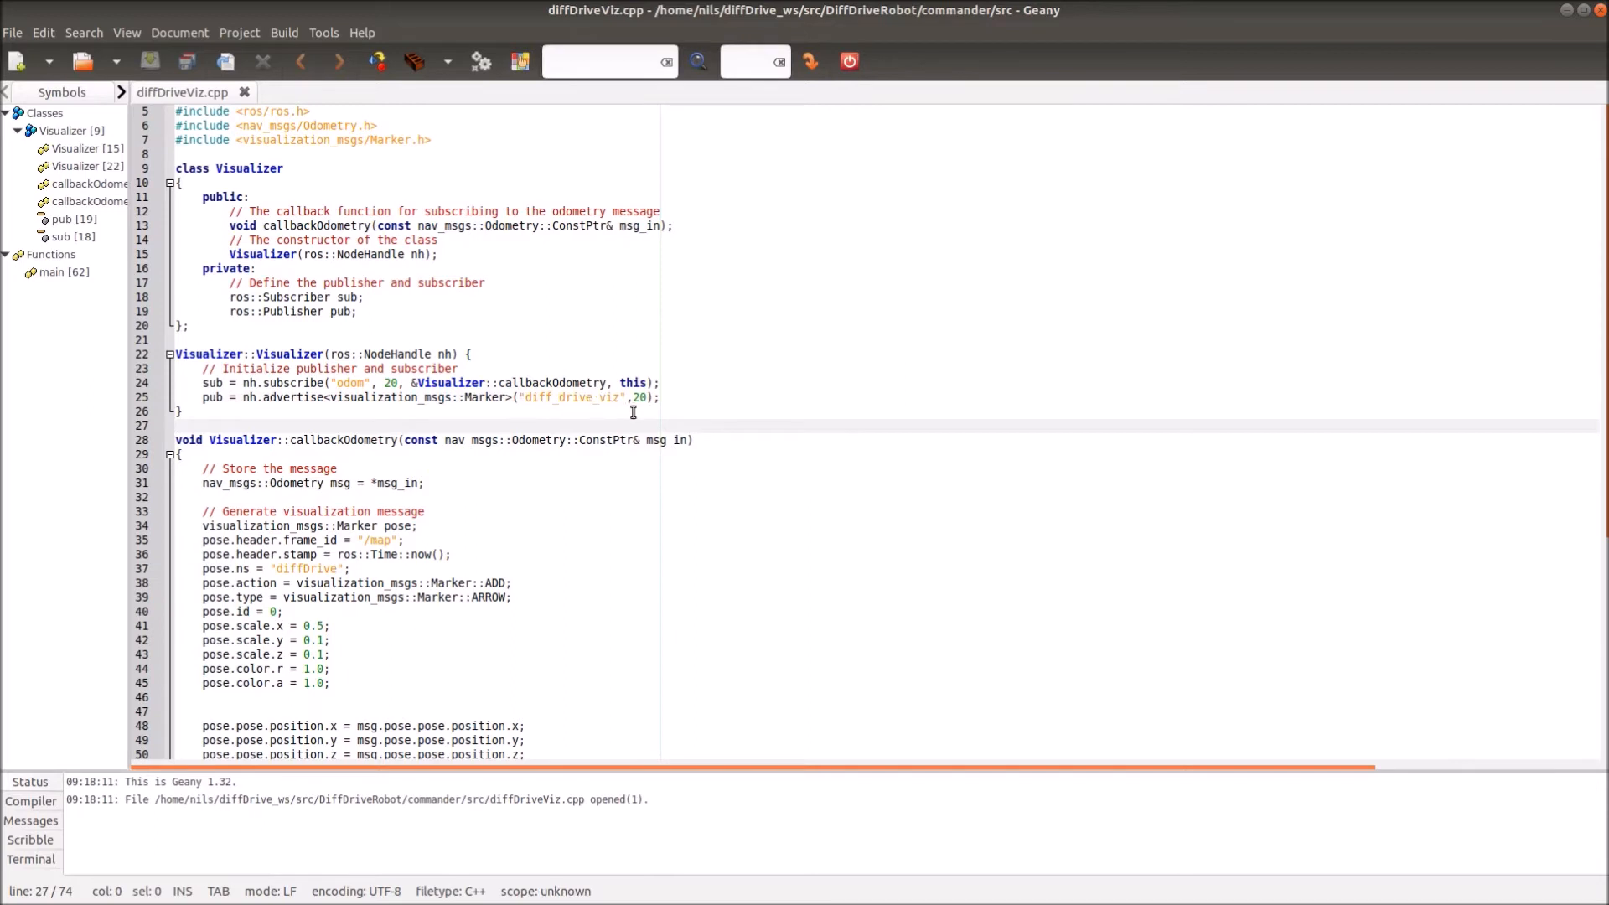
double_click(640, 397)
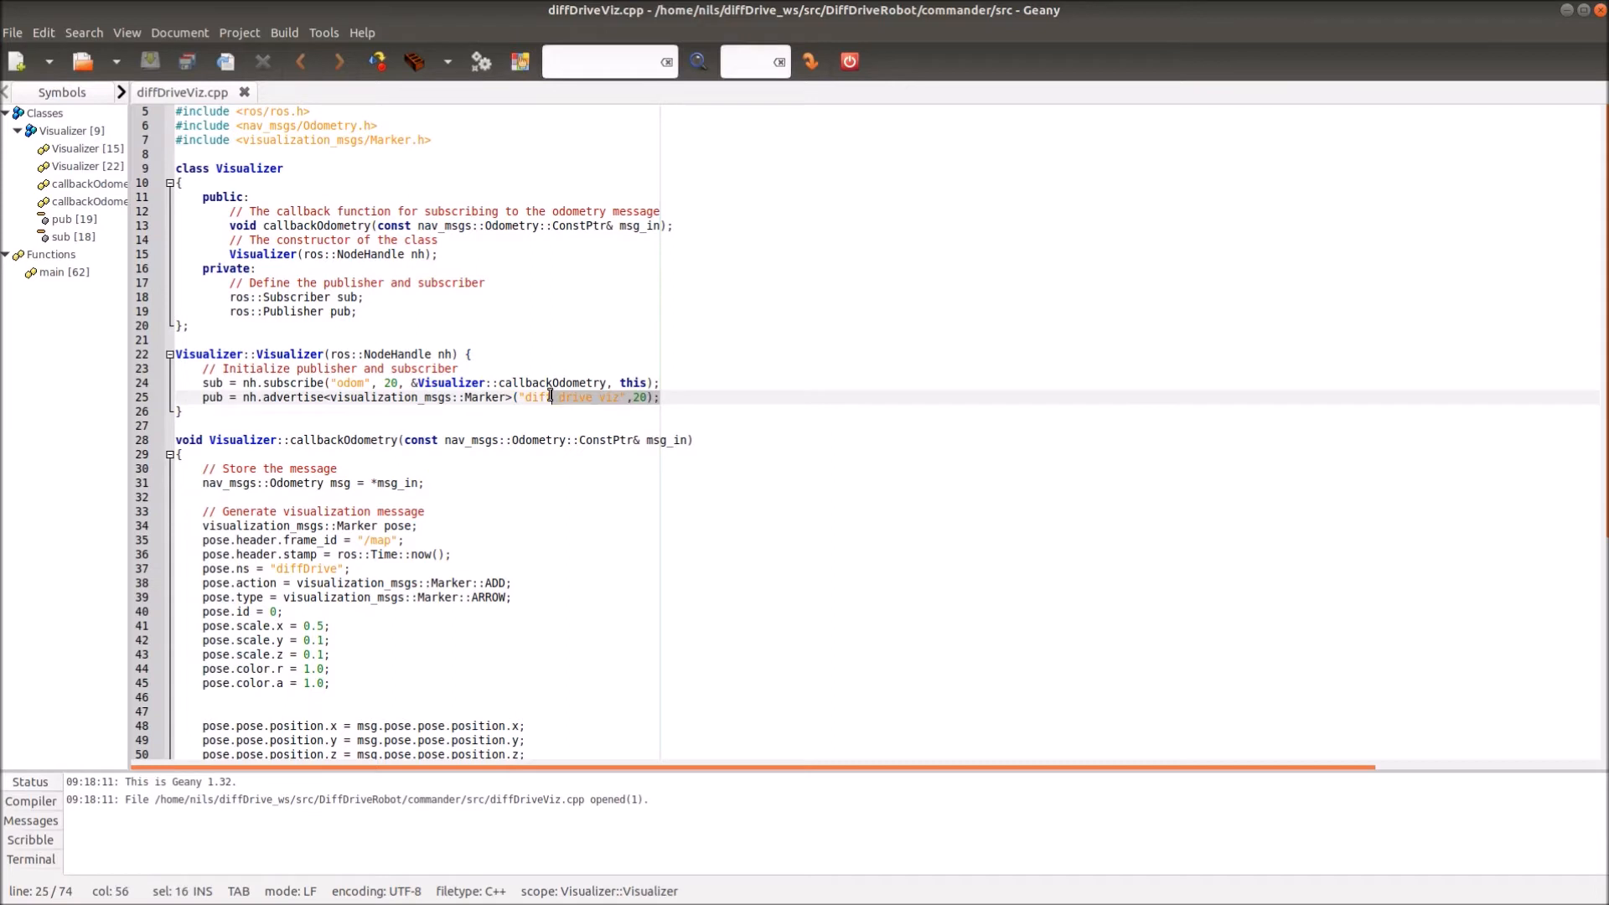
left_click(641, 397)
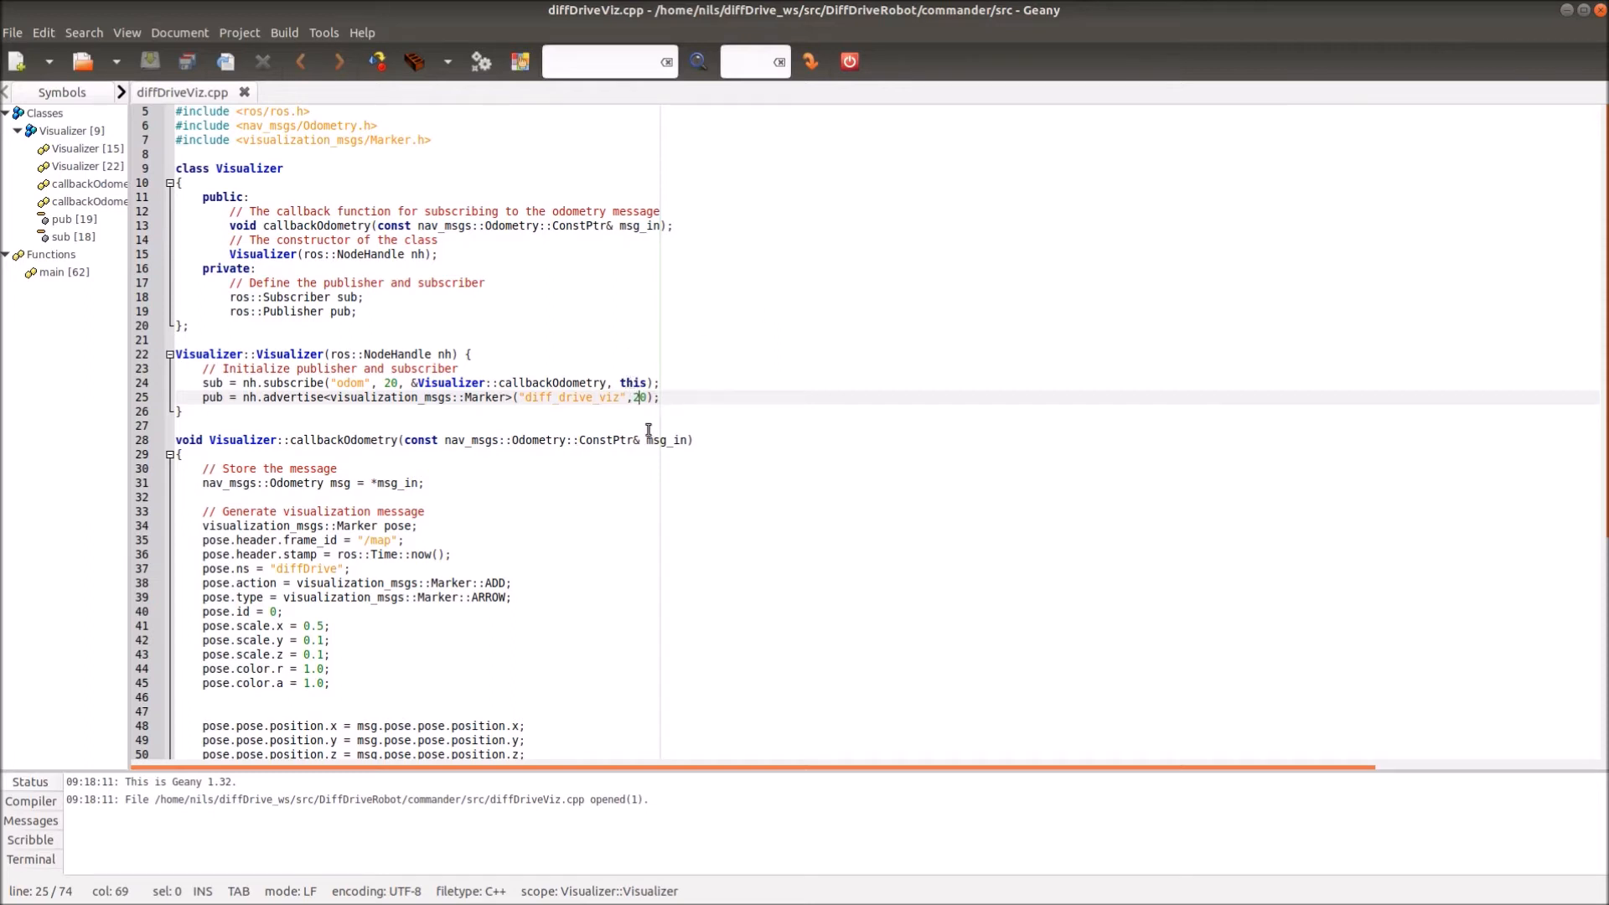
scroll("down", 3)
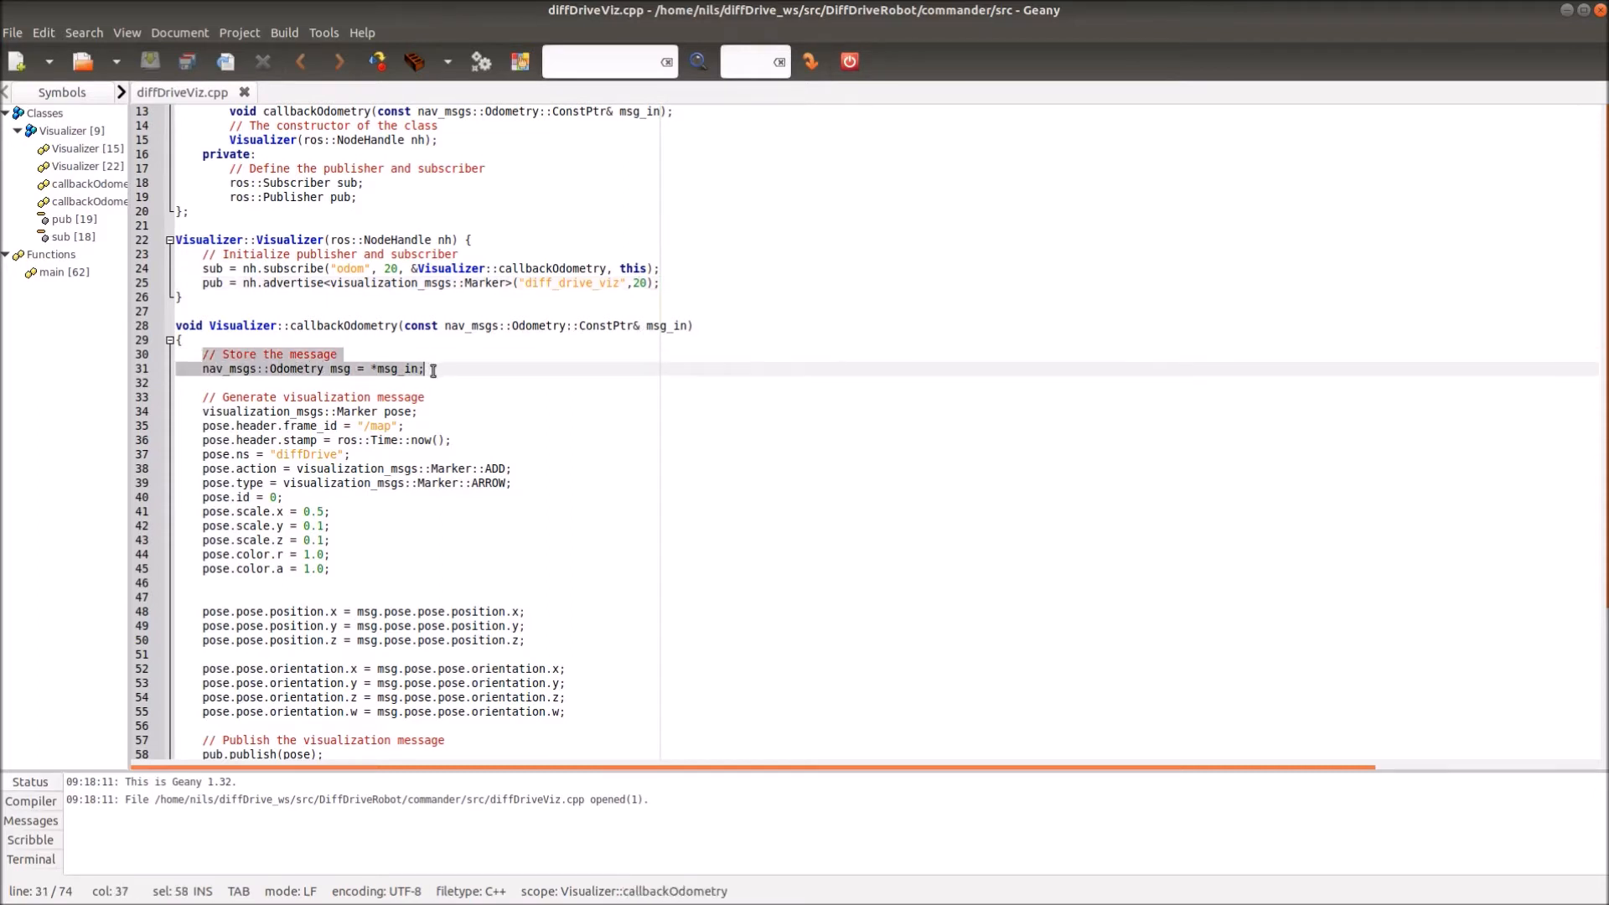
left_click(260, 368)
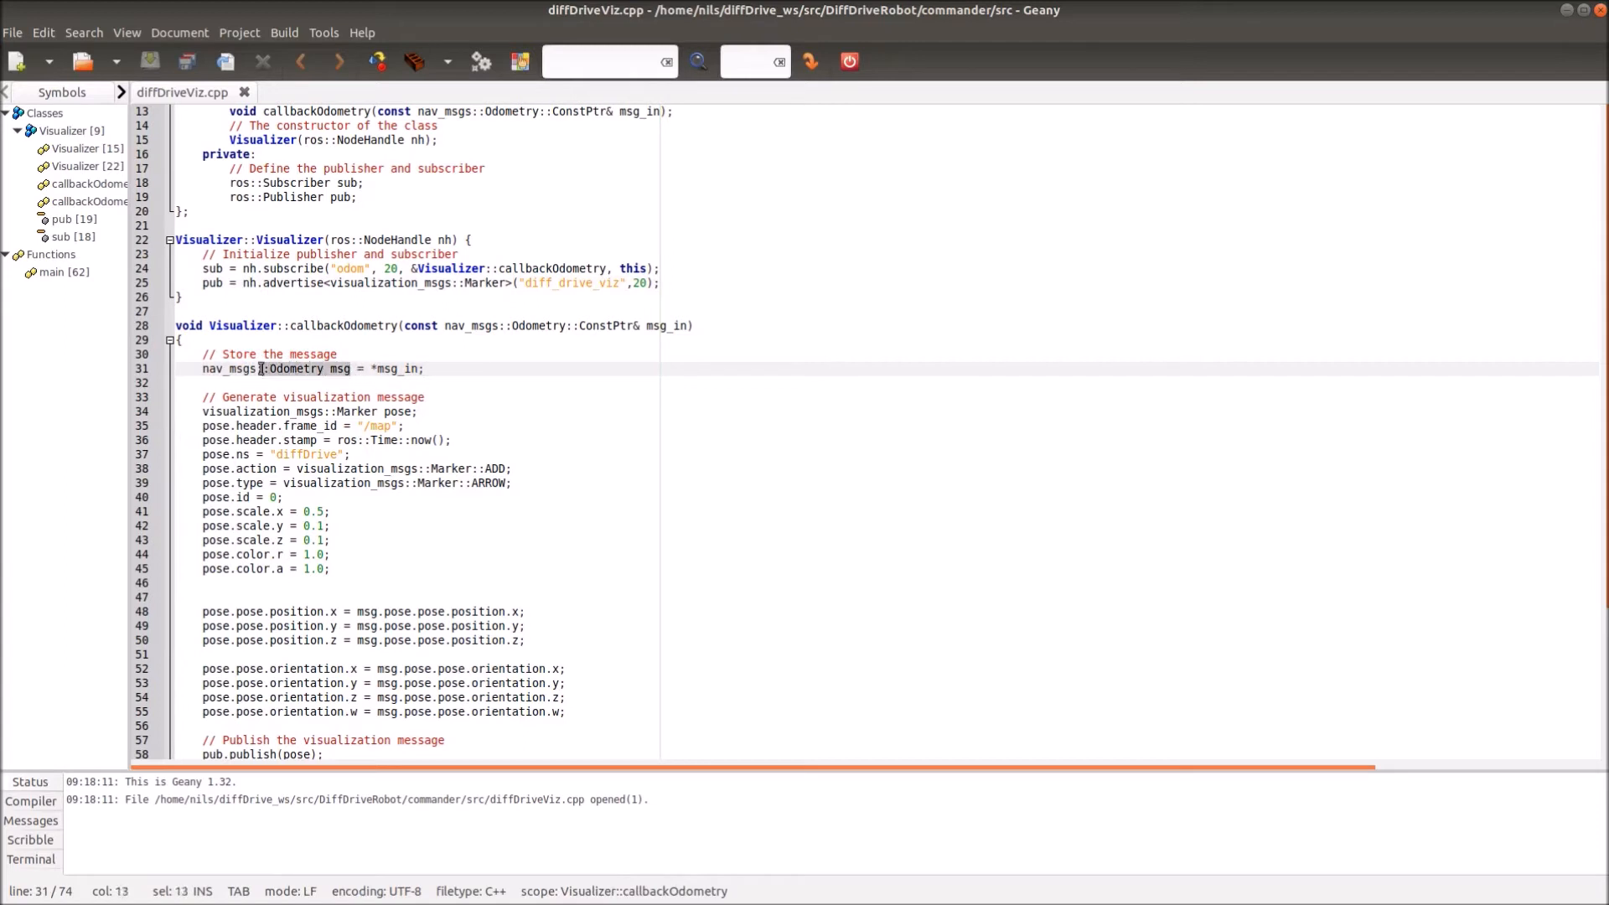
double_click(335, 369)
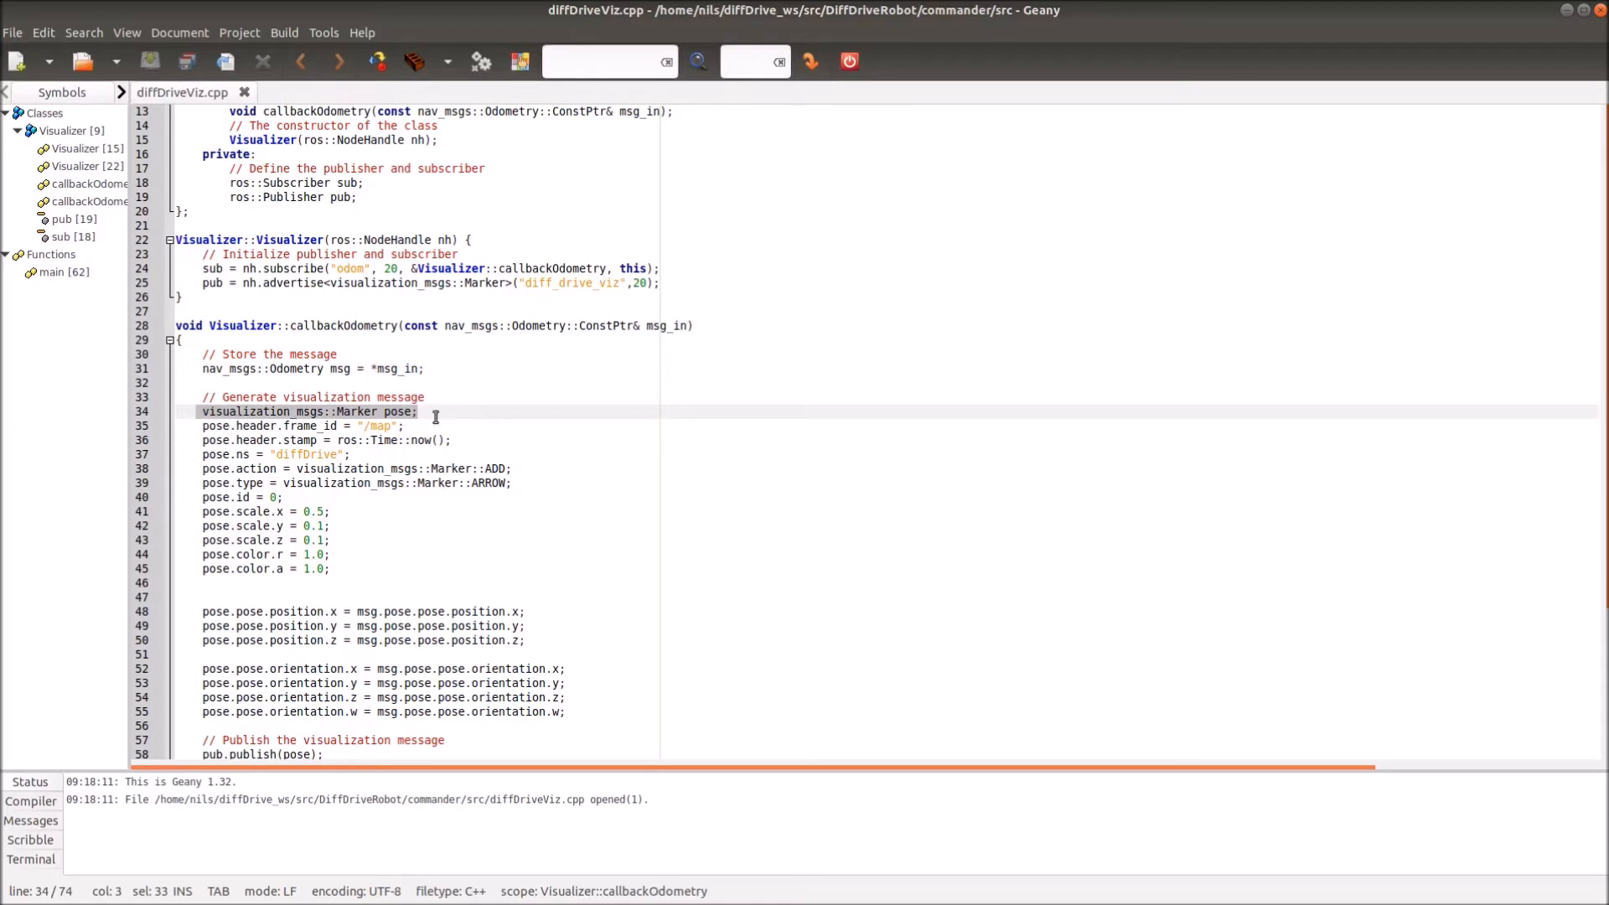
left_click(416, 412)
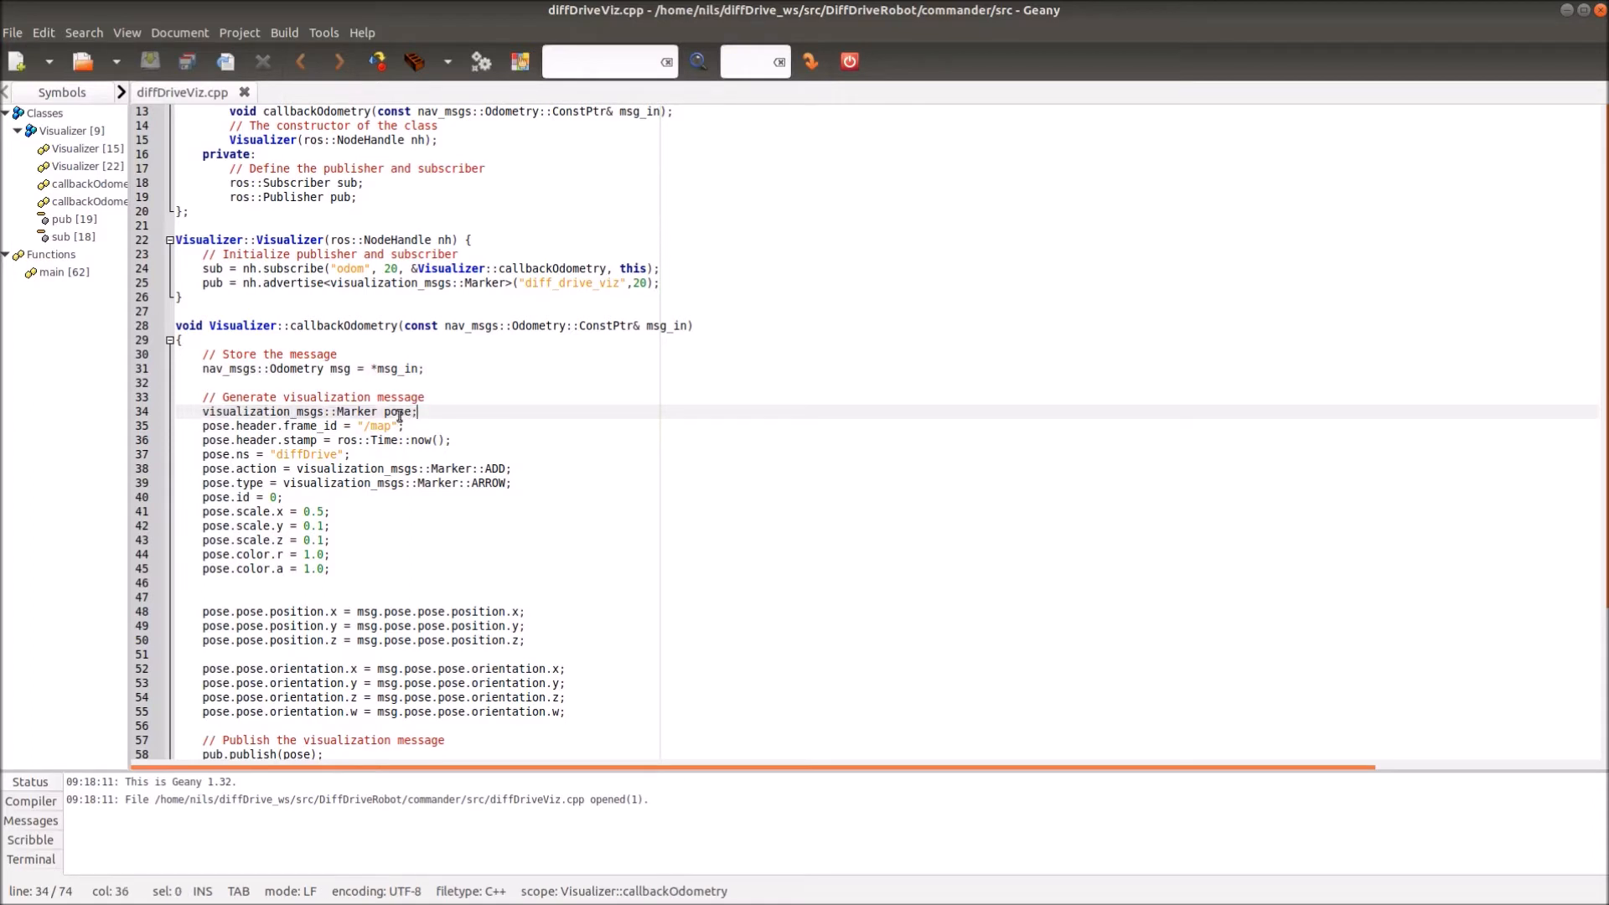
double_click(399, 411)
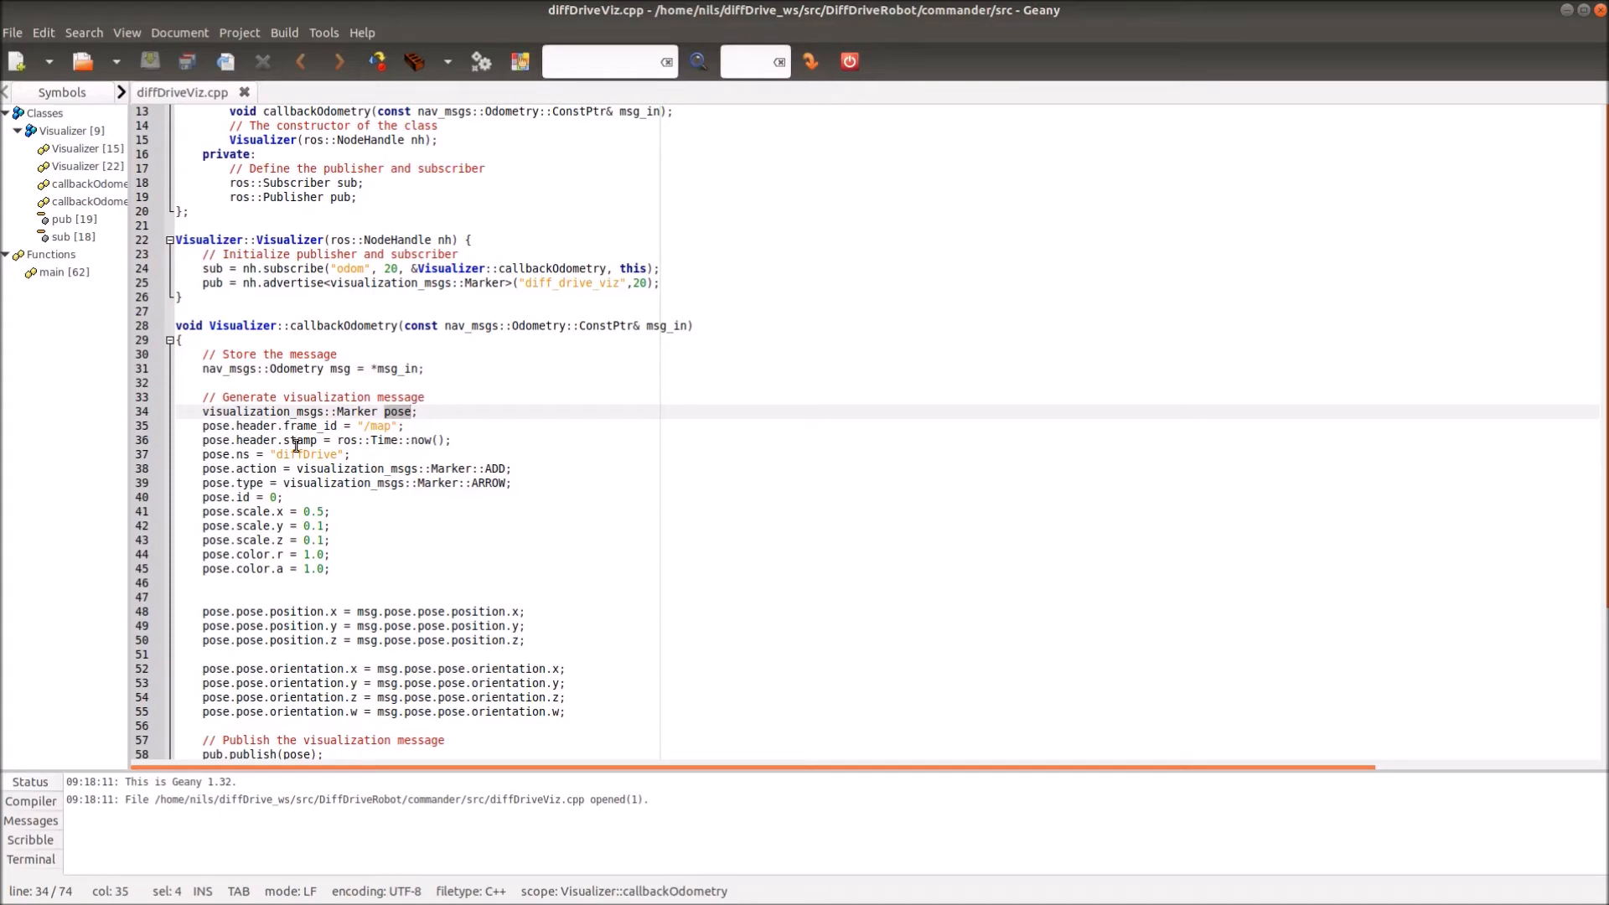
left_click(266, 469)
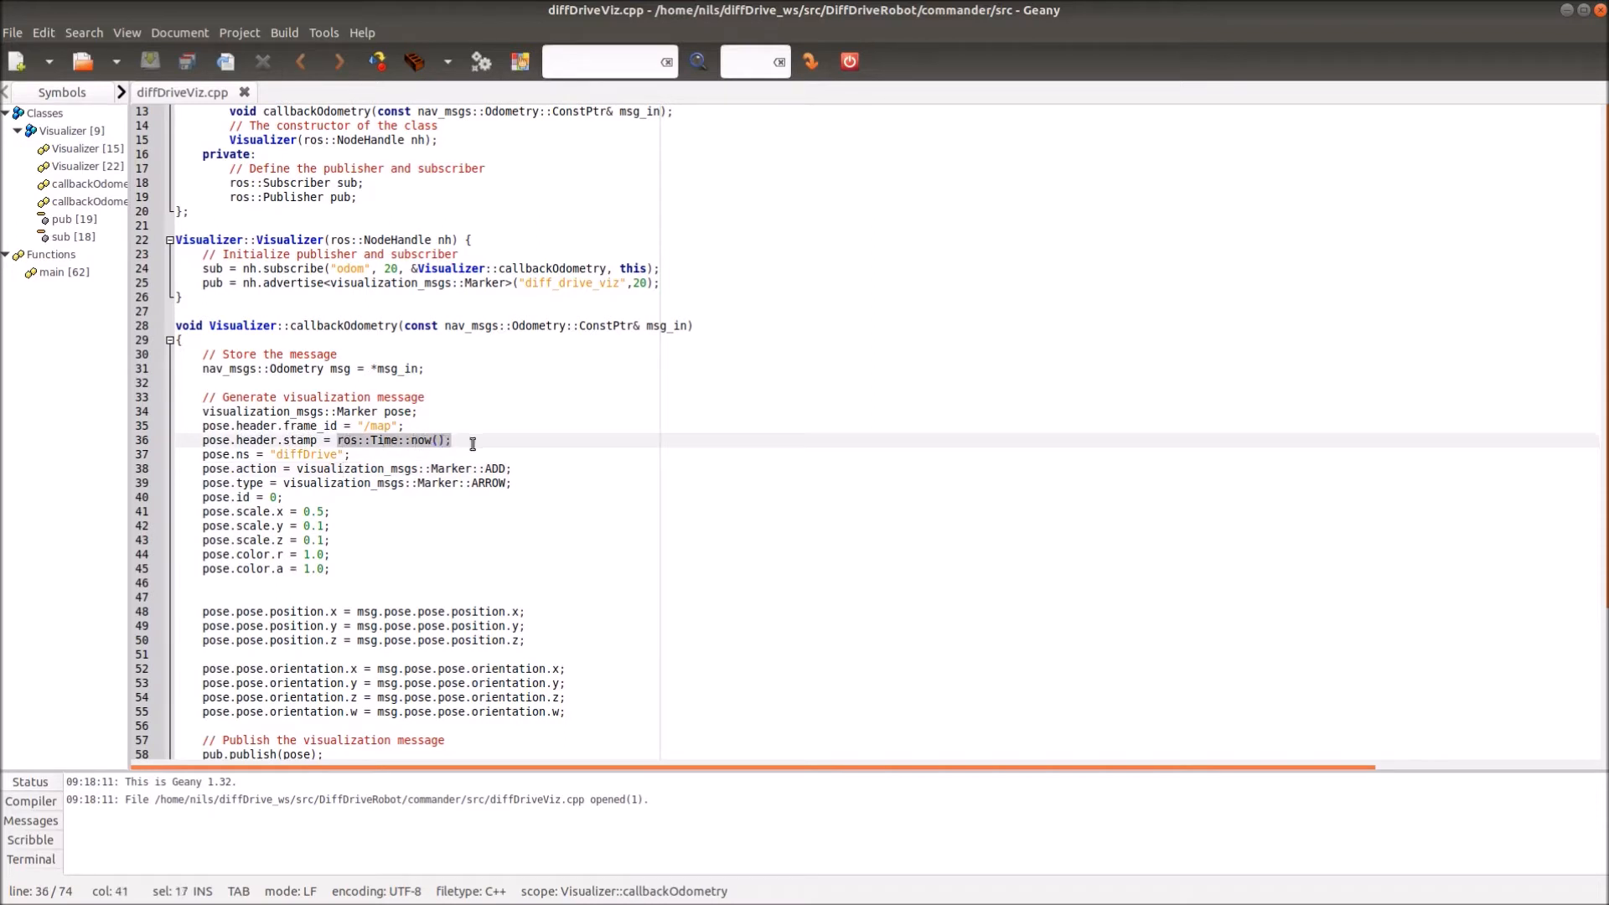
left_click(408, 439)
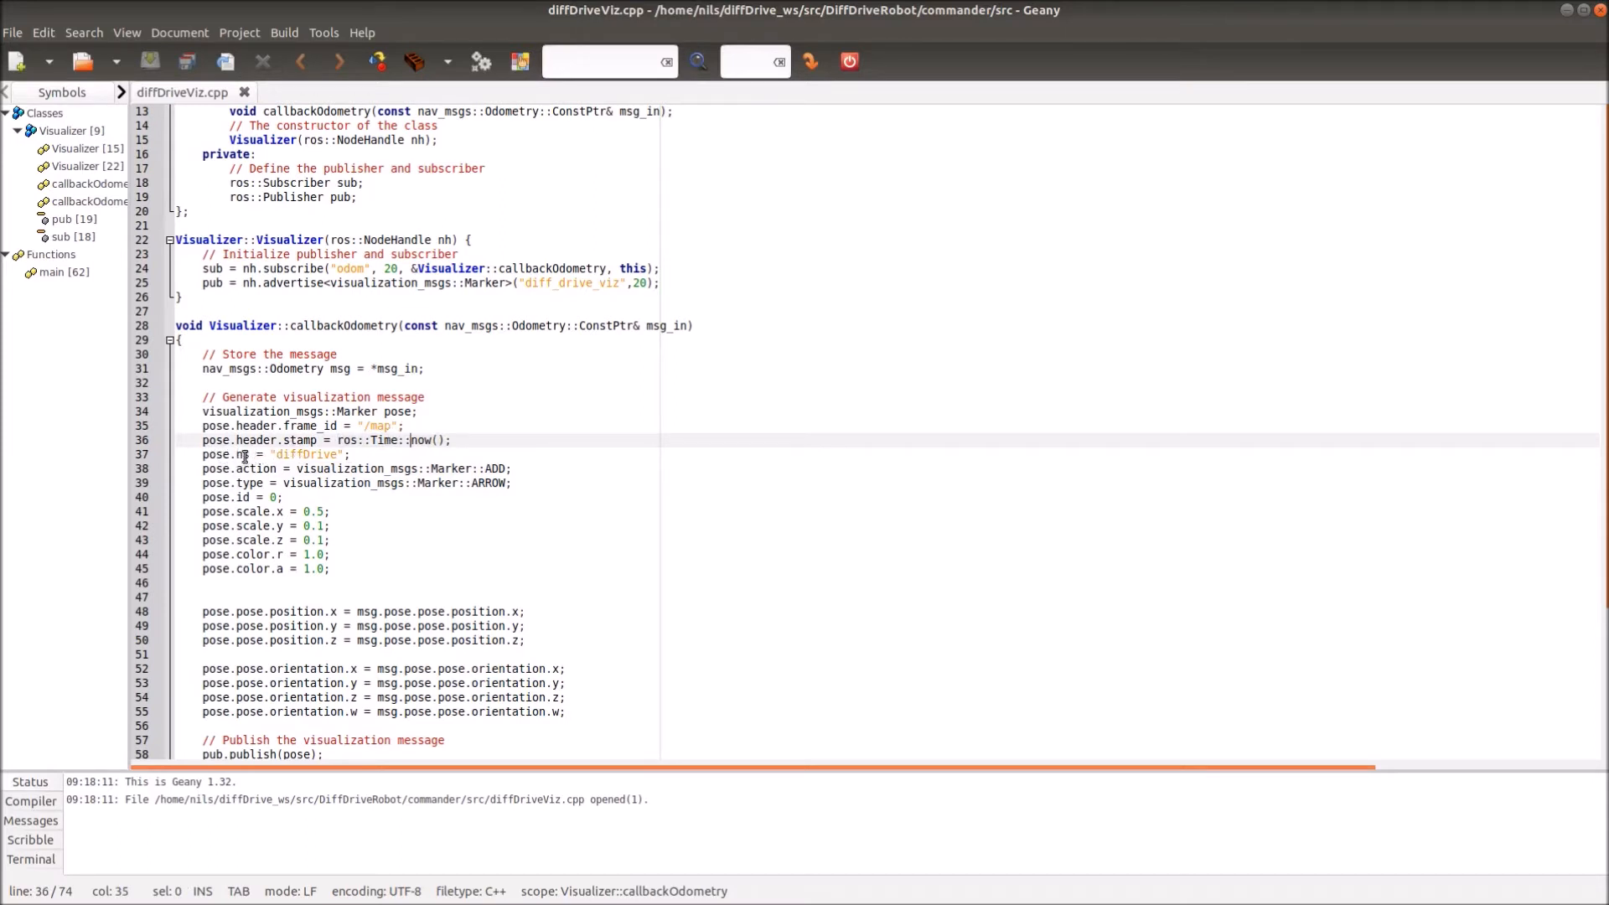
left_click(265, 454)
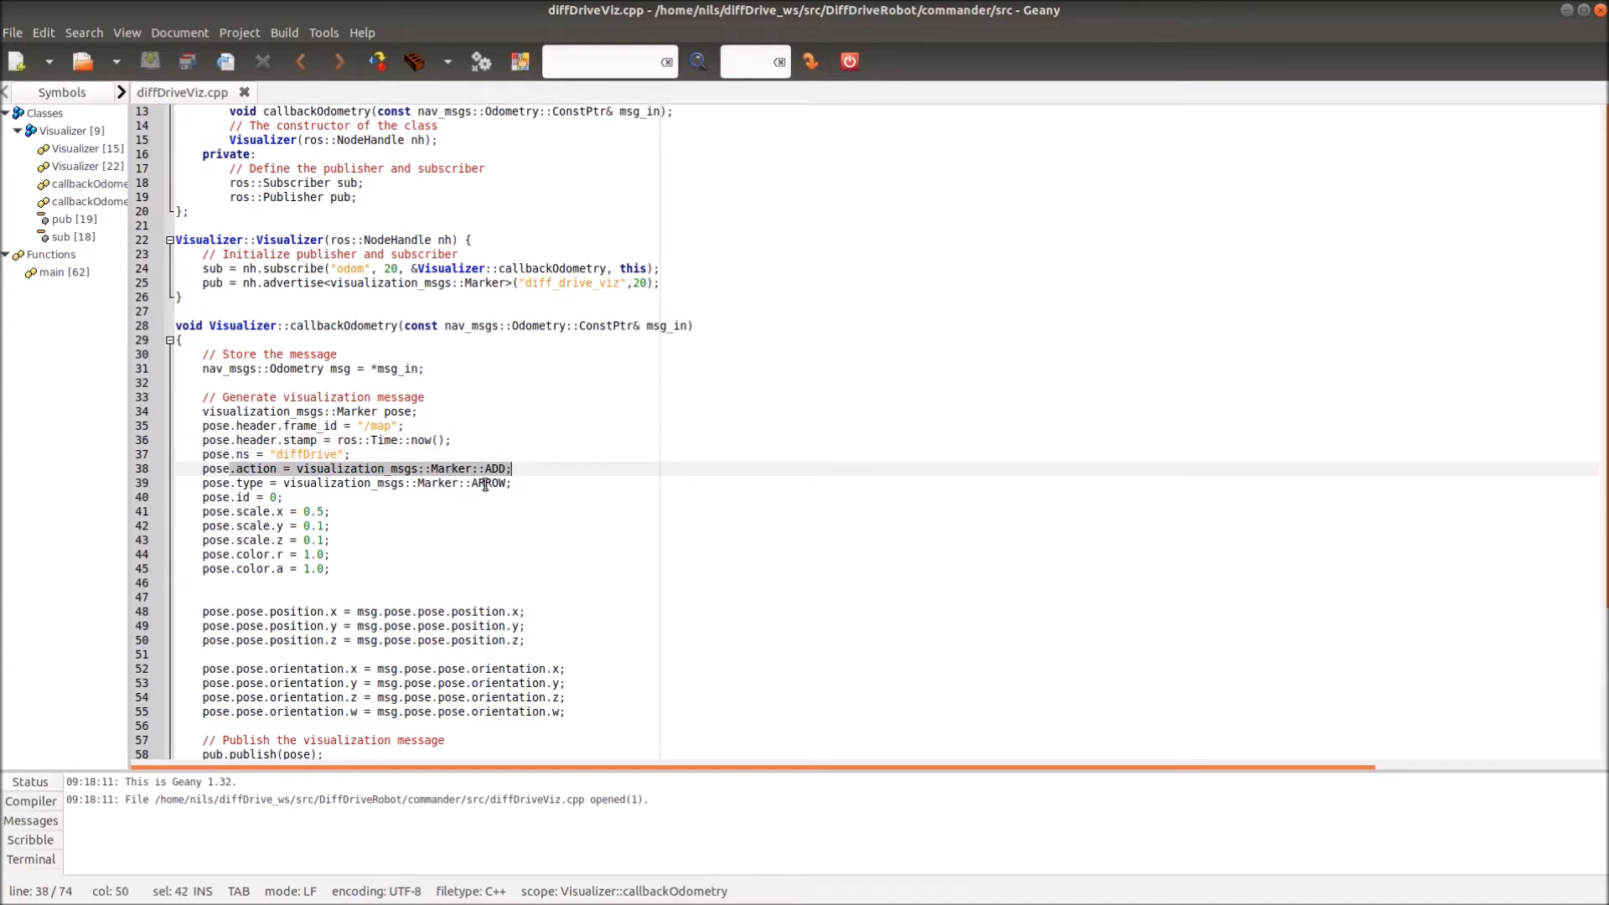
left_click(216, 483)
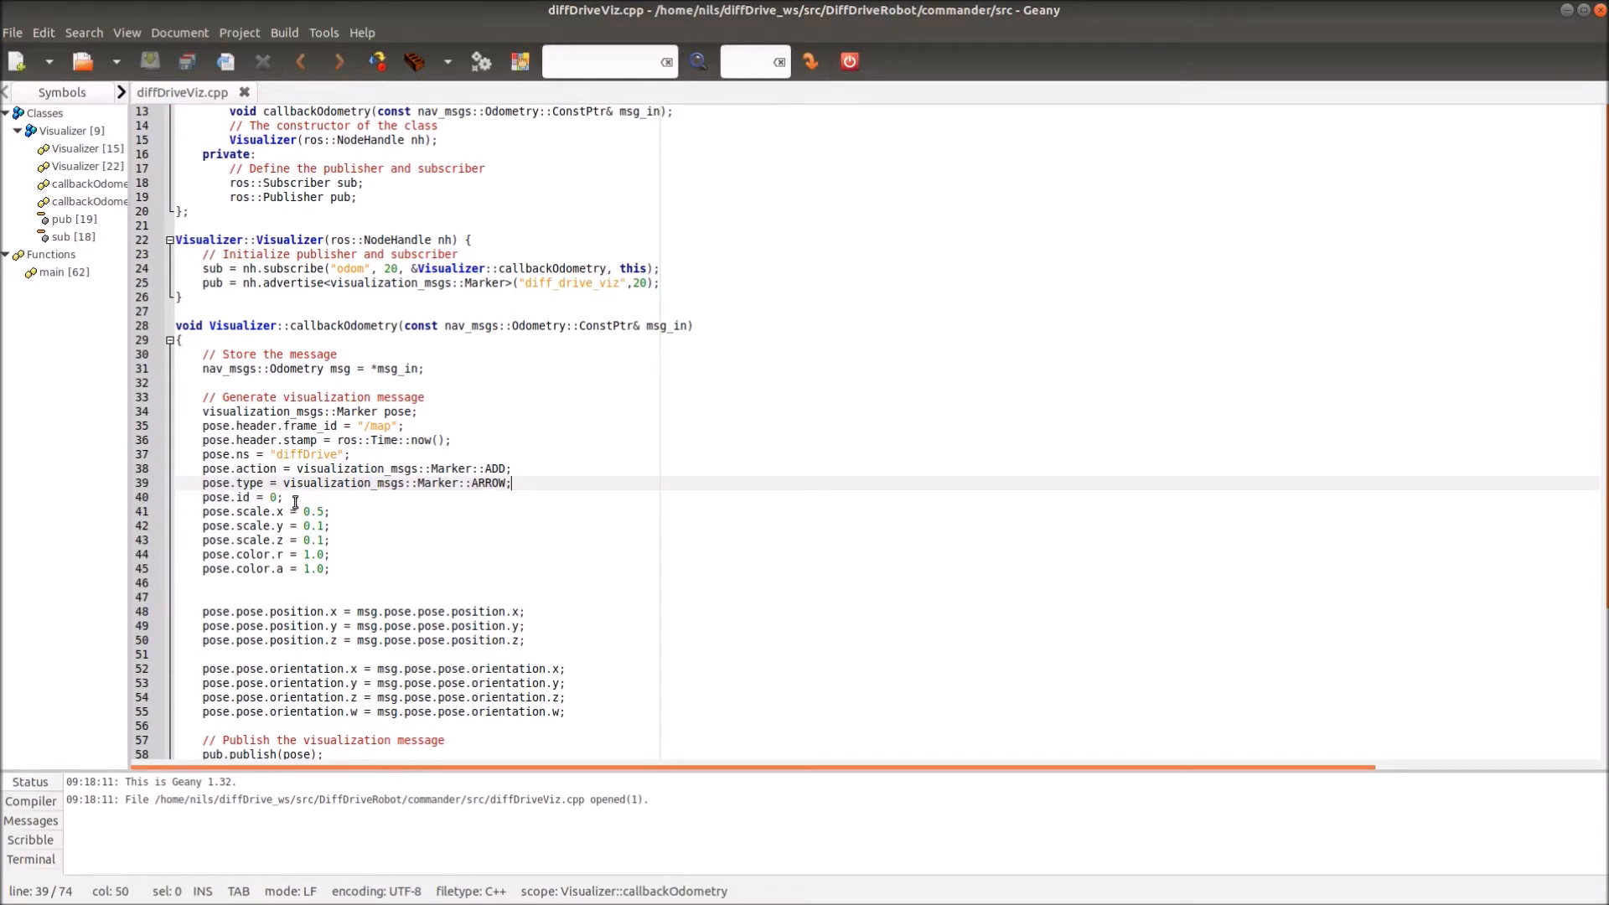
left_click(307, 497)
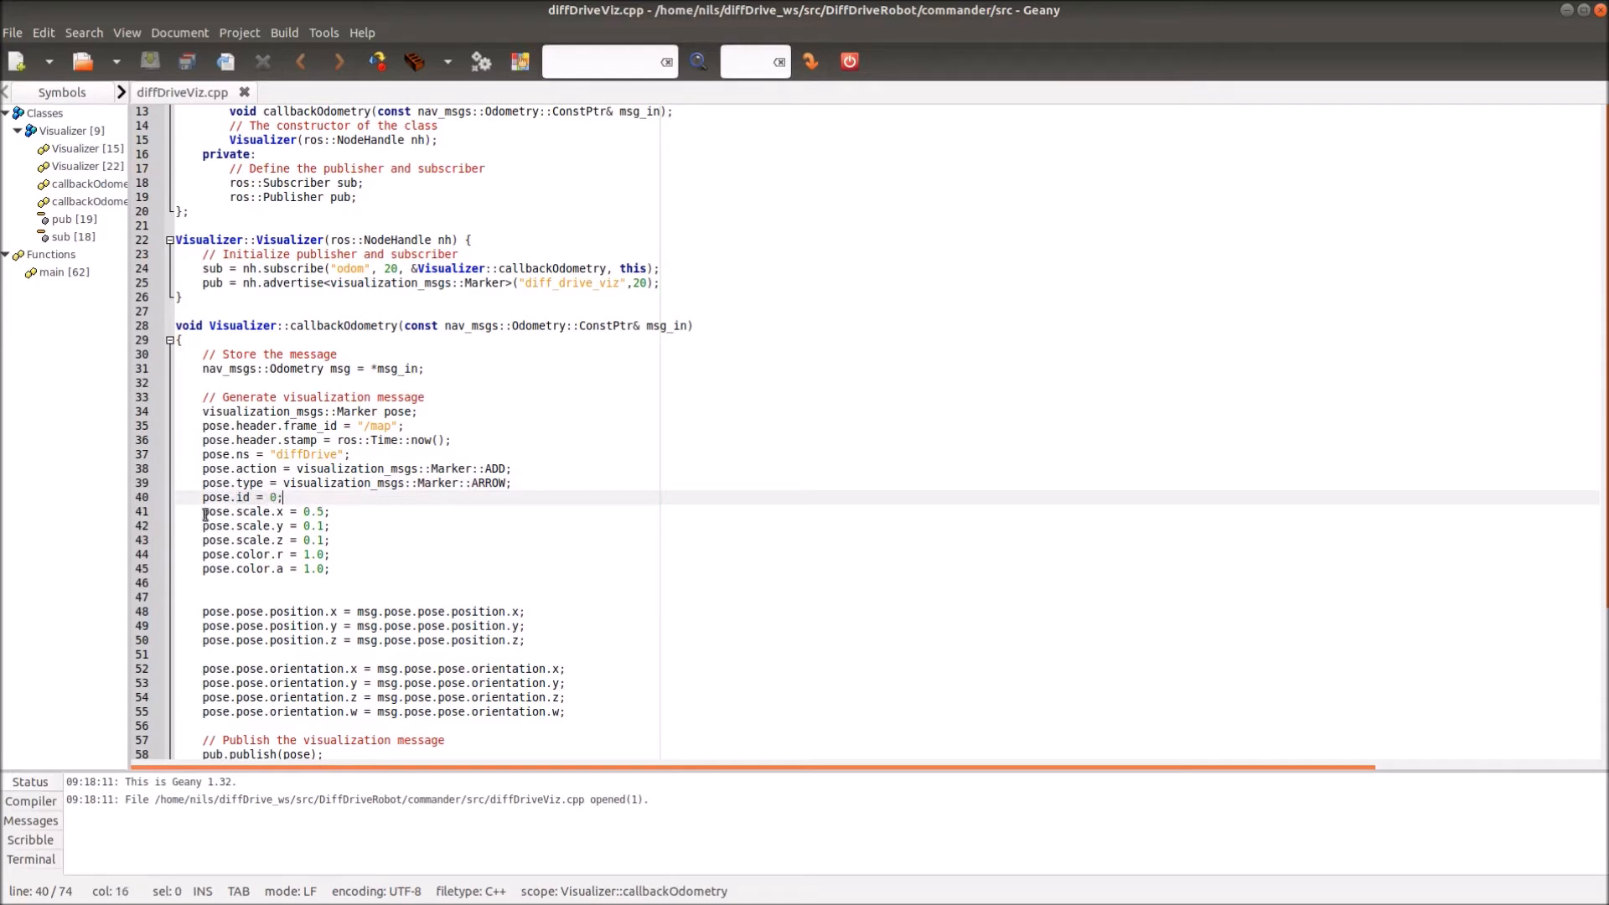
mouse_move(343, 541)
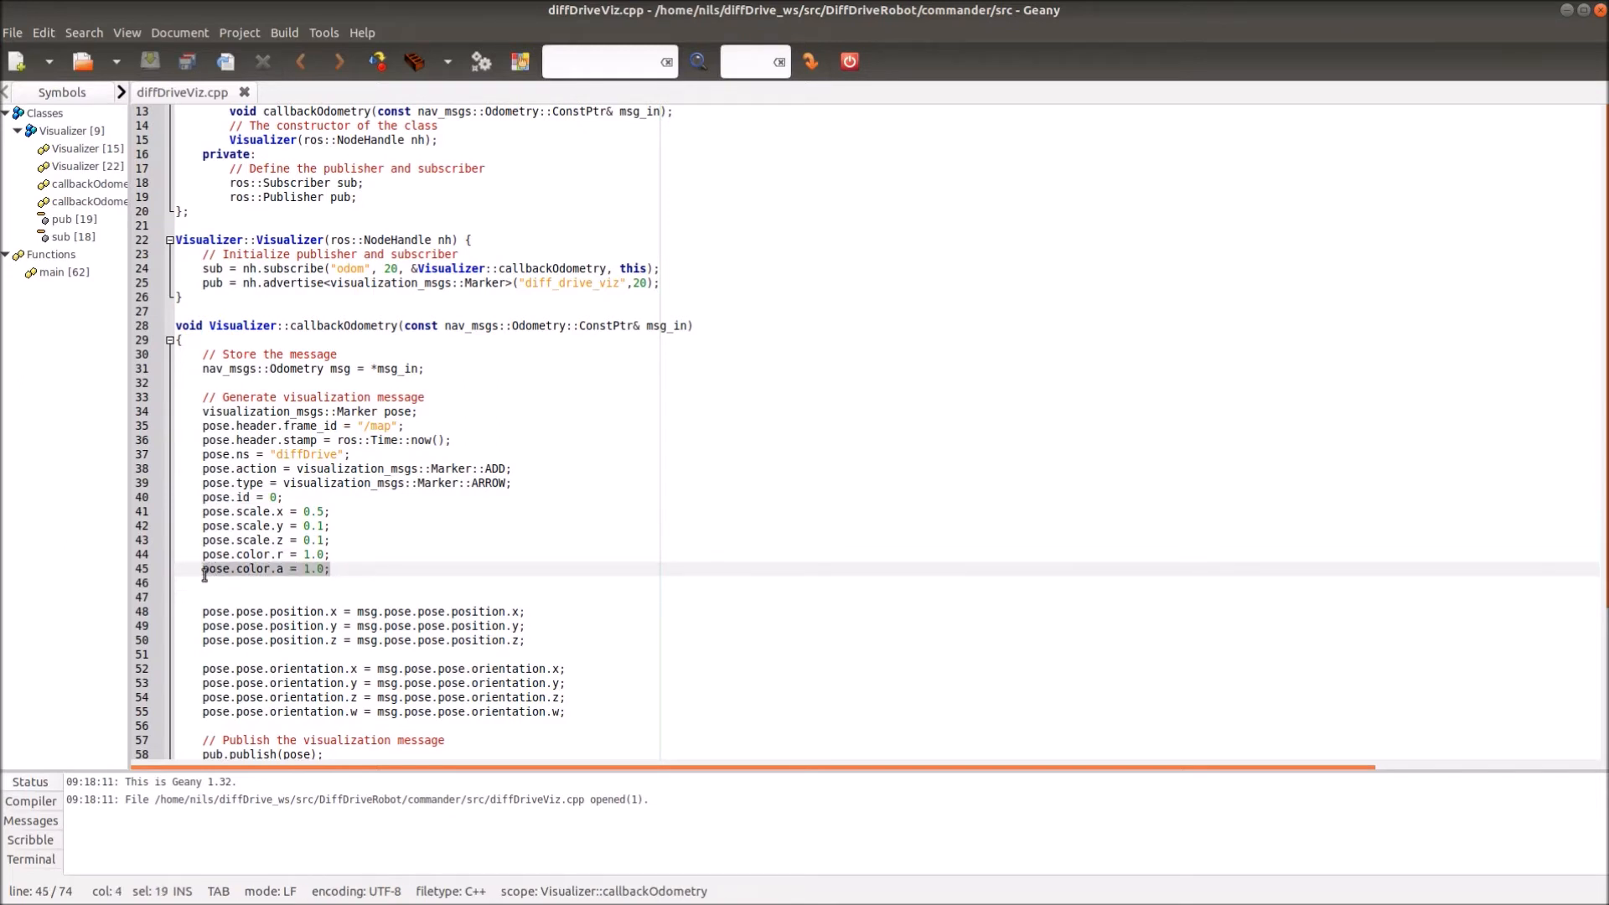
scroll("down", 3)
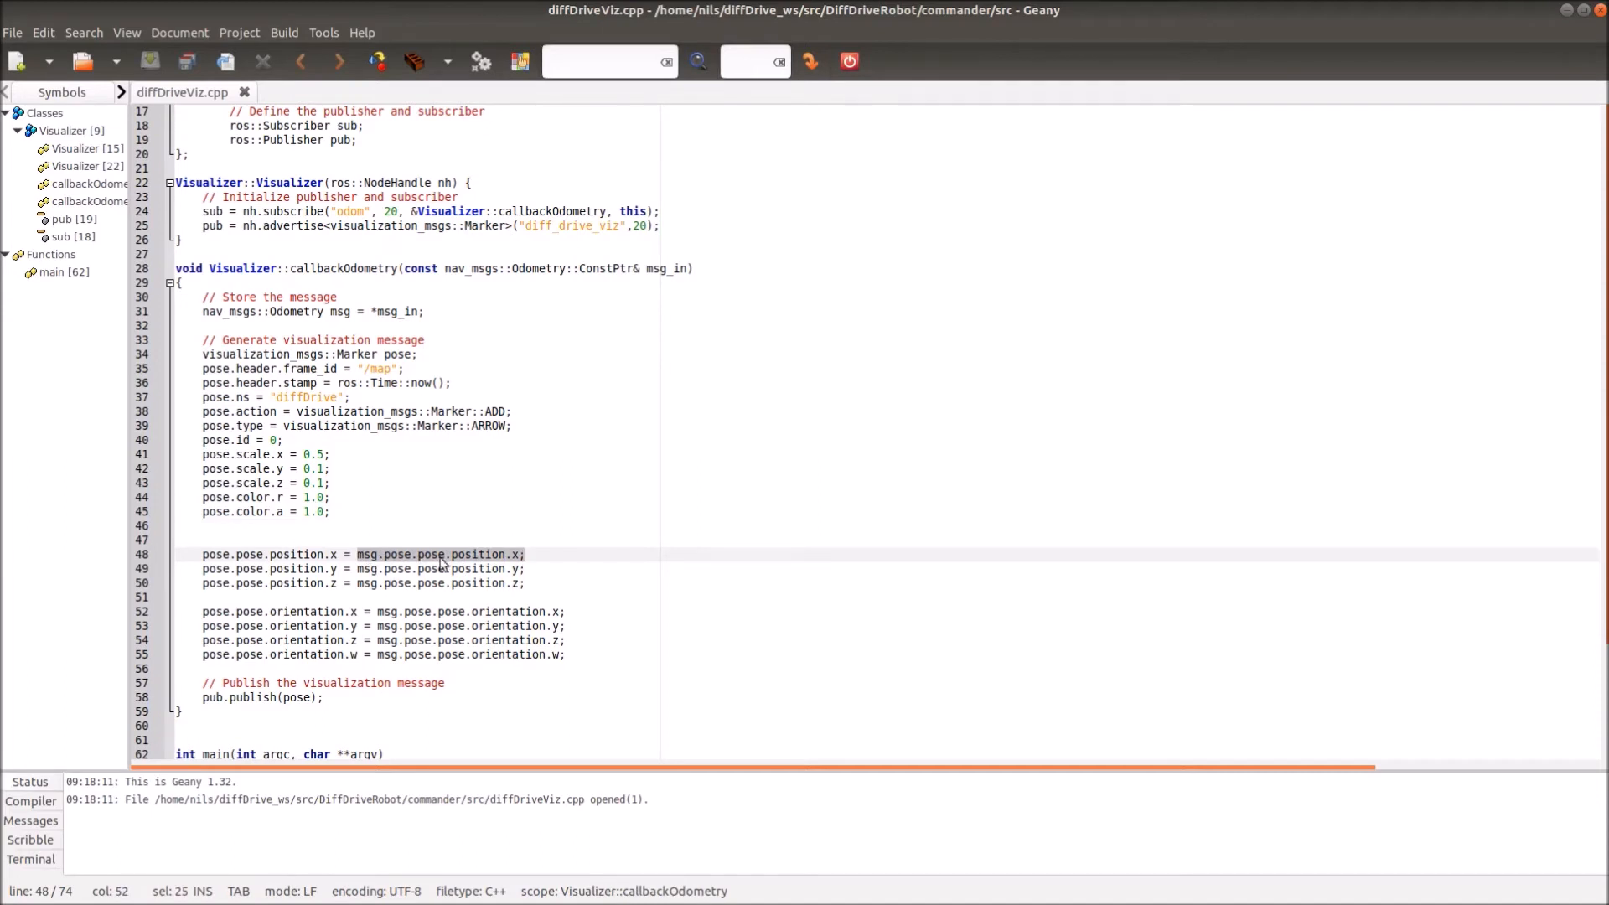
left_click(470, 568)
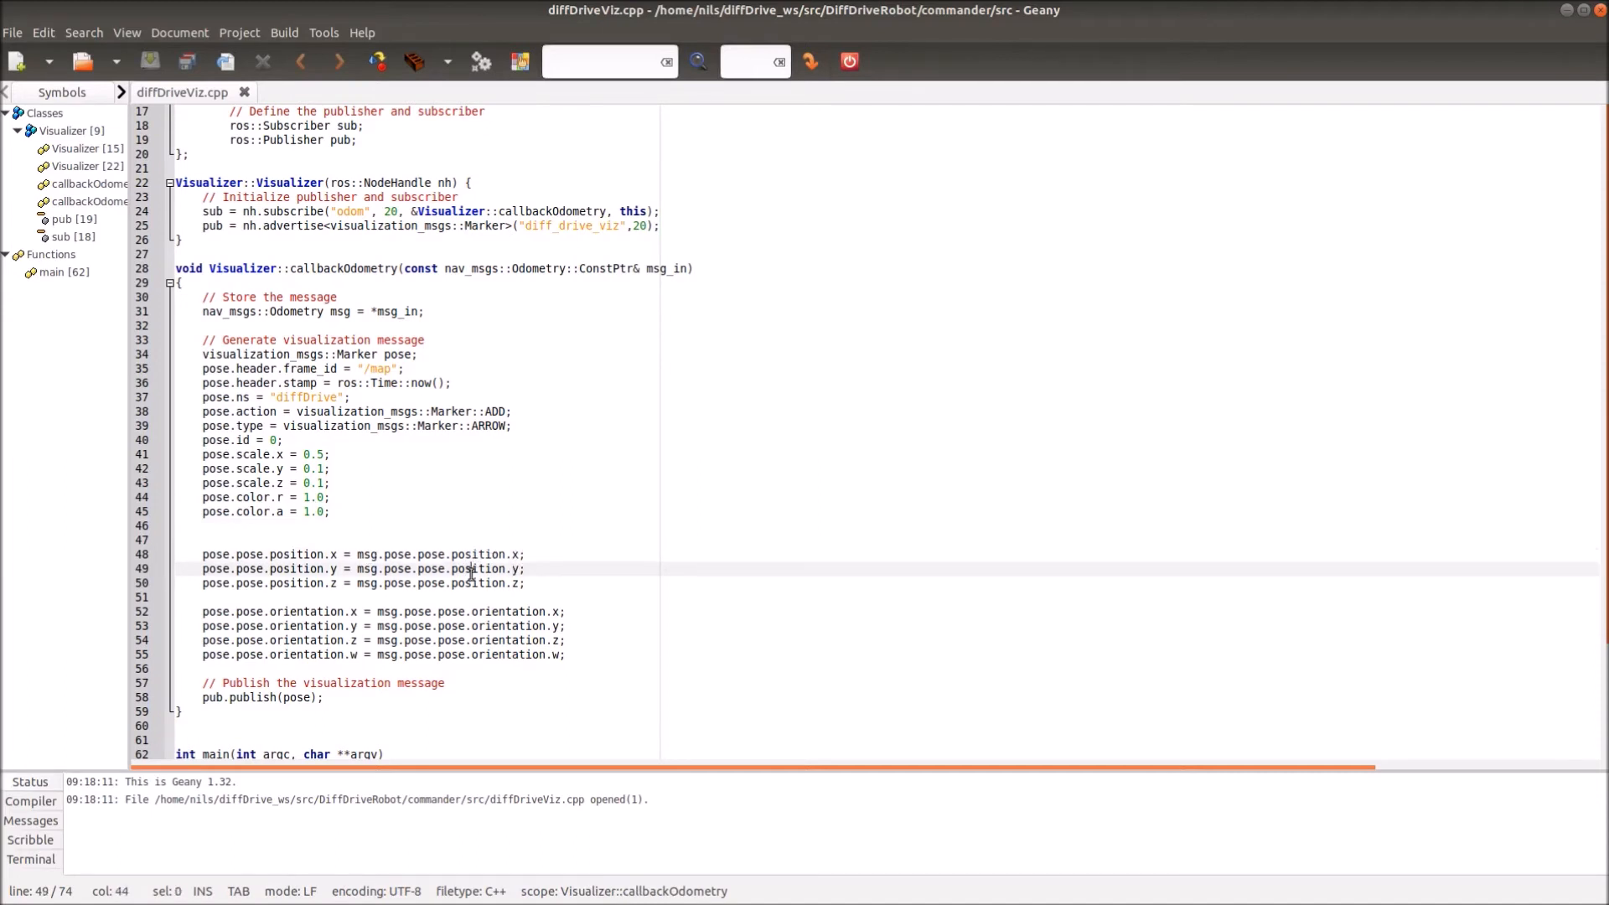
left_click(226, 554)
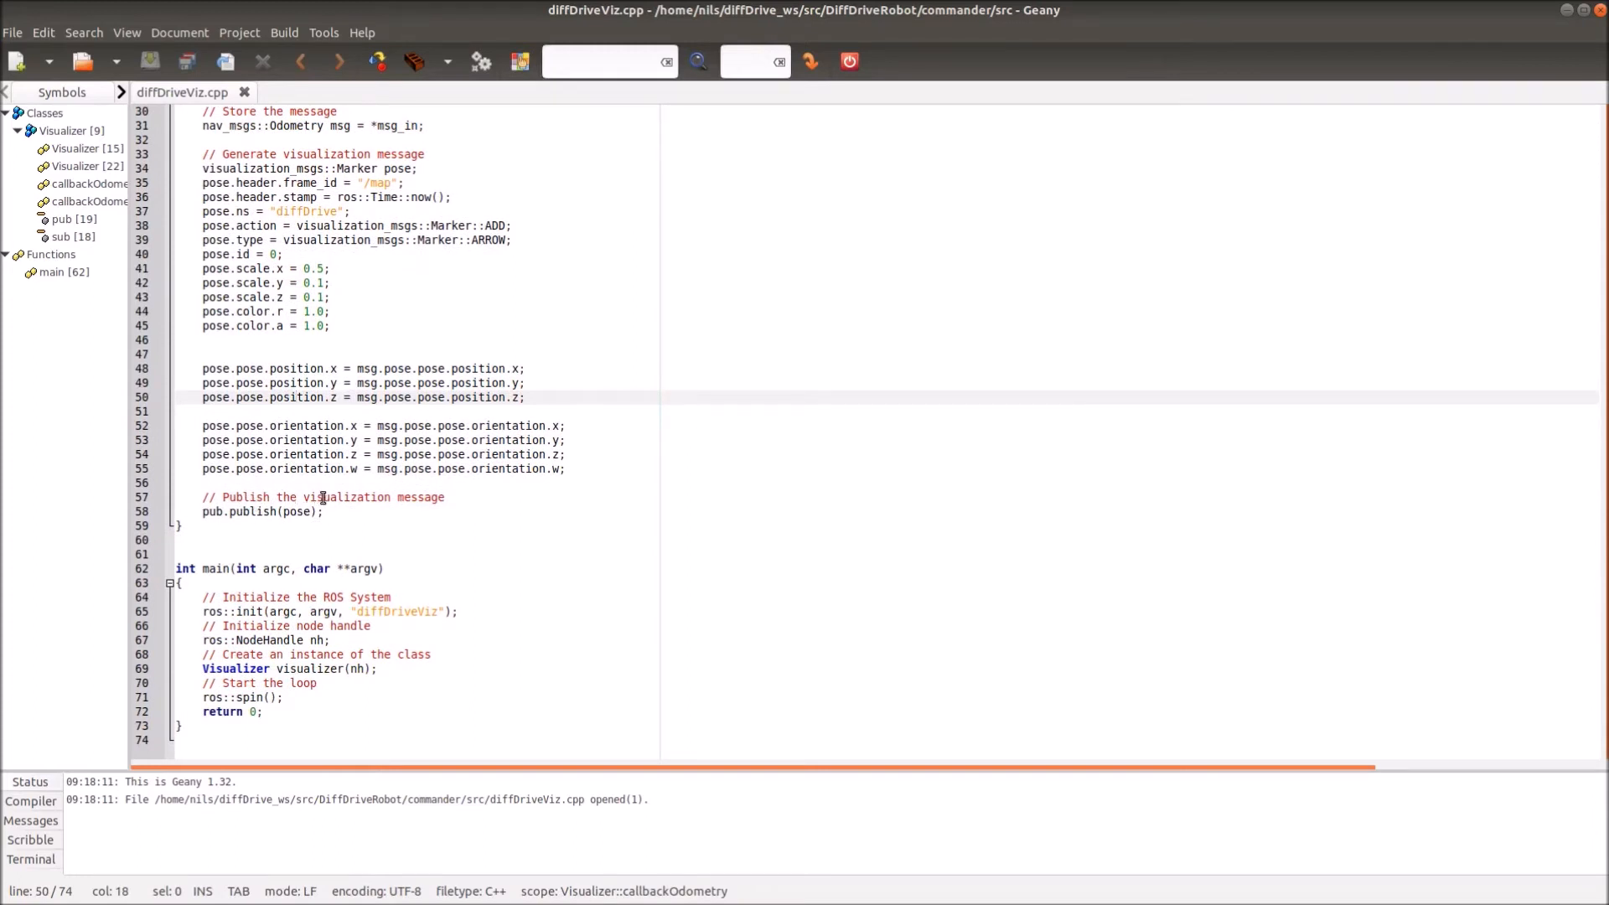
left_click(205, 511)
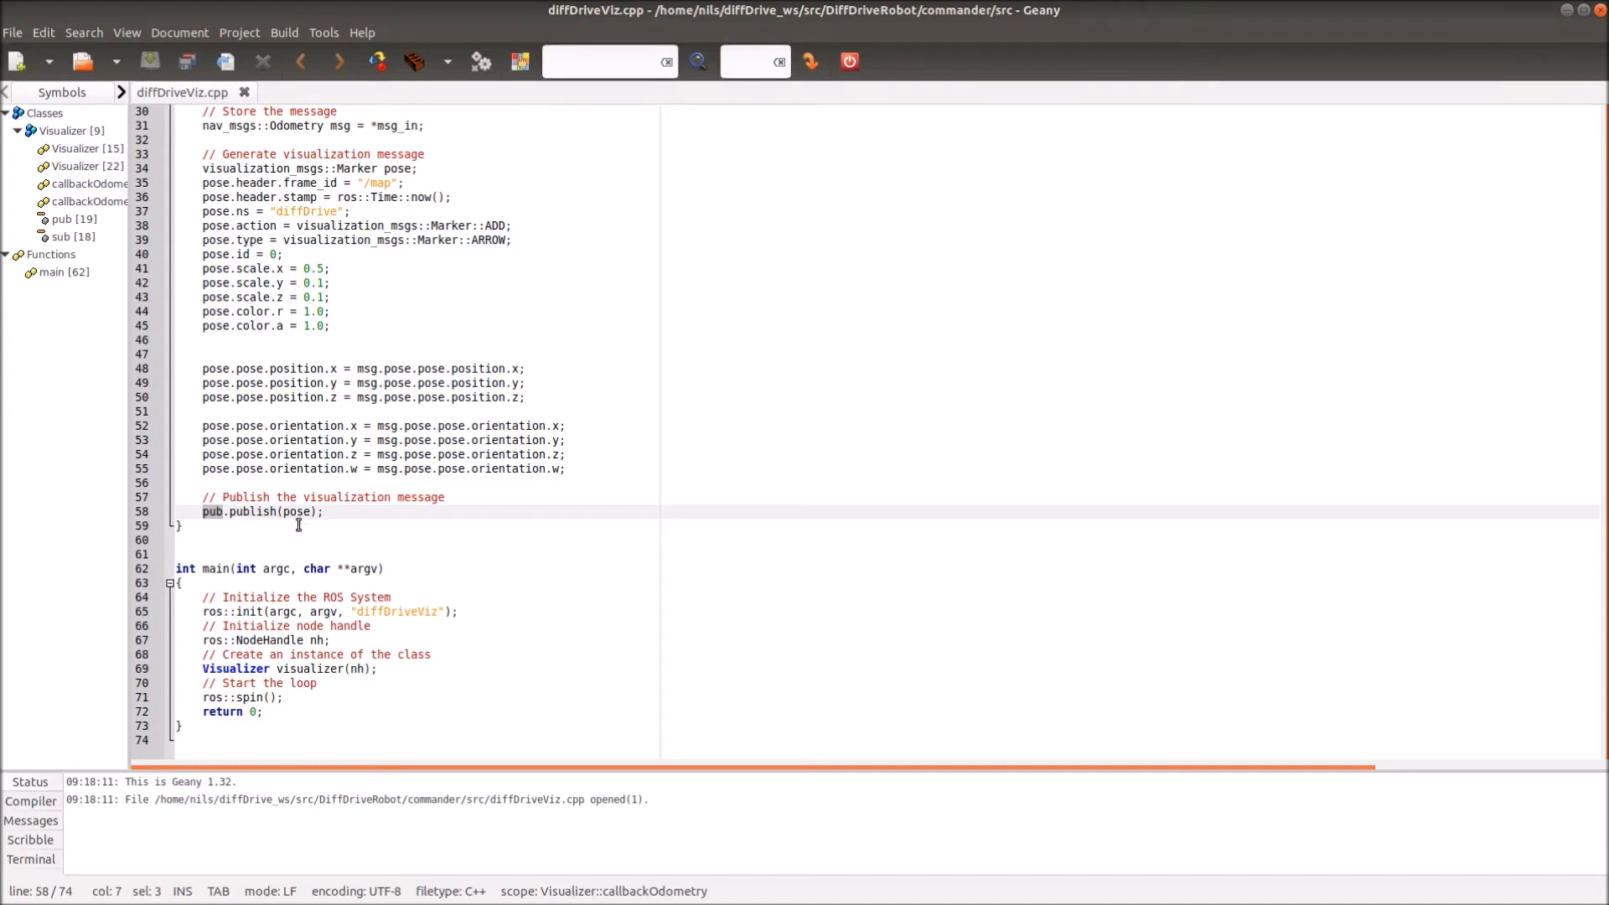
left_click(296, 511)
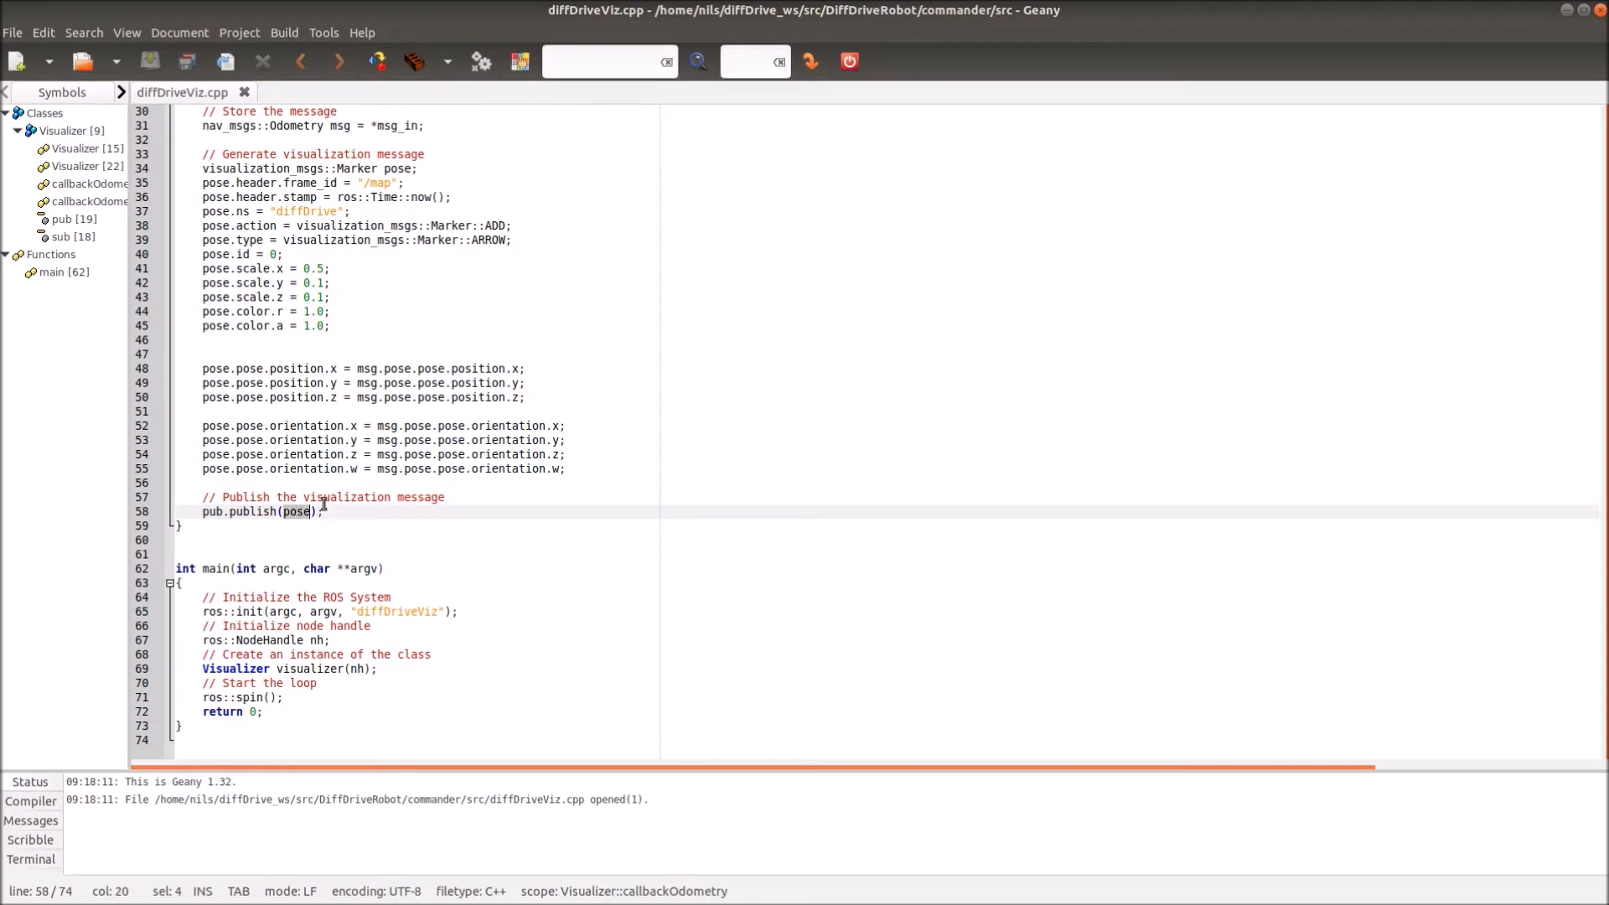
left_click(324, 511)
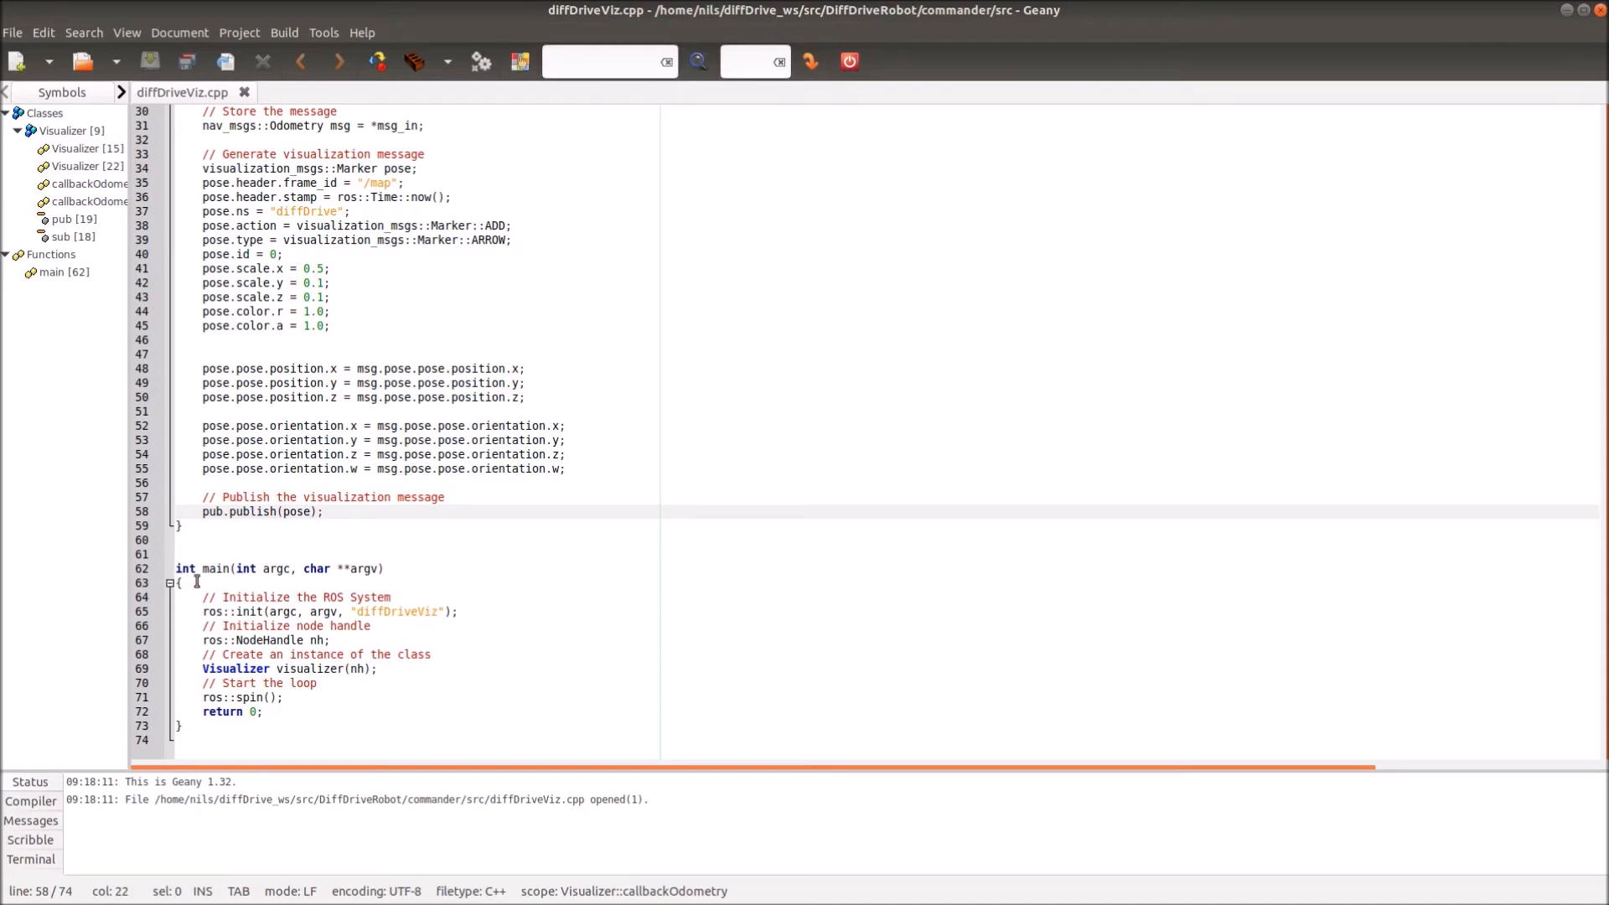
left_click(277, 682)
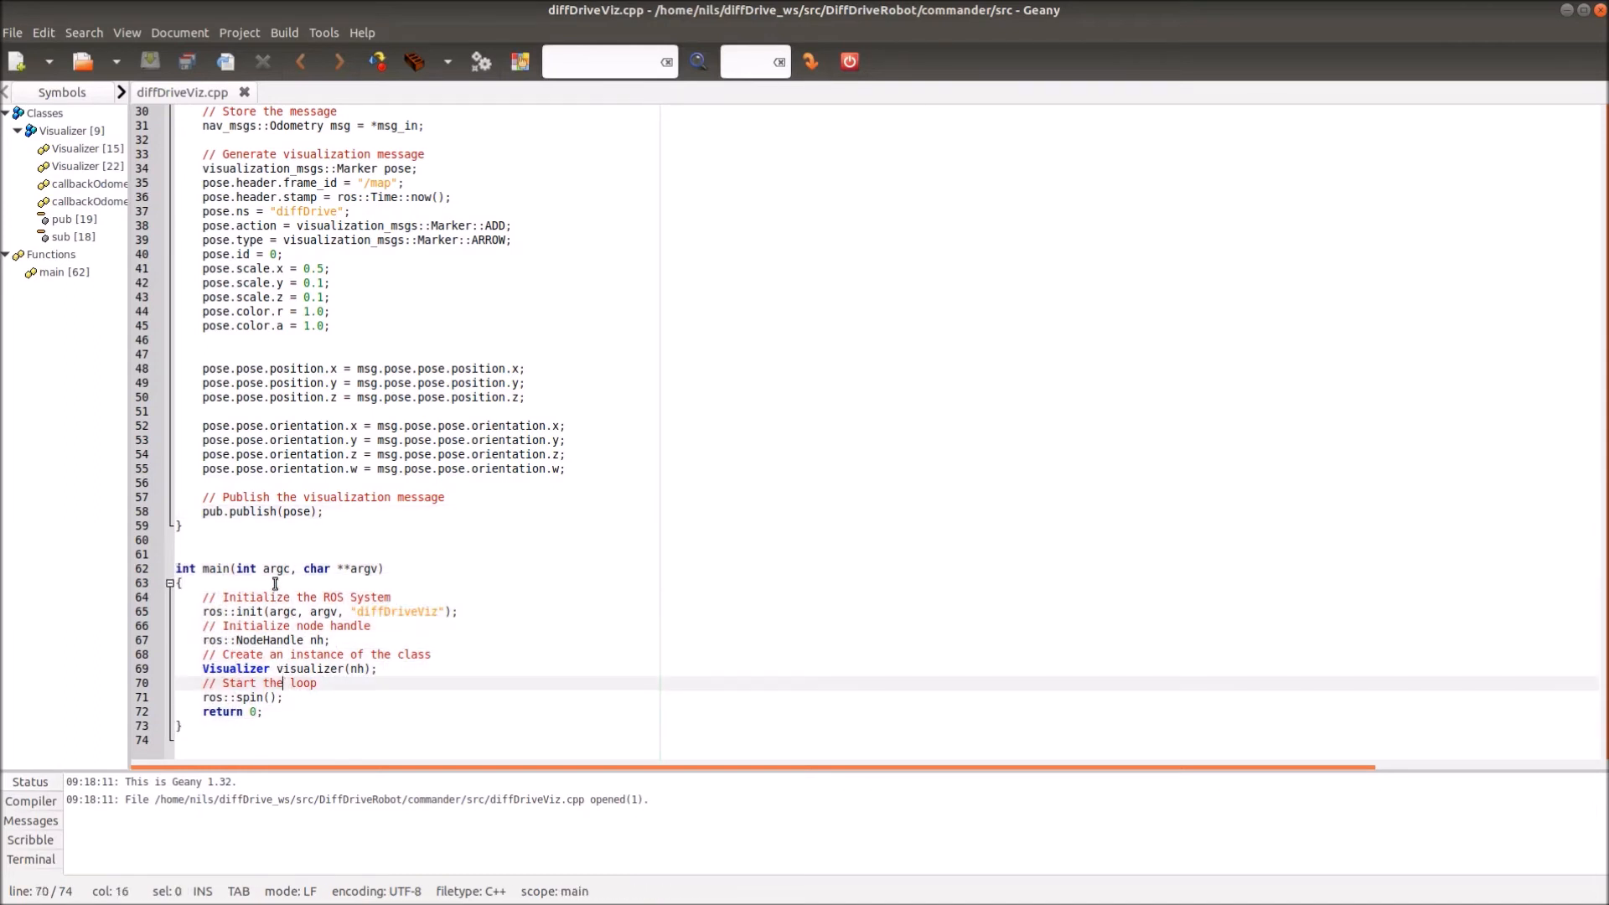
left_click(291, 568)
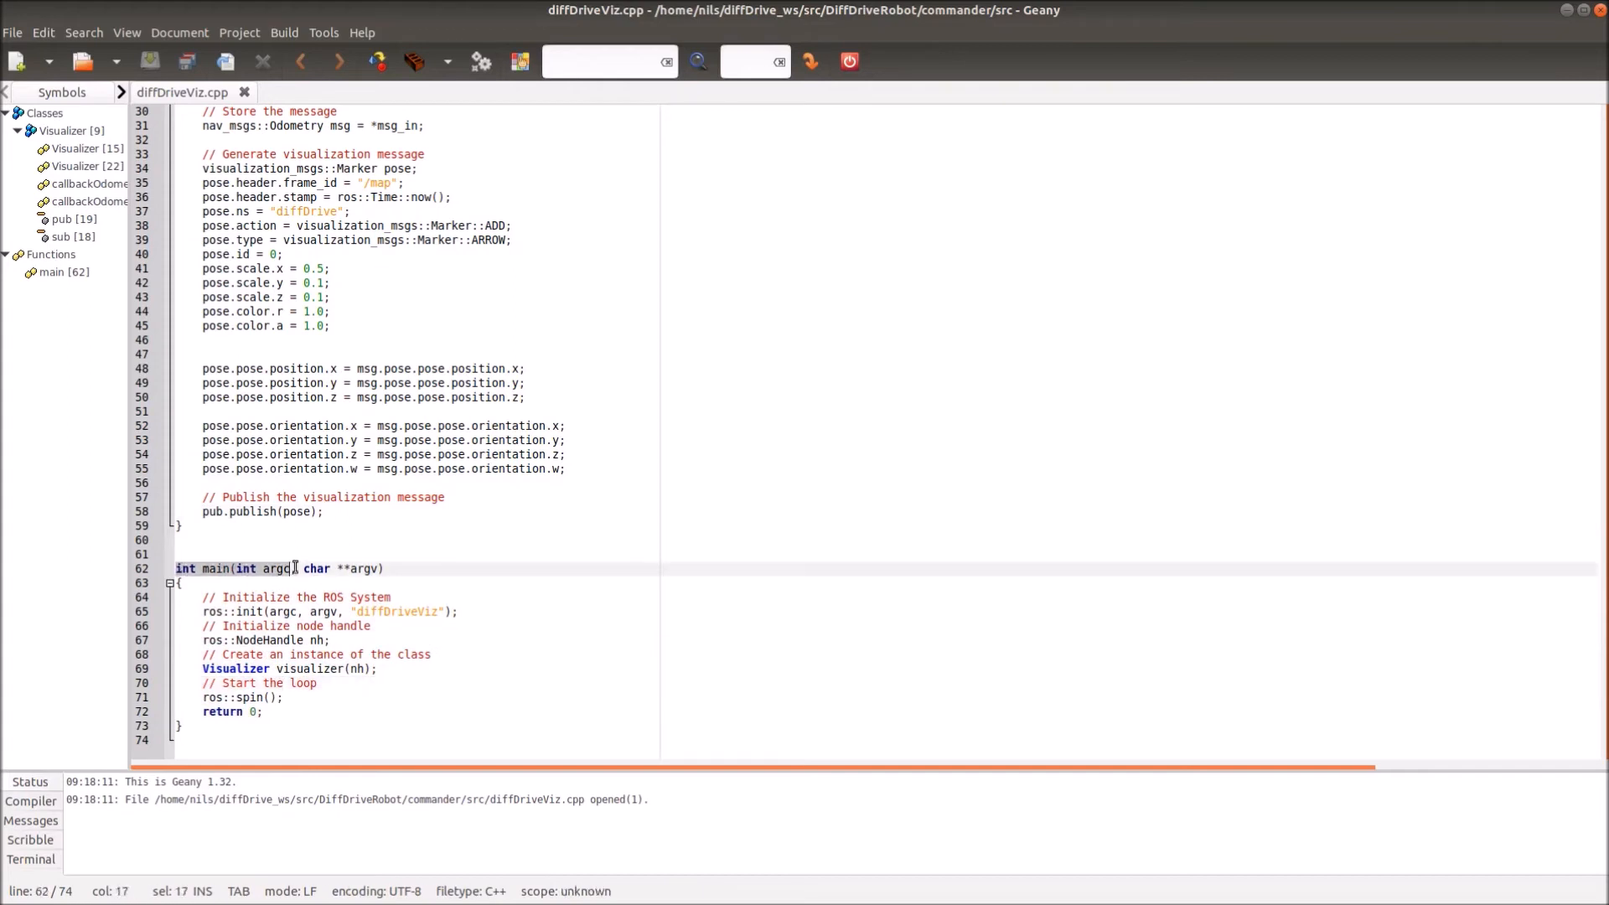
left_click(231, 612)
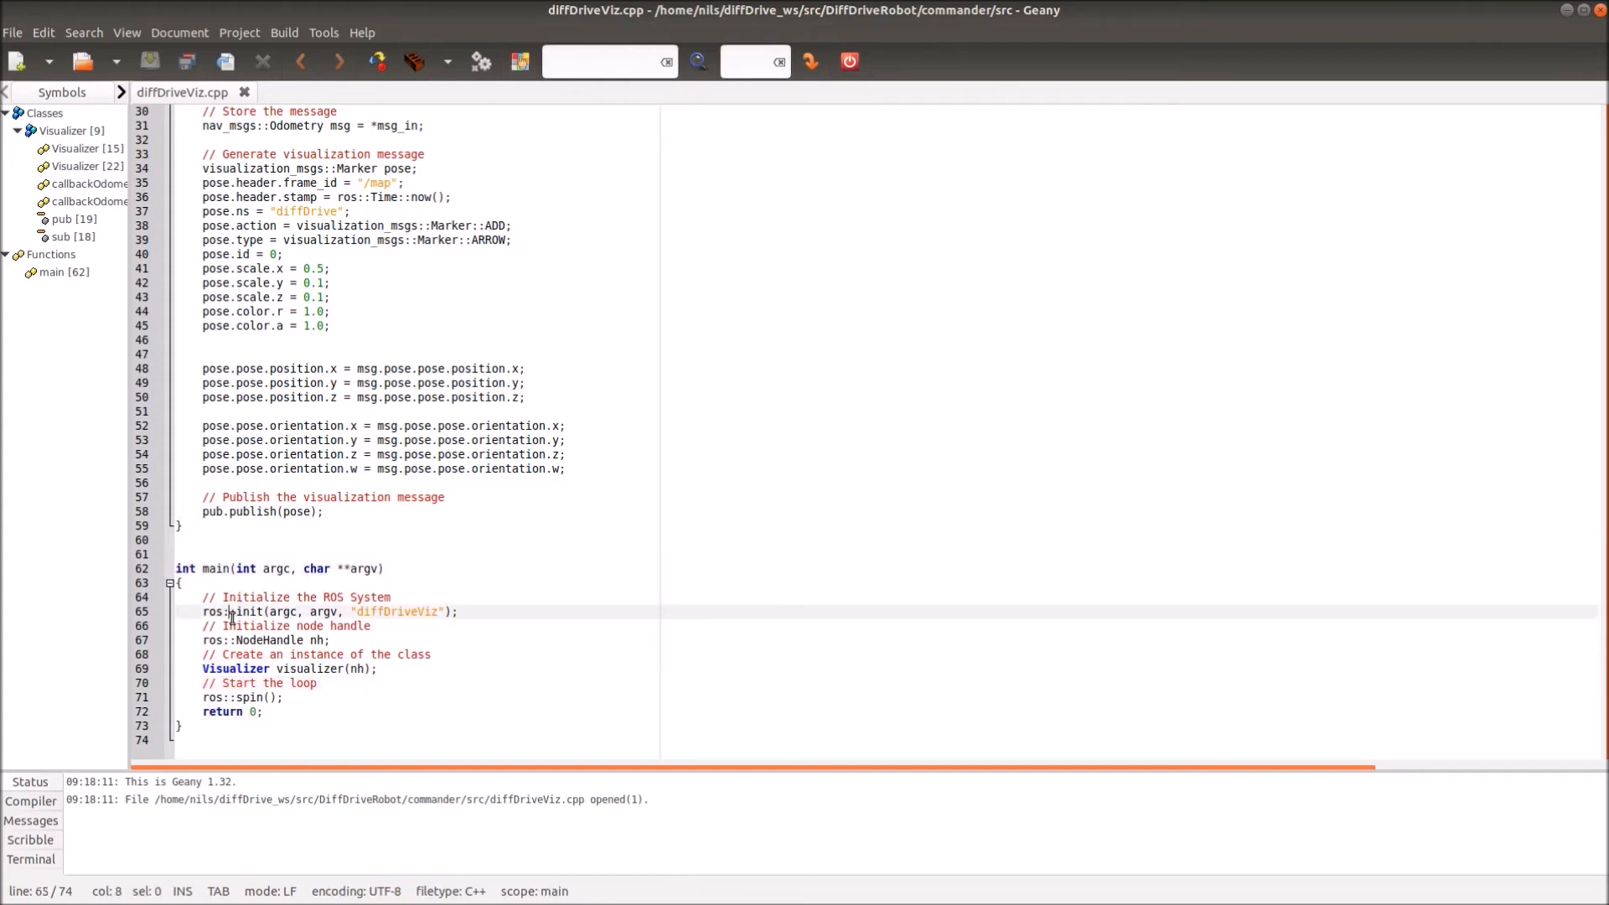
double_click(243, 612)
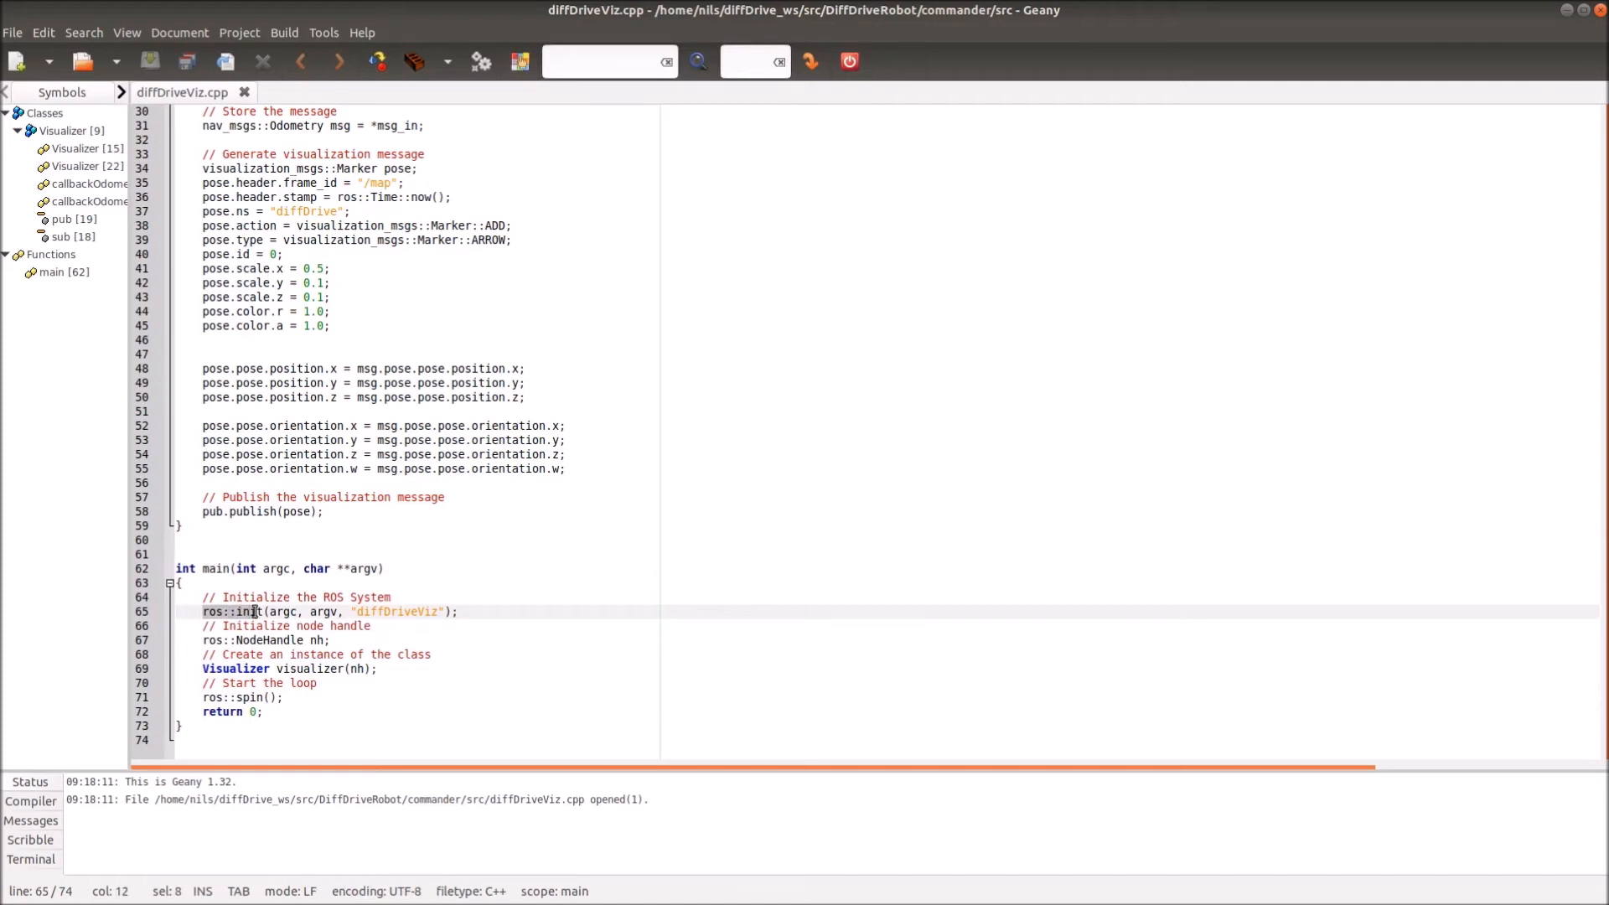
left_click(277, 626)
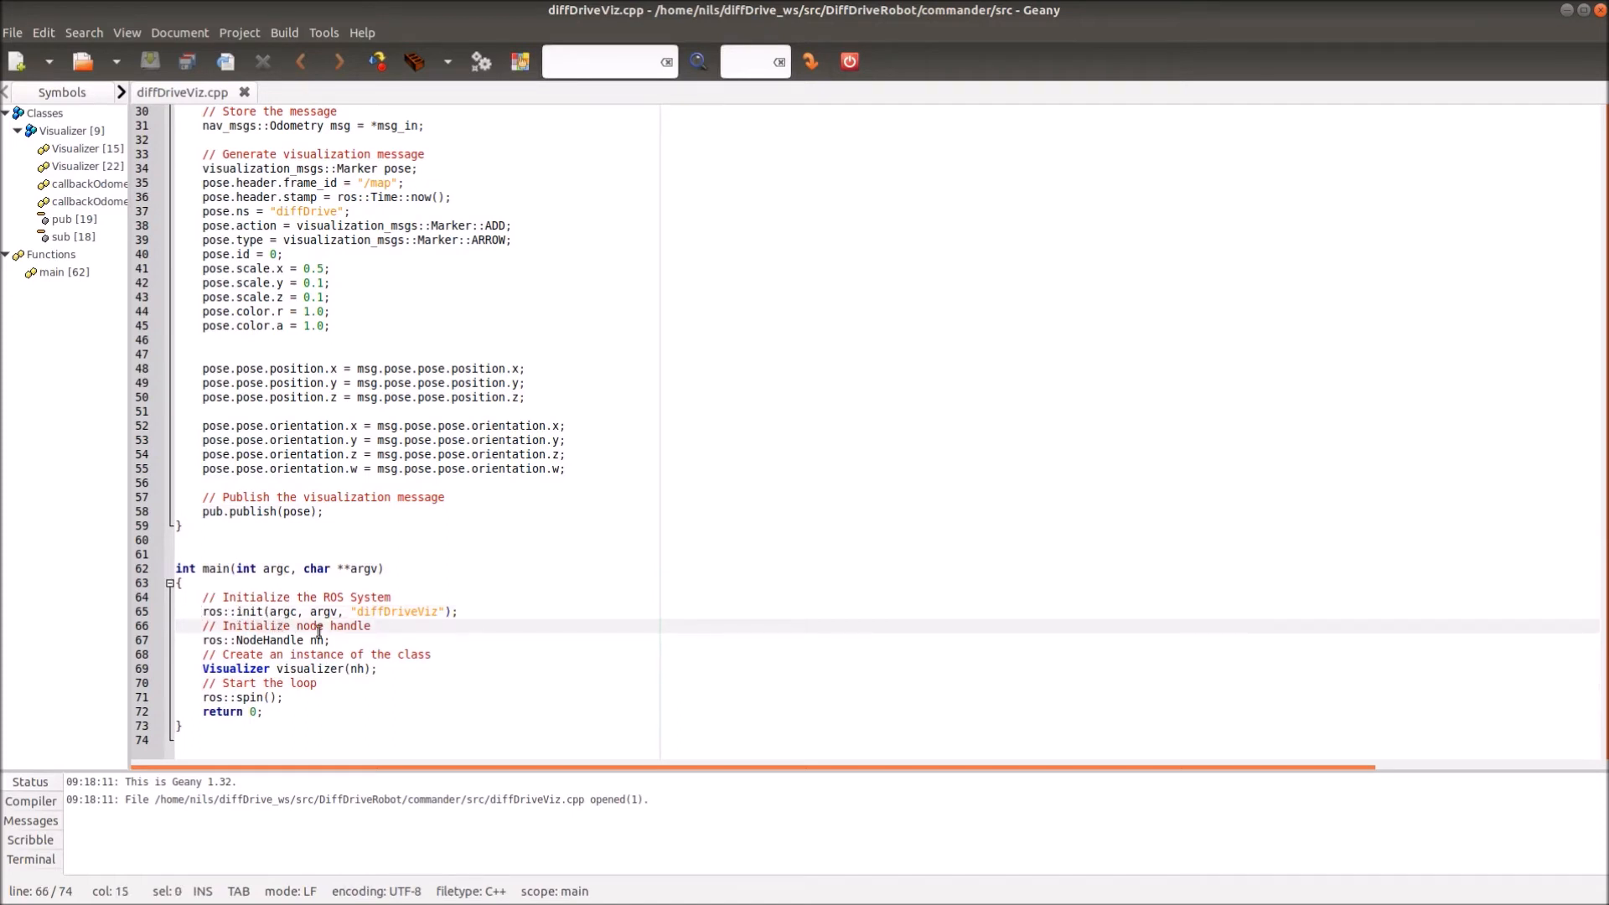
double_click(395, 612)
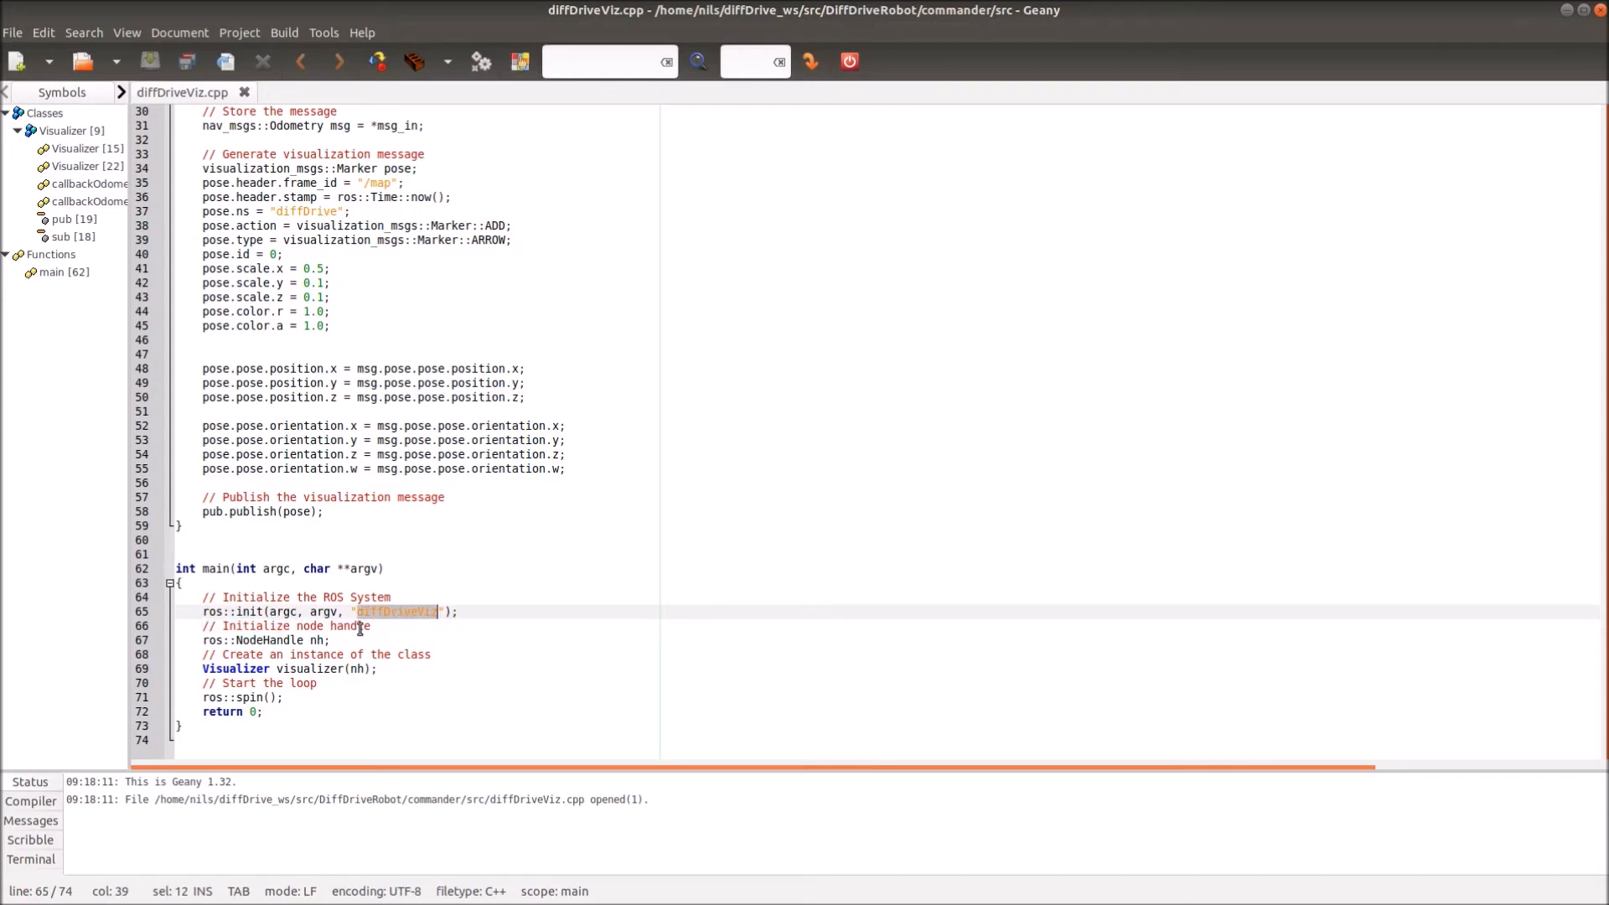
left_click(210, 640)
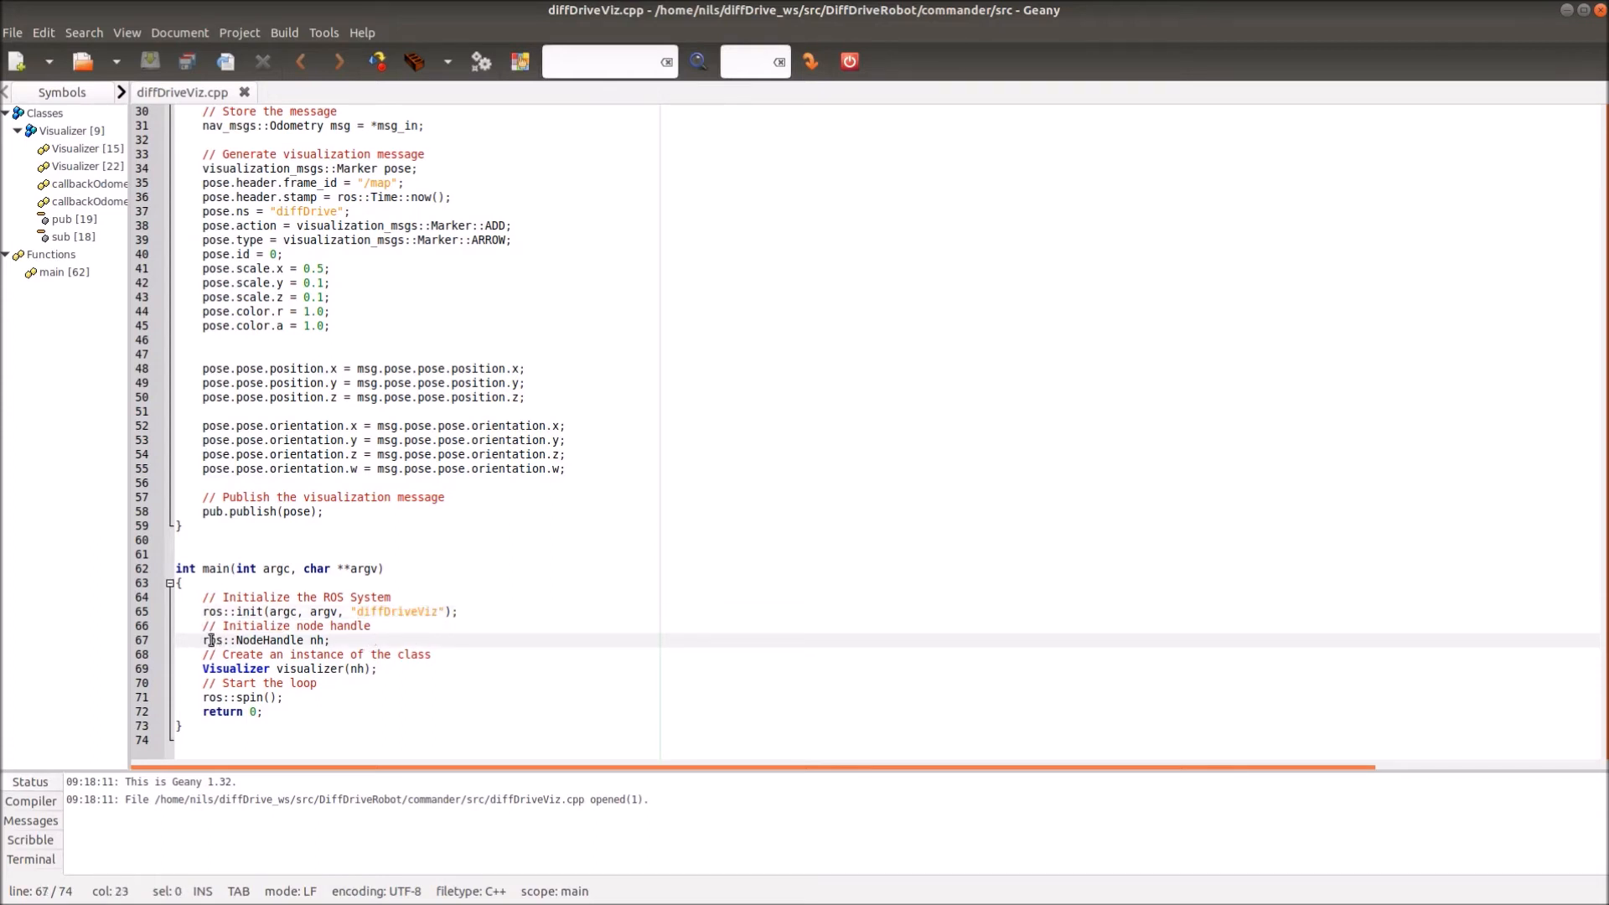
left_click(376, 668)
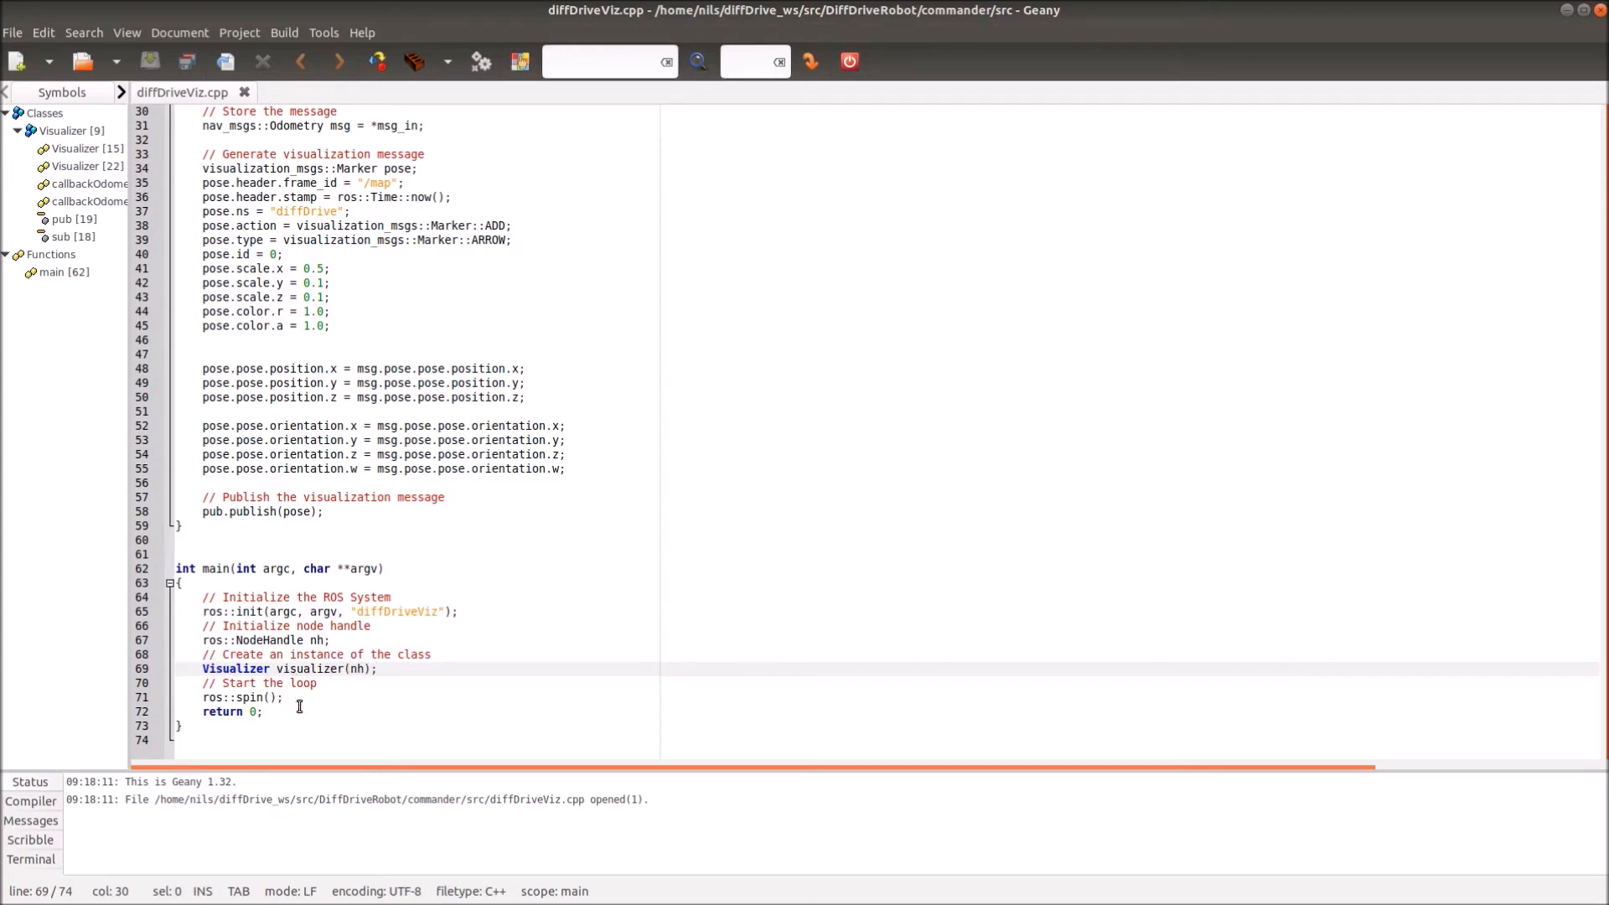
left_click(264, 711)
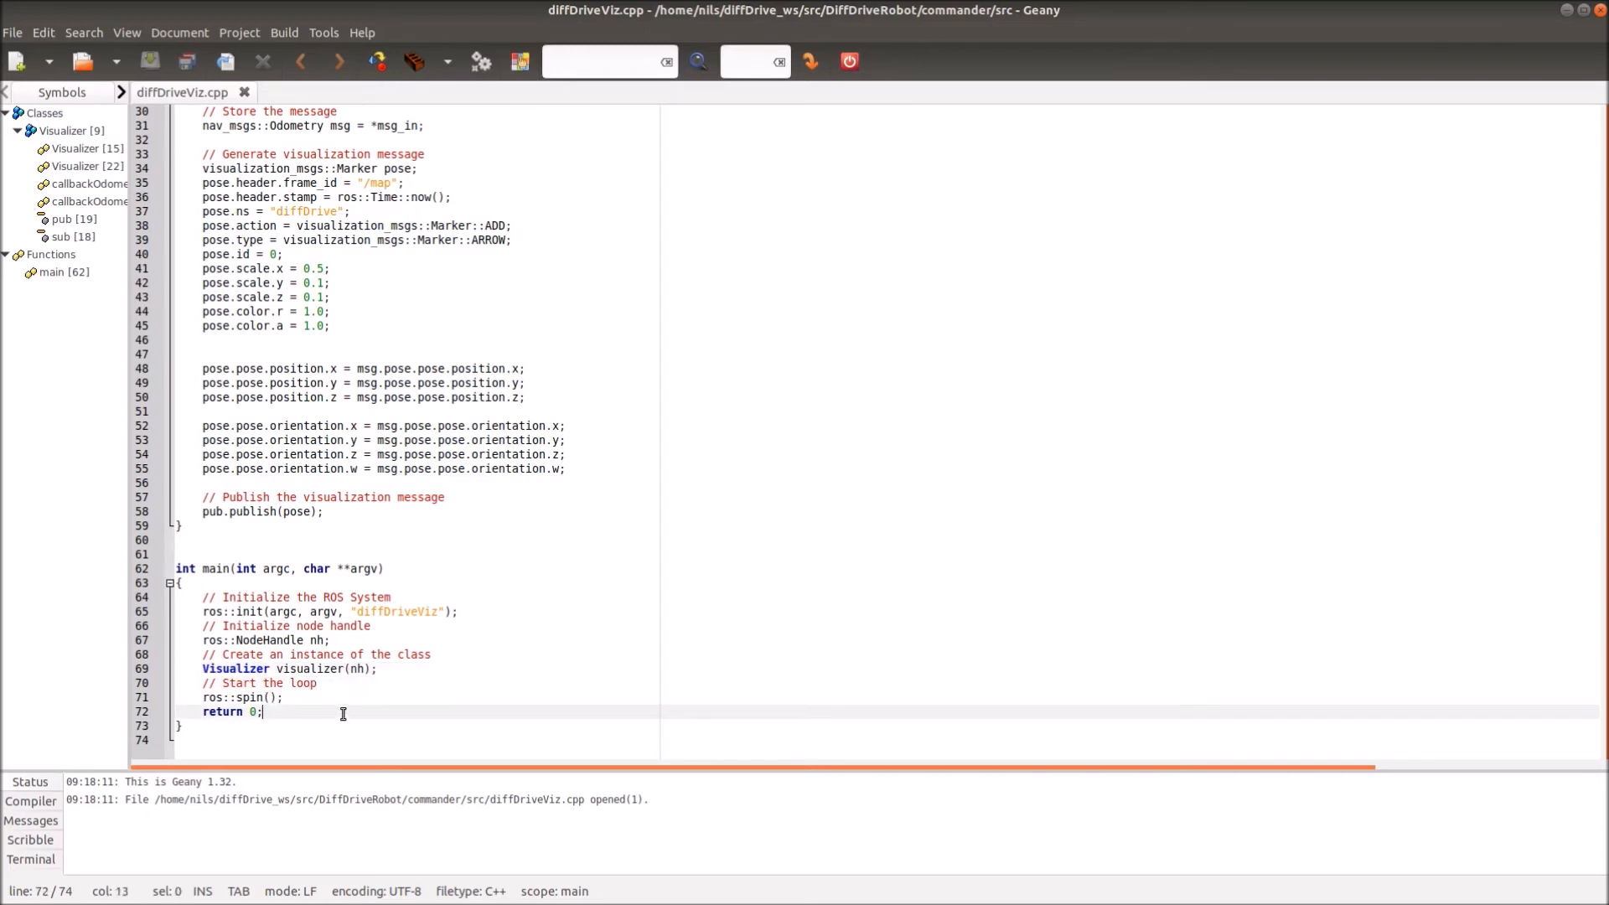
mouse_move(335, 709)
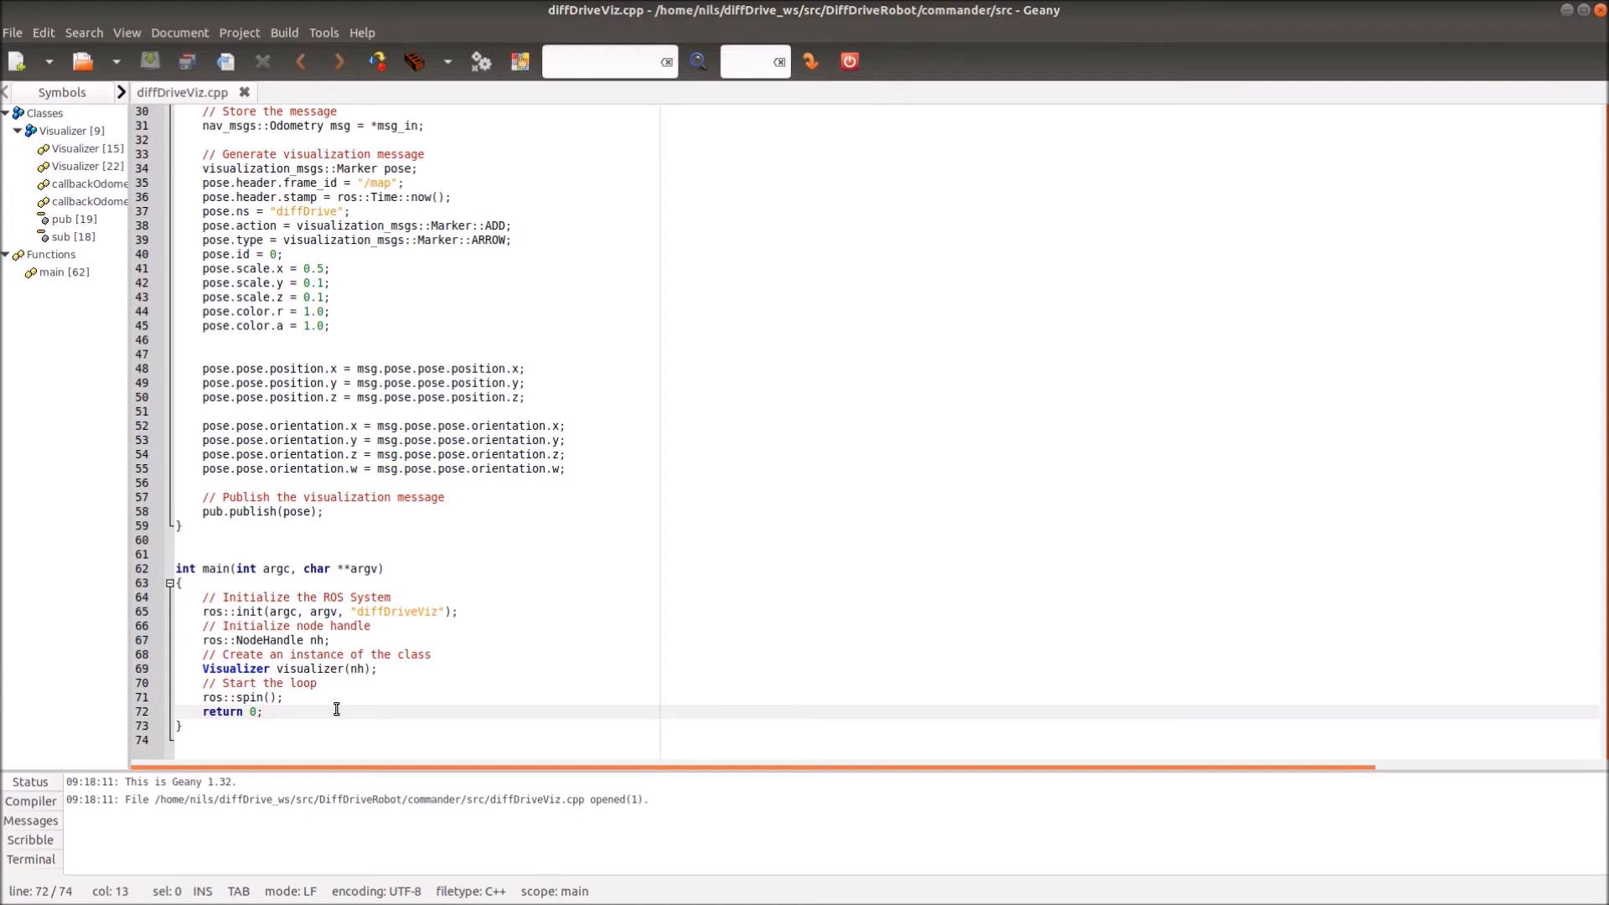
mouse_move(357, 683)
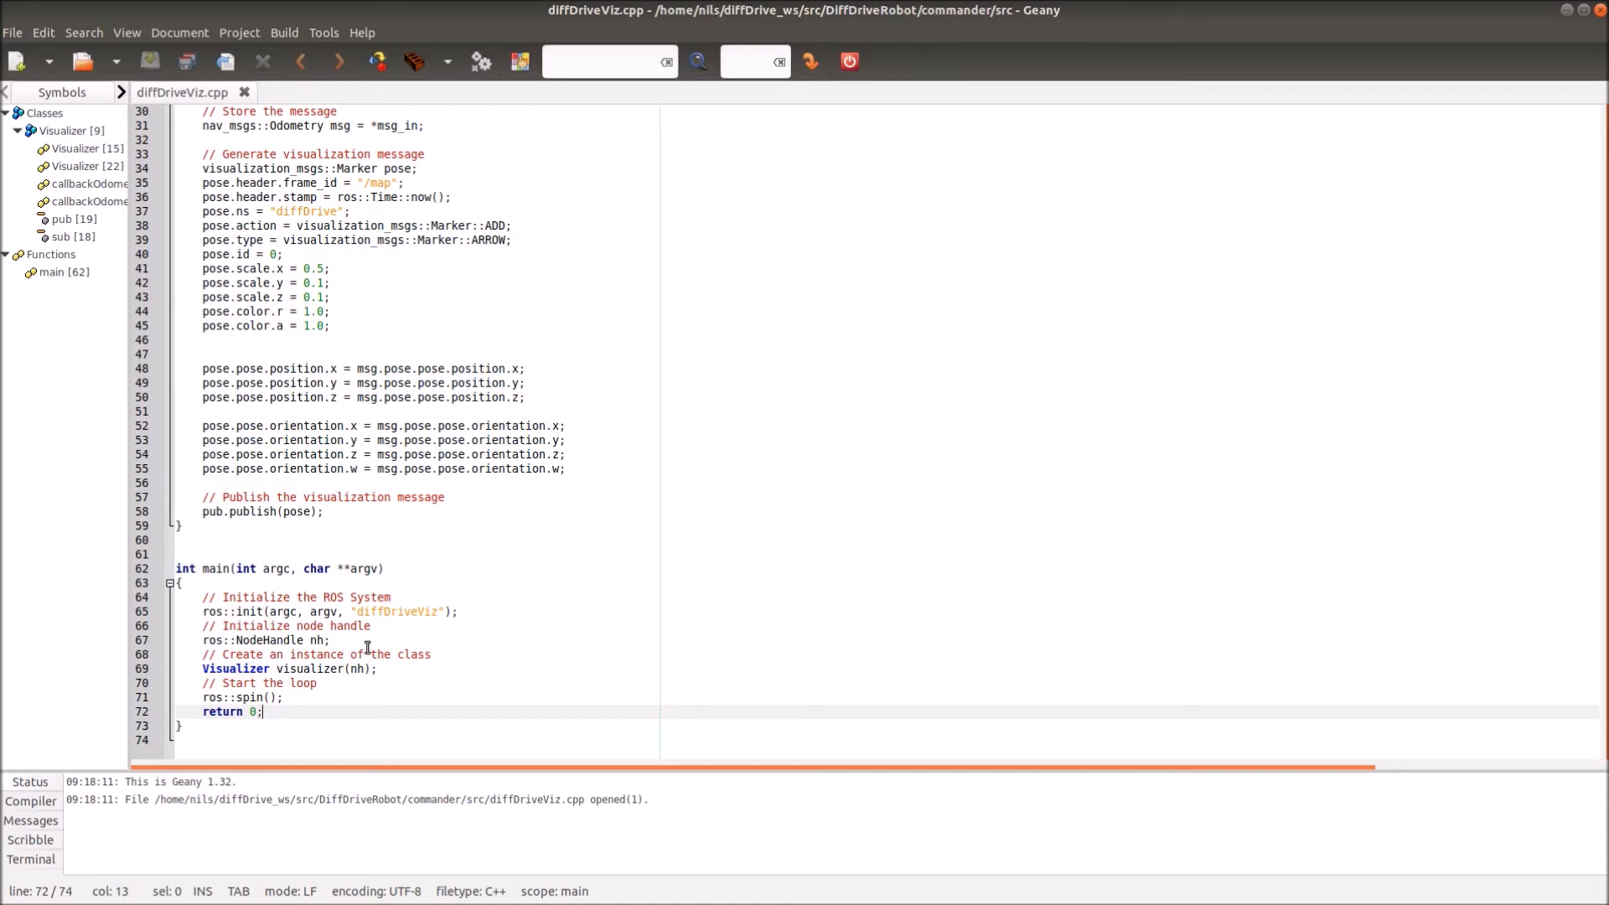
scroll("up", 3)
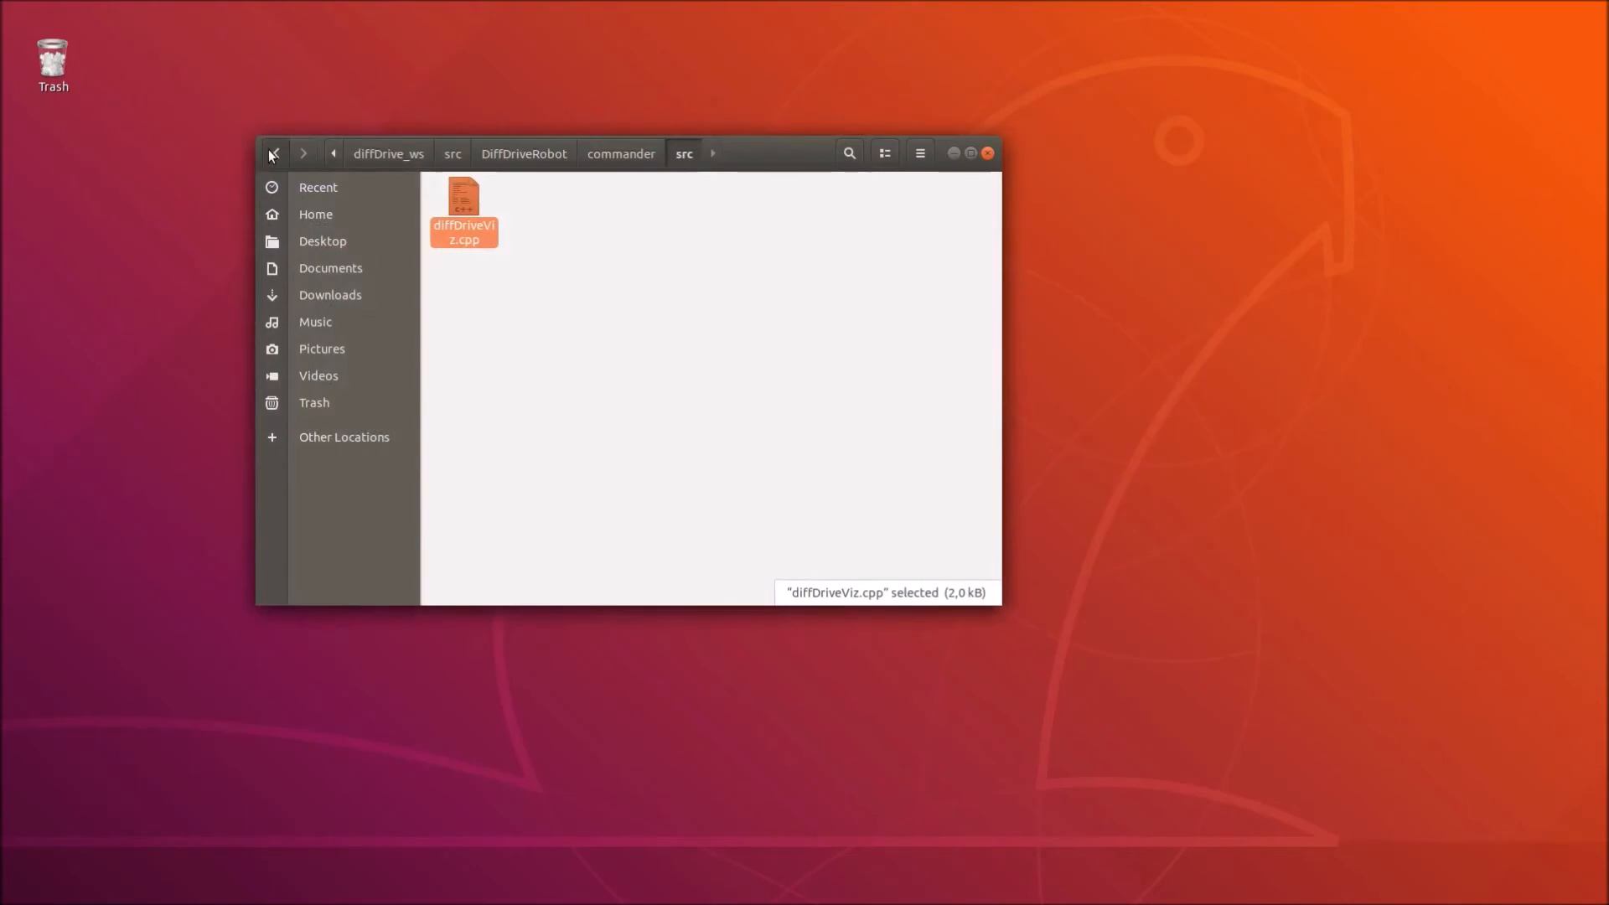
Return to the commander folder via the breadcrumb and open CMakeLists.txt.
left_click(275, 153)
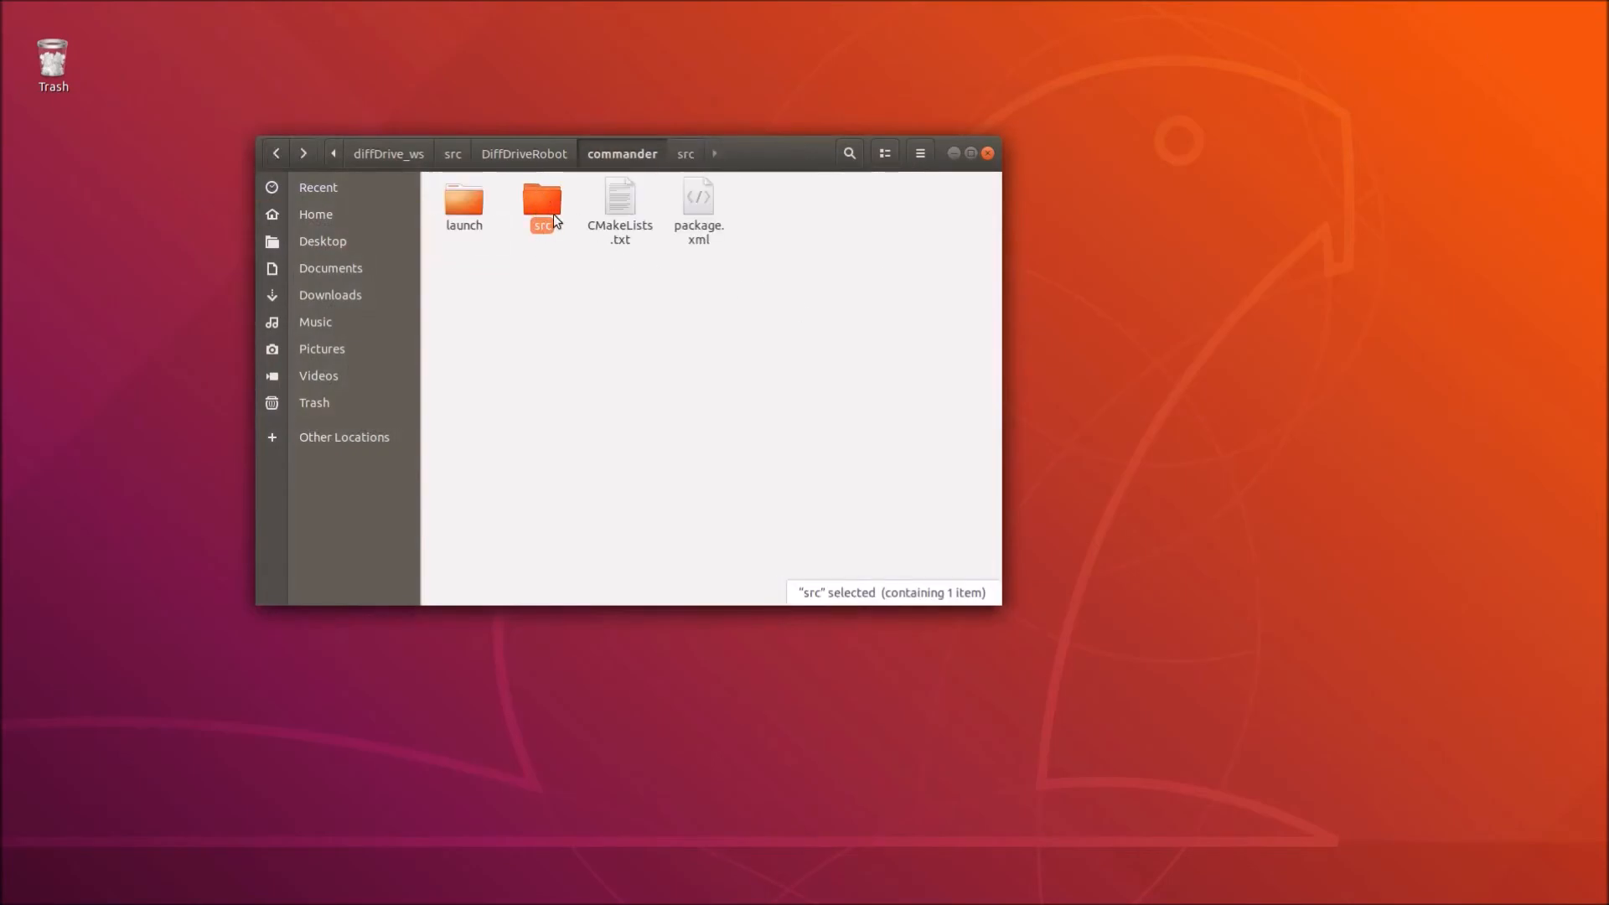
mouse_move(612, 208)
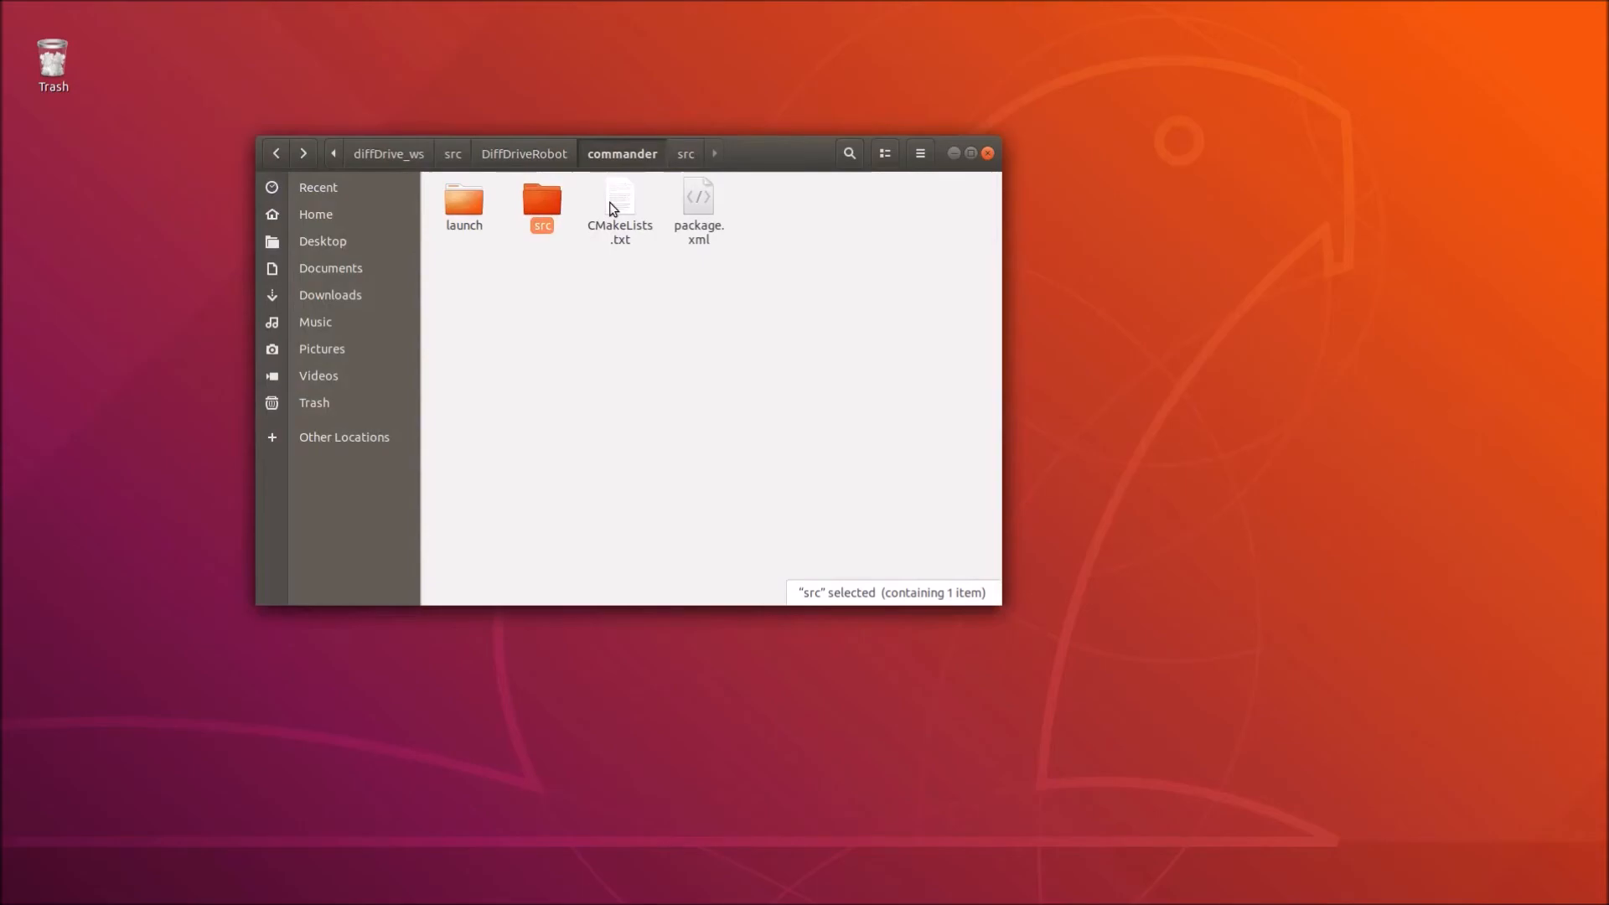
double_click(619, 197)
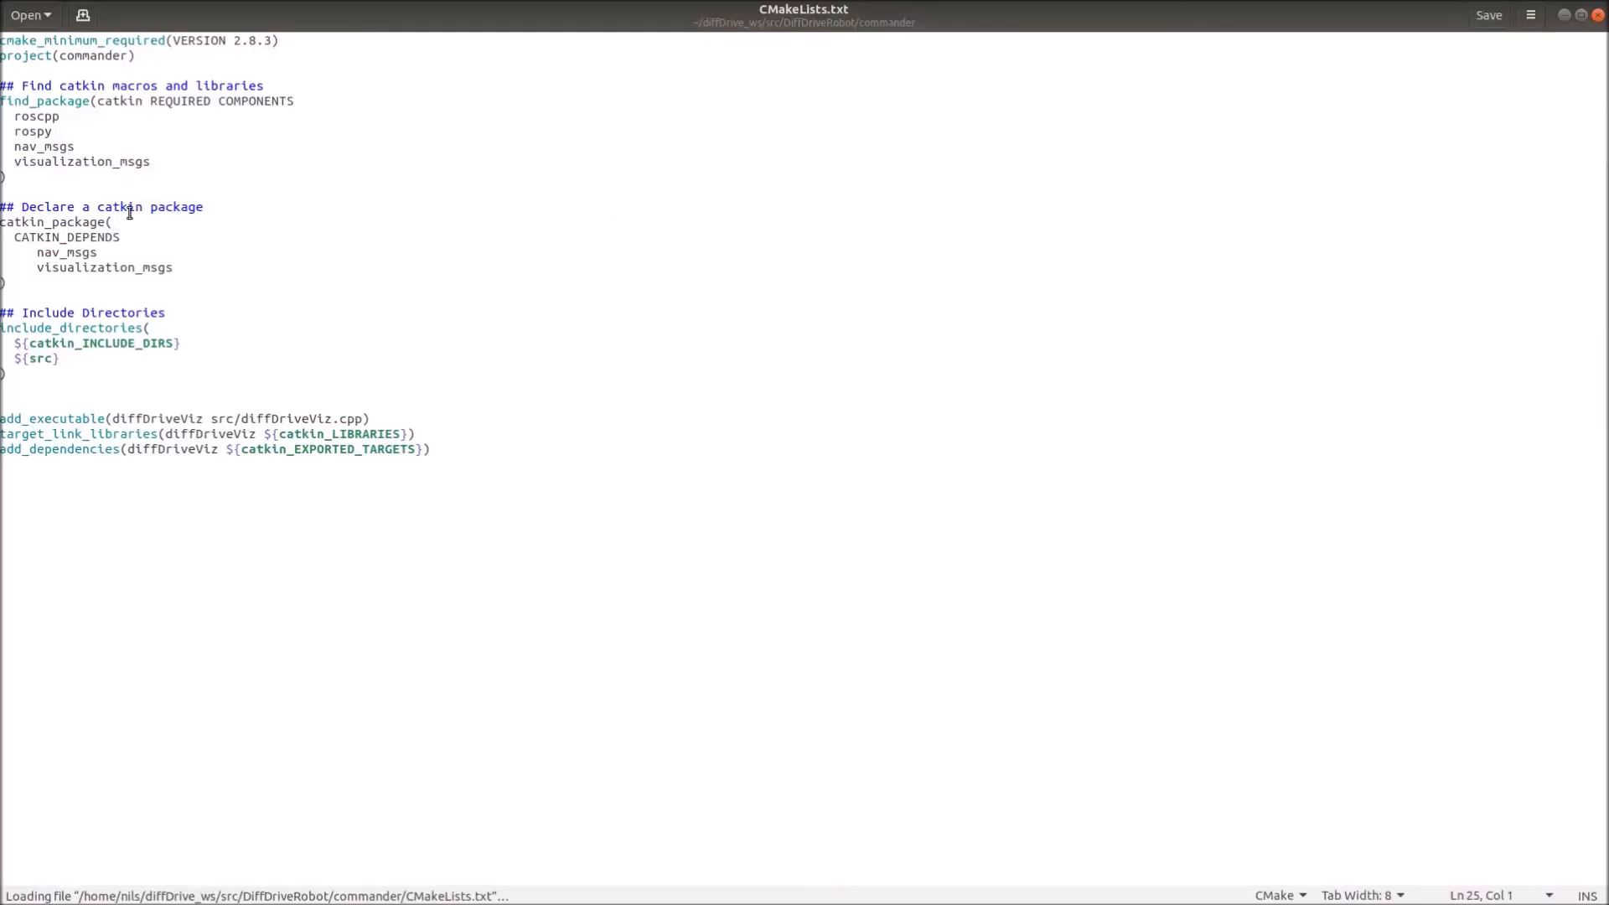
mouse_move(300, 131)
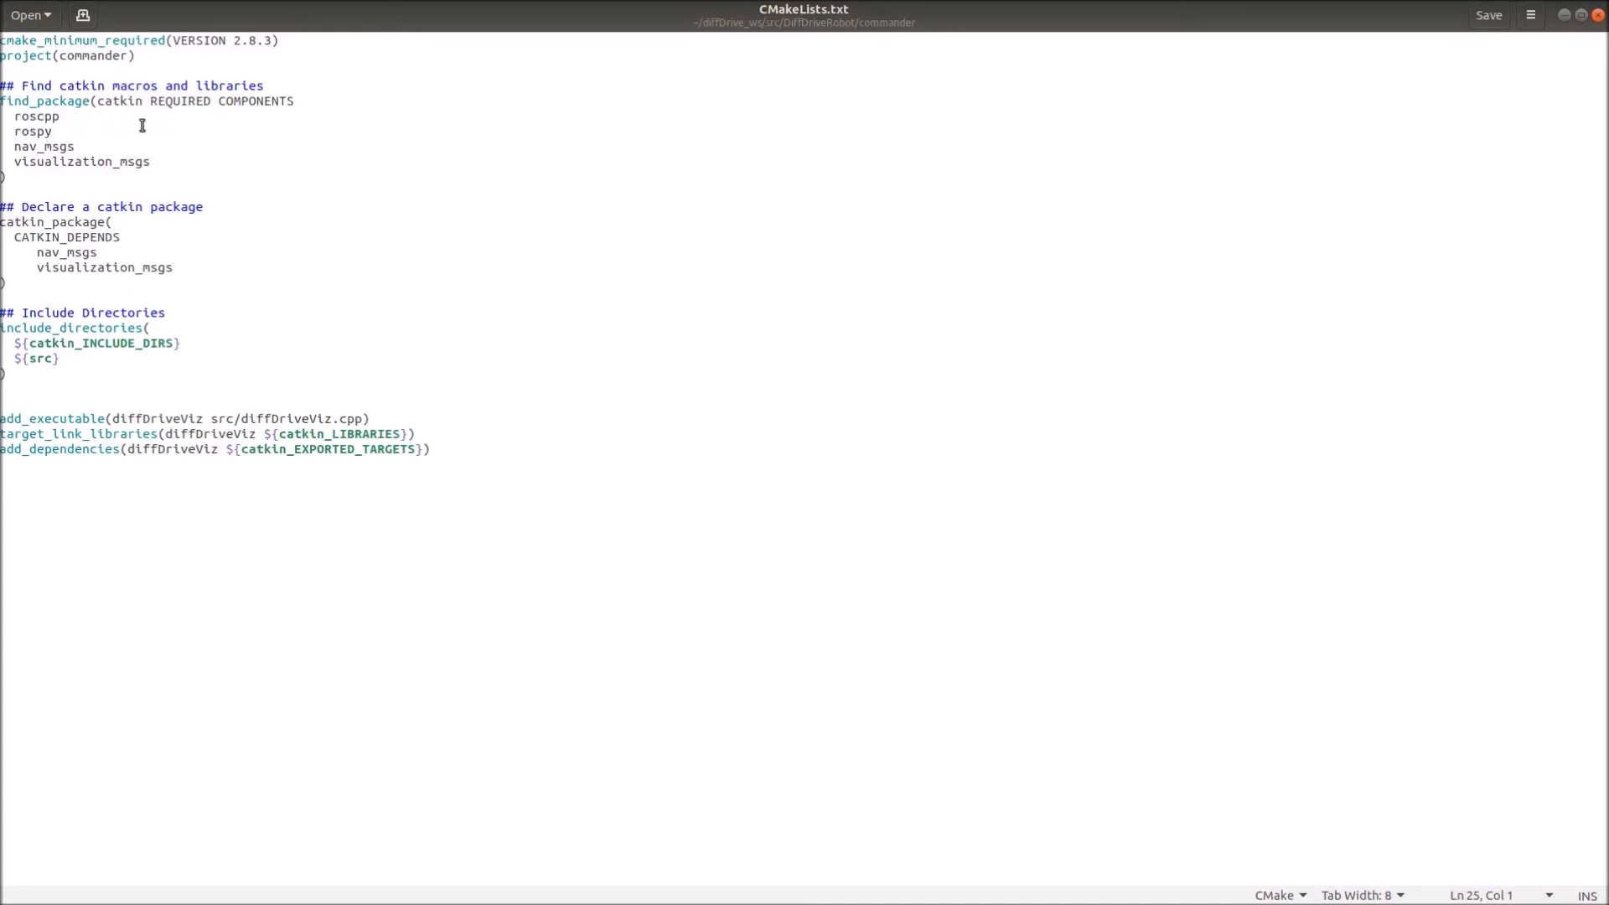
mouse_move(162, 157)
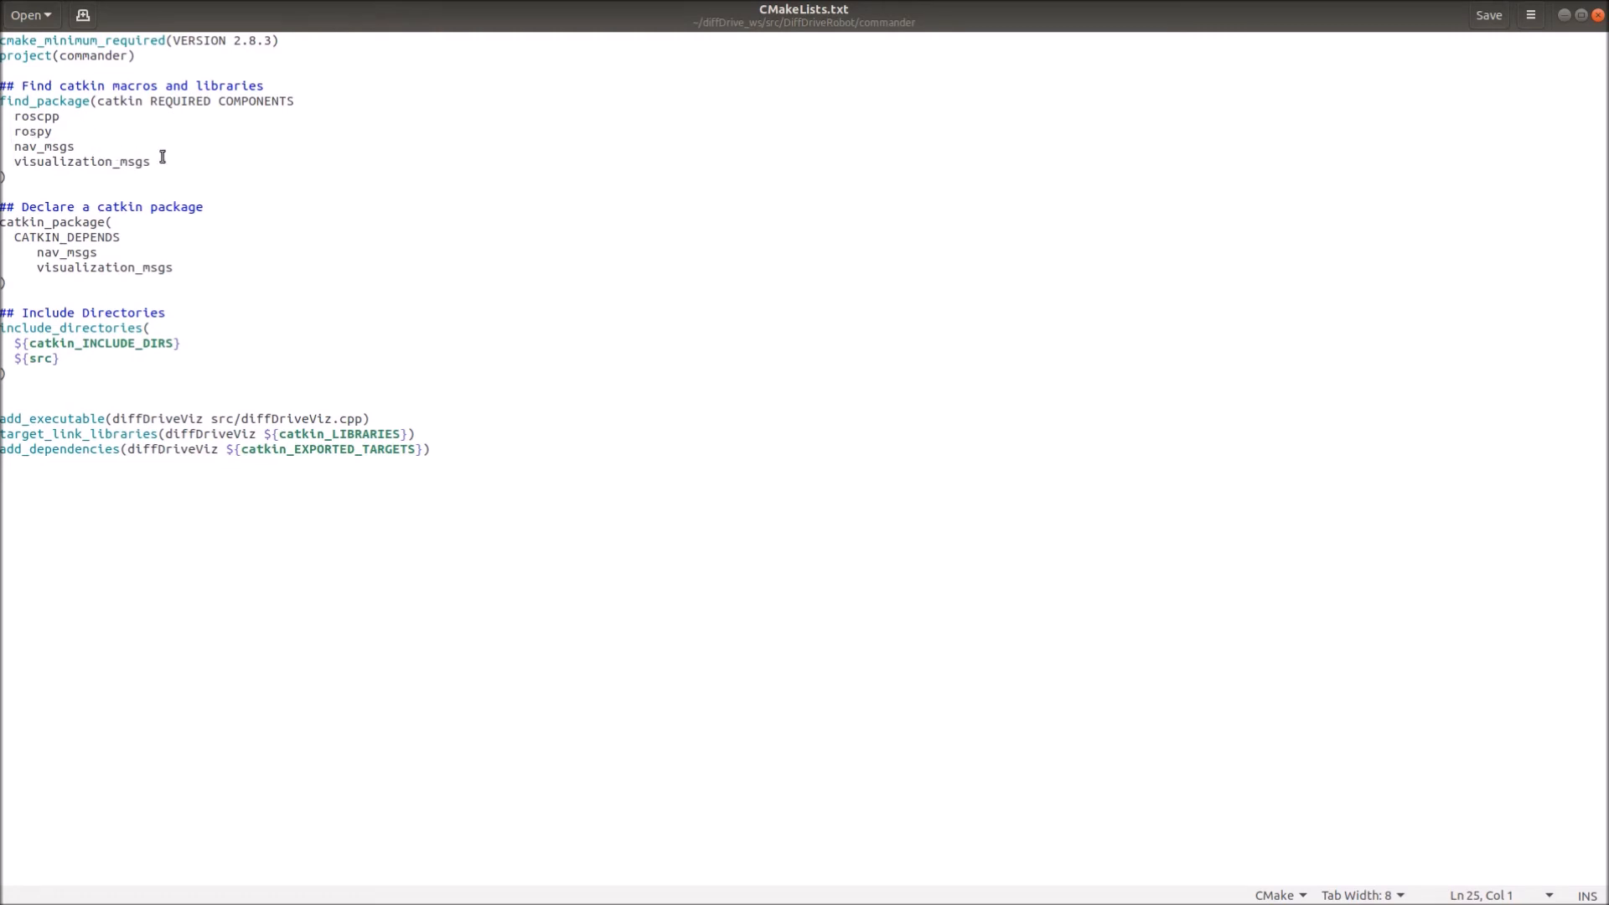
Review the visualization_msgs dependency, catkin_package block, include directories and project name commander.
left_click(151, 160)
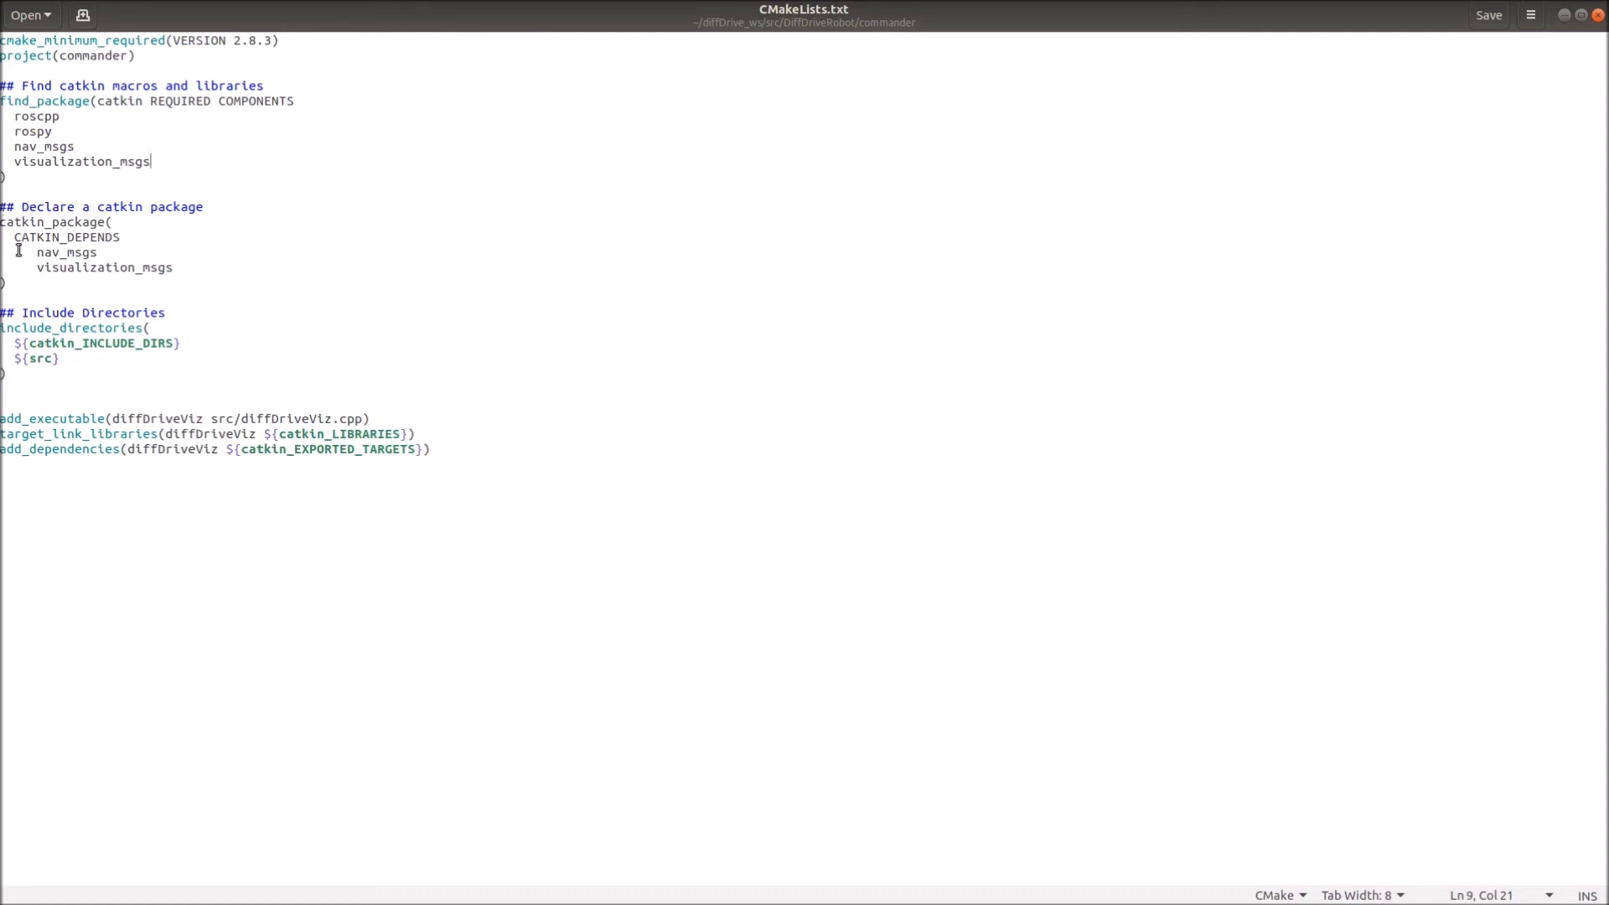
left_click_drag(0, 221, 0, 284)
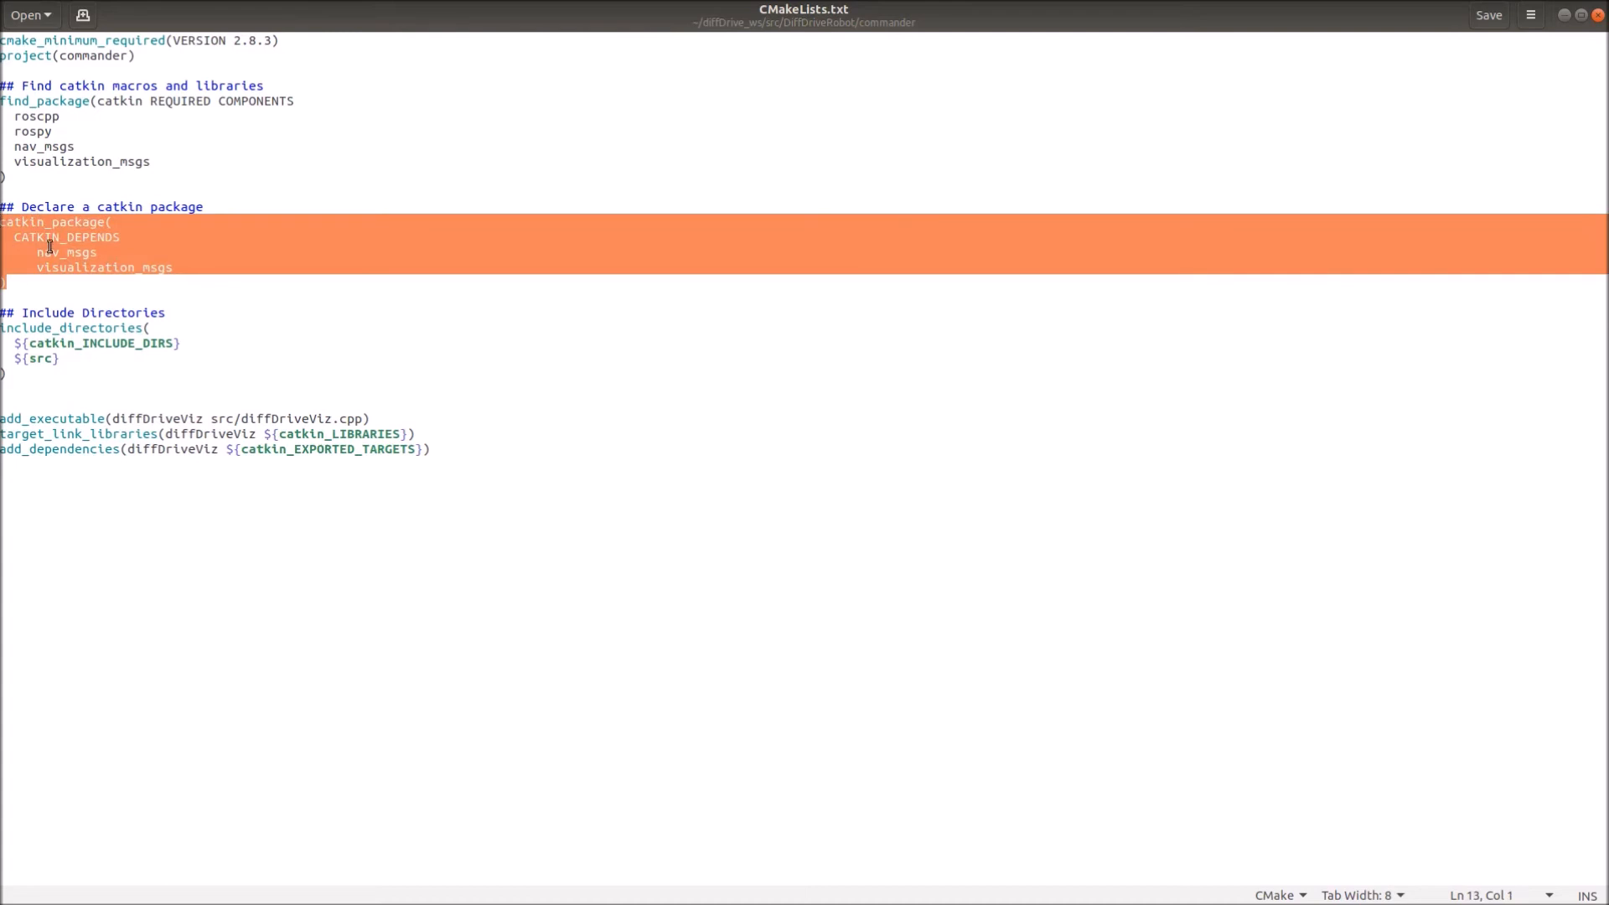
left_click(10, 348)
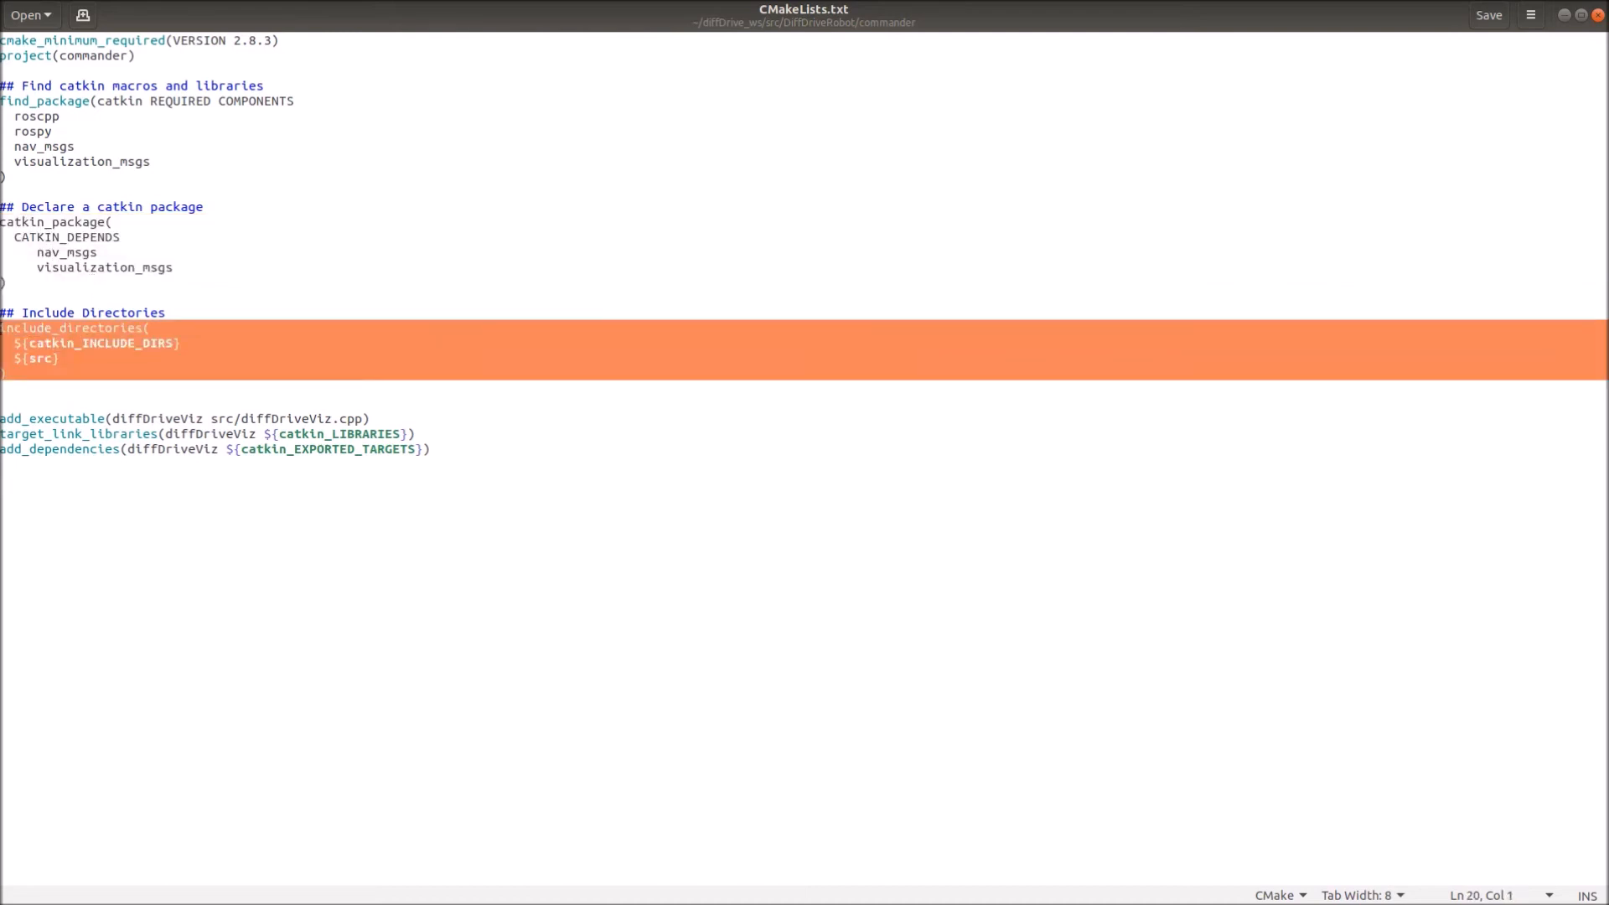
left_click(205, 419)
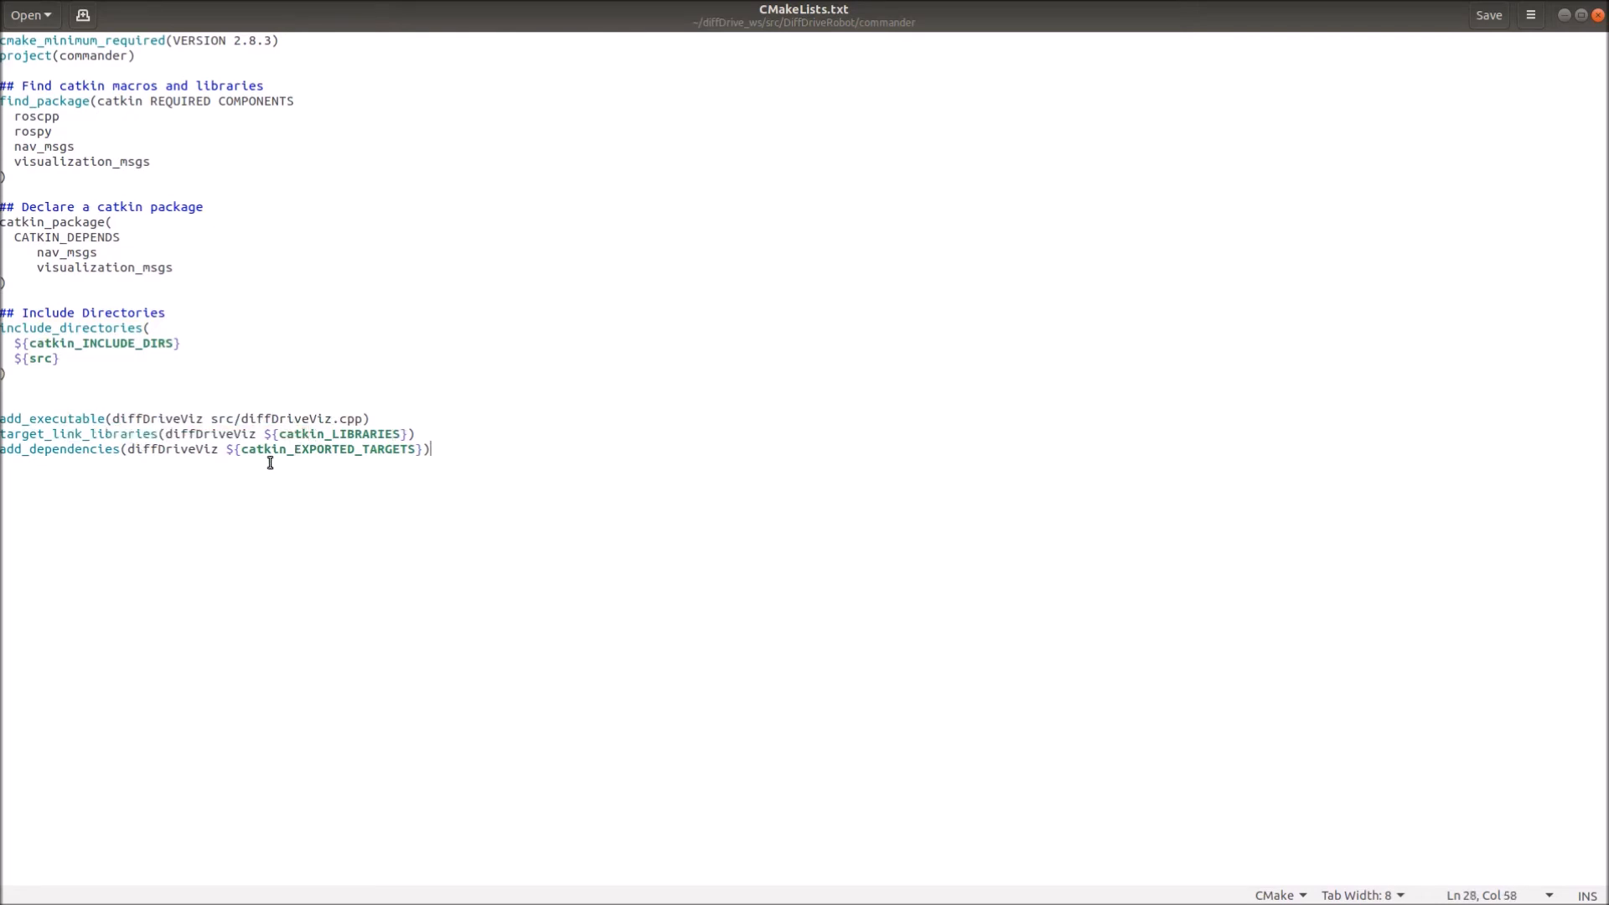
mouse_move(360, 465)
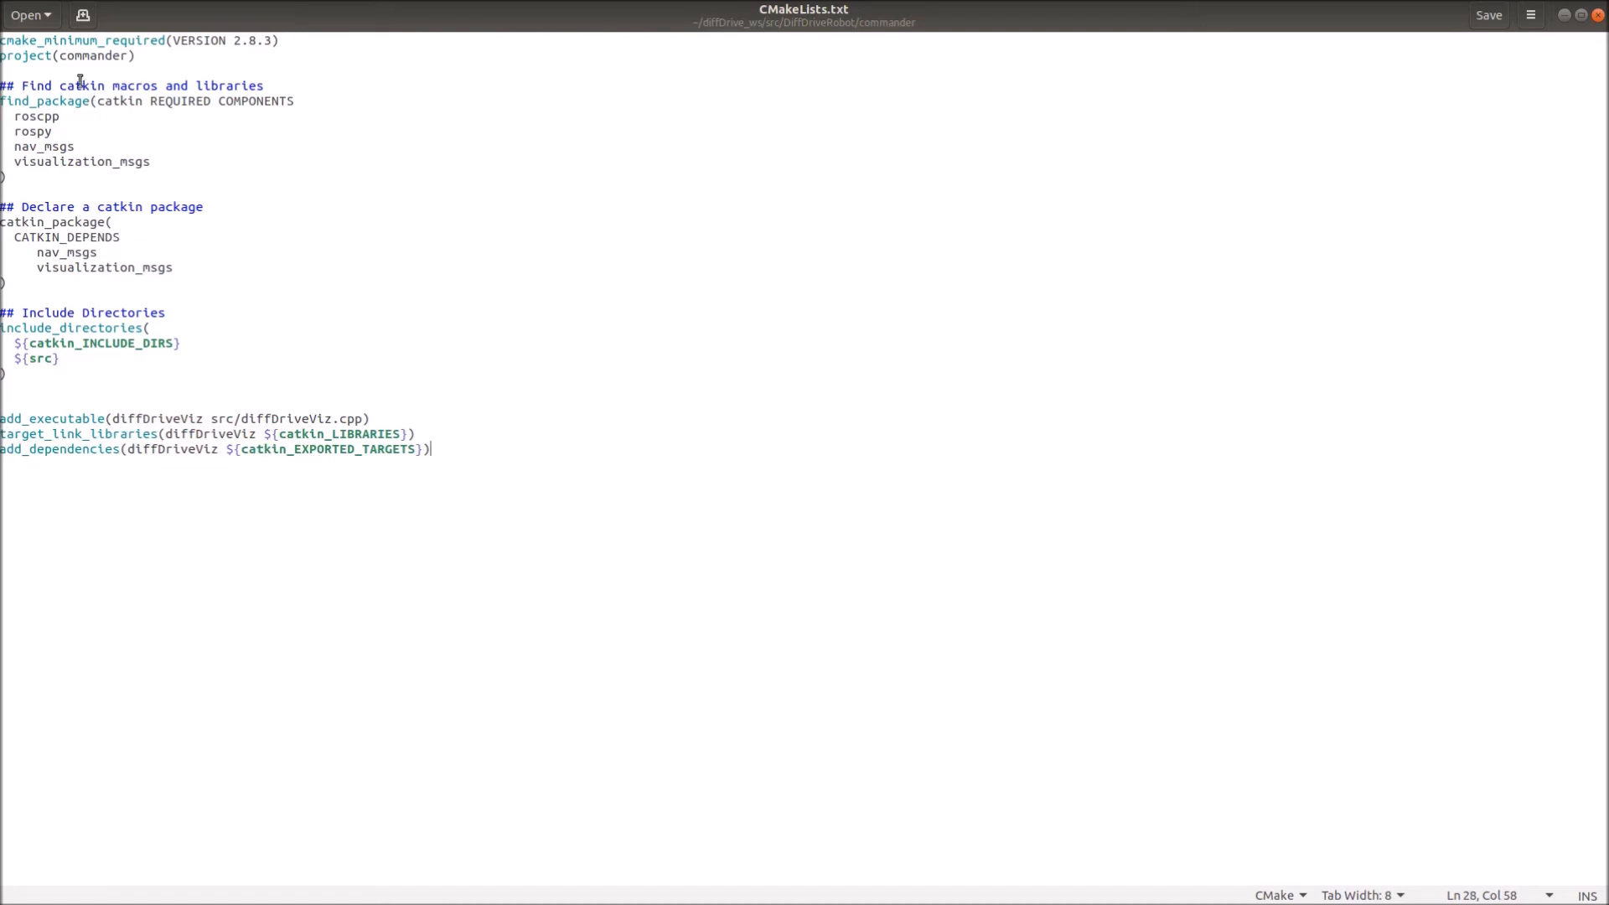
double_click(91, 55)
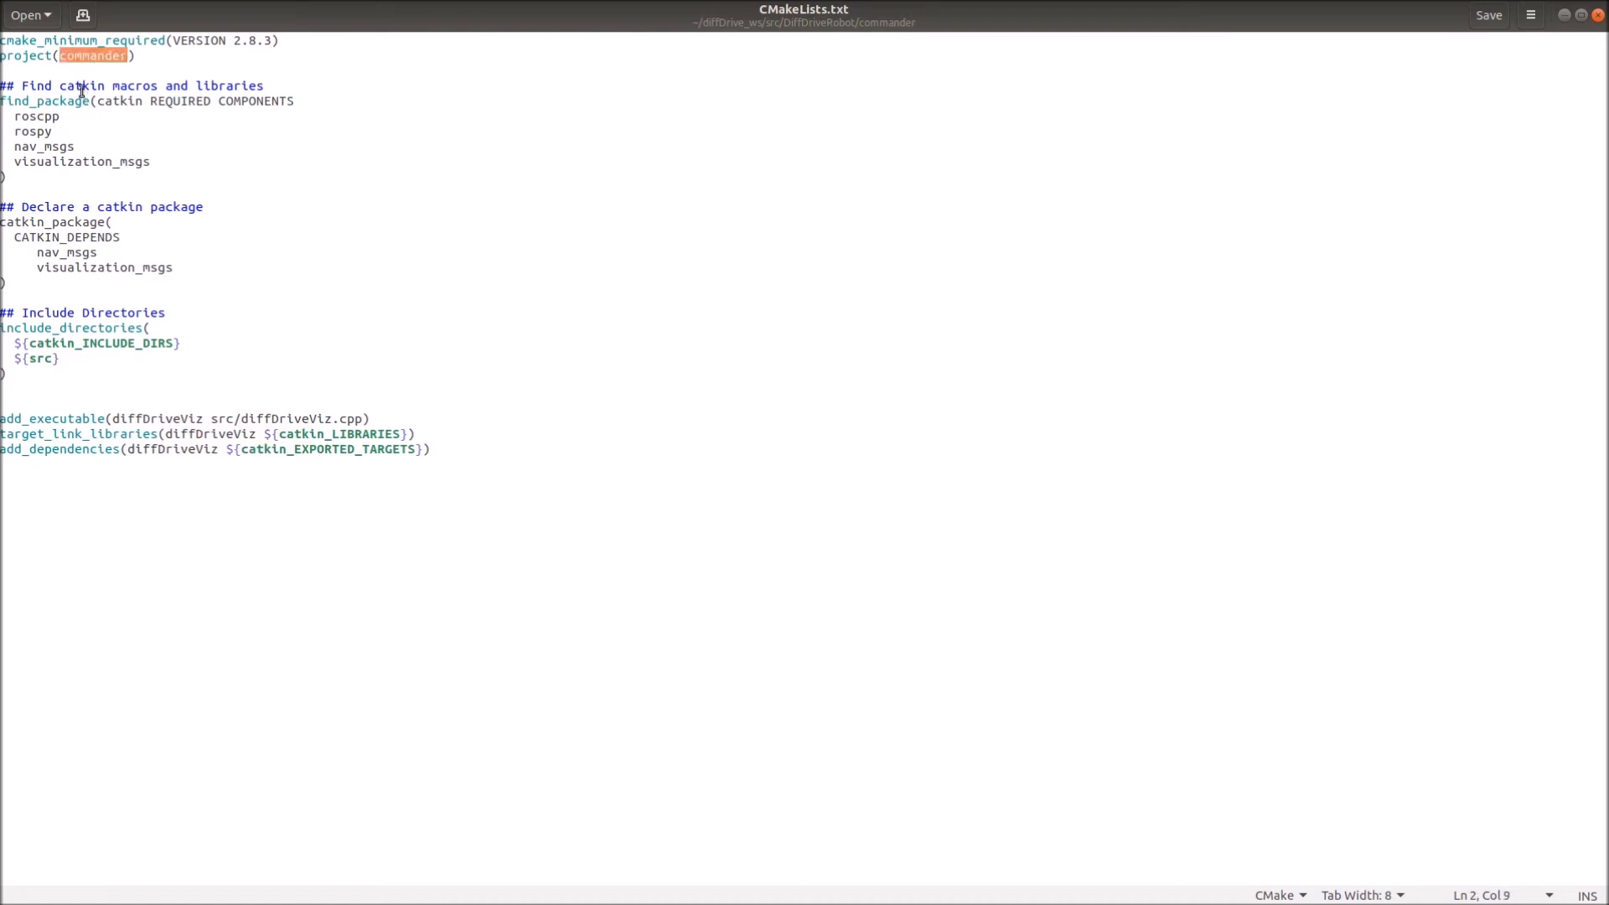
mouse_move(88, 55)
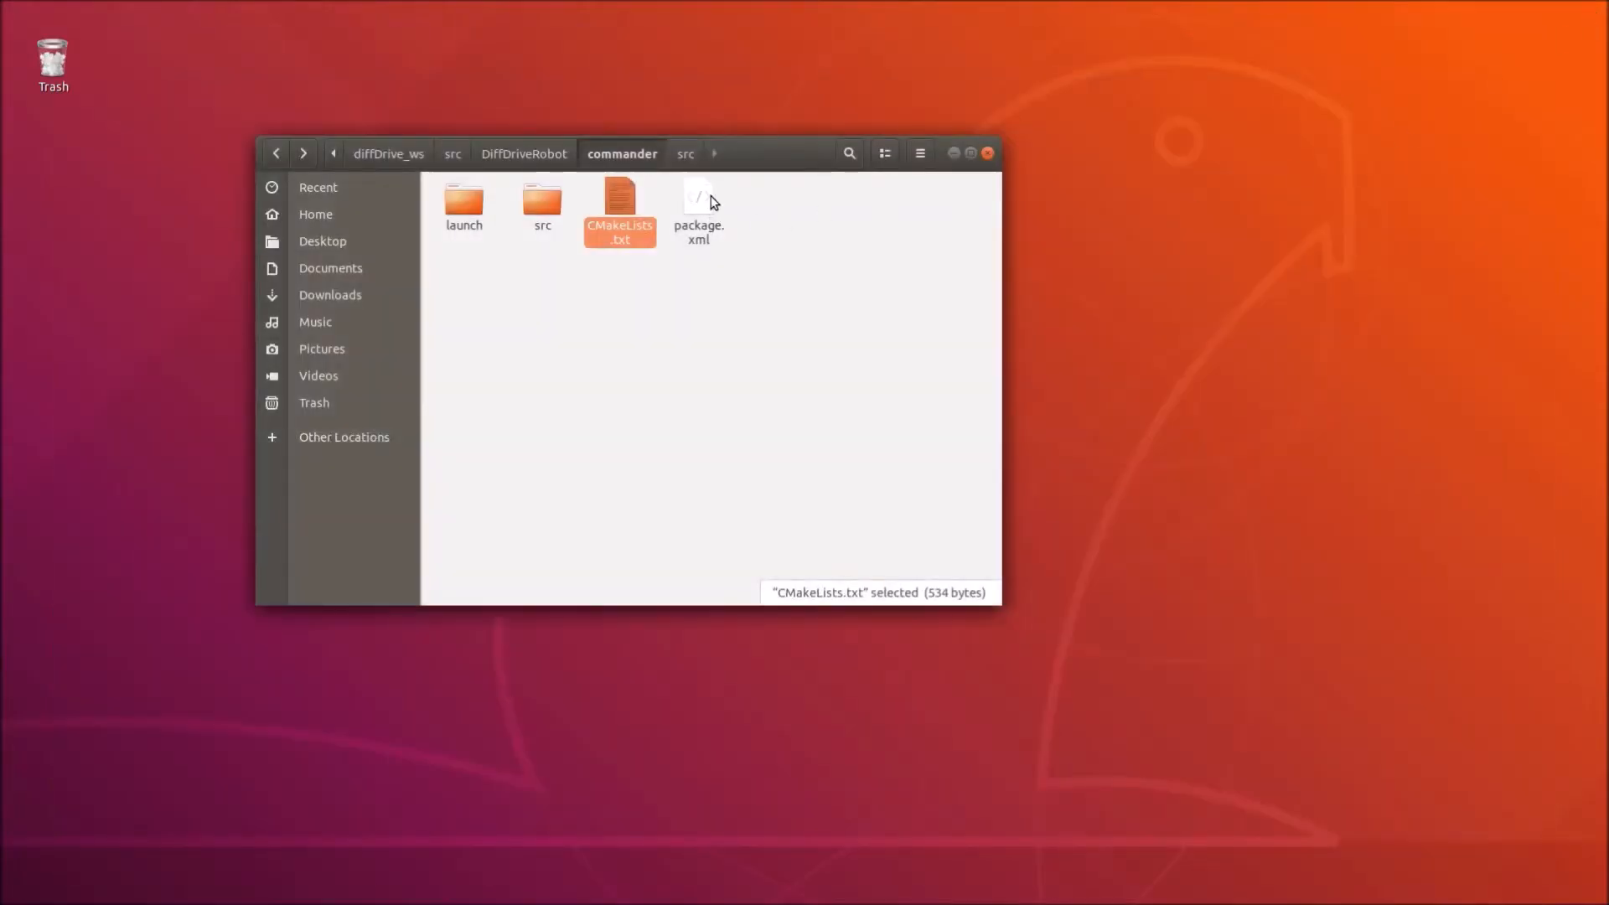
left_click(698, 205)
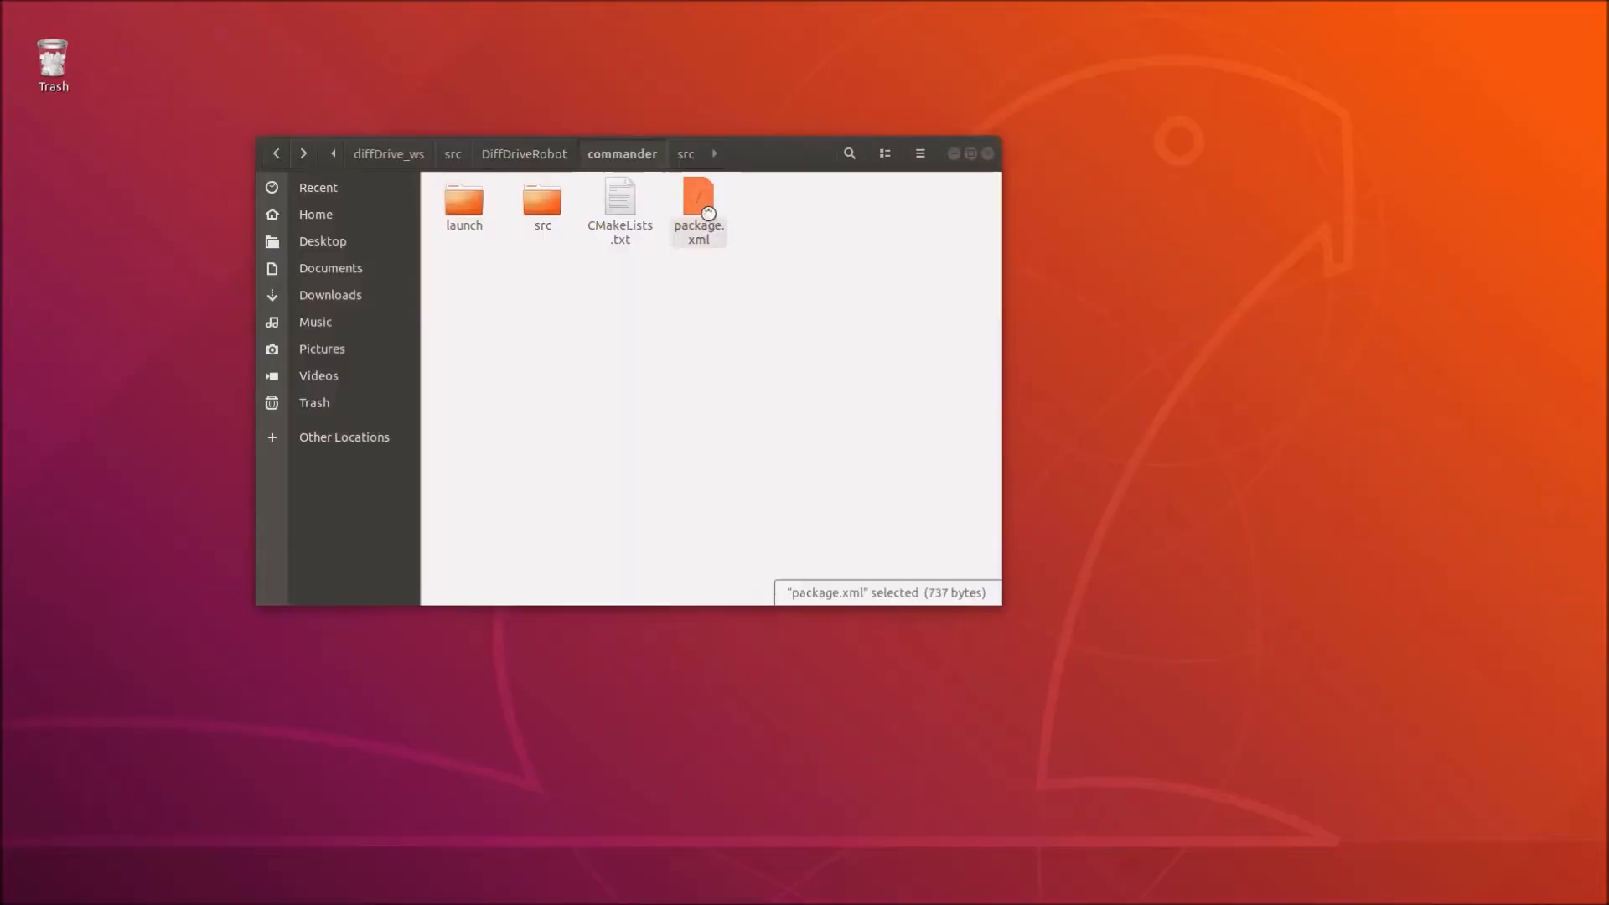
double_click(698, 200)
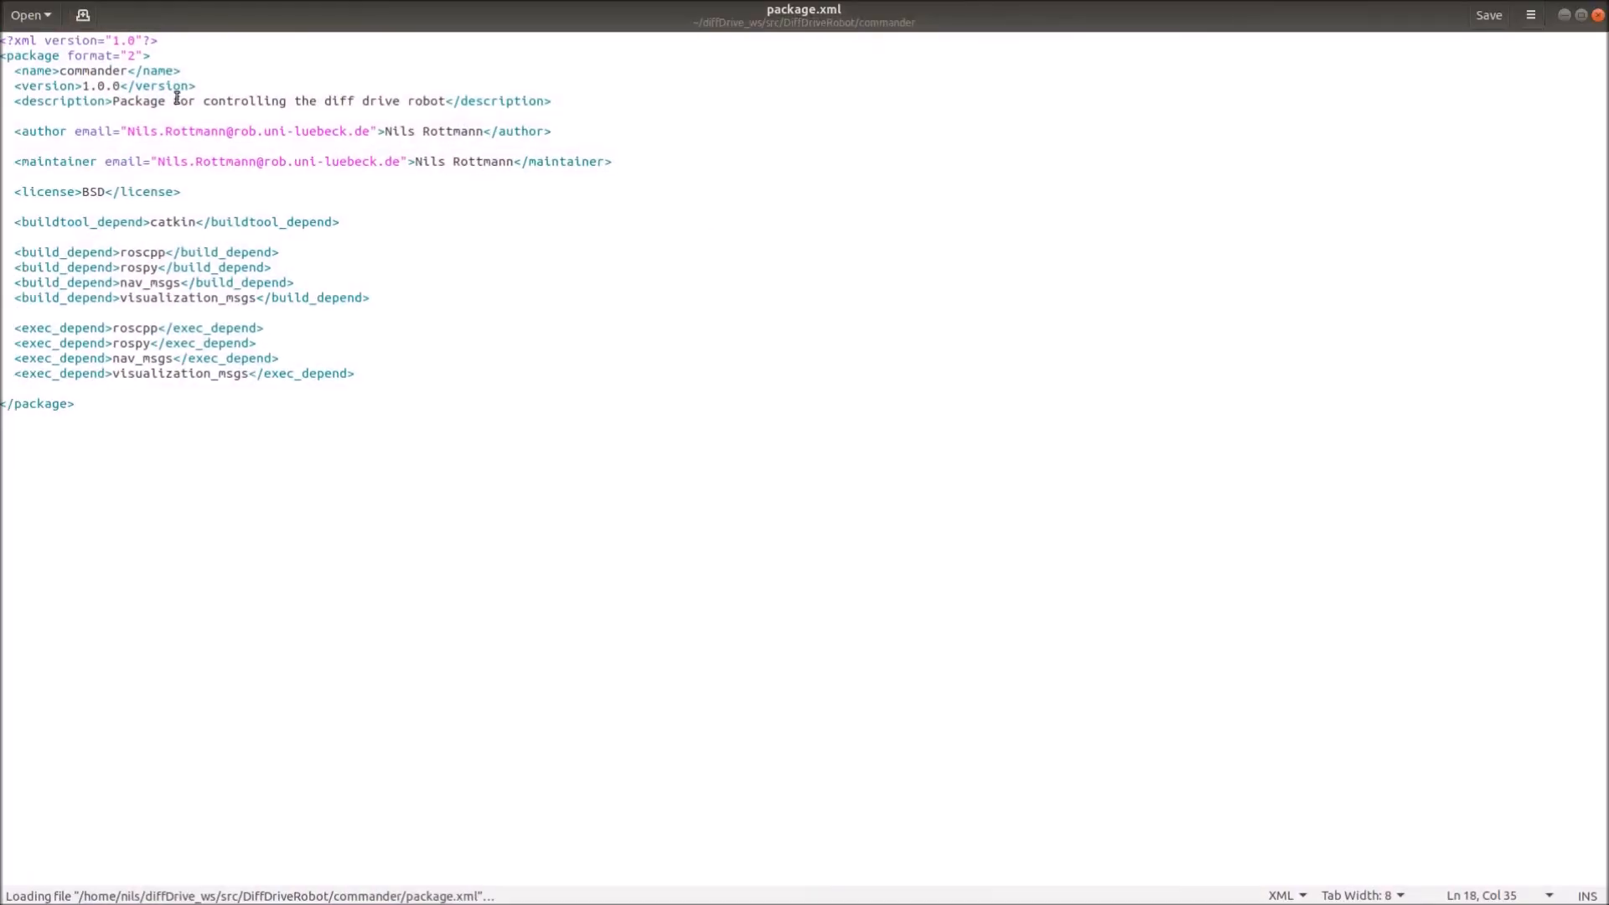
double_click(91, 70)
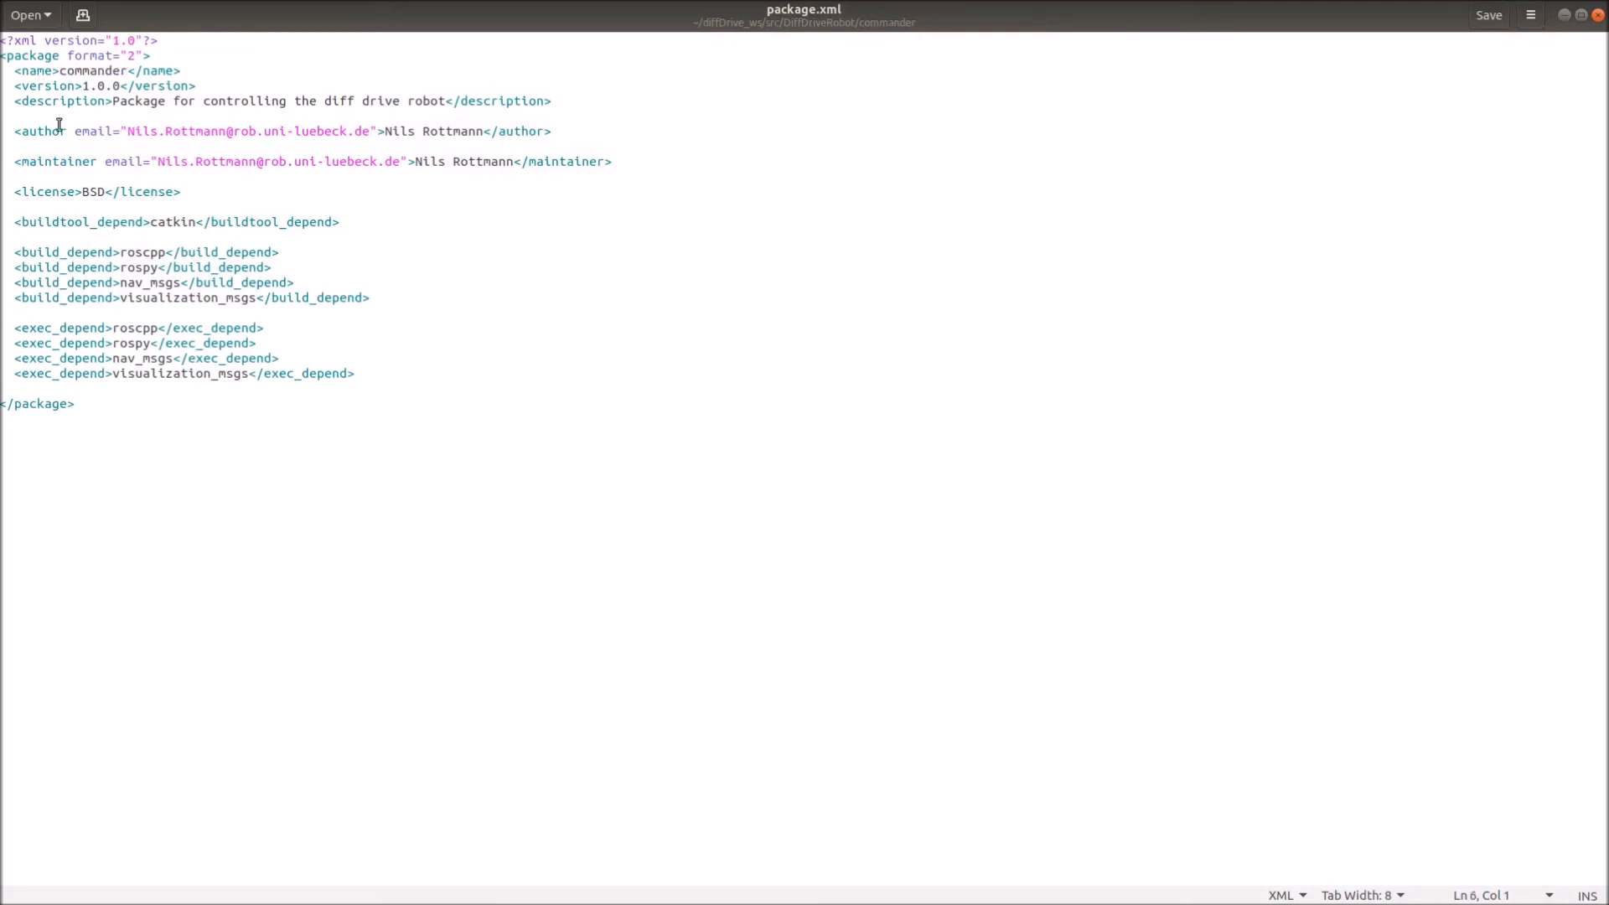
left_click_drag(59, 100, 502, 161)
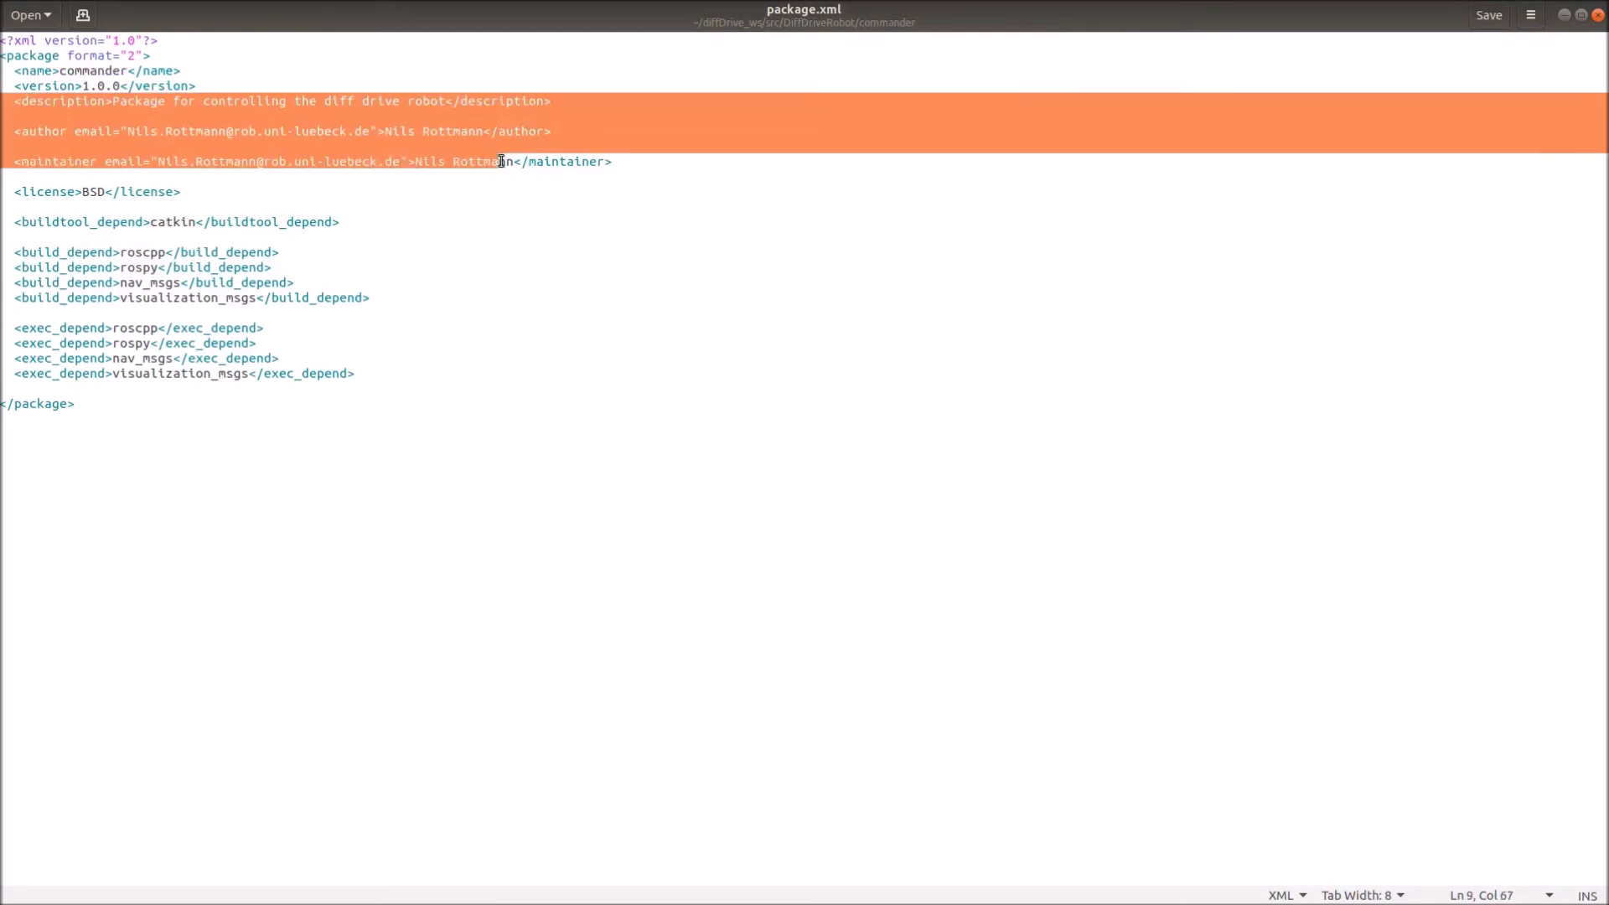
left_click(181, 191)
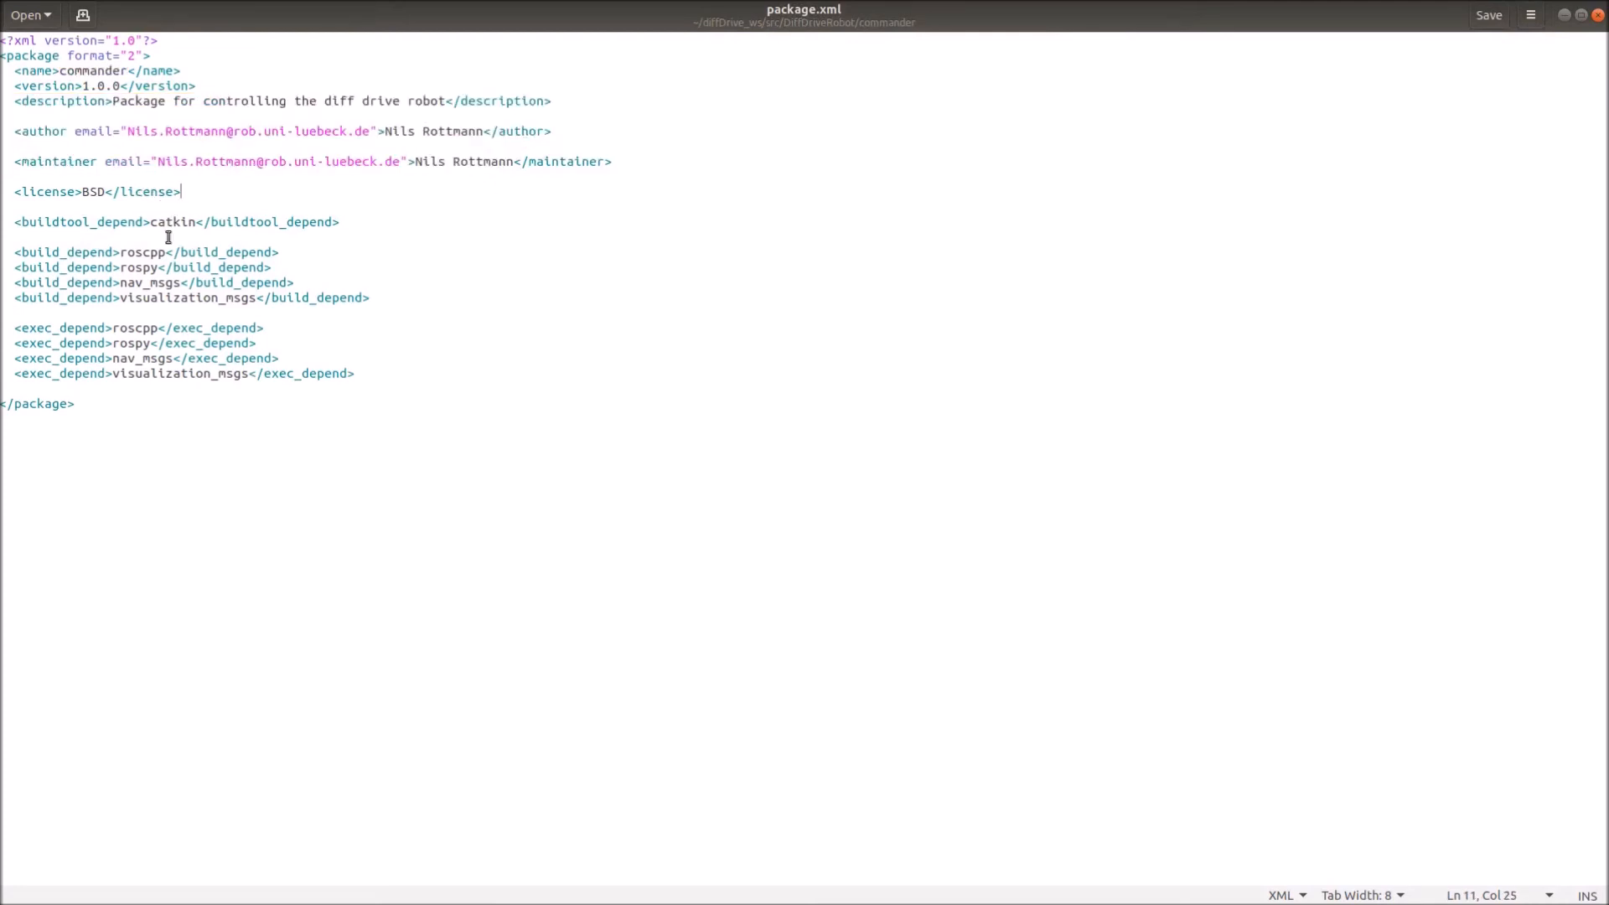
mouse_move(174, 267)
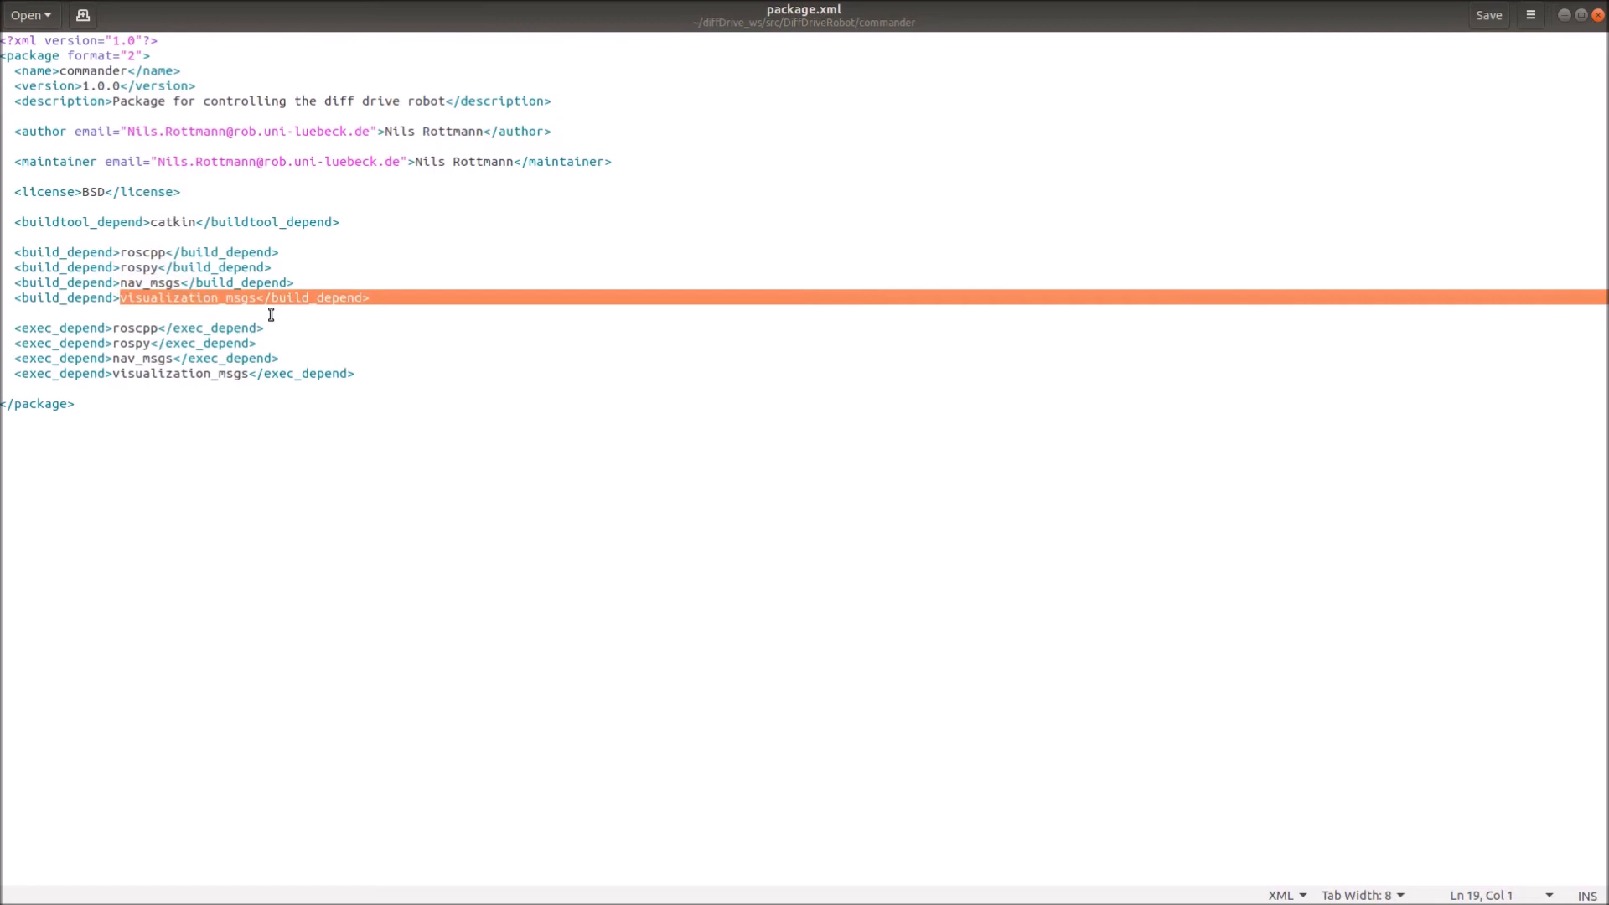
left_click(278, 358)
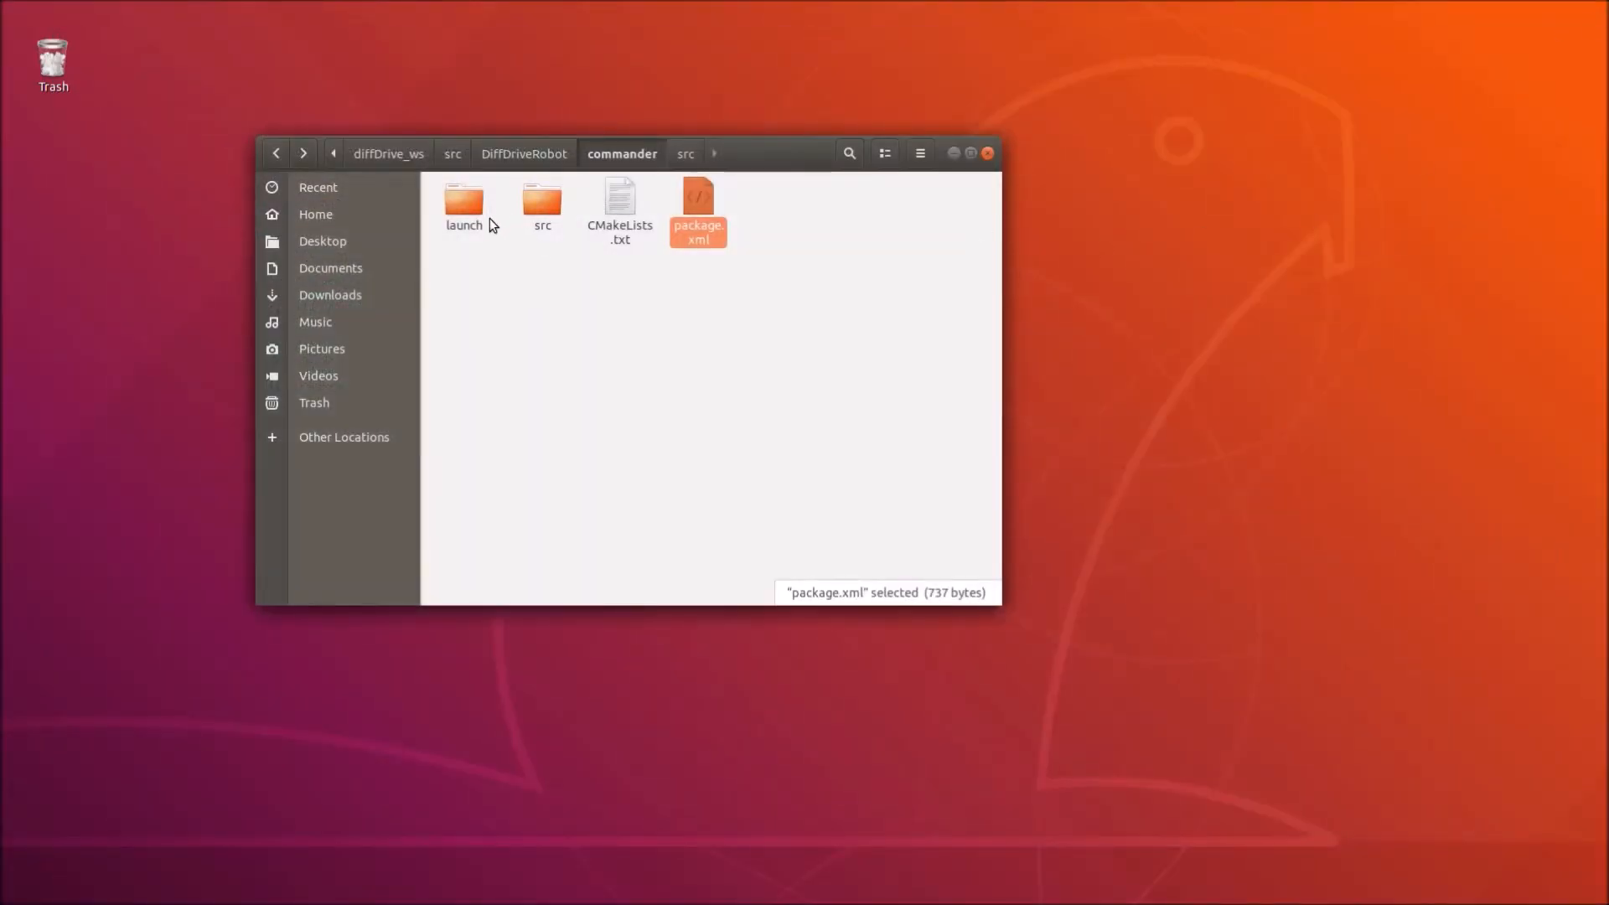
mouse_move(464, 201)
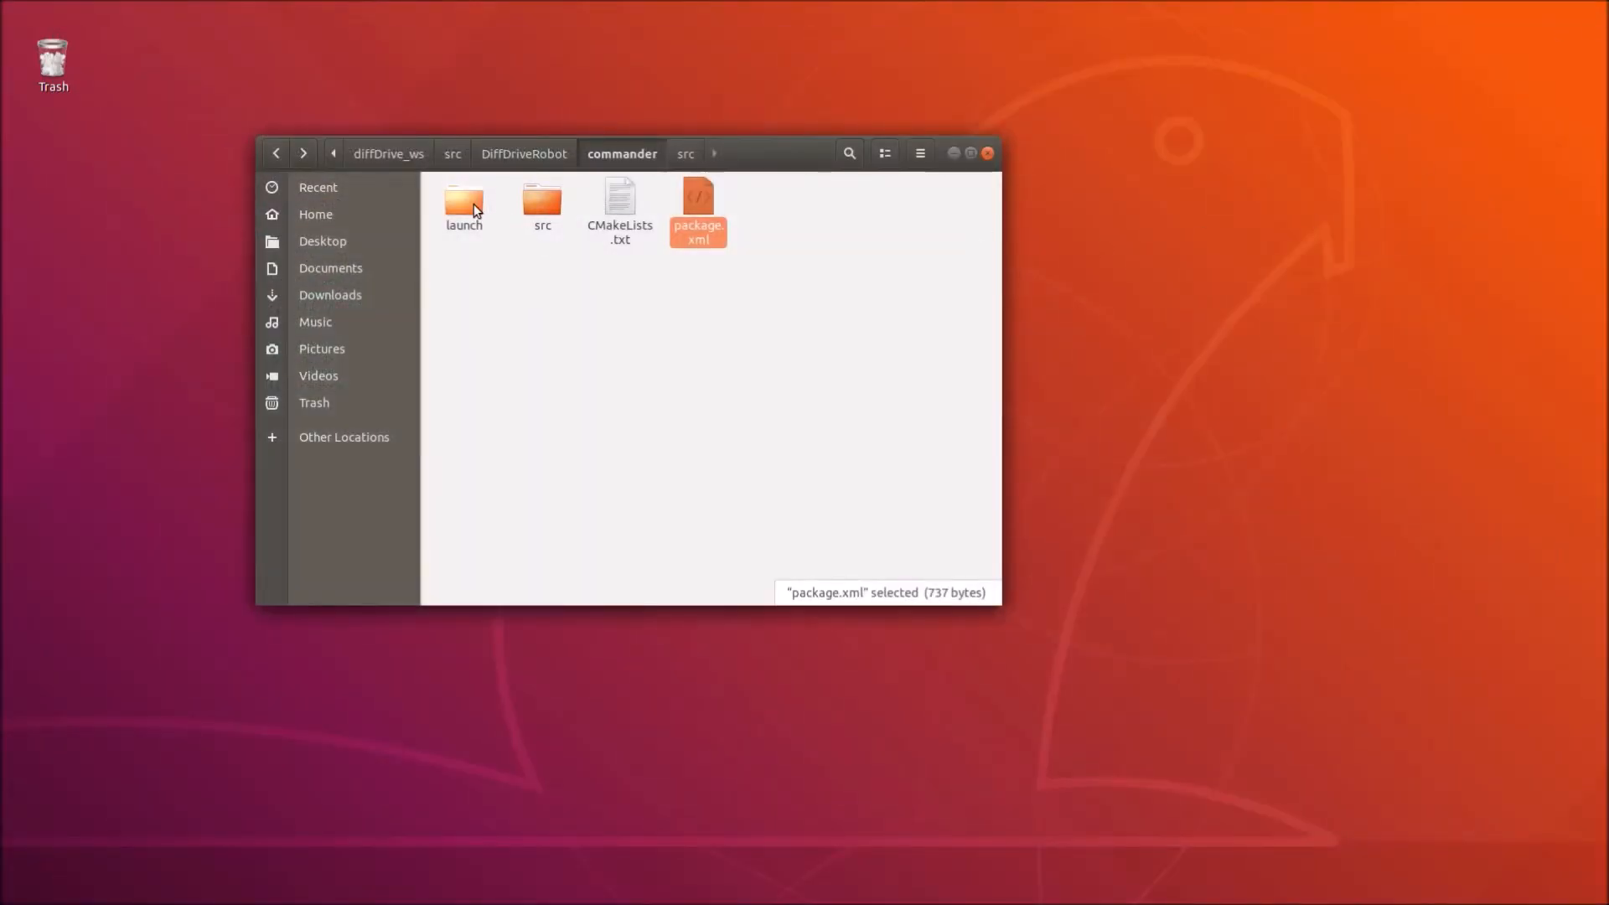
Open the launch folder and open viz.launch in gedit.
double_click(462, 202)
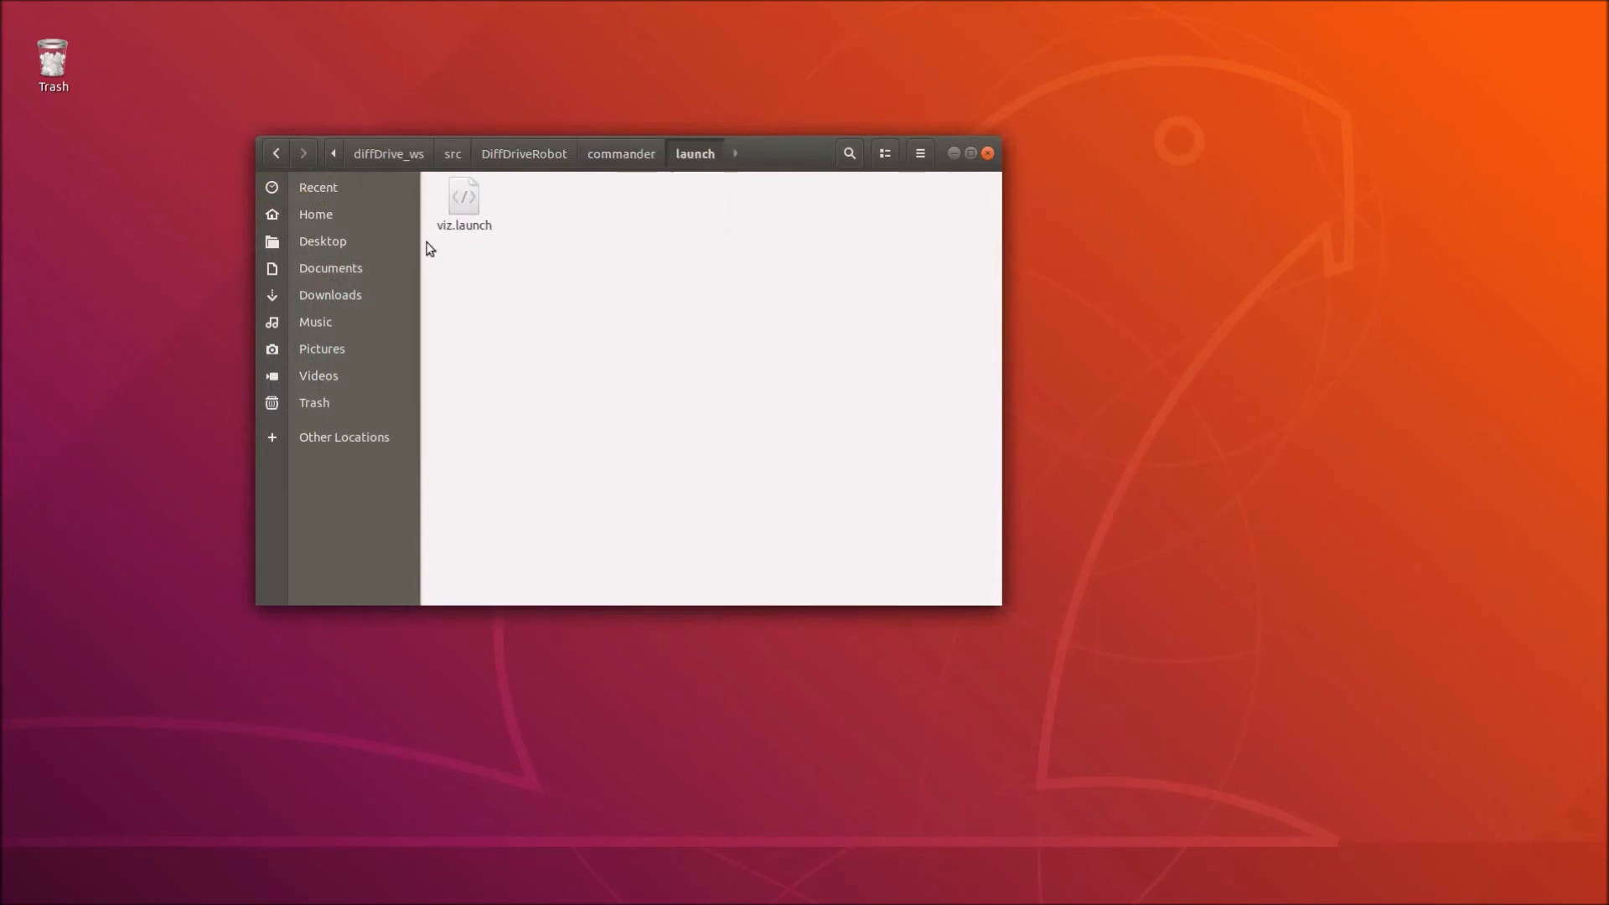
mouse_move(552, 207)
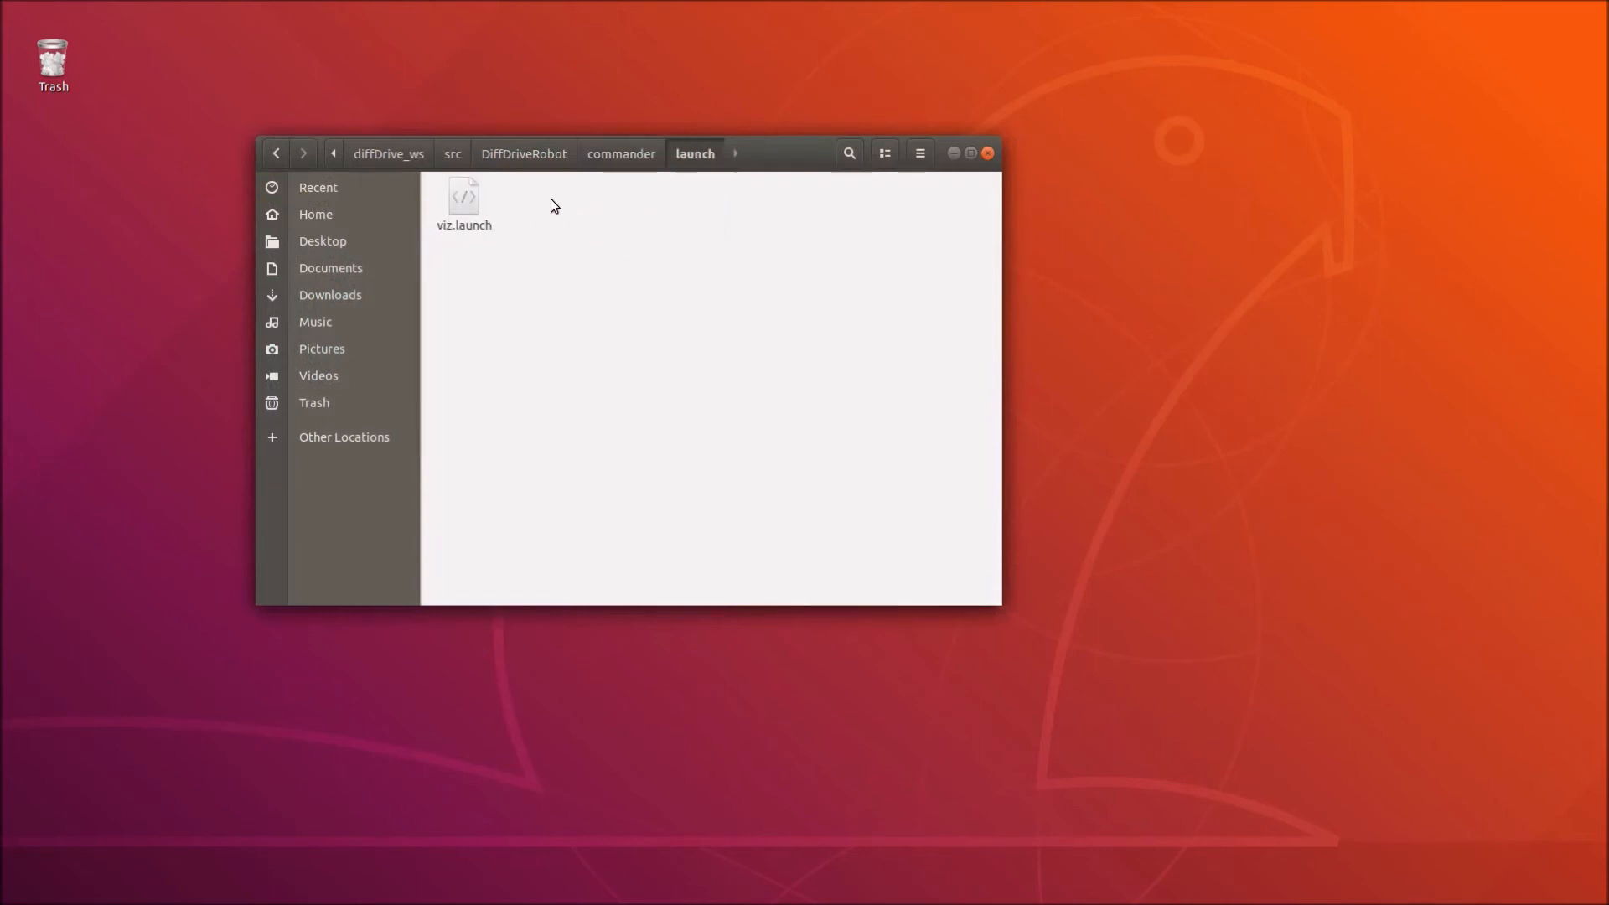
left_click(464, 202)
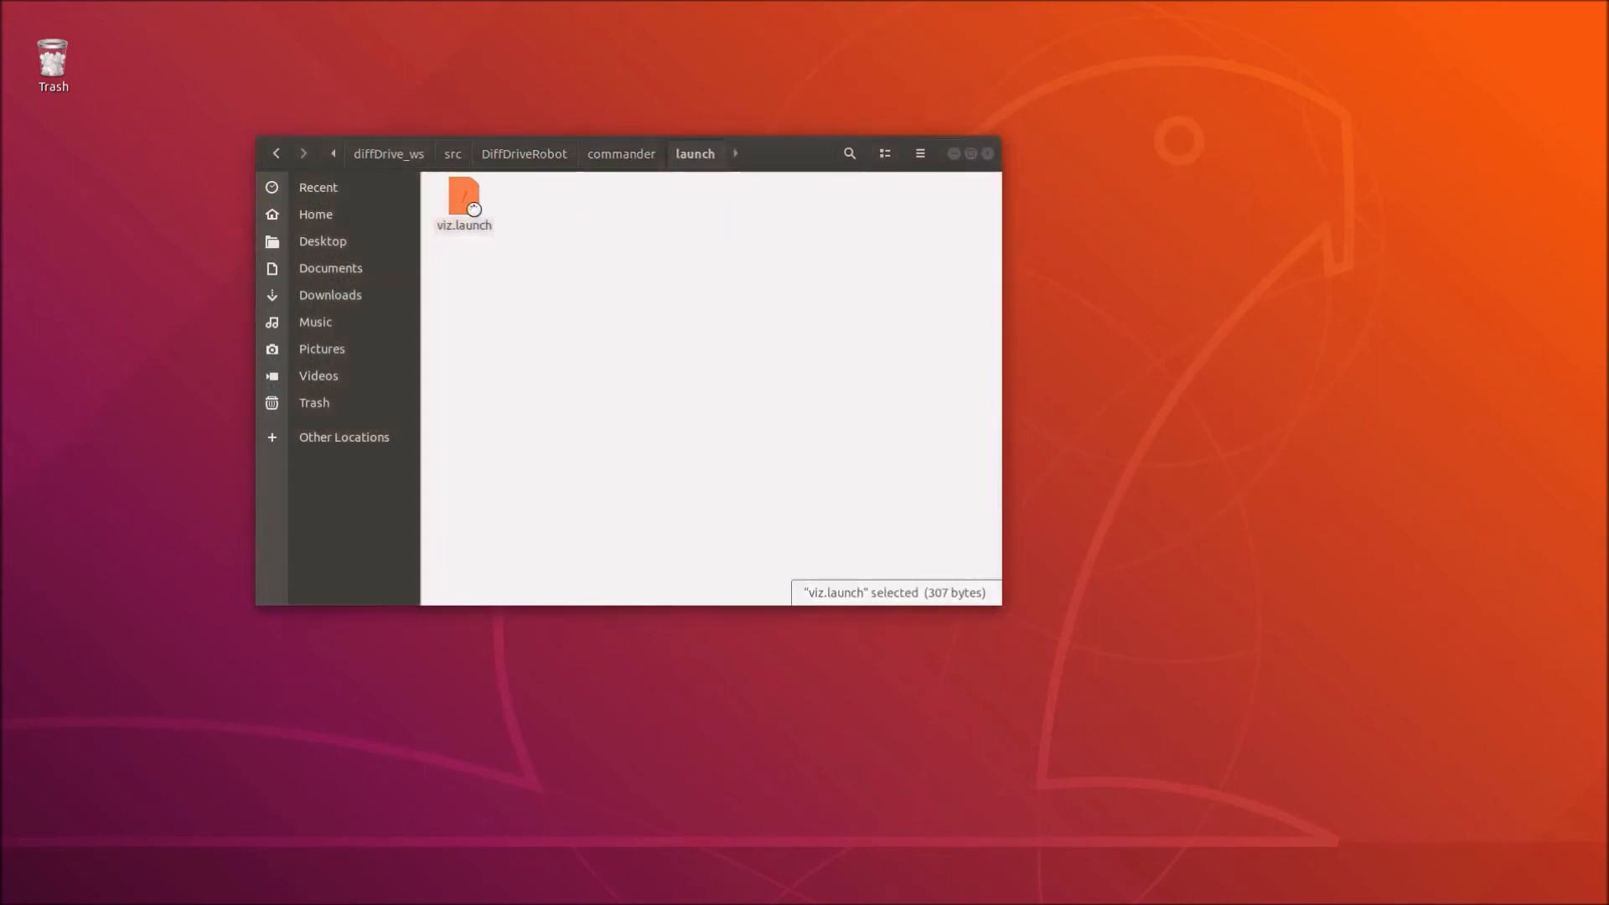
double_click(463, 201)
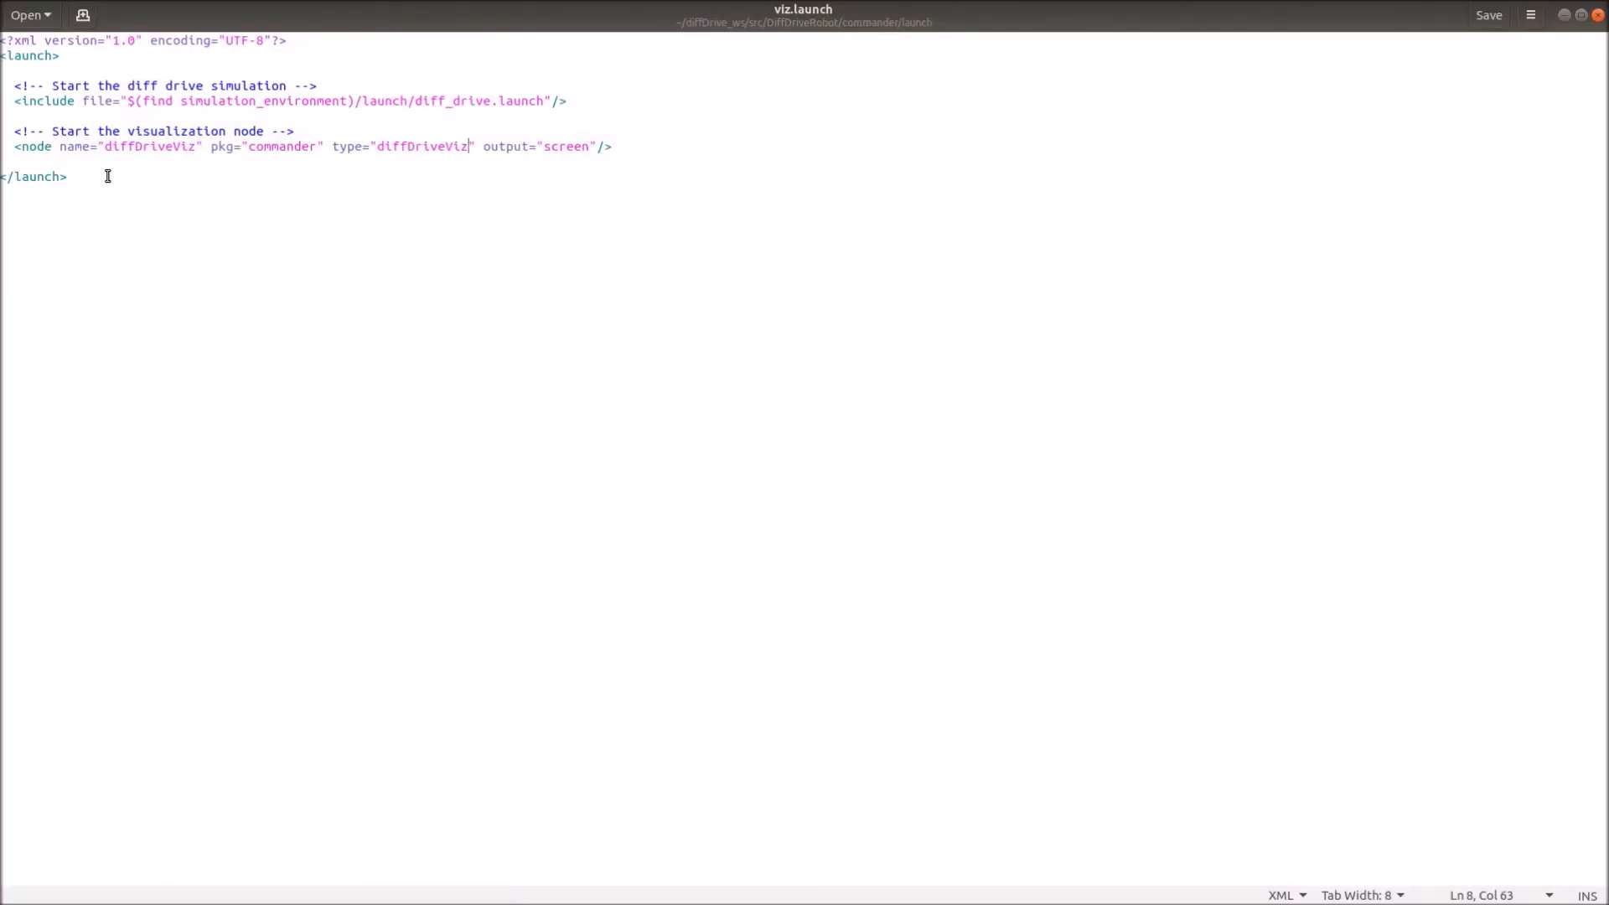
mouse_move(95, 152)
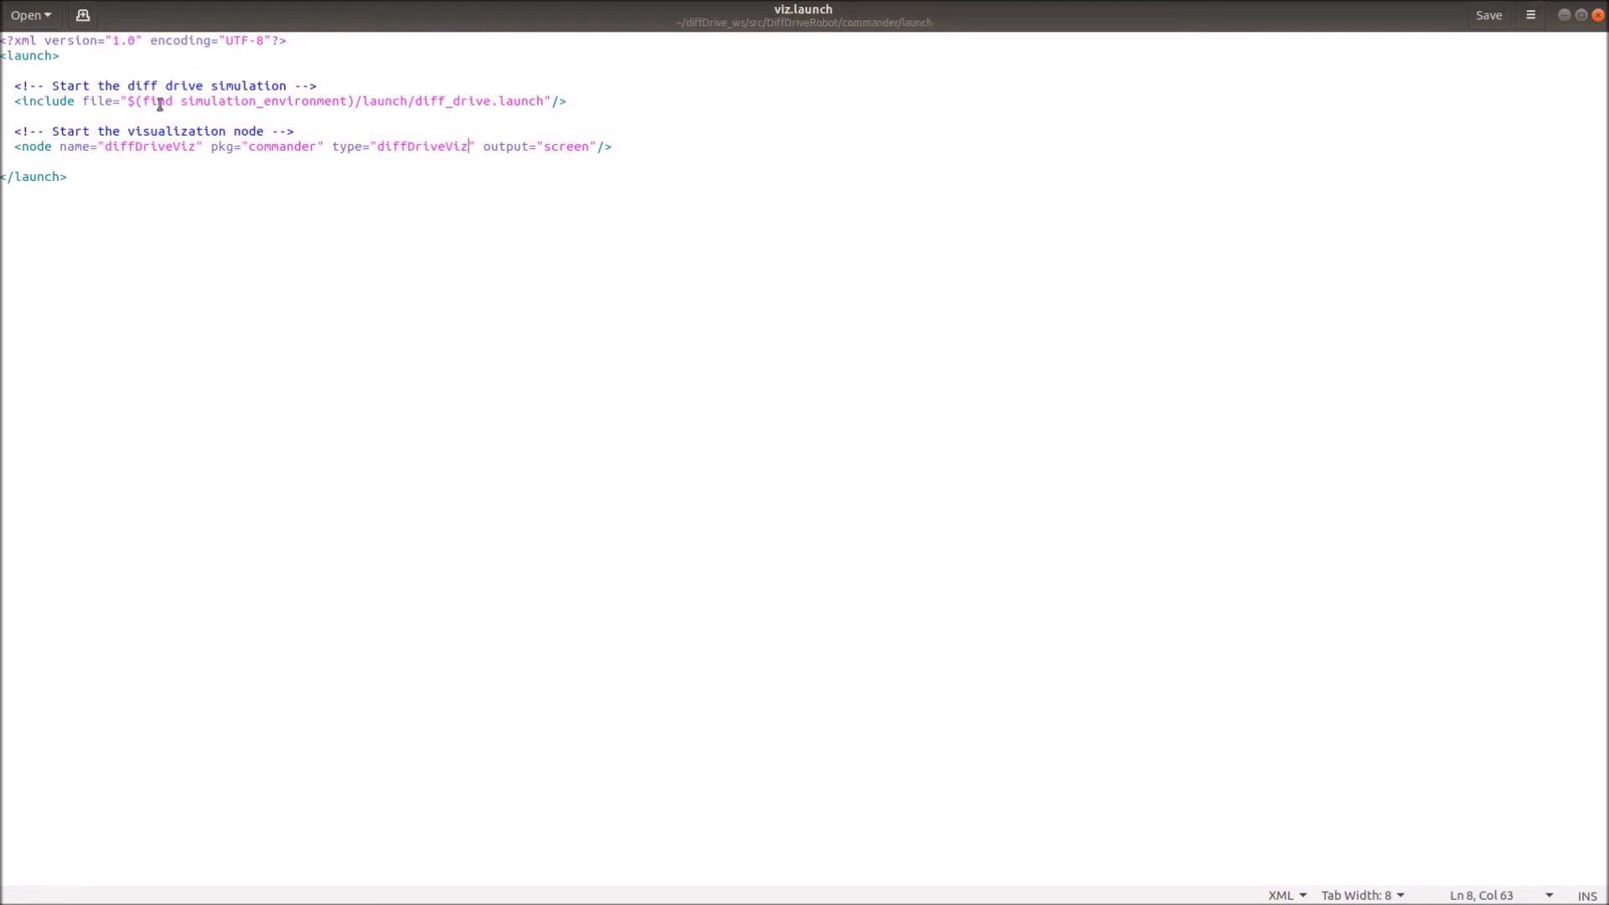
mouse_move(123, 106)
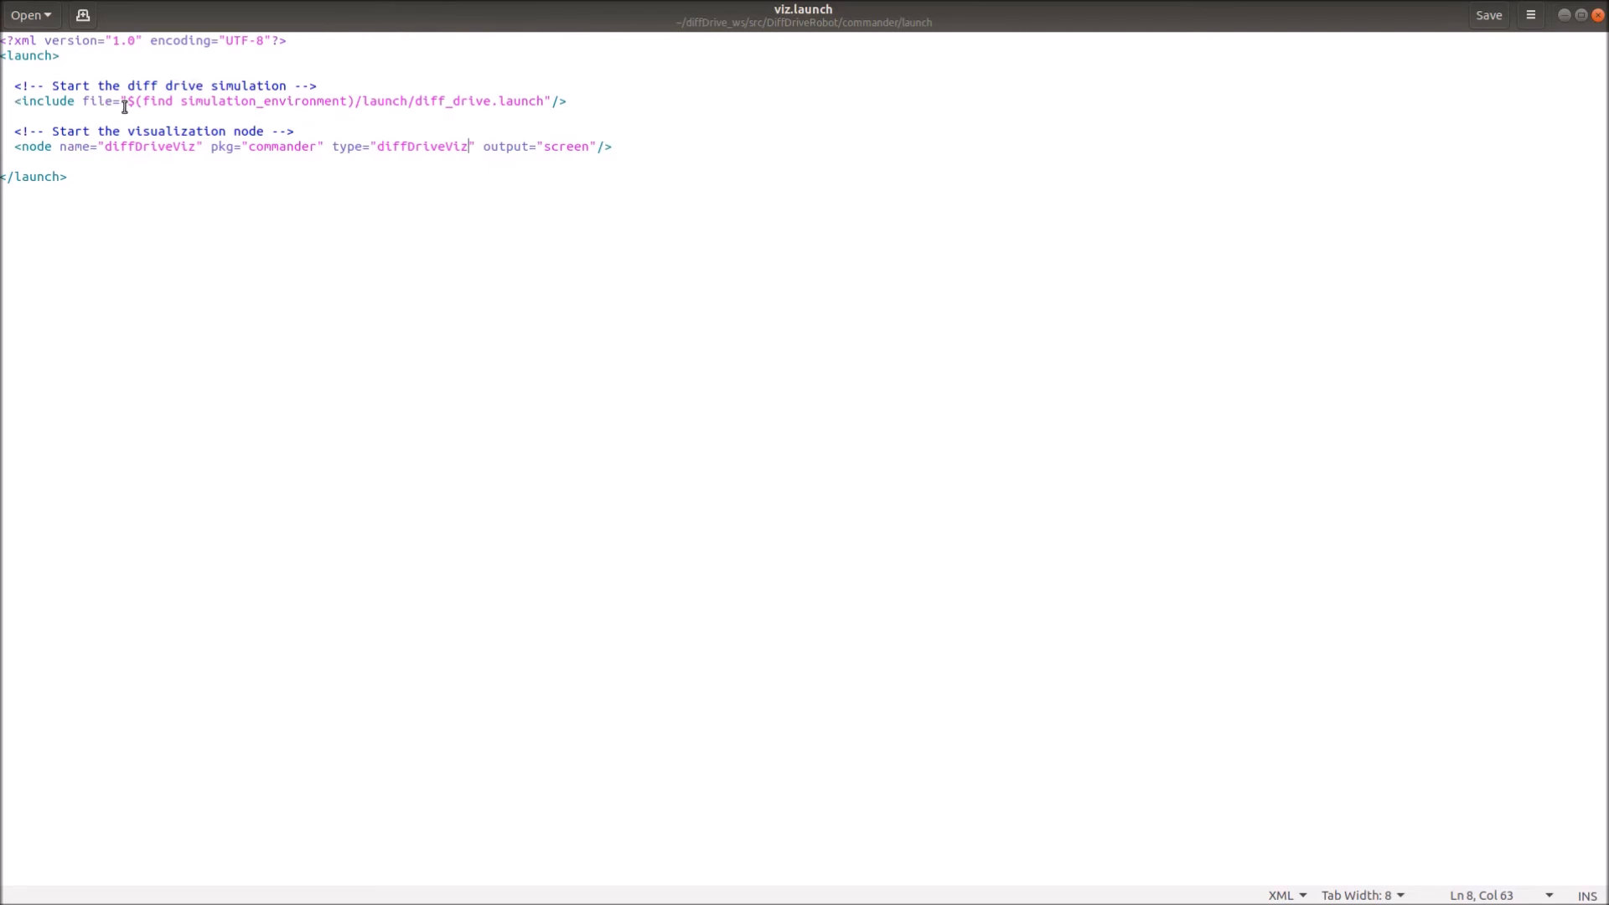
mouse_move(319, 93)
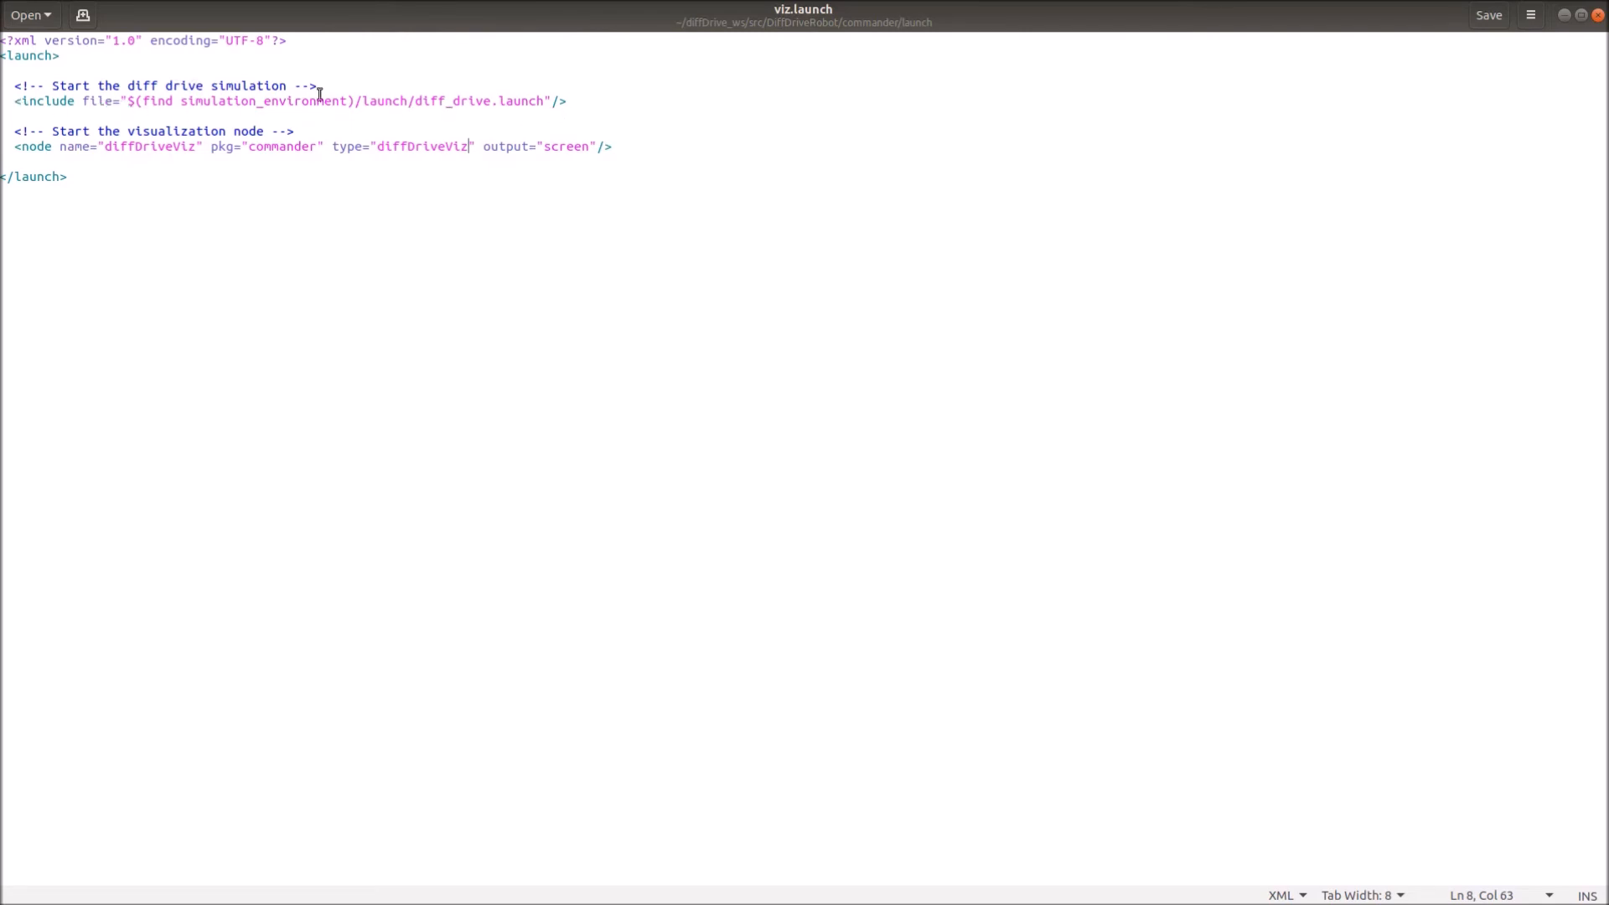
mouse_move(183, 100)
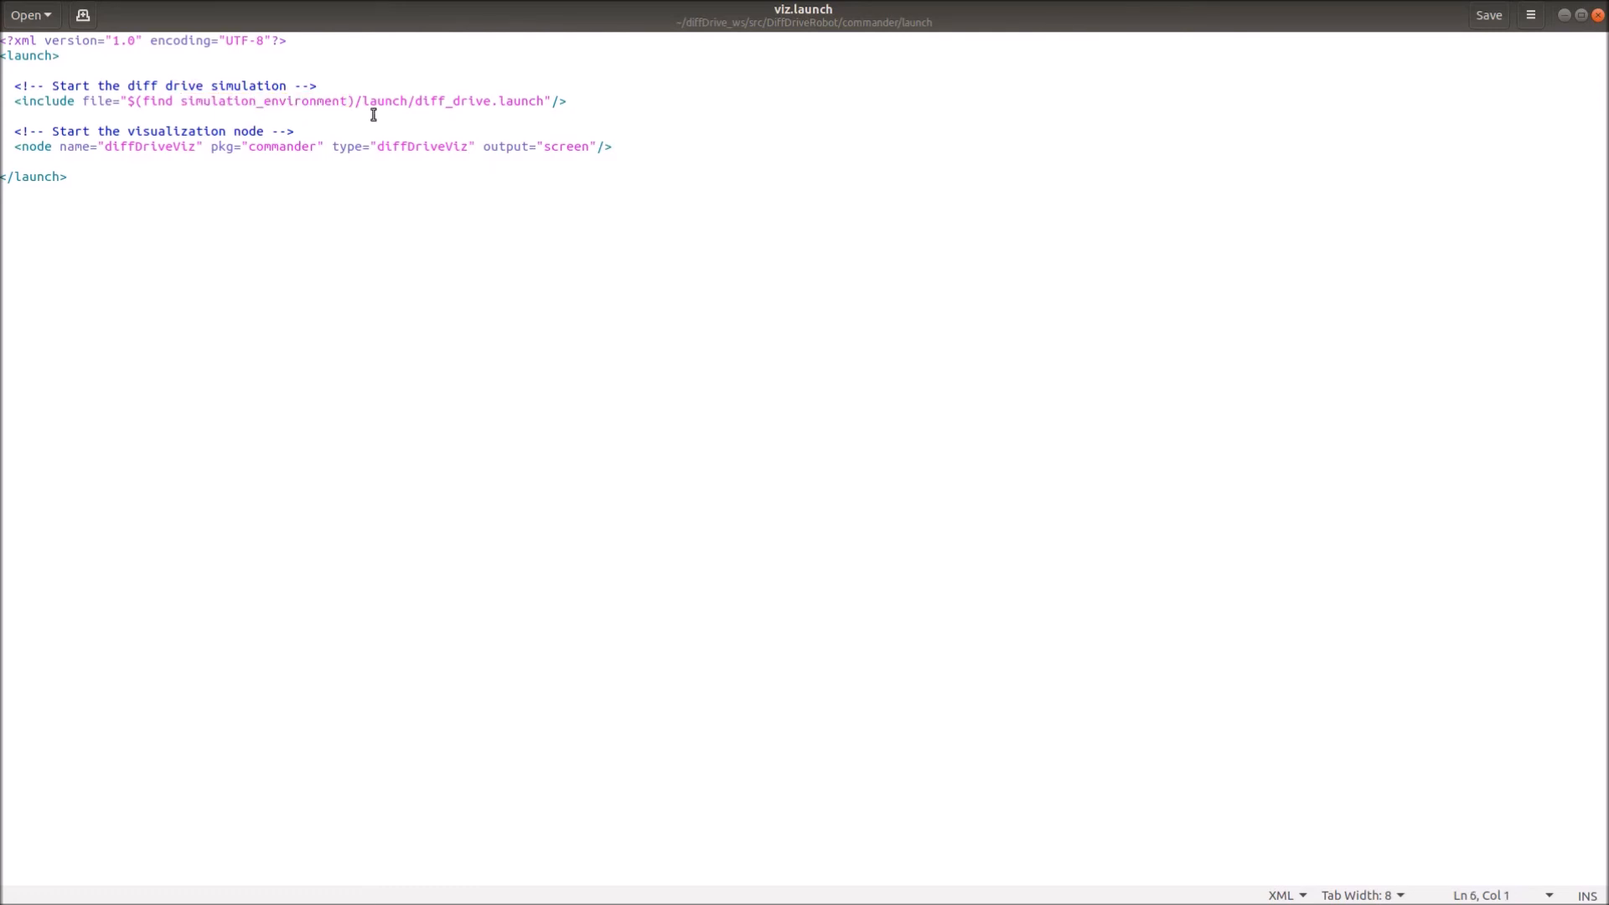
Inspect the diff_drive.launch include and diffDriveViz node, then save and close viz.launch.
double_click(382, 101)
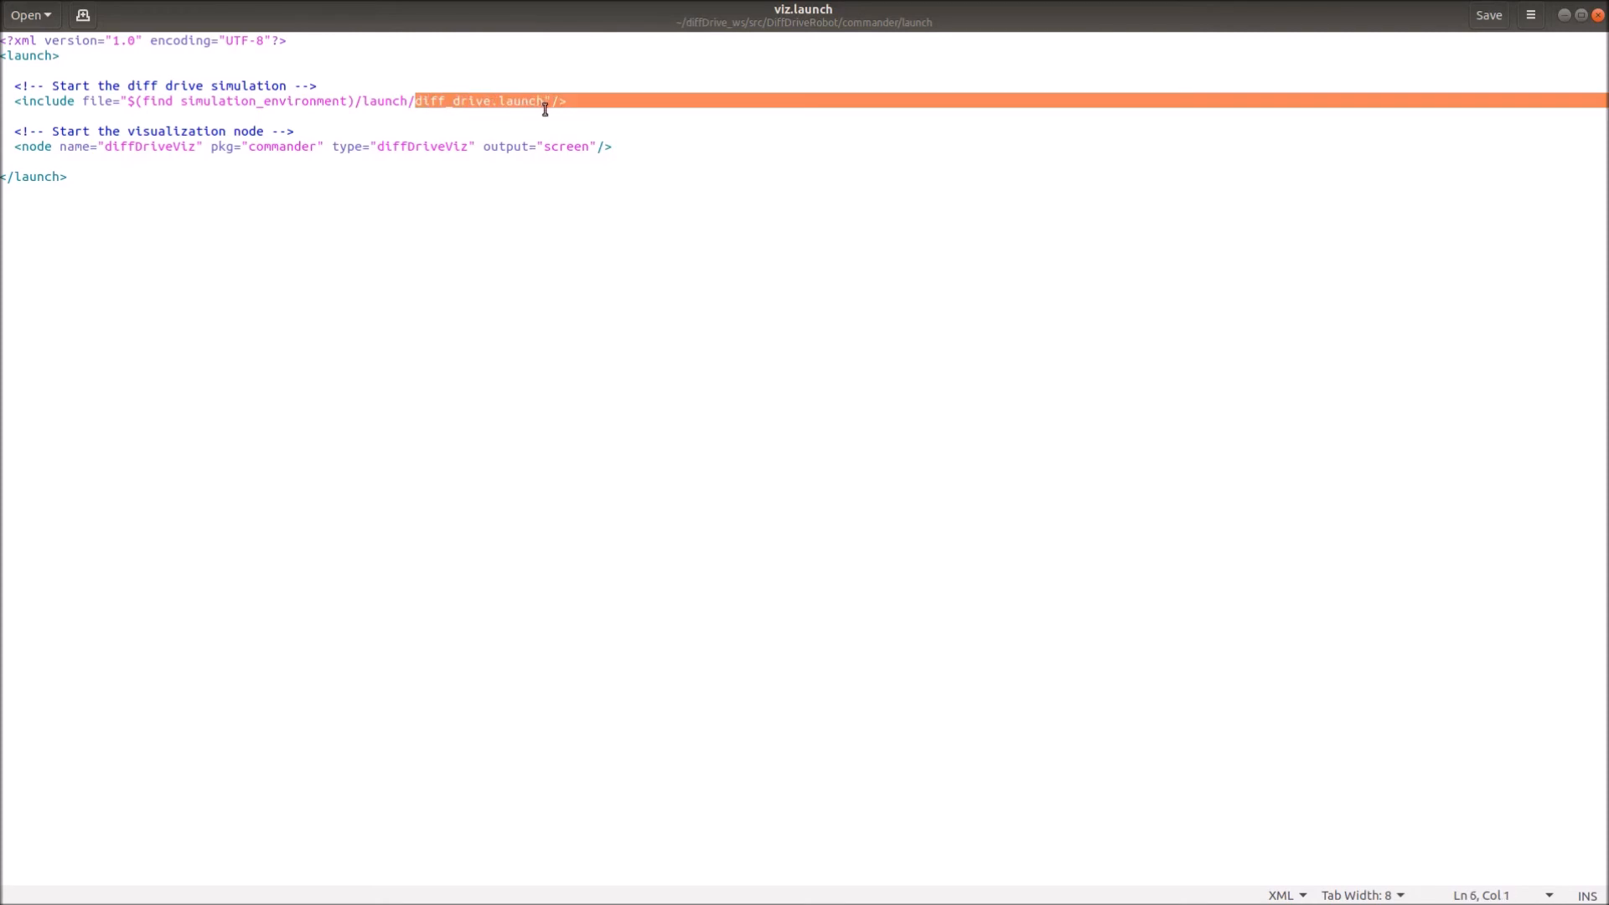
left_click(539, 115)
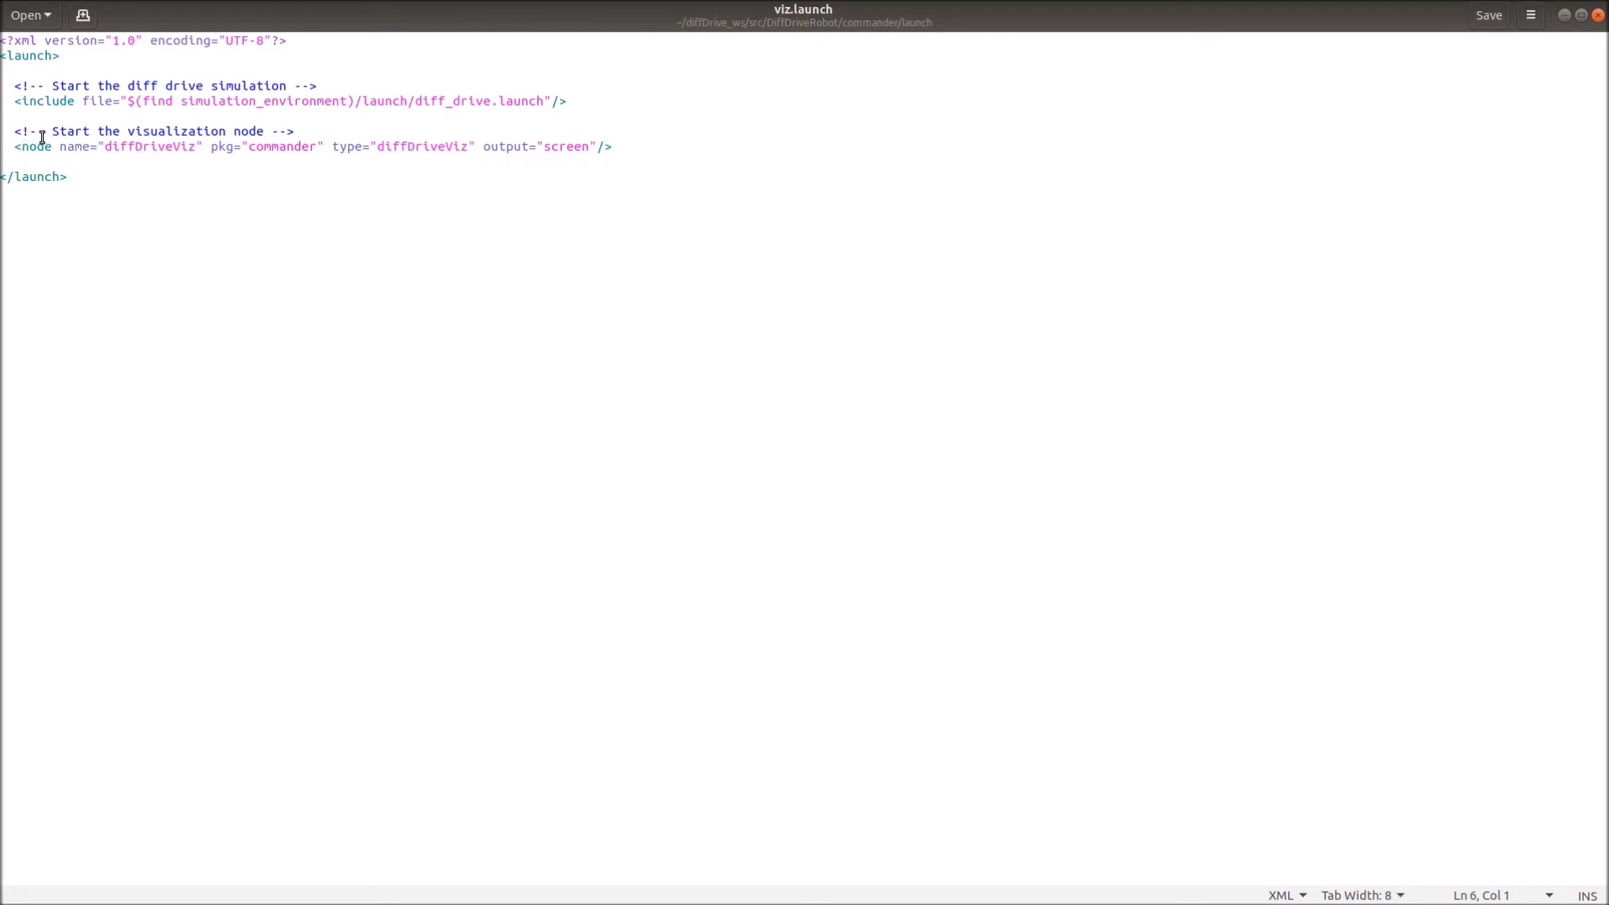
mouse_move(59, 157)
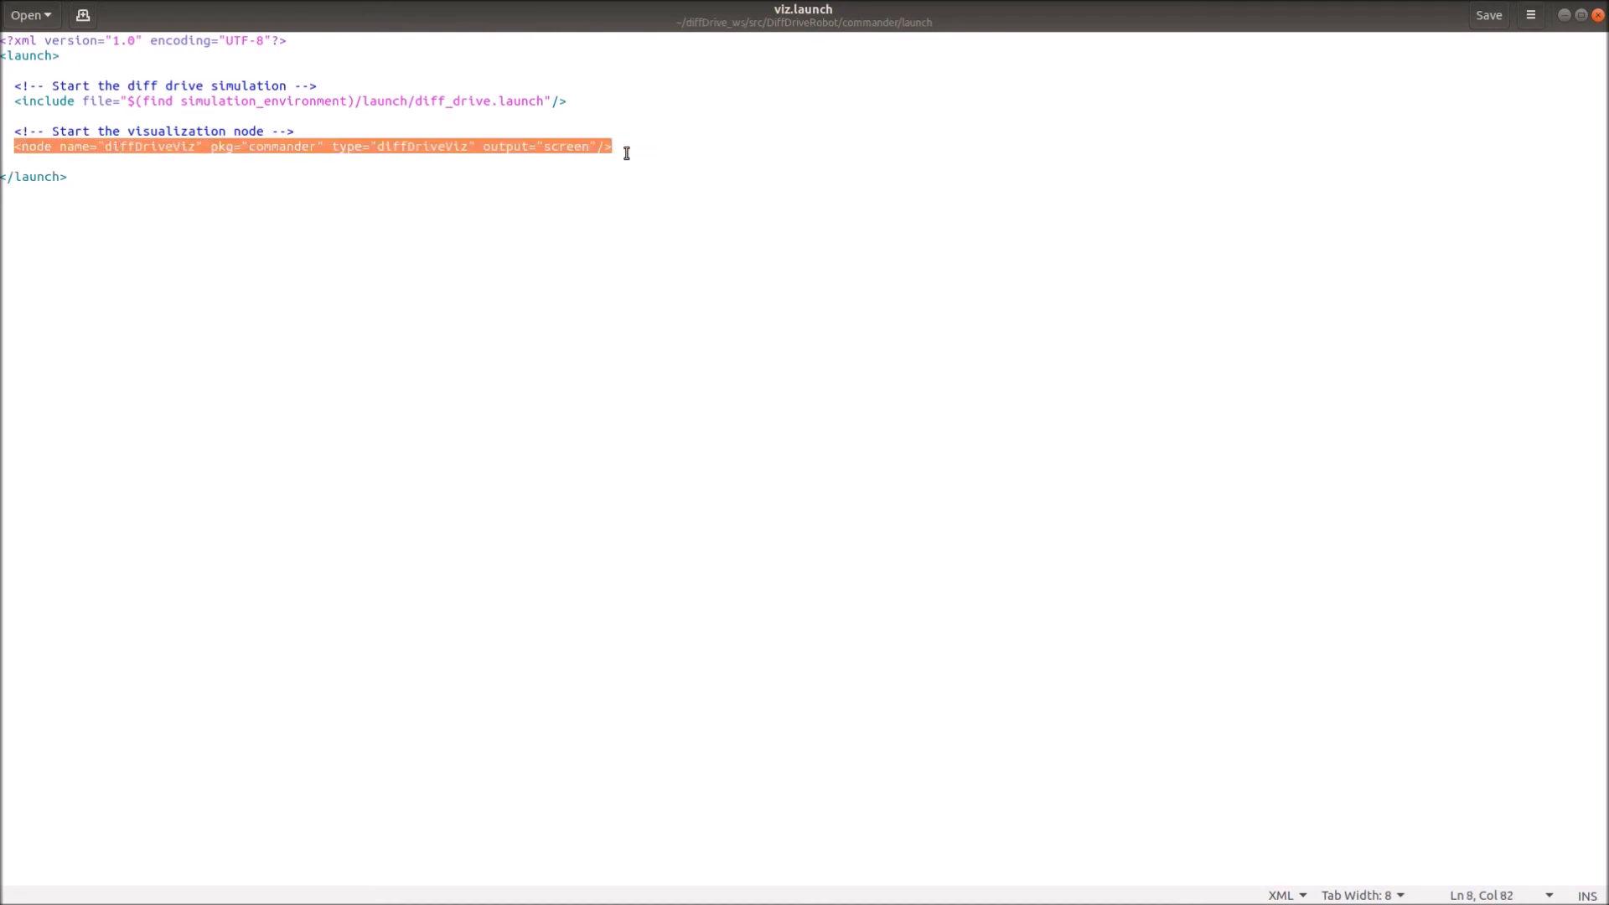
left_click(174, 146)
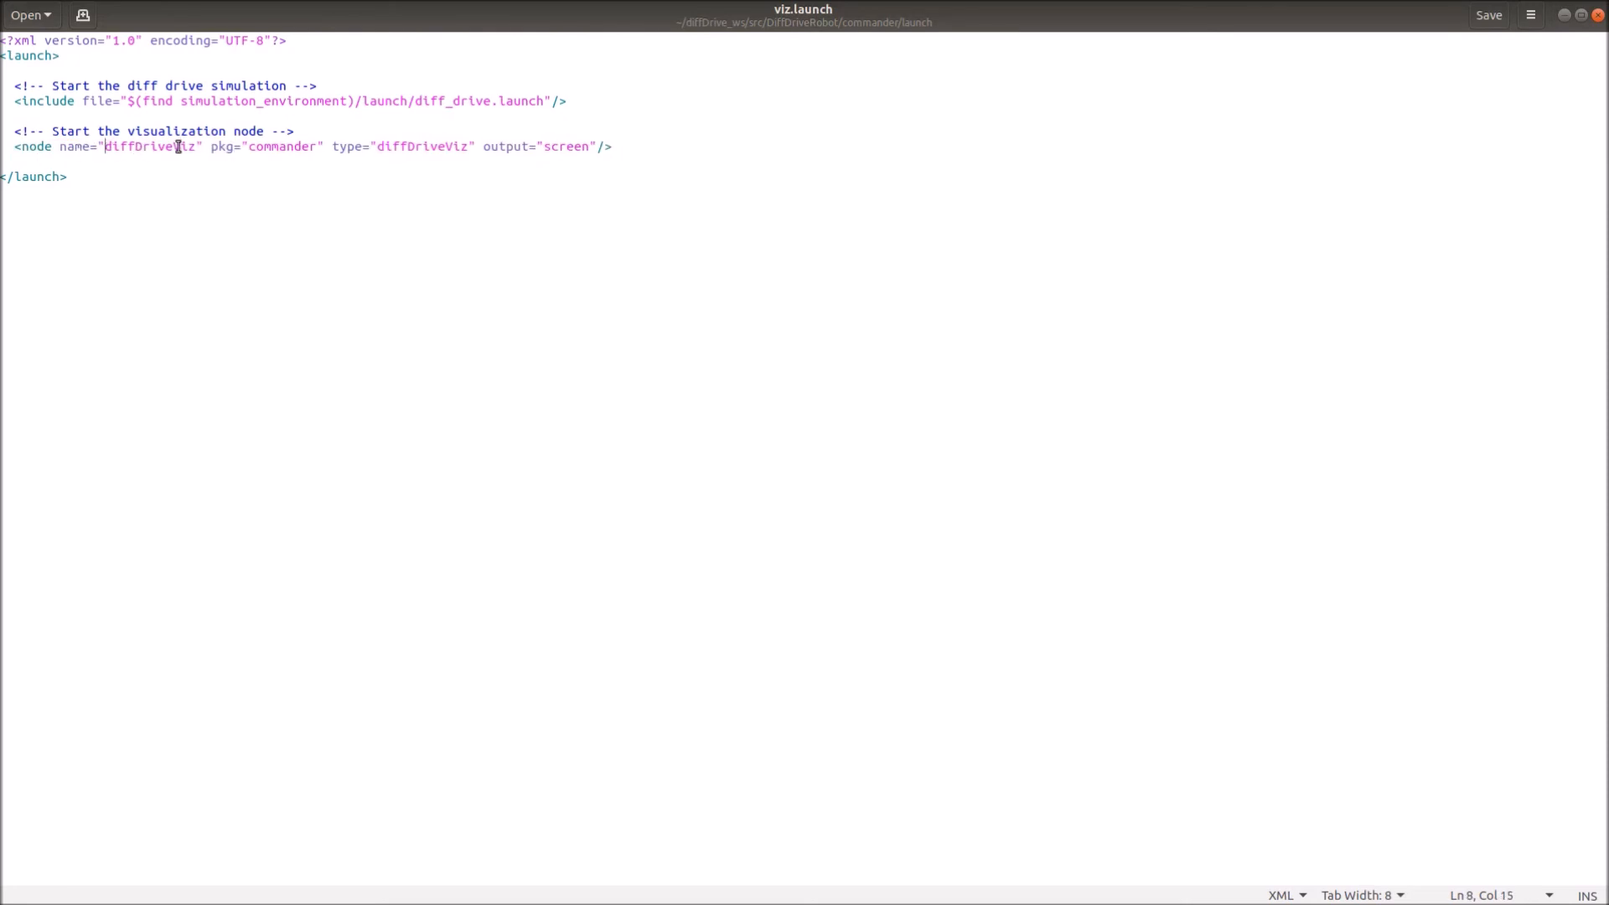
double_click(421, 146)
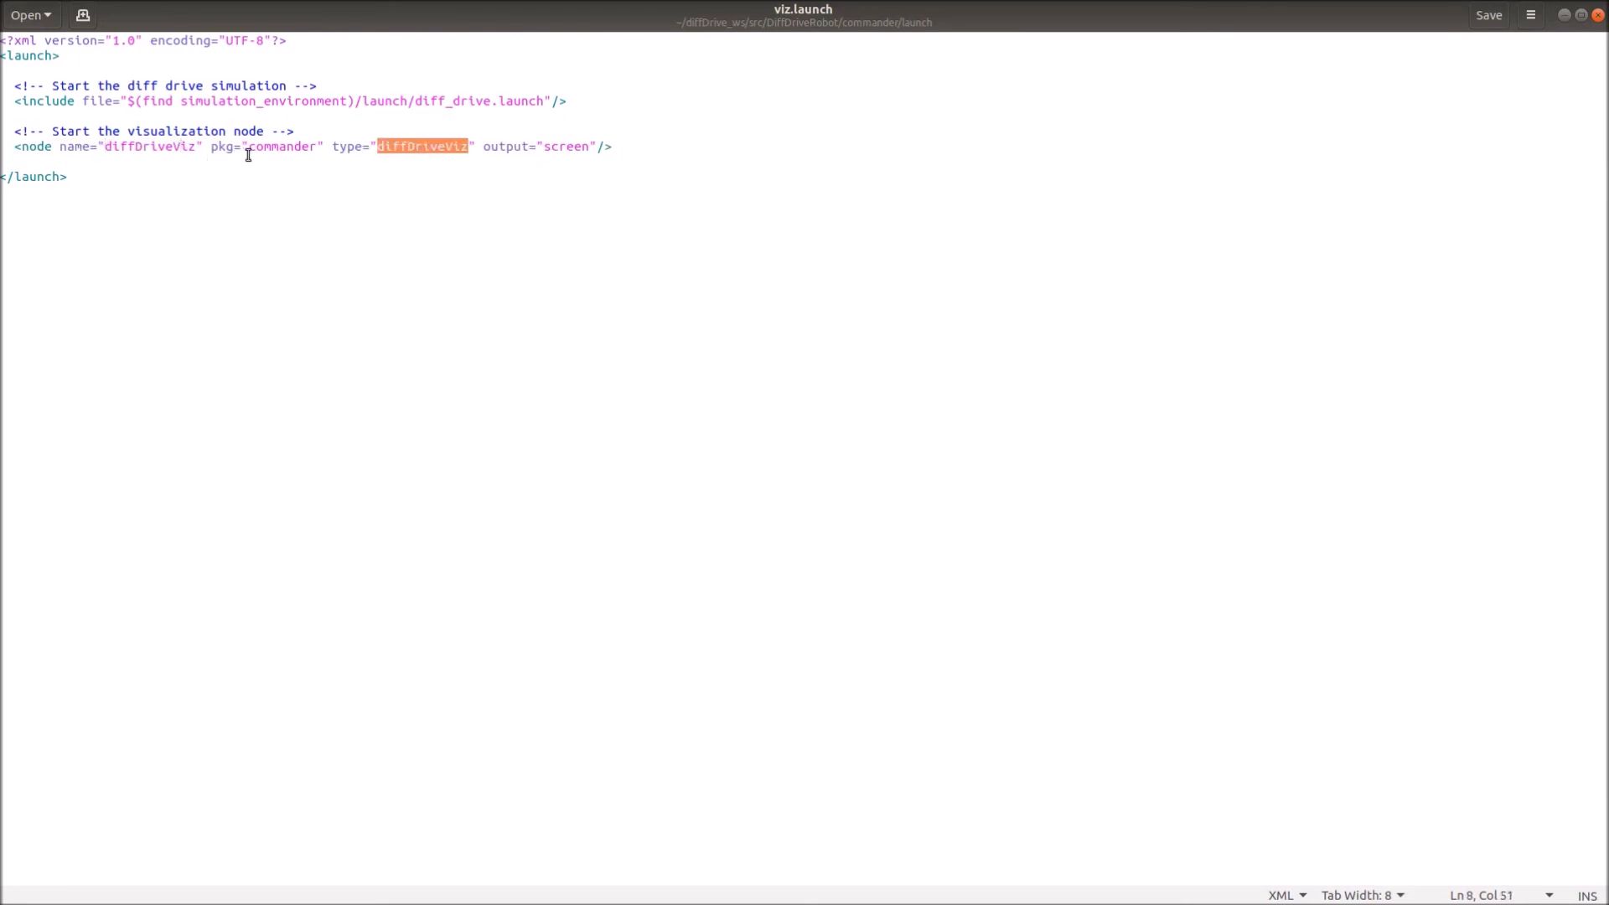
left_click(509, 176)
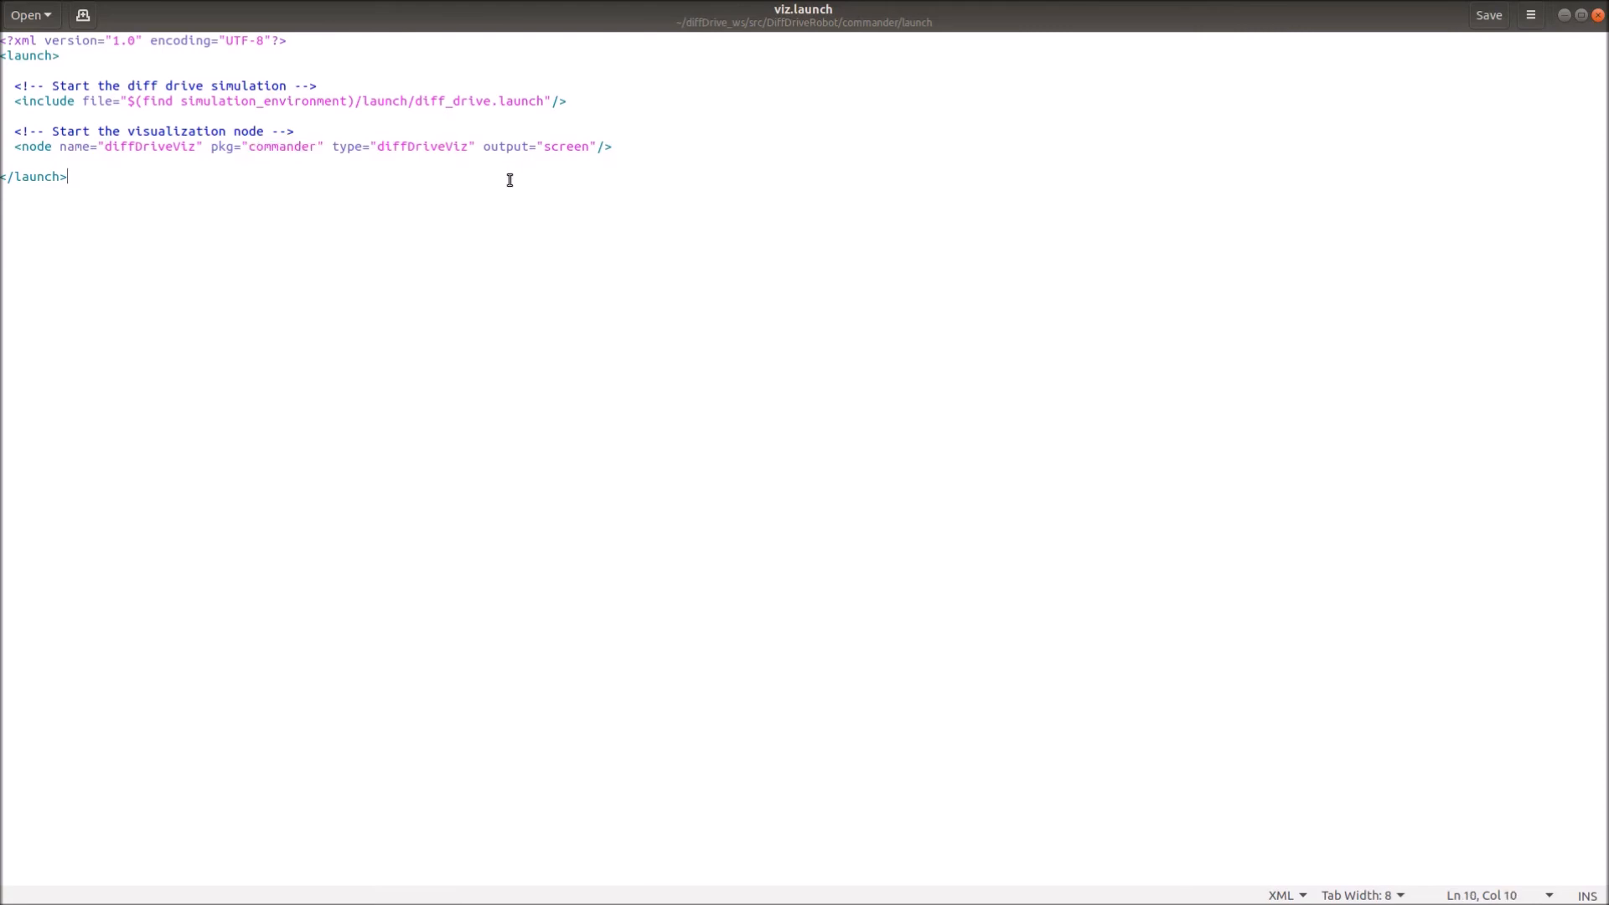
left_click(1487, 14)
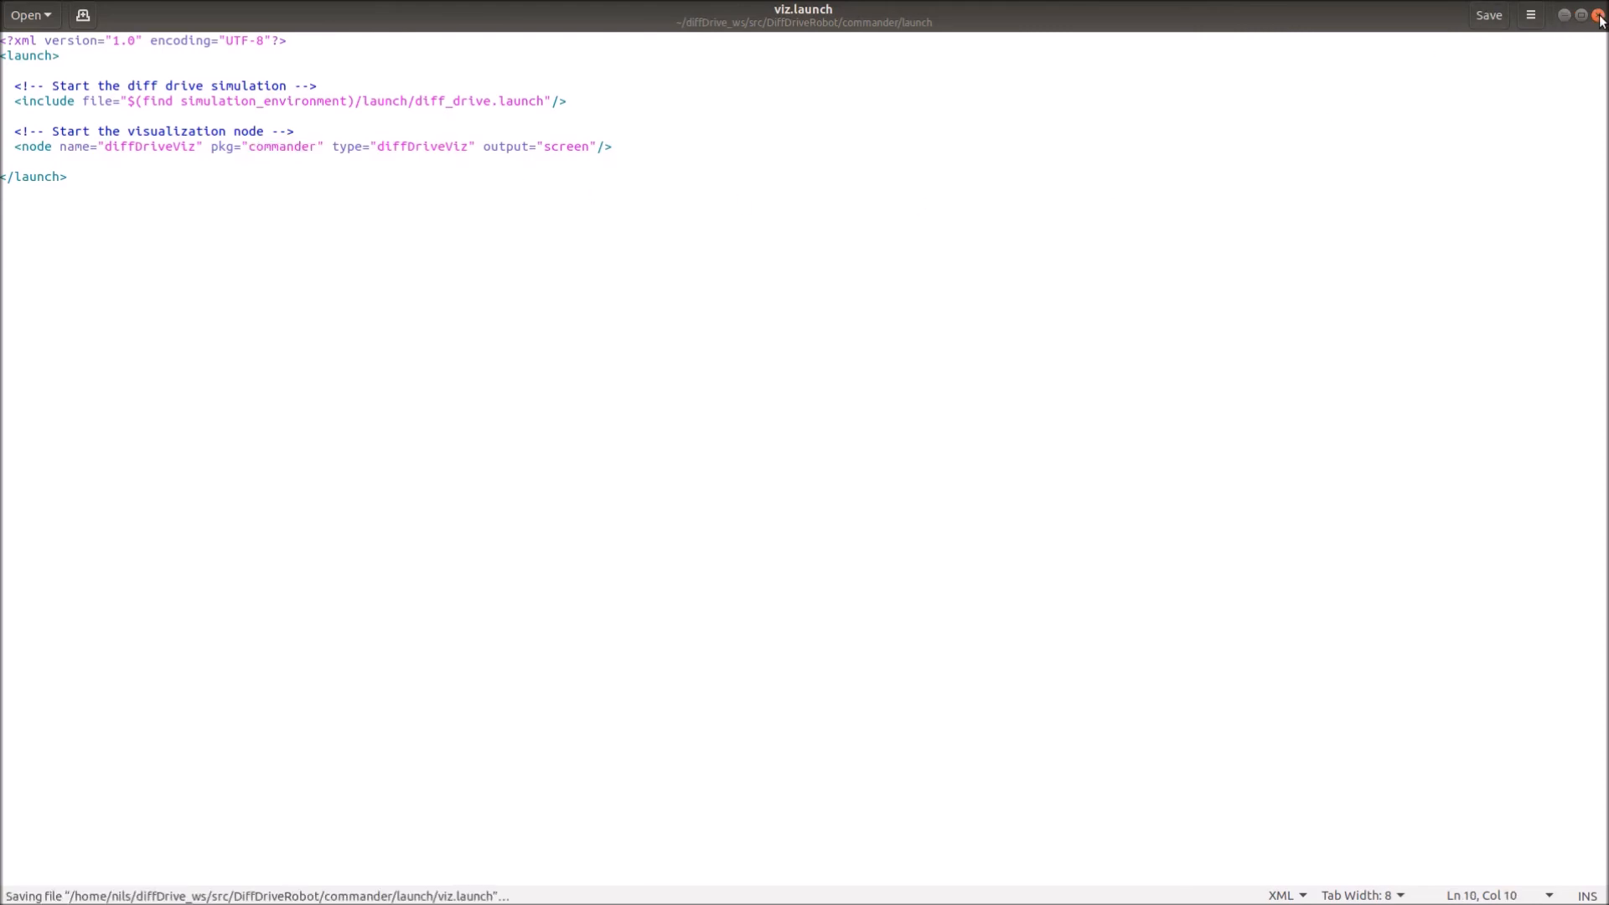
left_click(1596, 14)
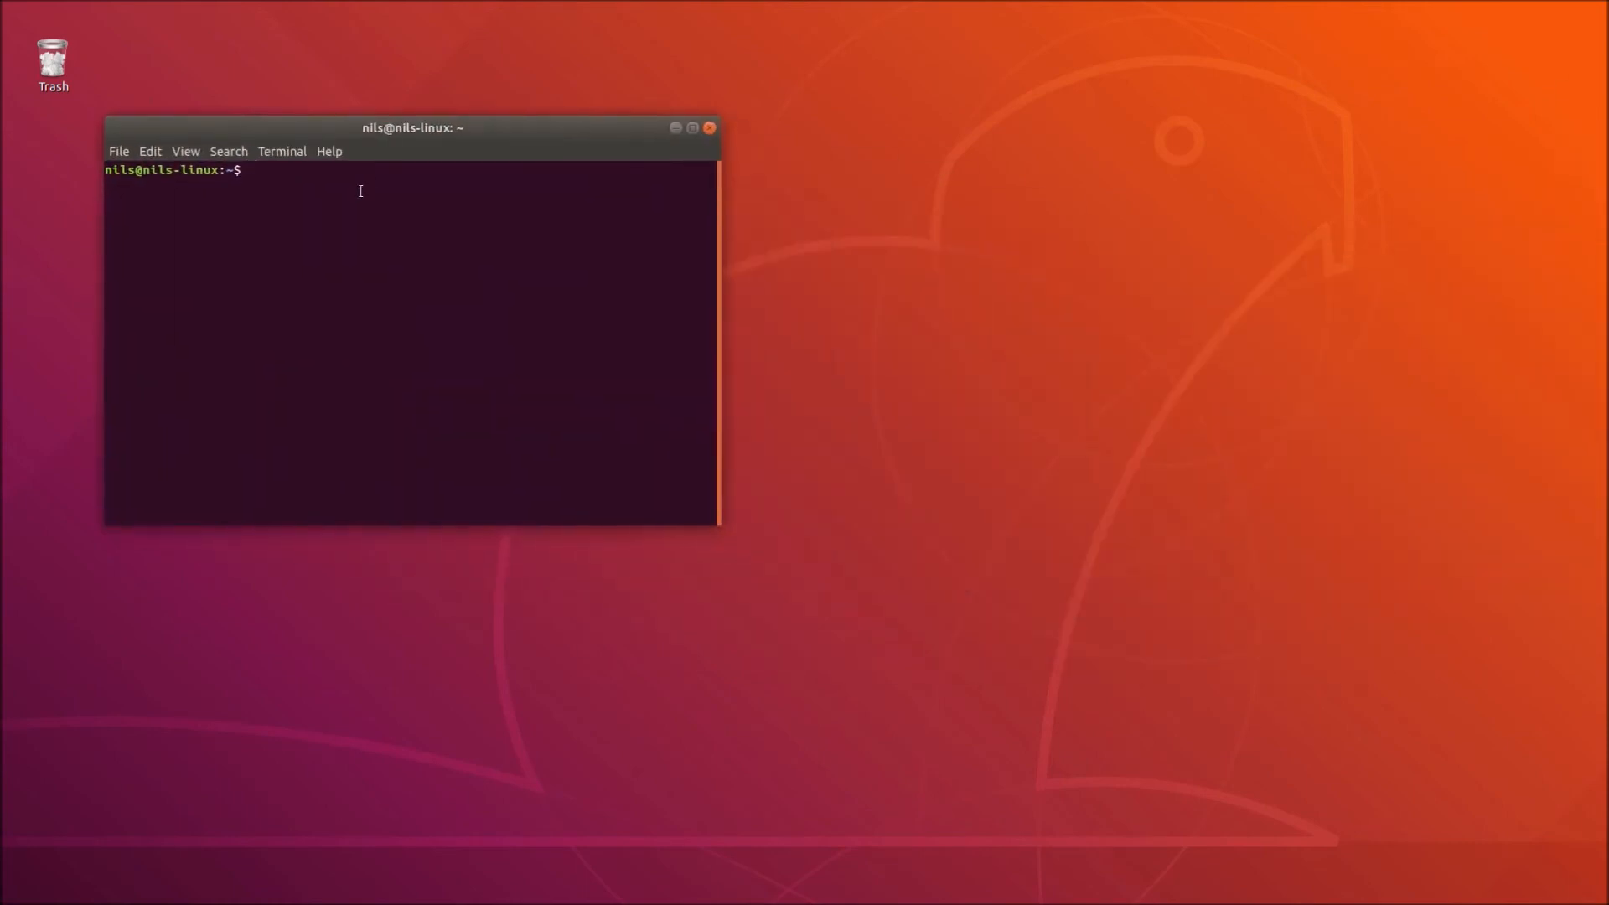
Run cd diffDrive_ws/, source devel/setup.bash, then roslaunch commander viz.launch.
type("cd diffDrive_ws/")
type("source")
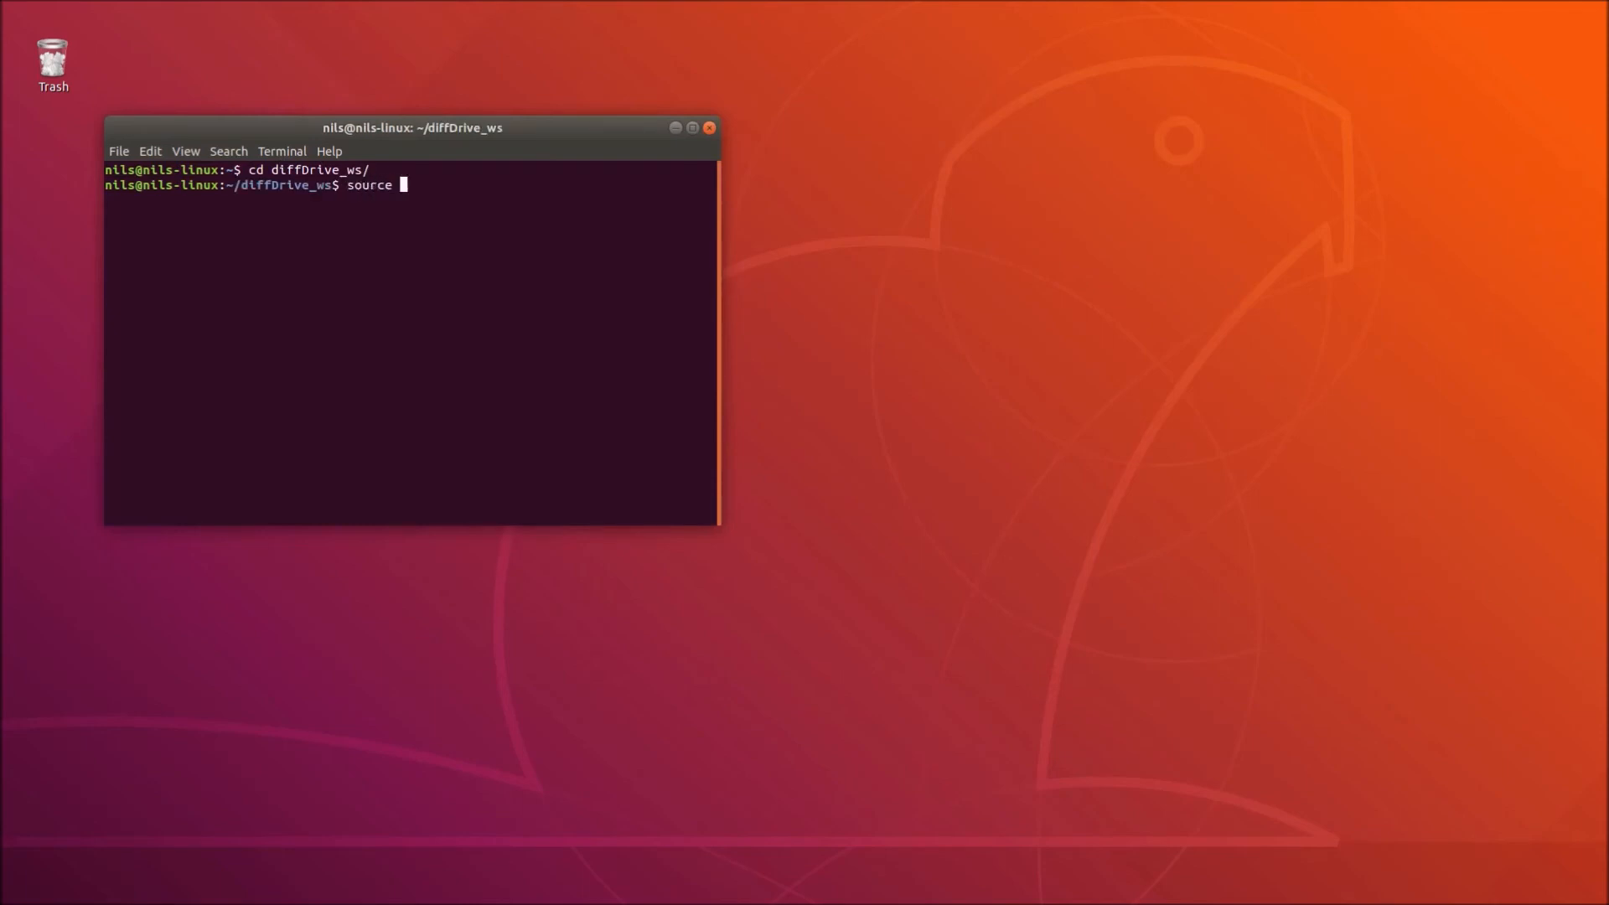
type("devel/setu")
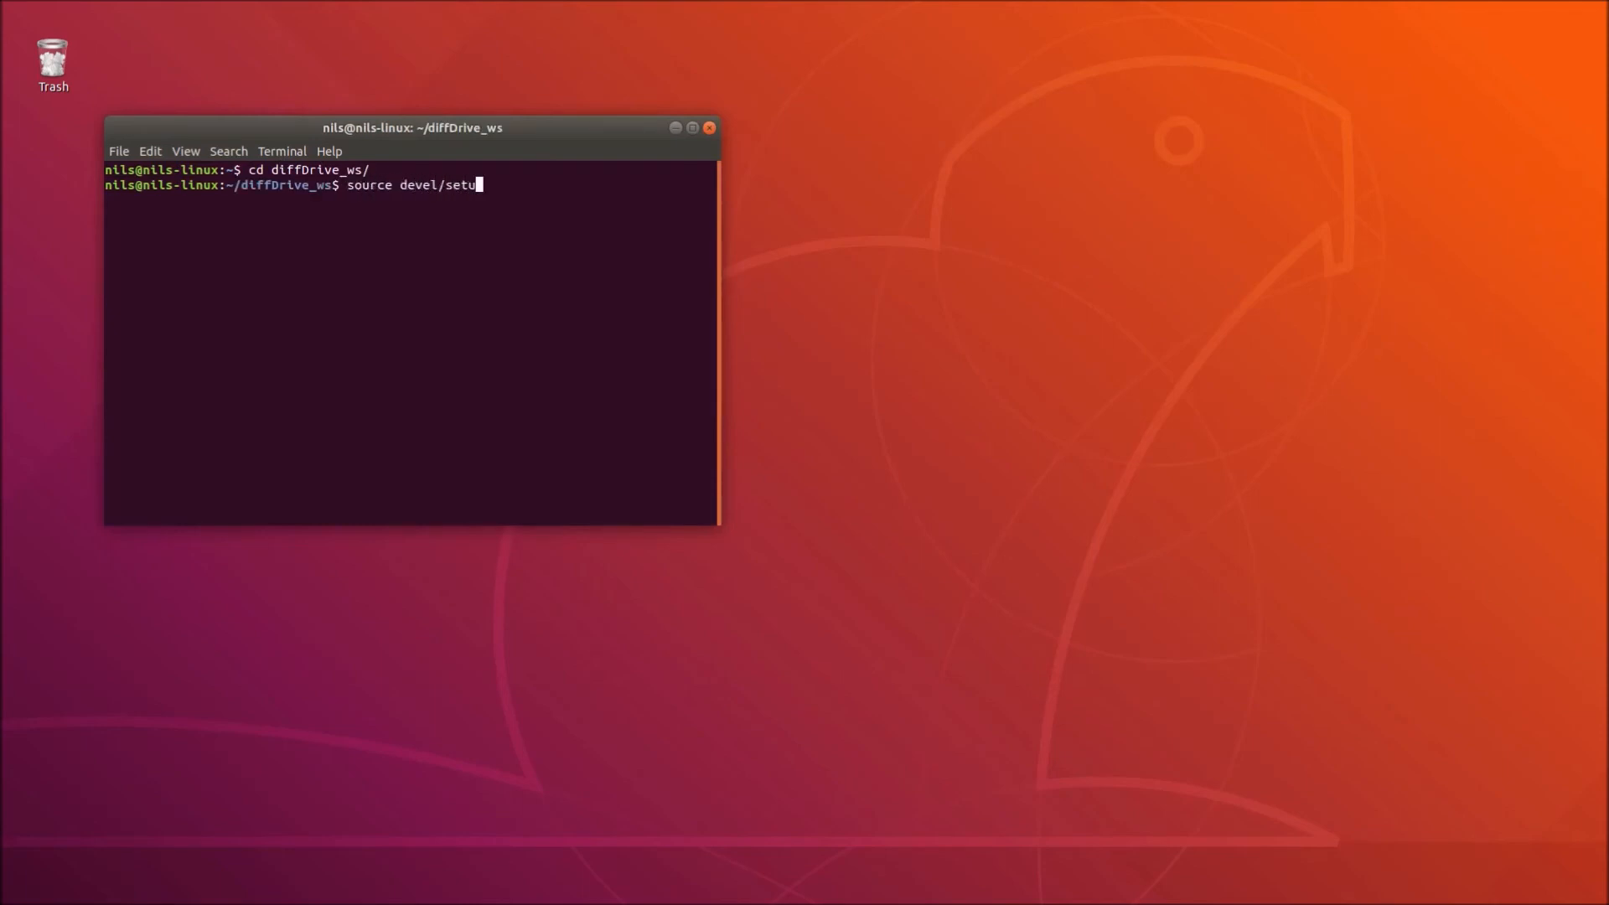
type("p")
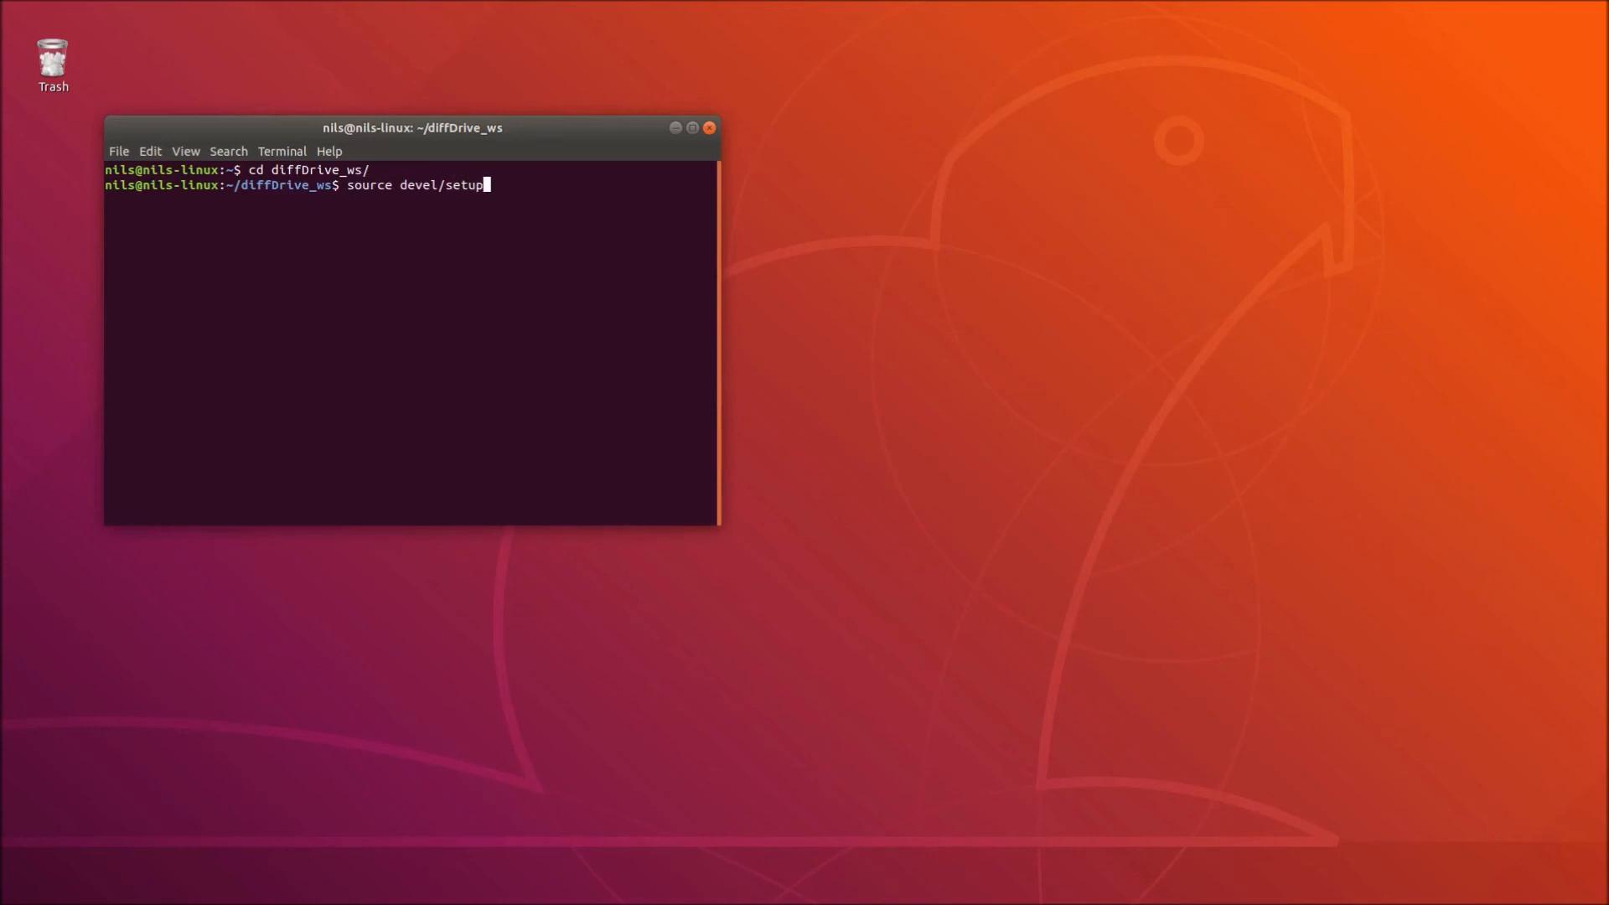
type(".bash")
type("r")
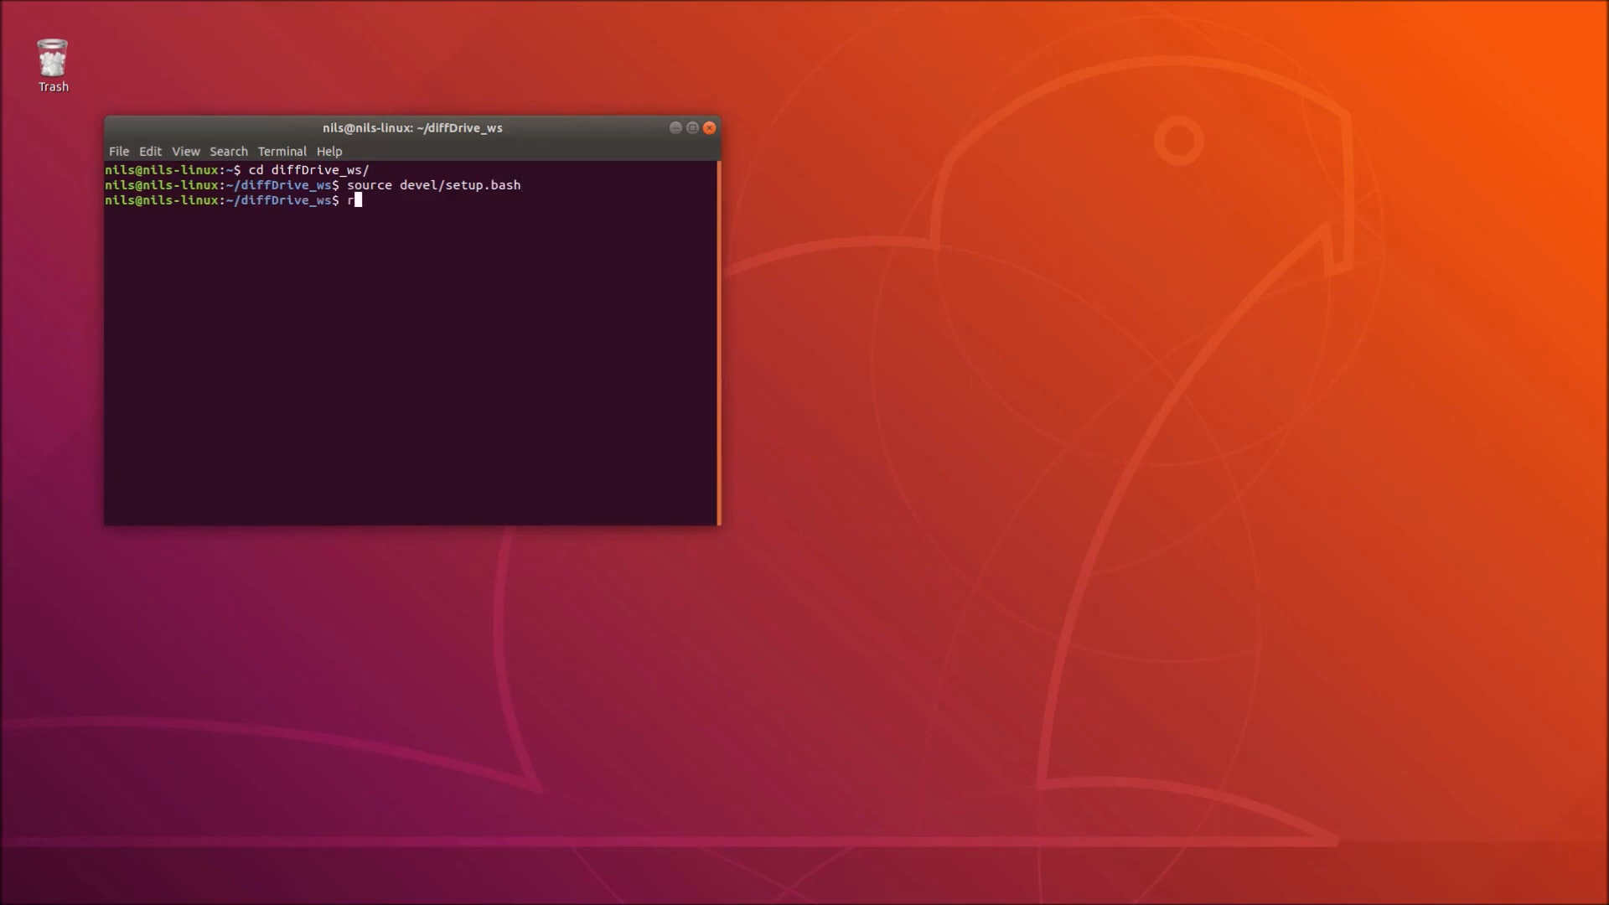
type("oslaunch")
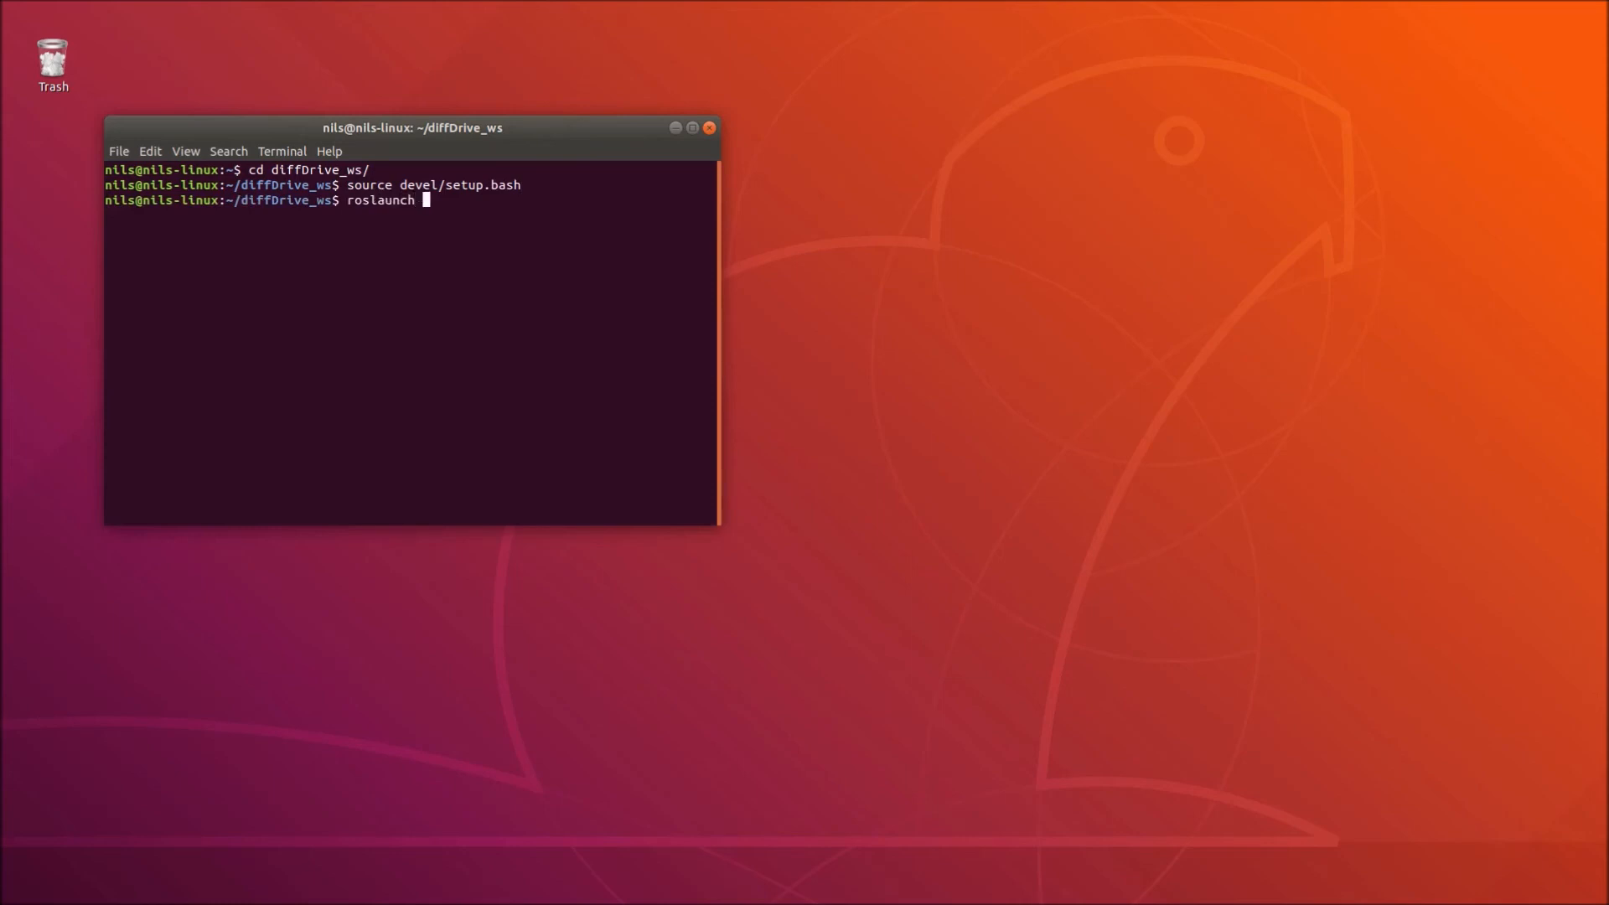
type("commander")
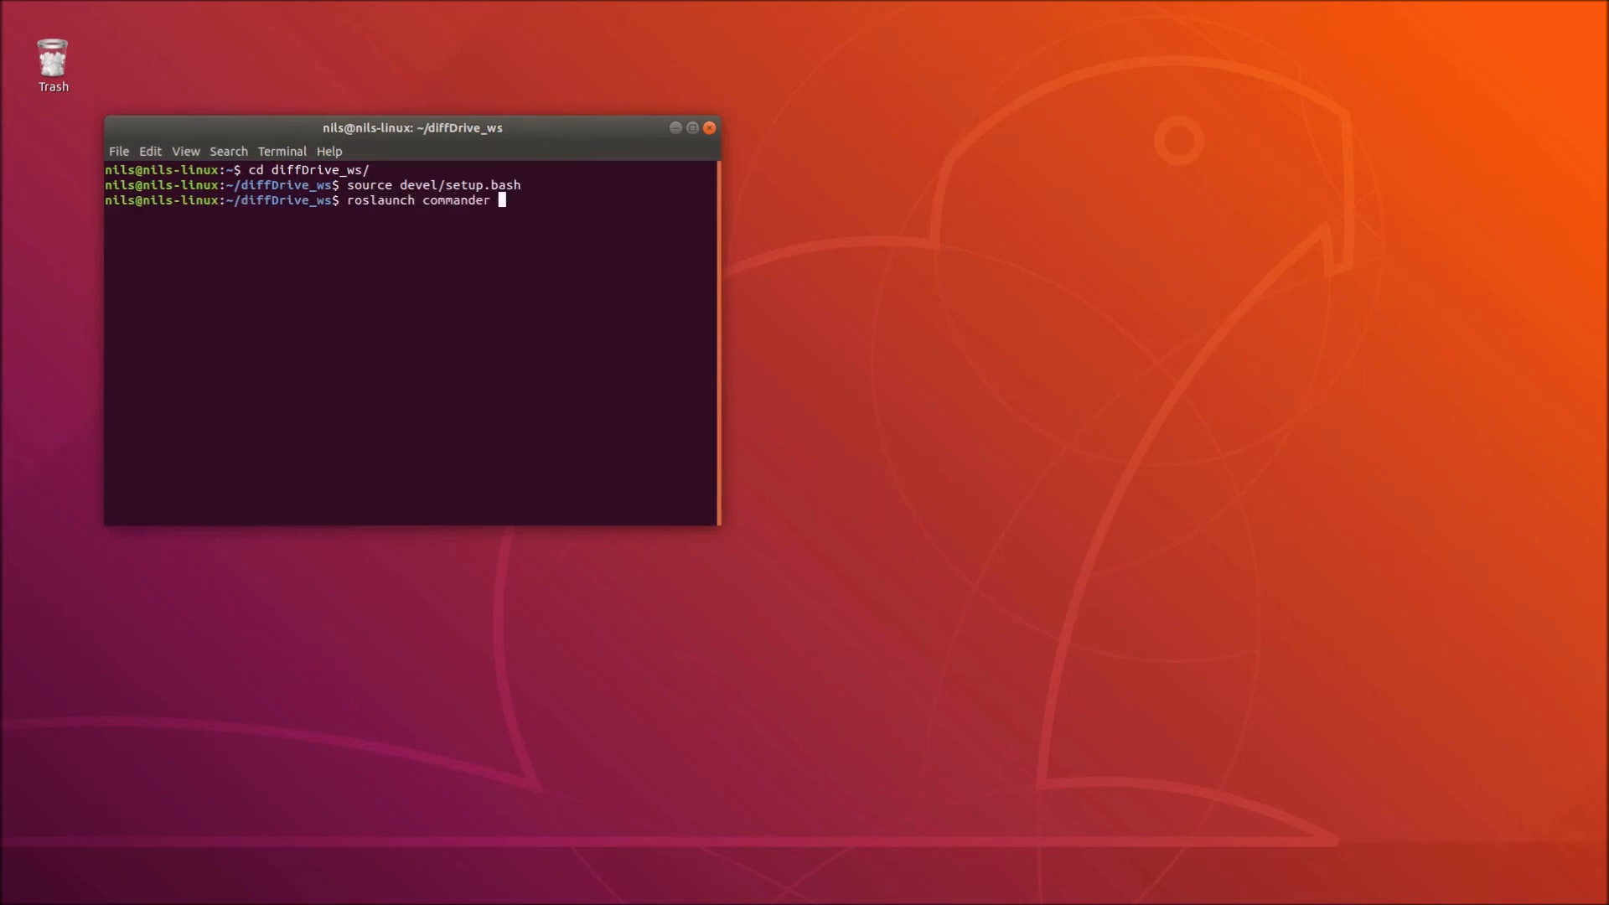
type("viz.launch")
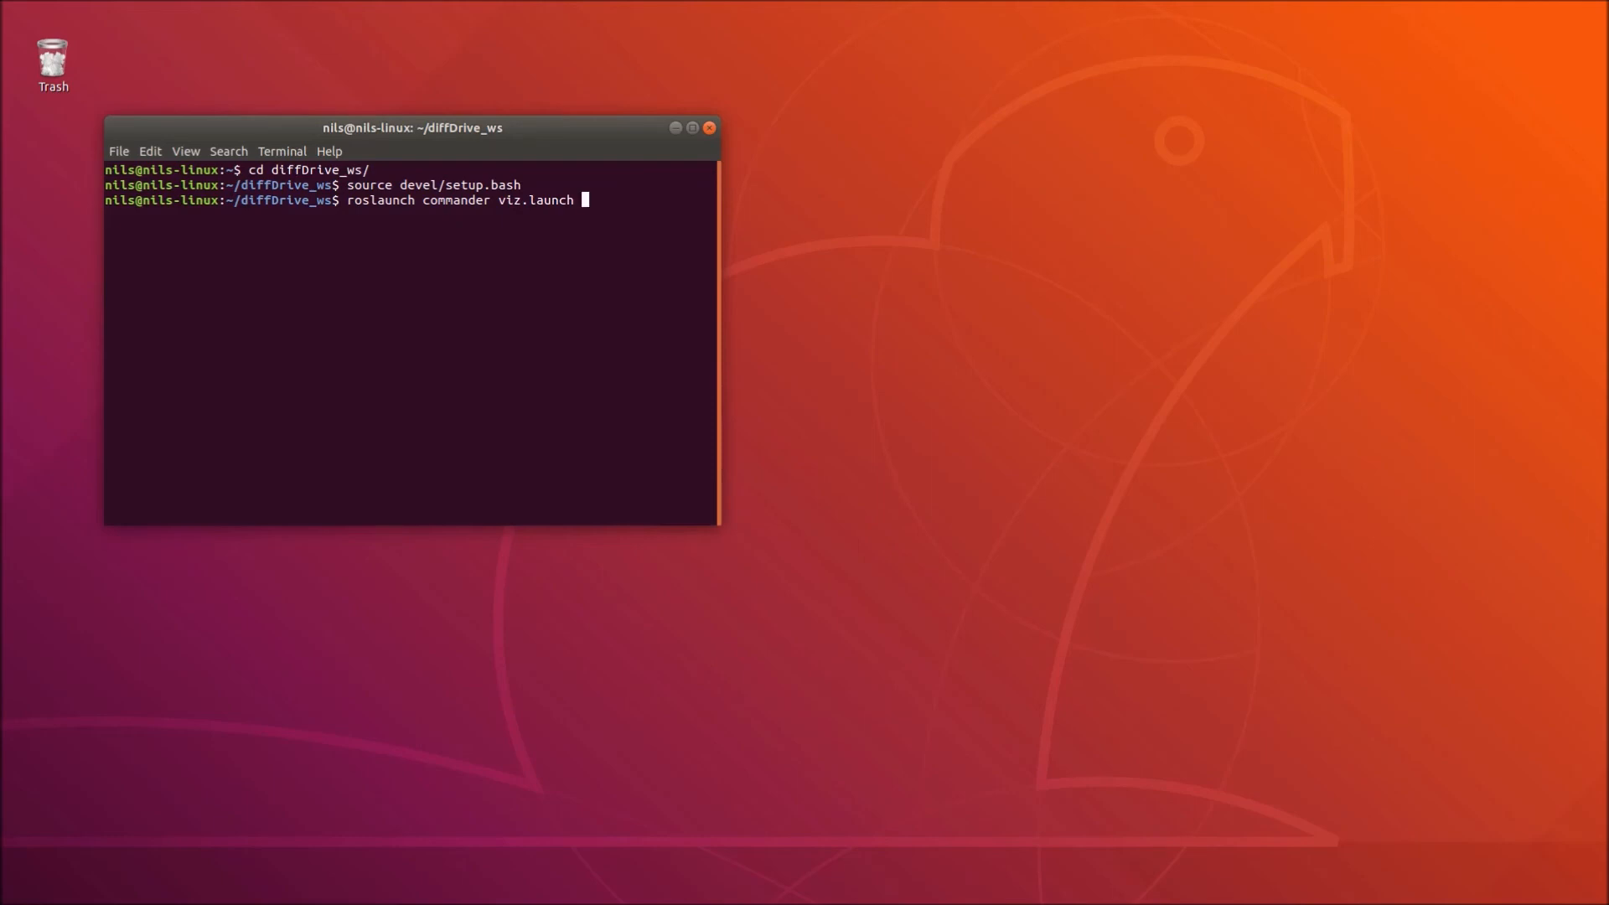
key("Return")
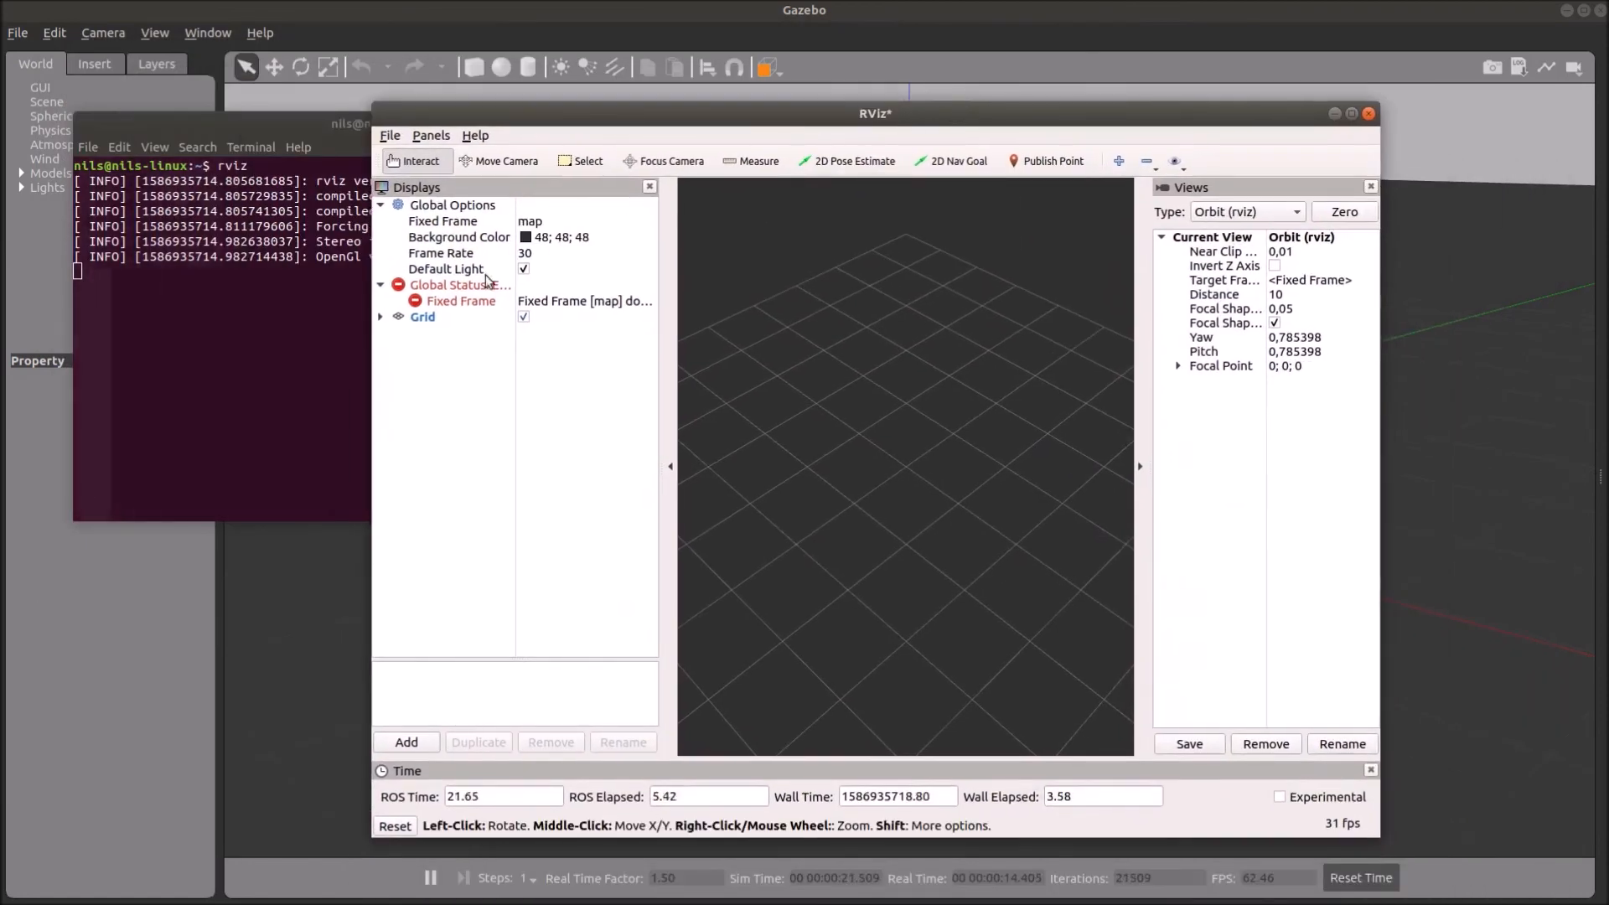
Add a Marker display subscribed to the /diff_drive_viz topic by topic selection.
left_click(407, 741)
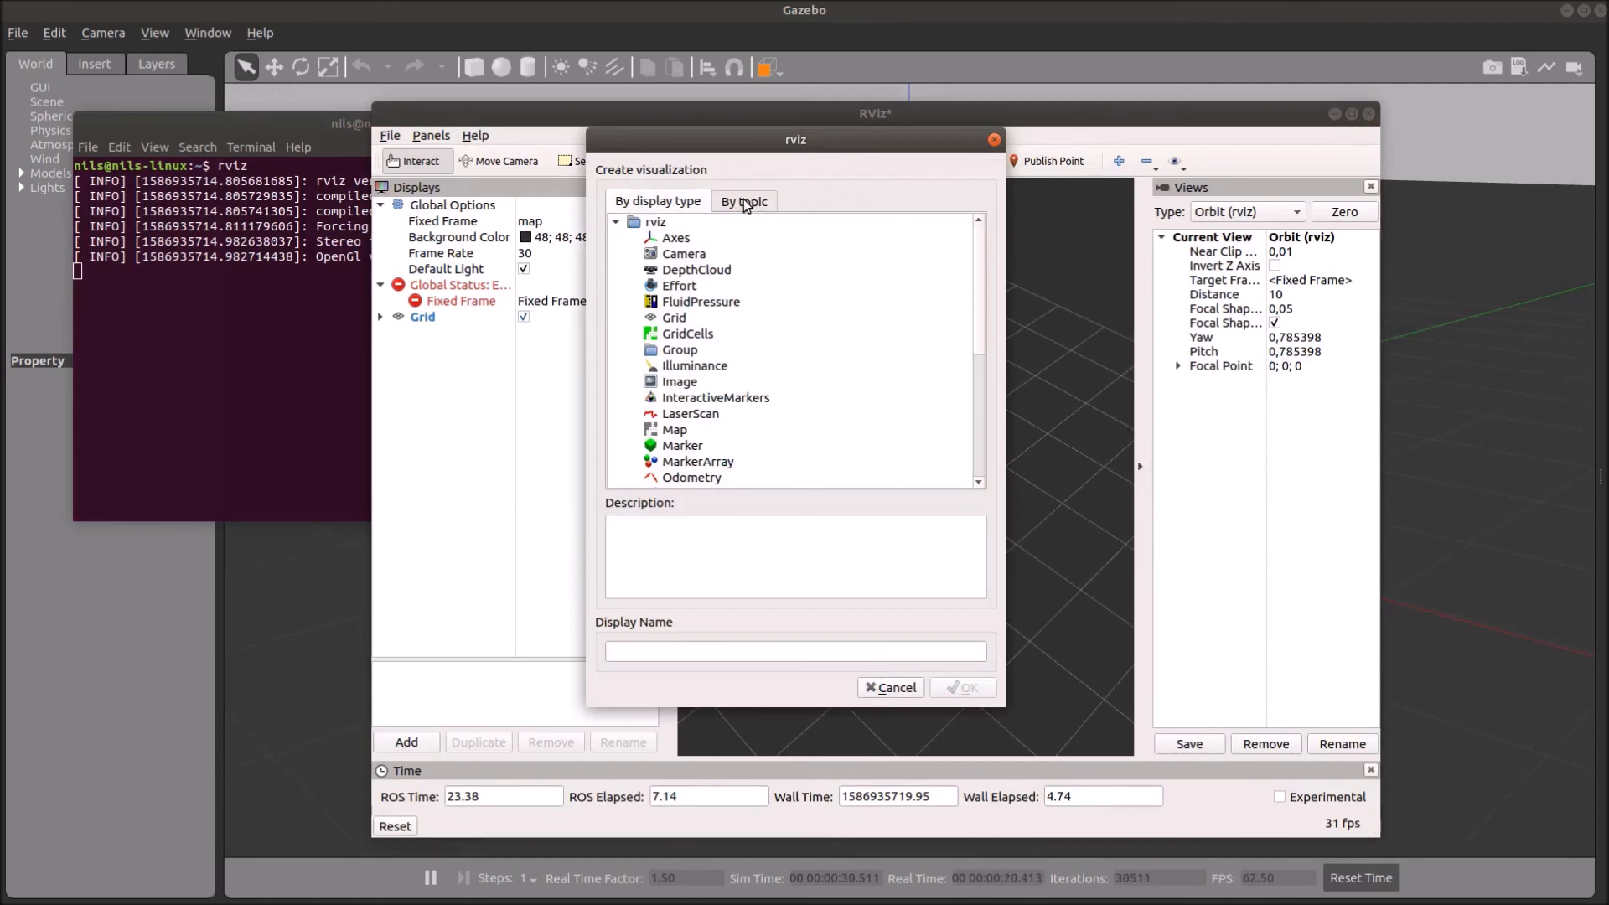
left_click(745, 201)
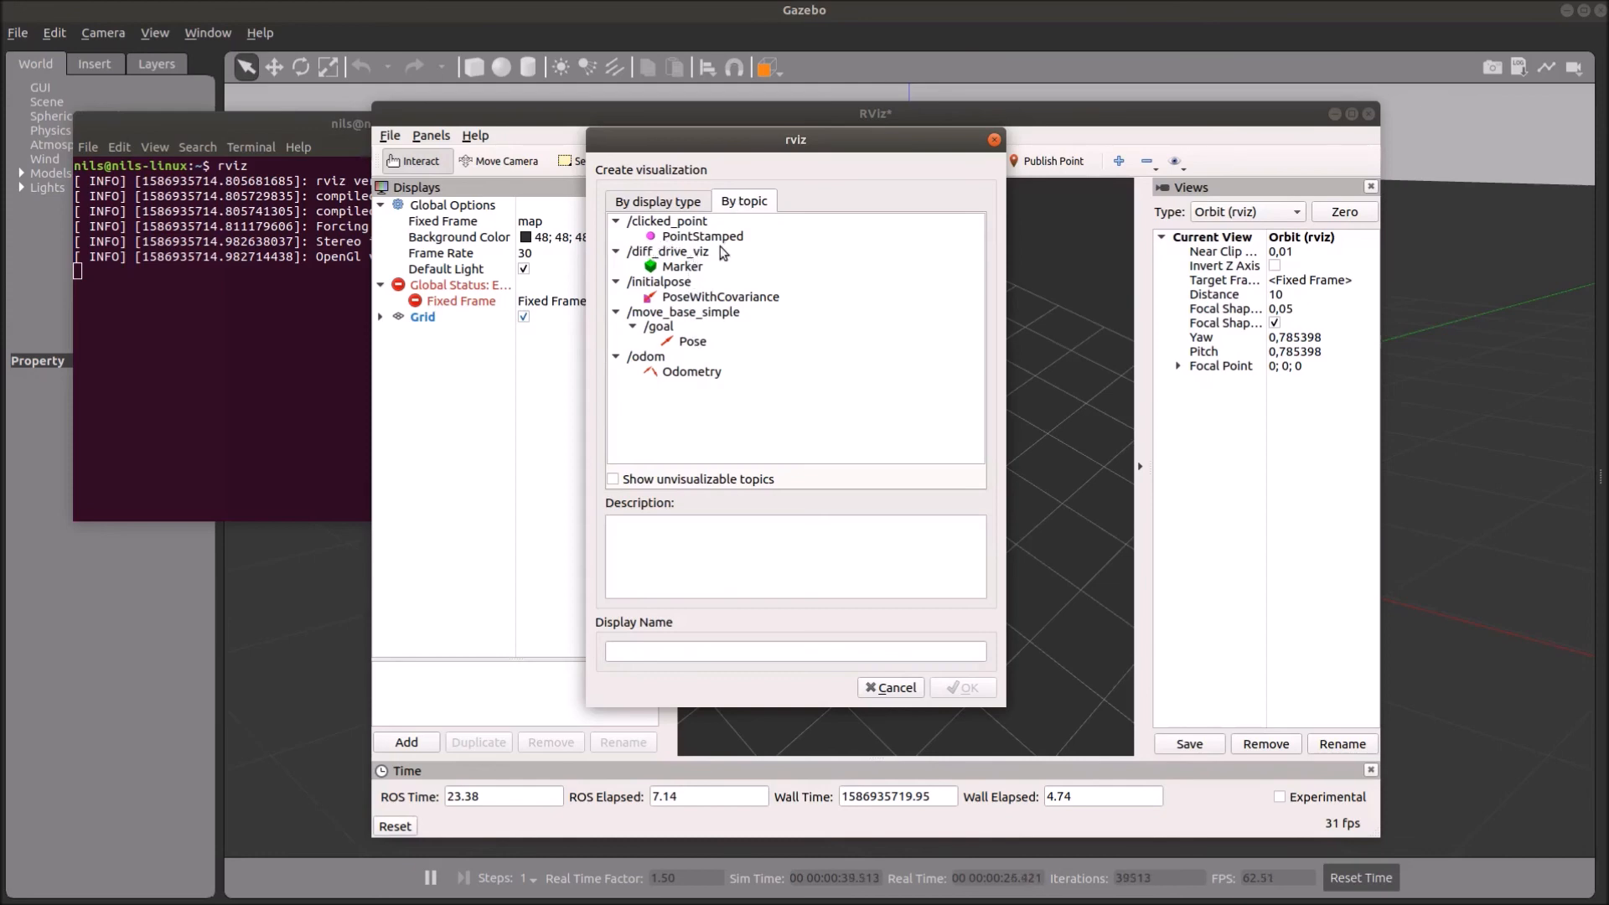
mouse_move(818, 367)
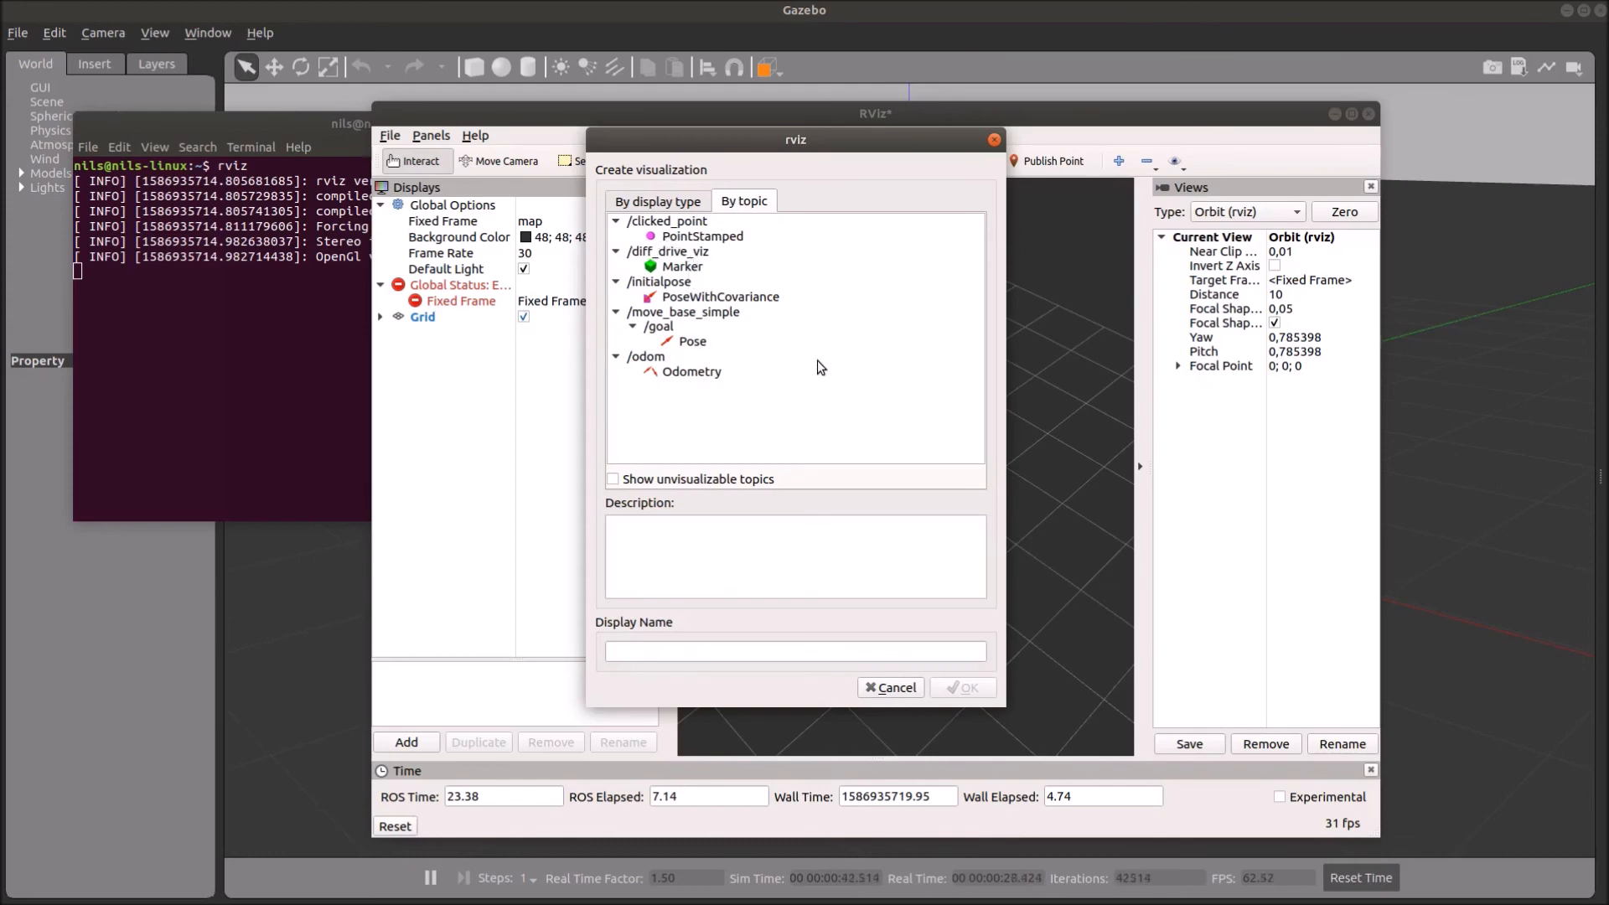
mouse_move(759, 326)
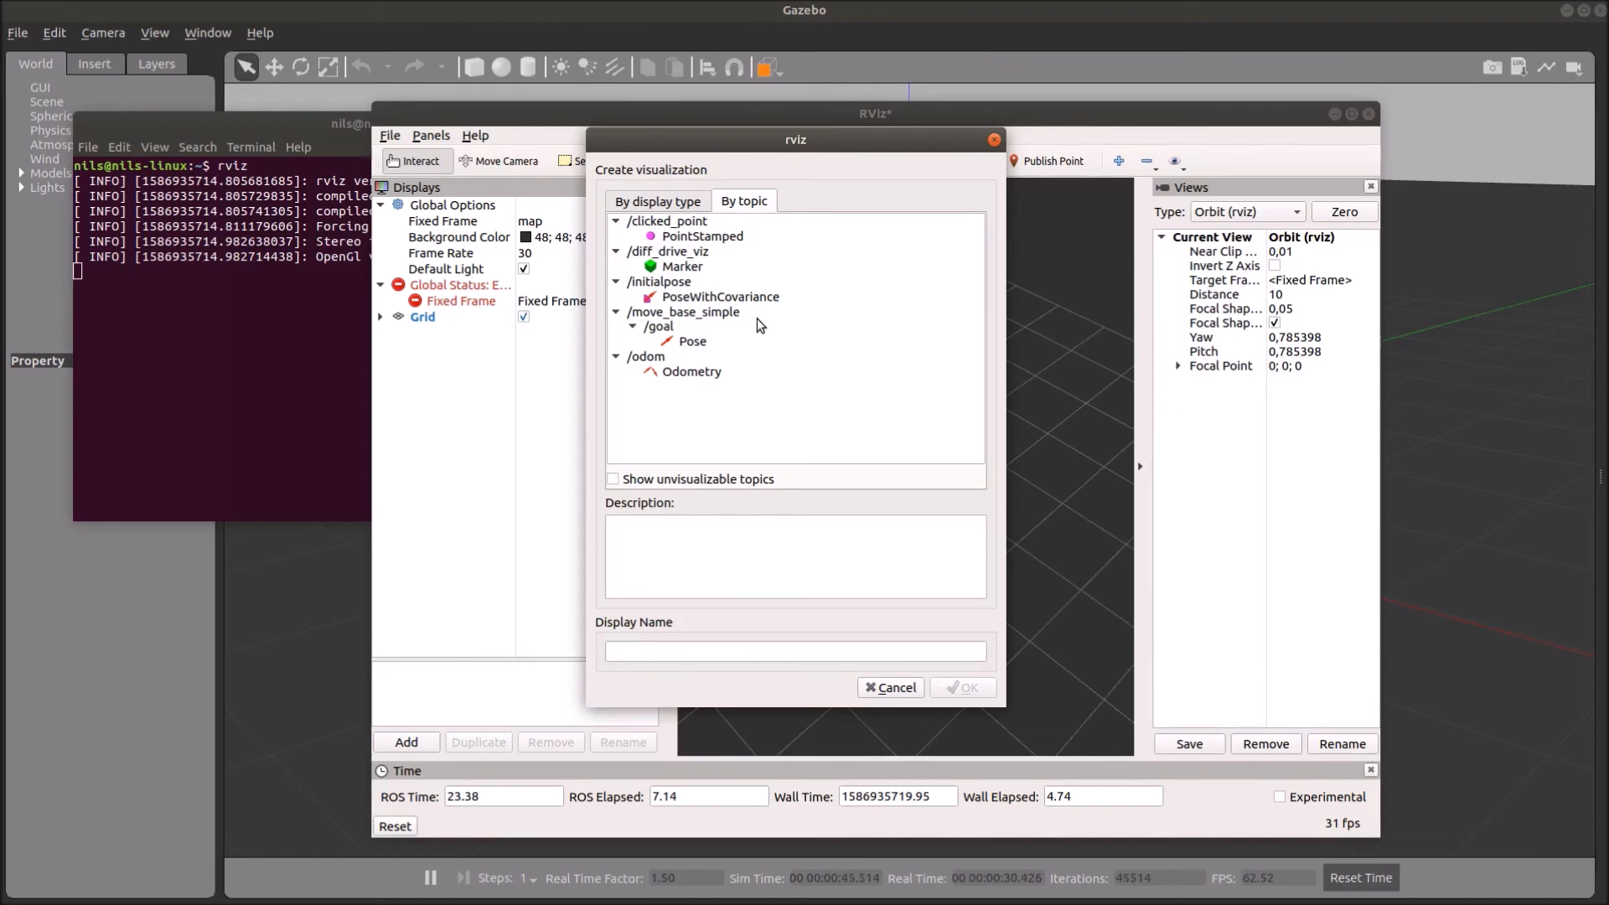
mouse_move(677, 262)
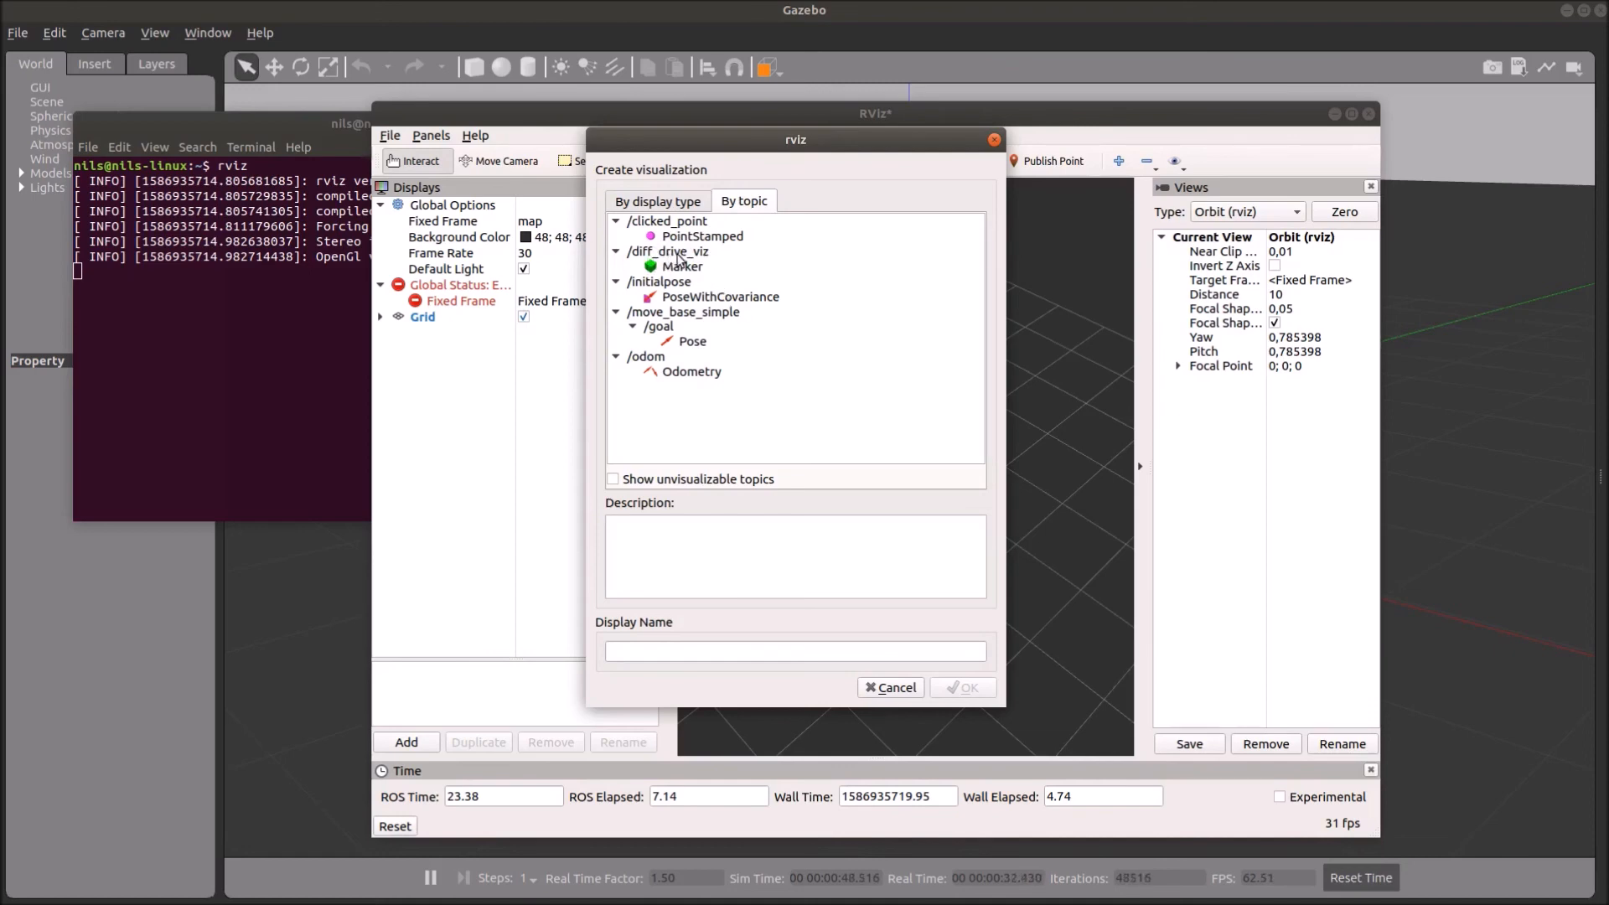
left_click(665, 251)
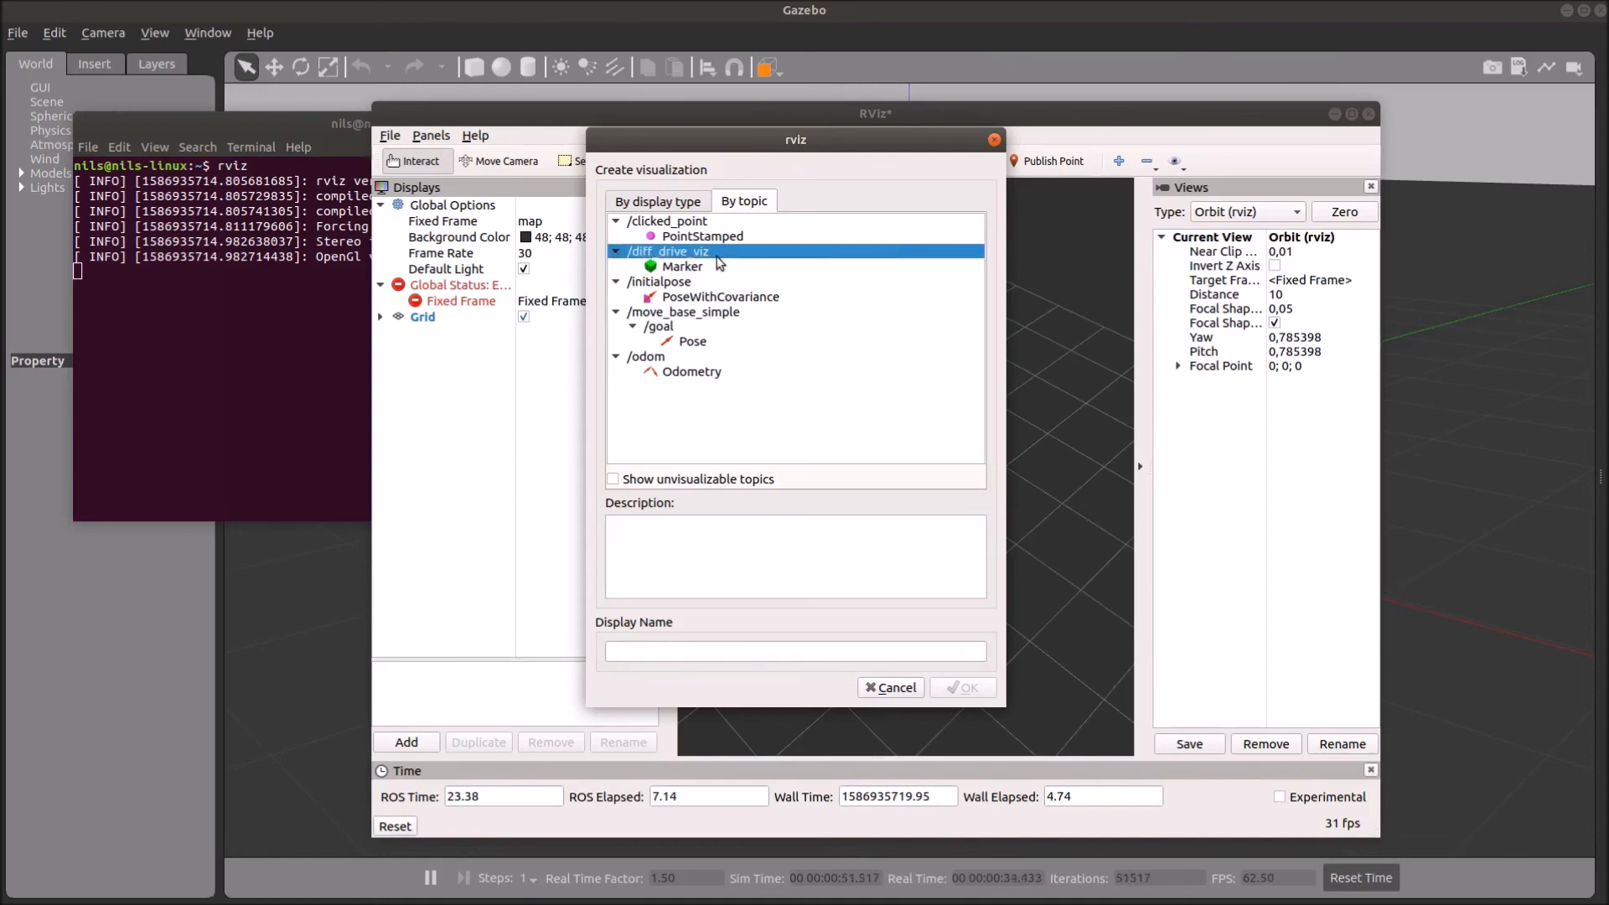
left_click(682, 266)
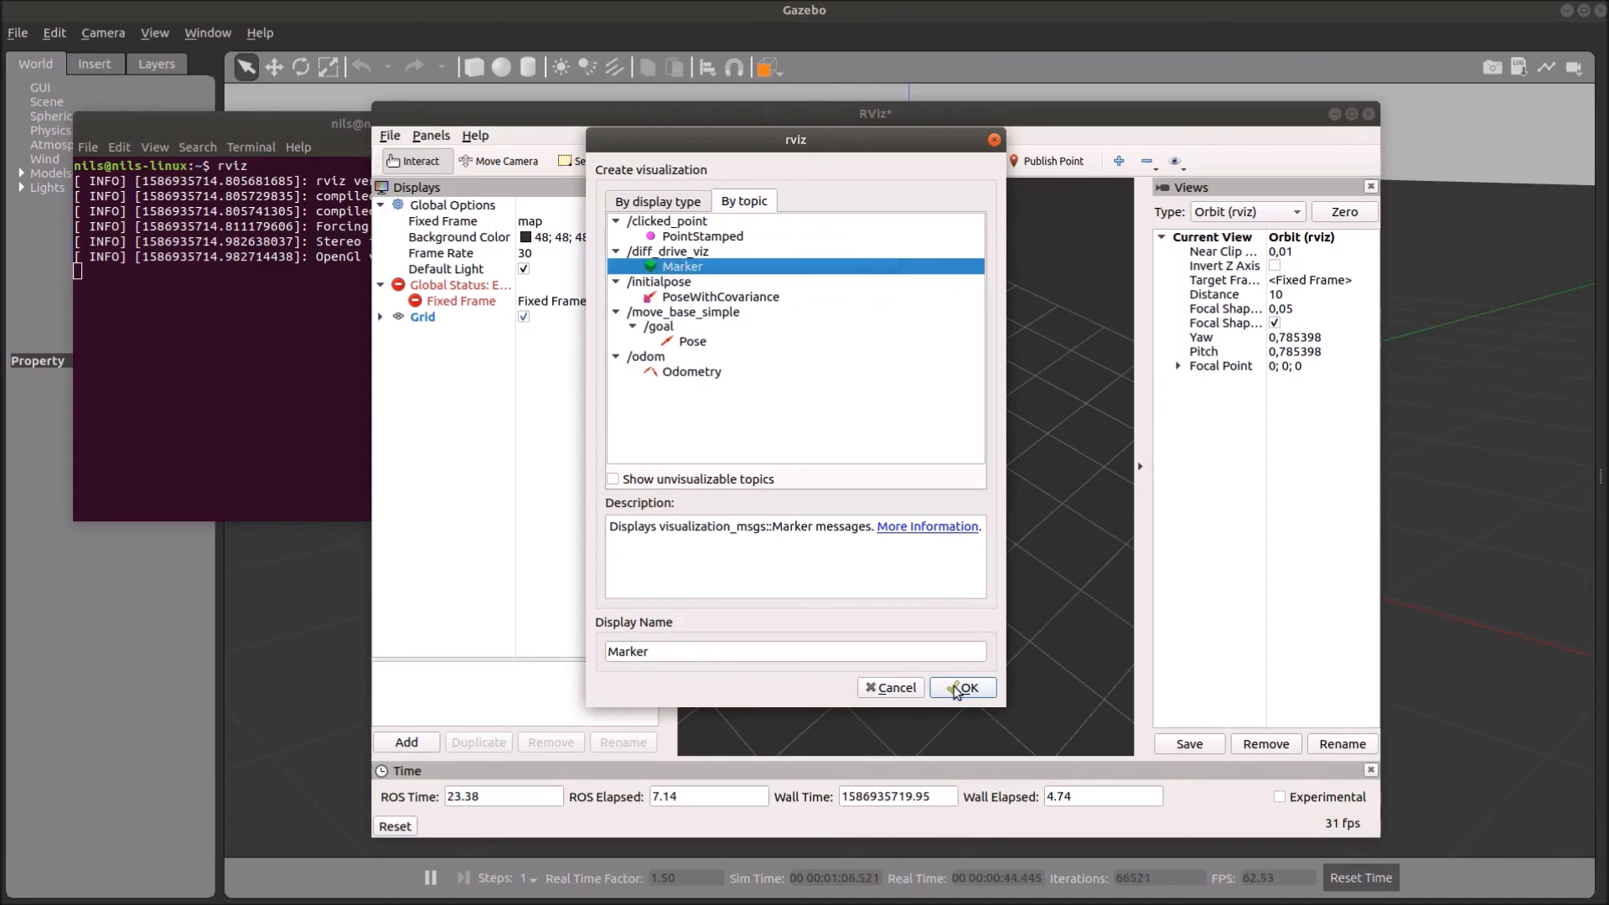
left_click(960, 686)
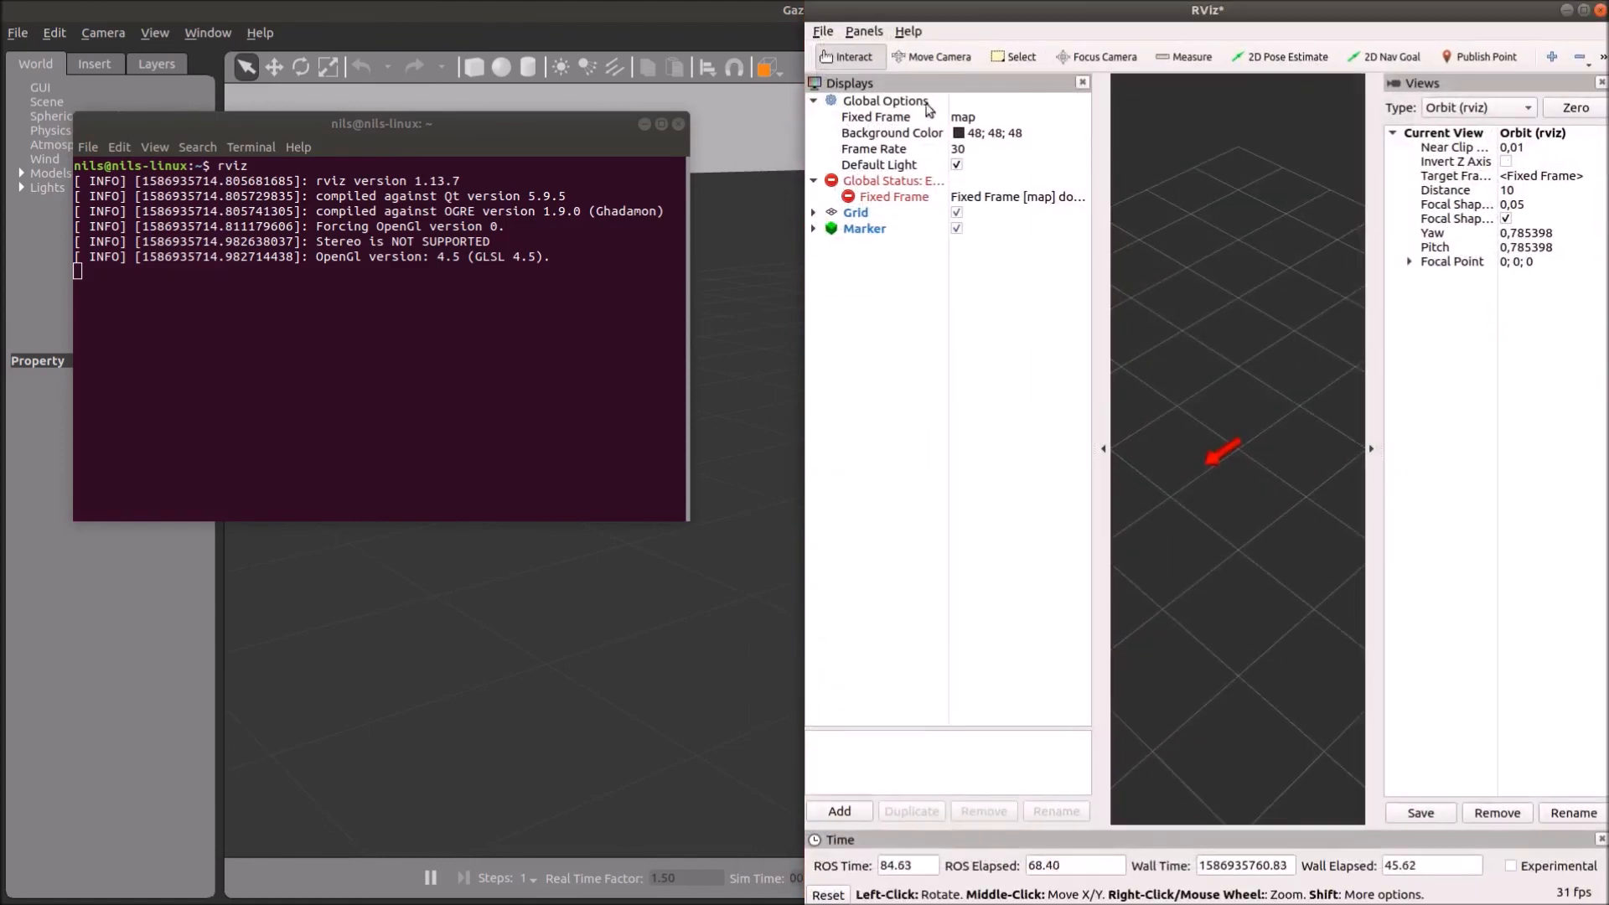
mouse_move(1098, 459)
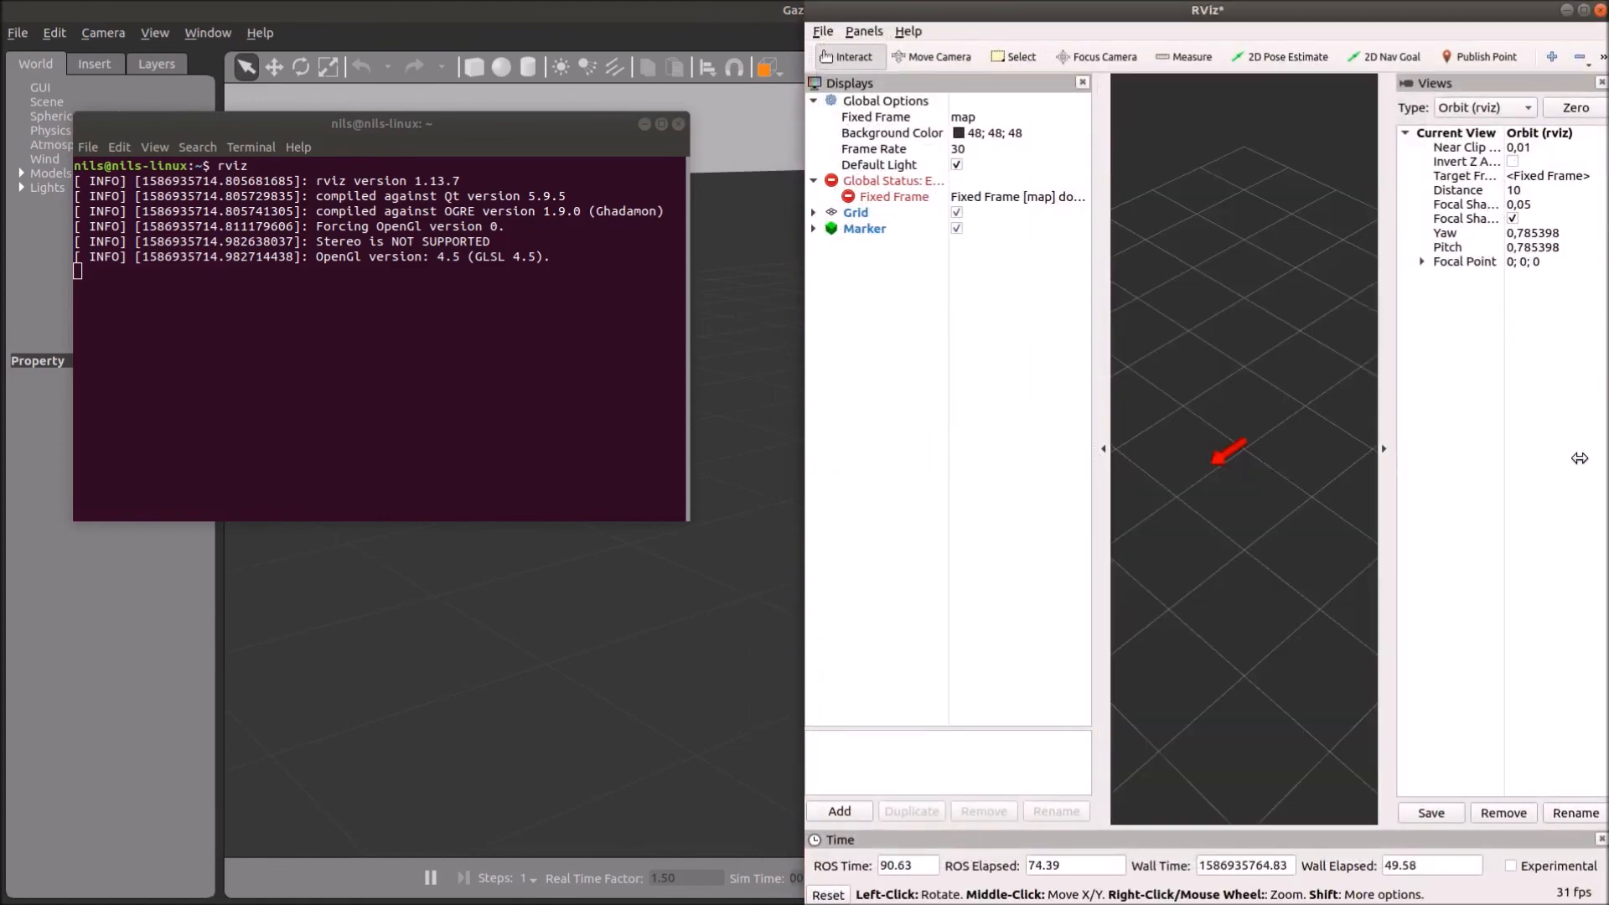
scroll("down", 3)
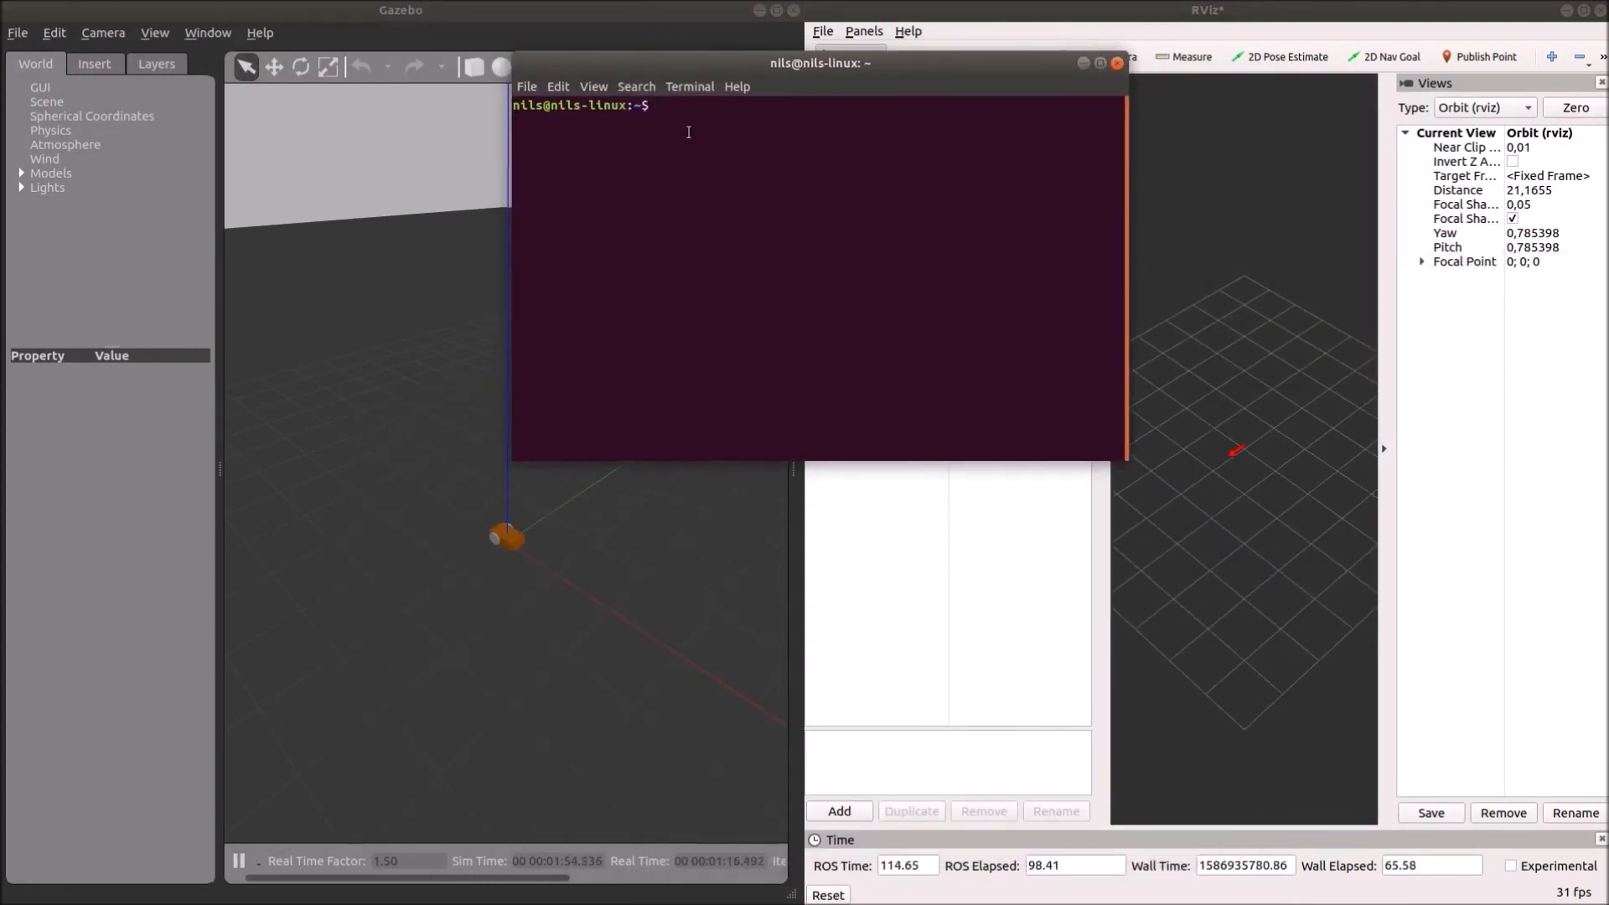
Run rosrun teleop_twist_keyboard teleop_twist_keyboard.py in a new terminal.
type("rosrun")
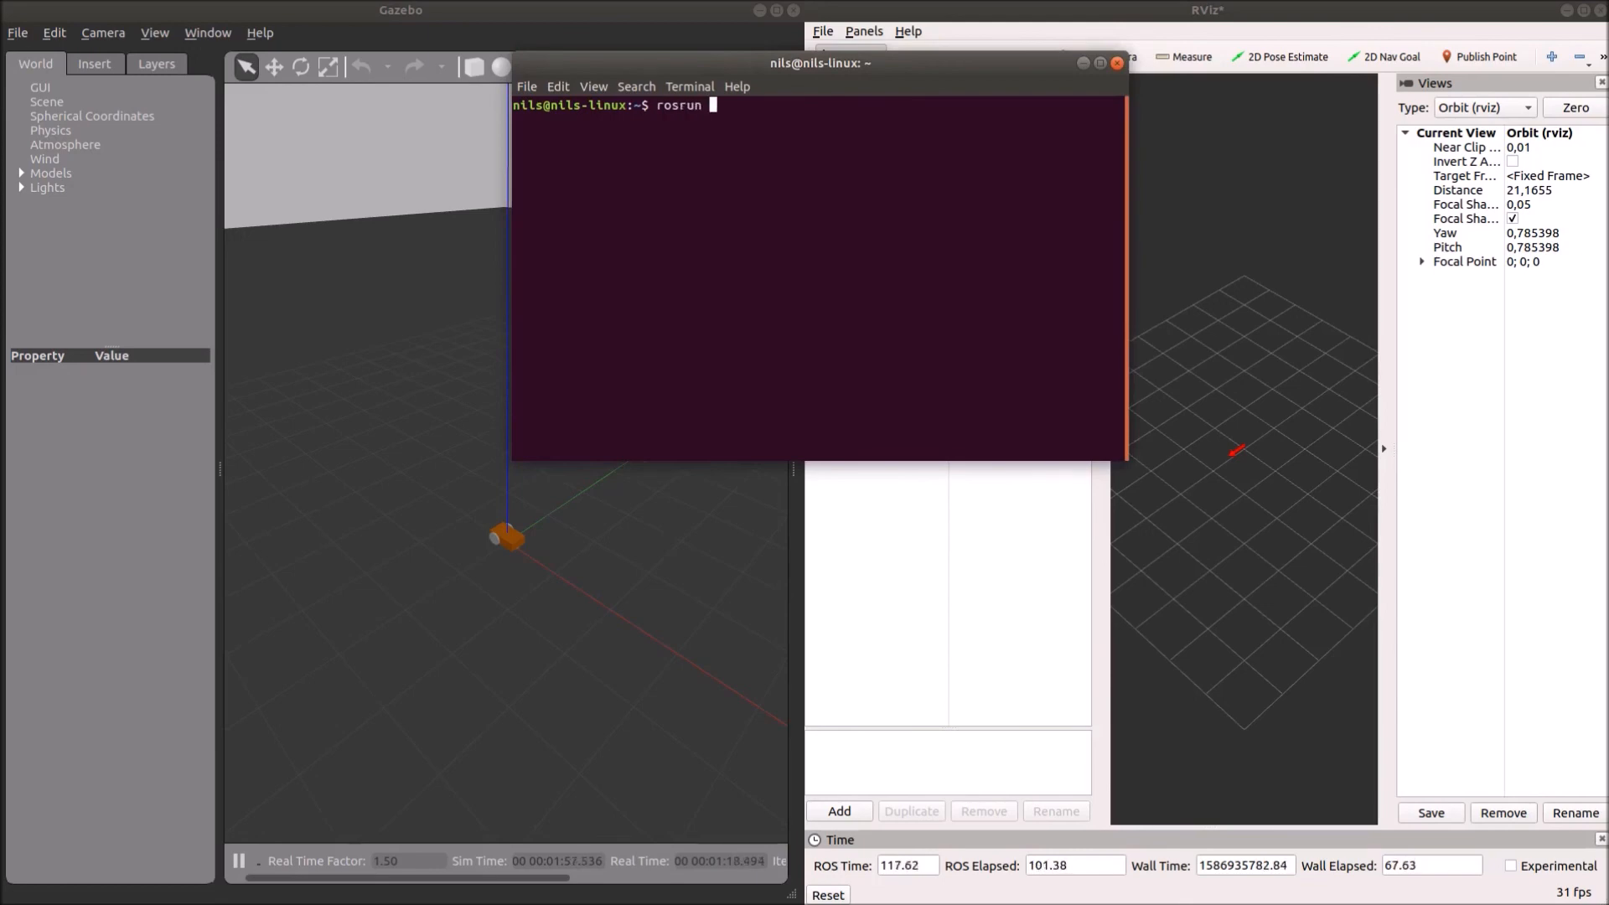
type("teleop_twist_keyboard")
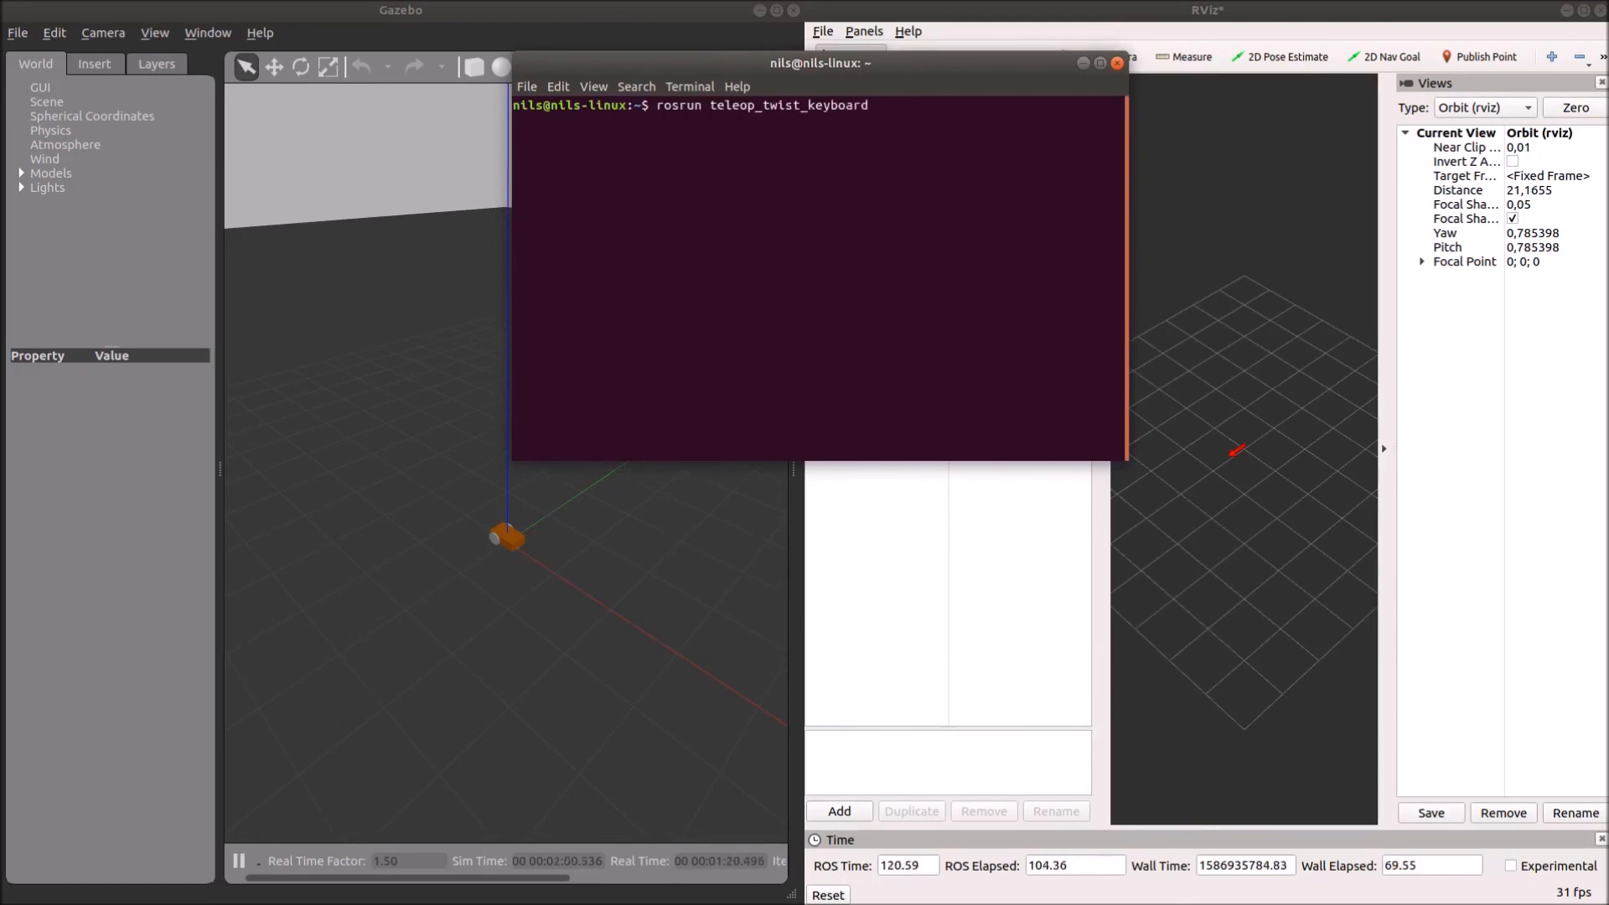
key("Return")
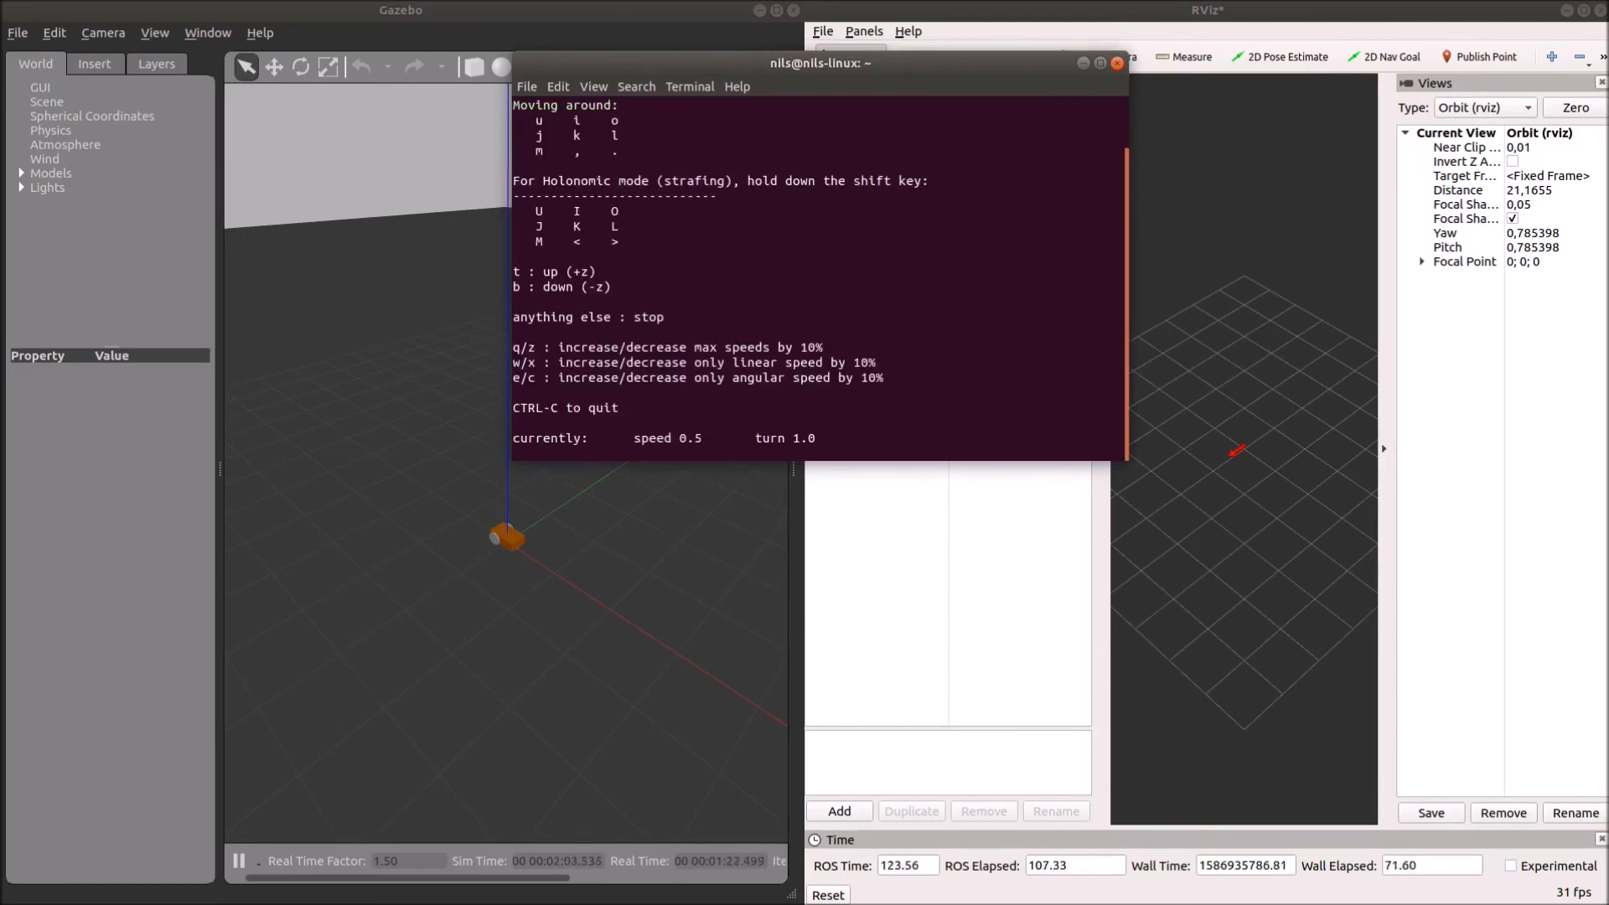